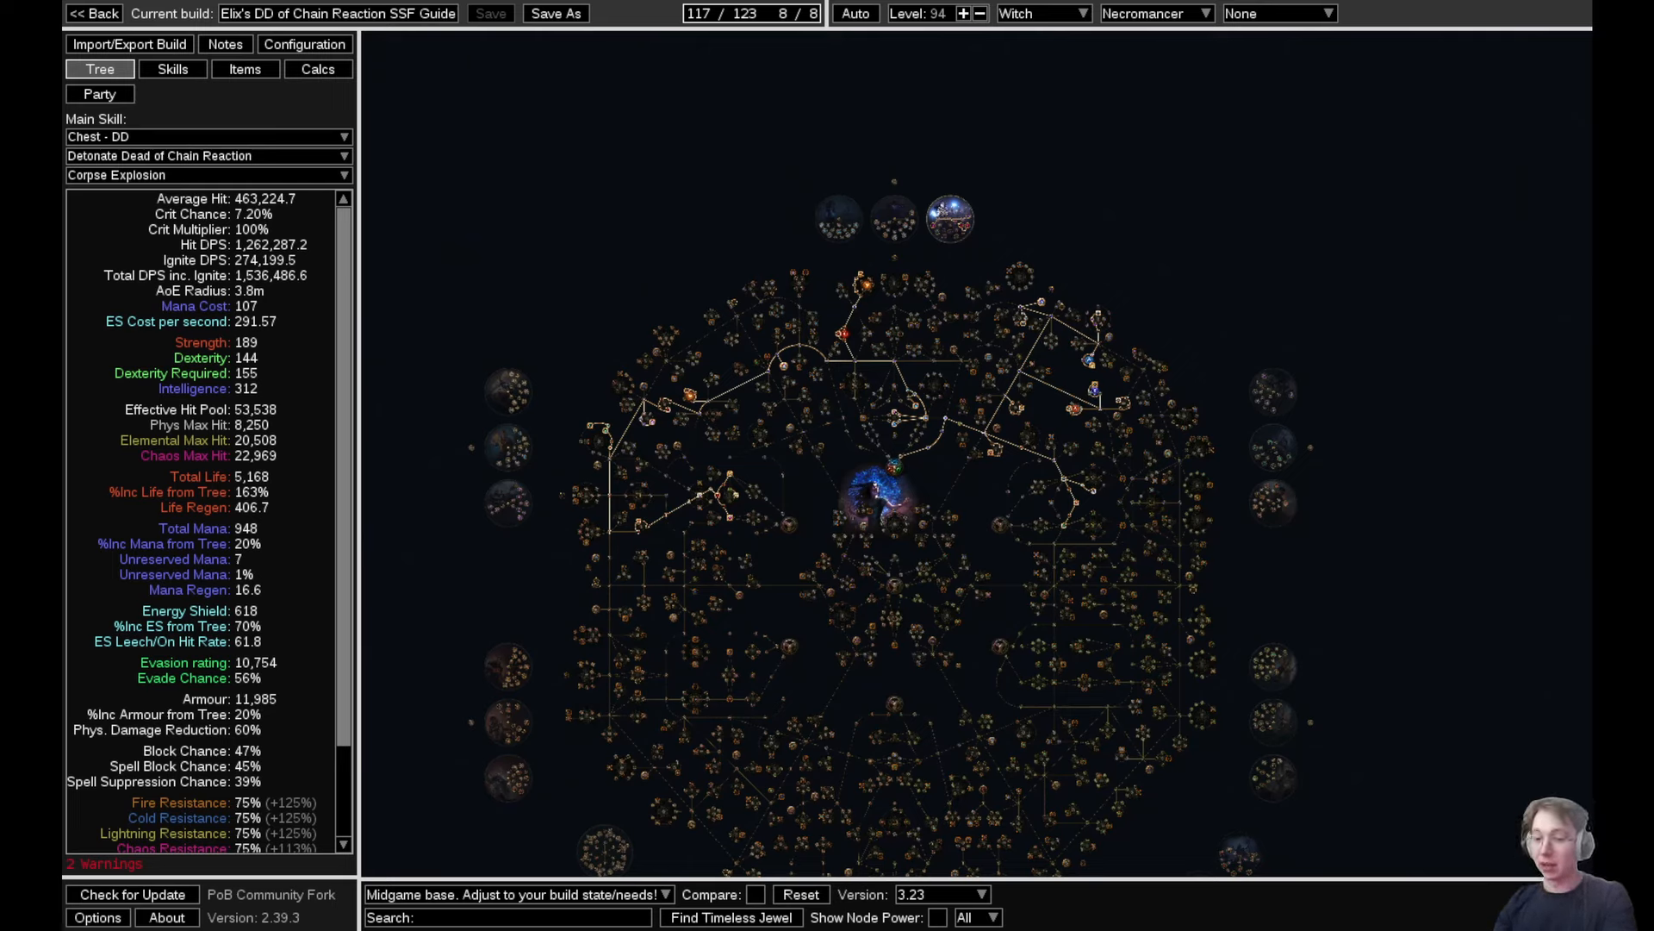
pyautogui.moveTo(441, 7)
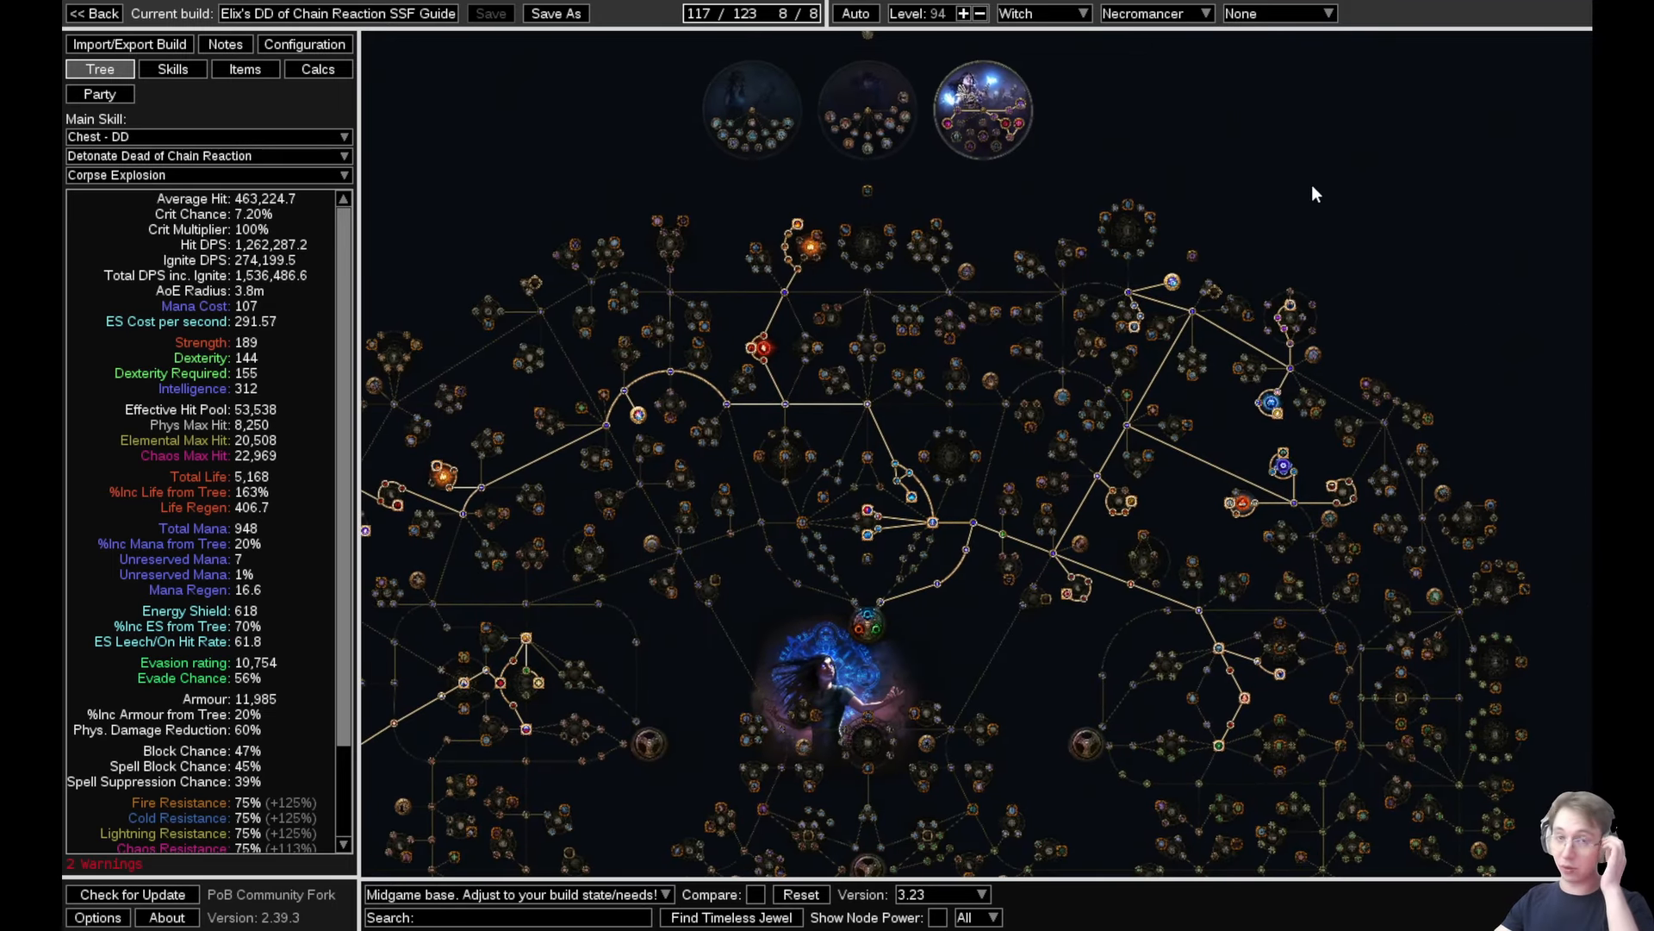
pyautogui.moveTo(1267, 274)
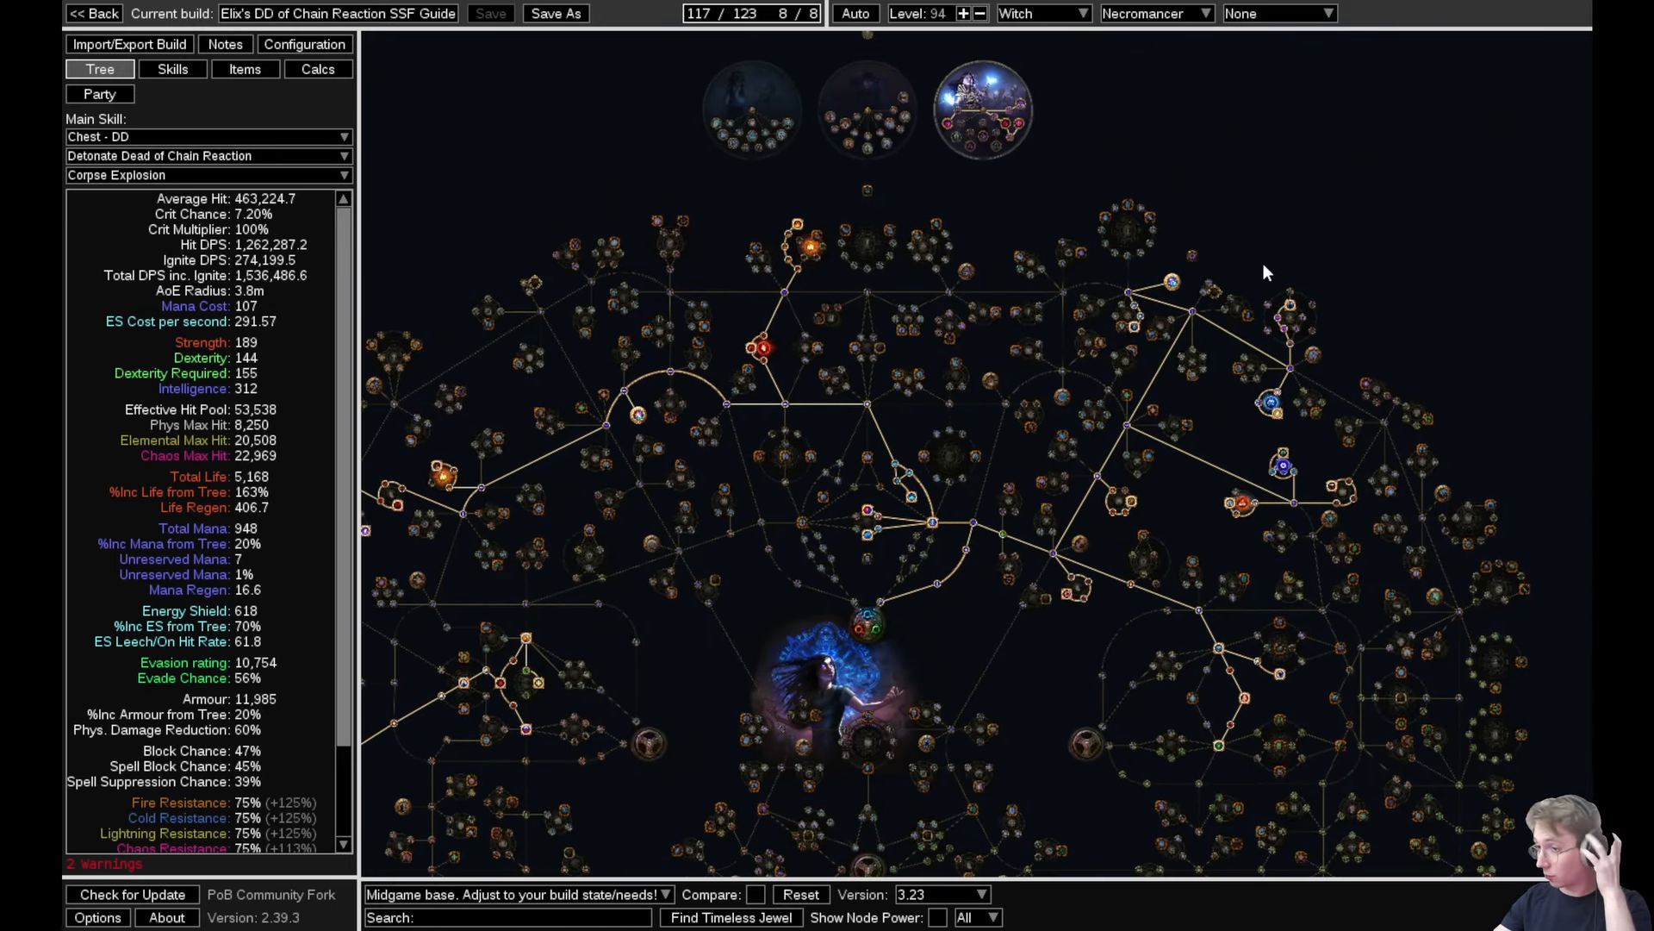
pyautogui.moveTo(1166, 328)
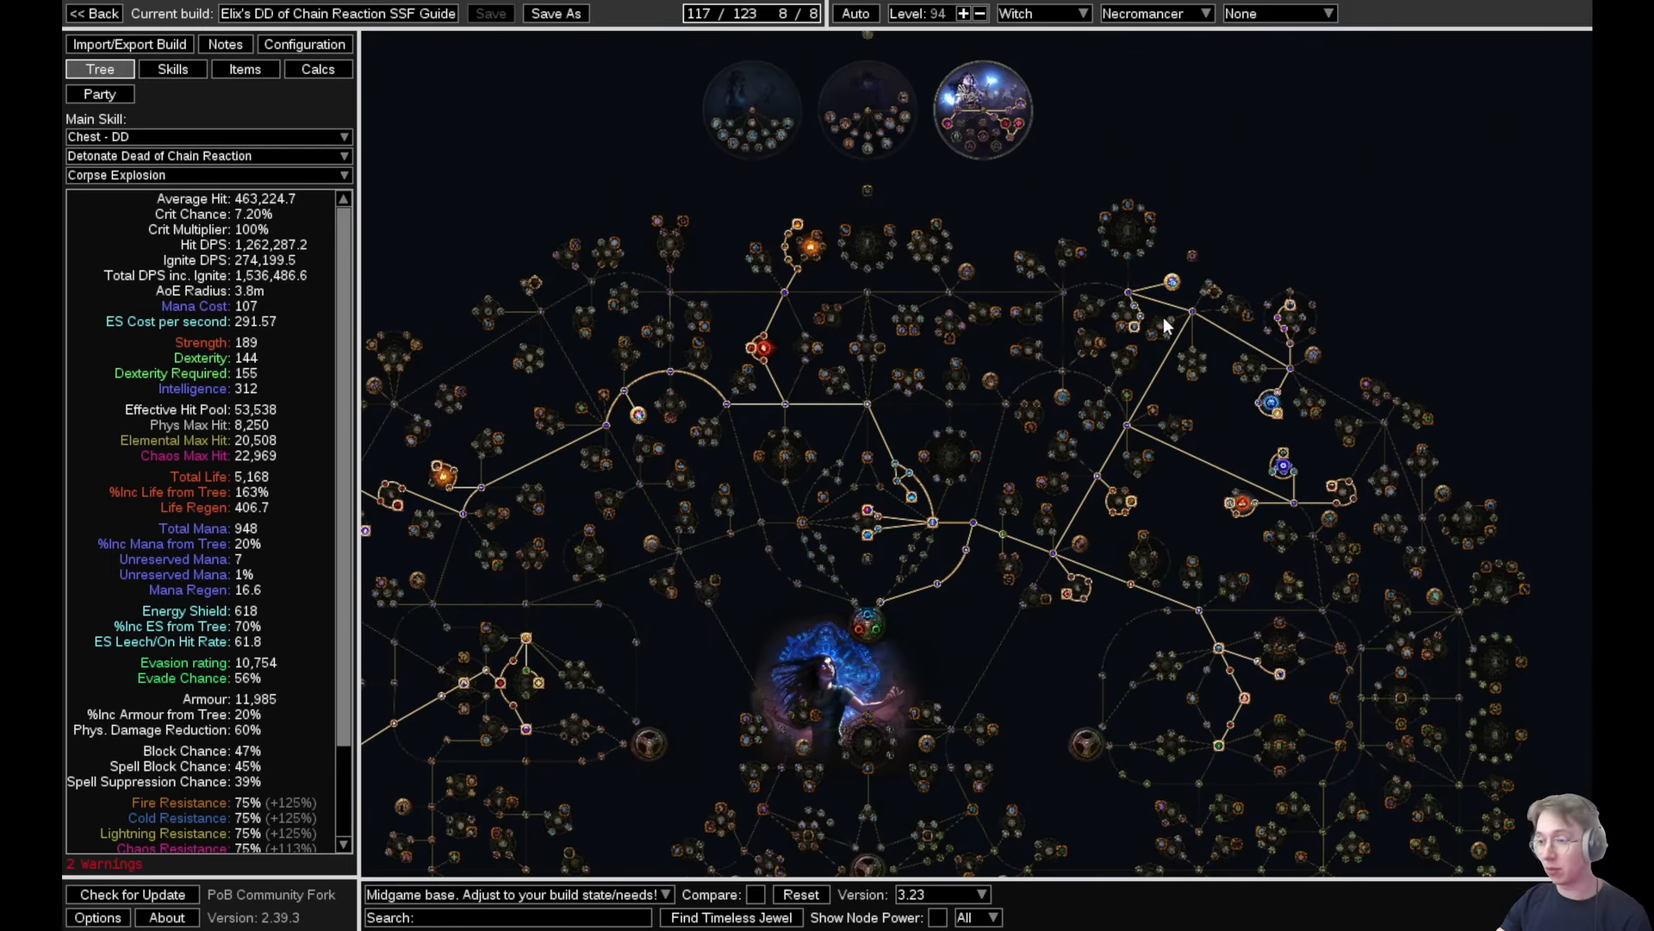
pyautogui.moveTo(1256, 224)
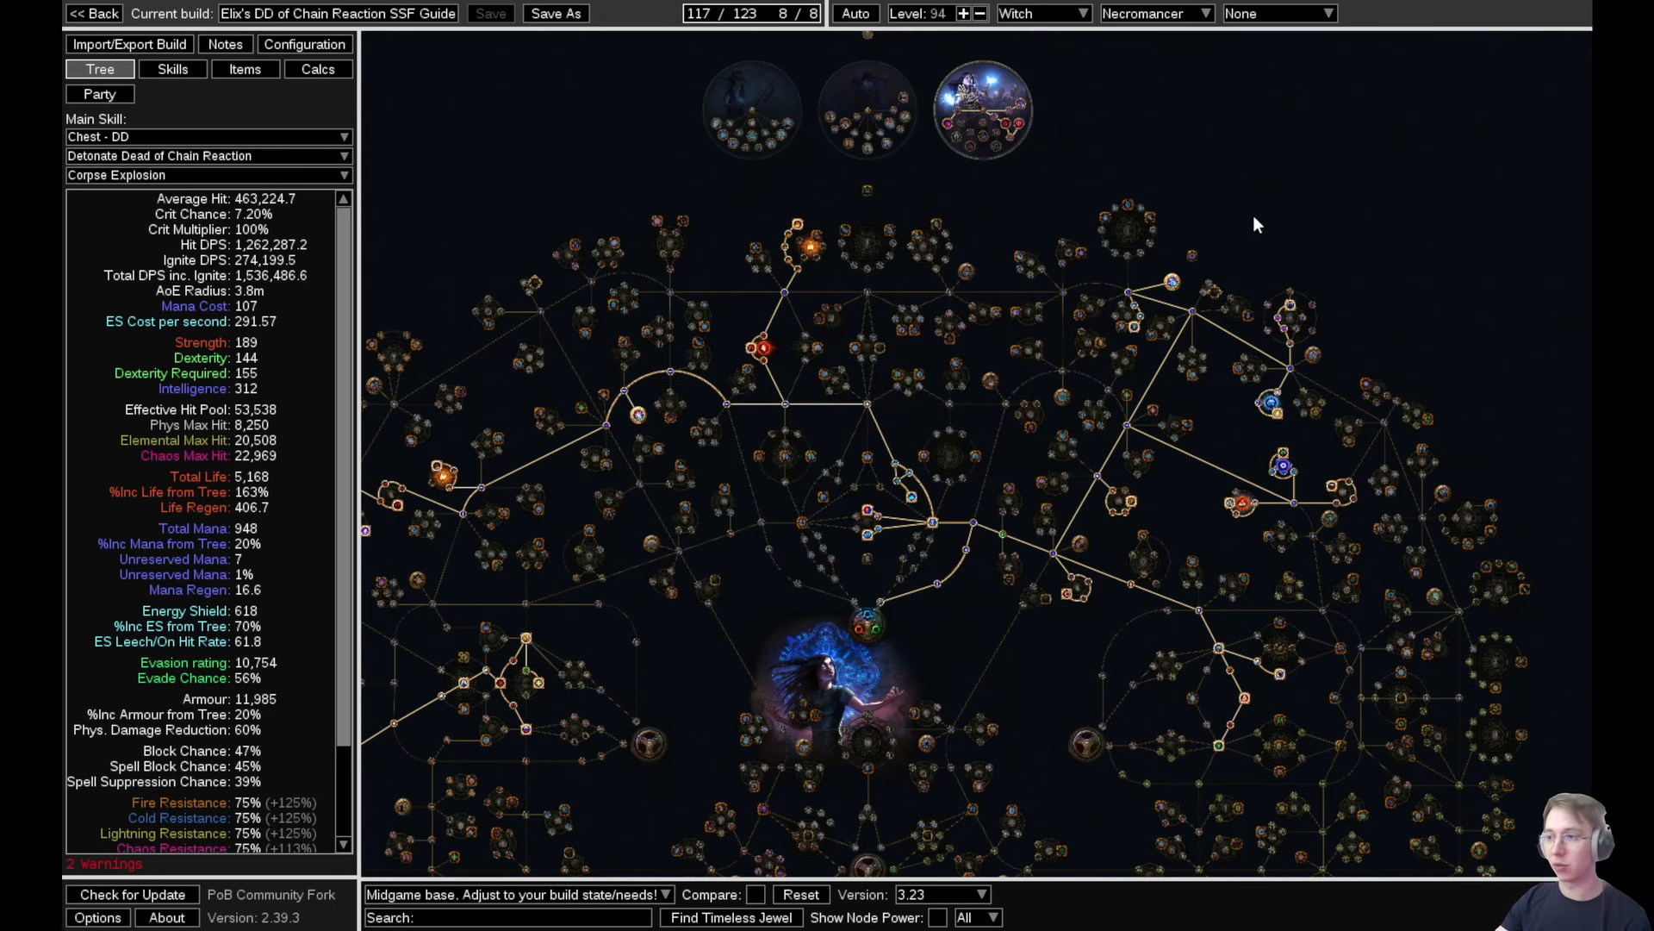
pyautogui.moveTo(1285, 230)
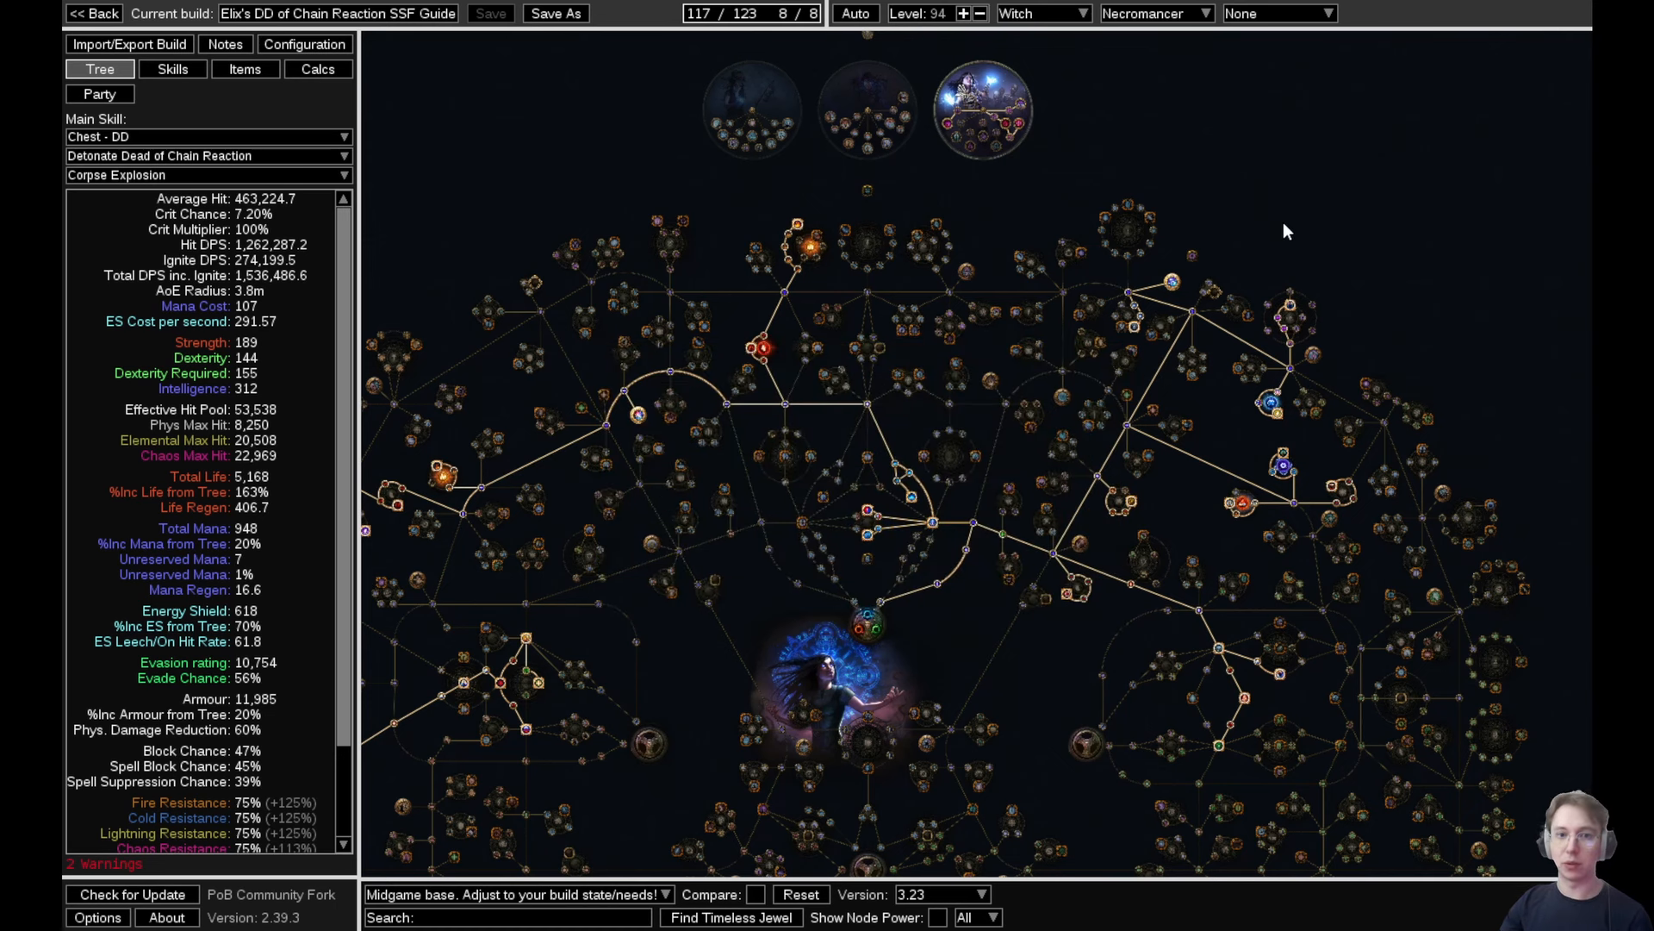
pyautogui.moveTo(1382, 117)
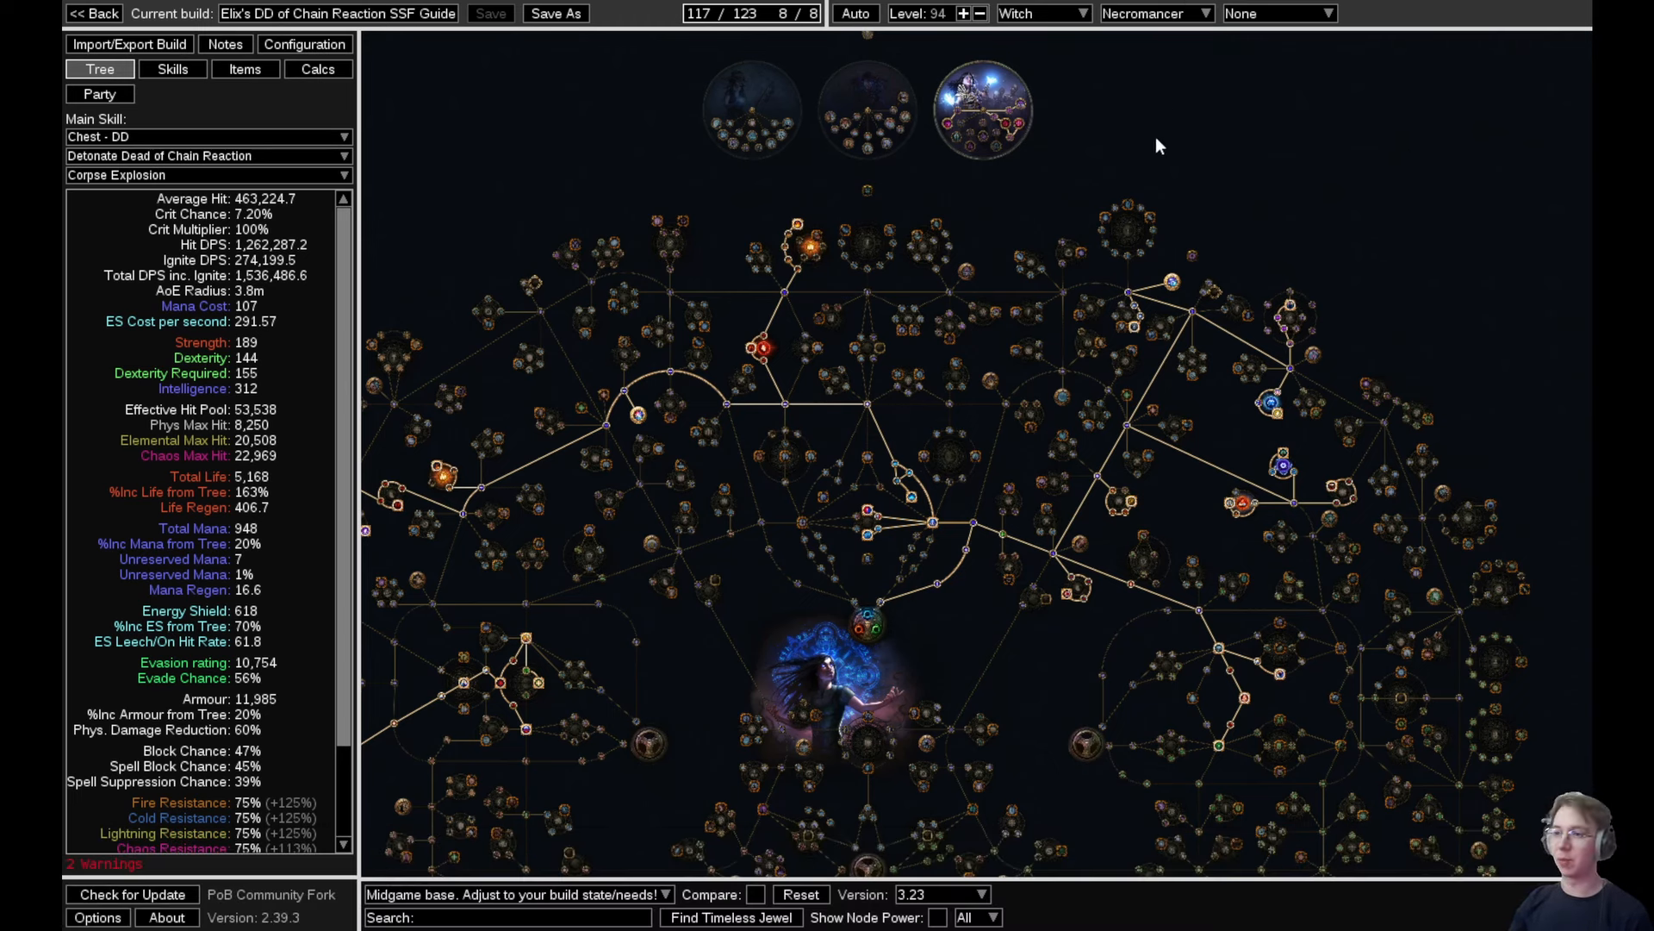
pyautogui.moveTo(558, 490)
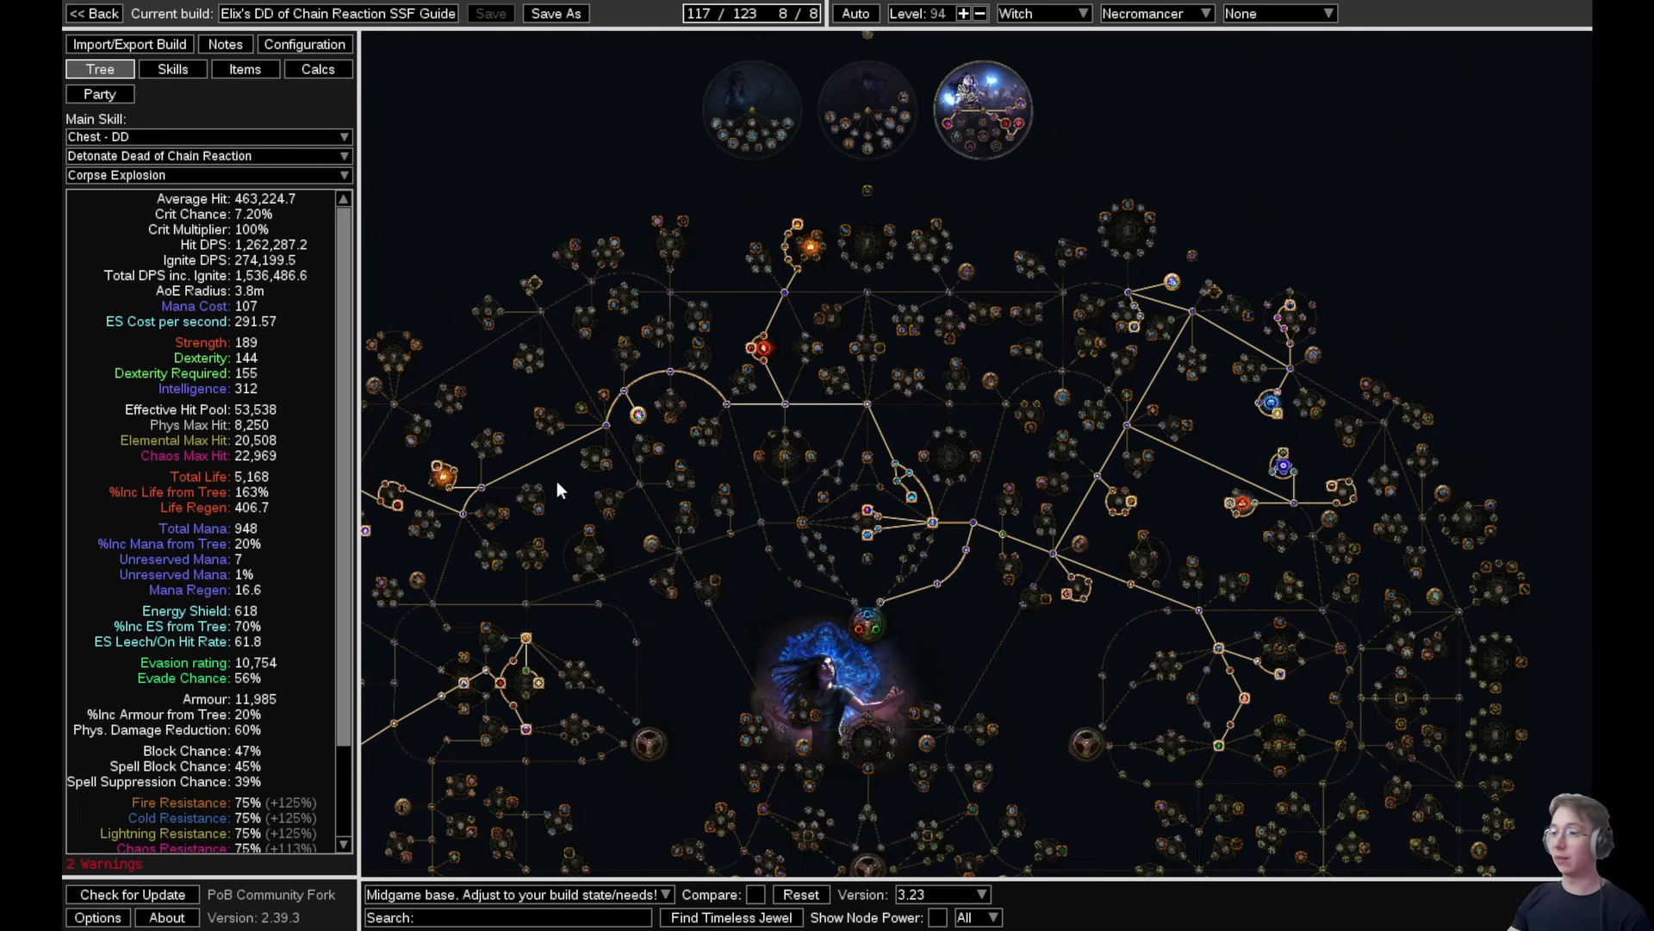
pyautogui.moveTo(548, 486)
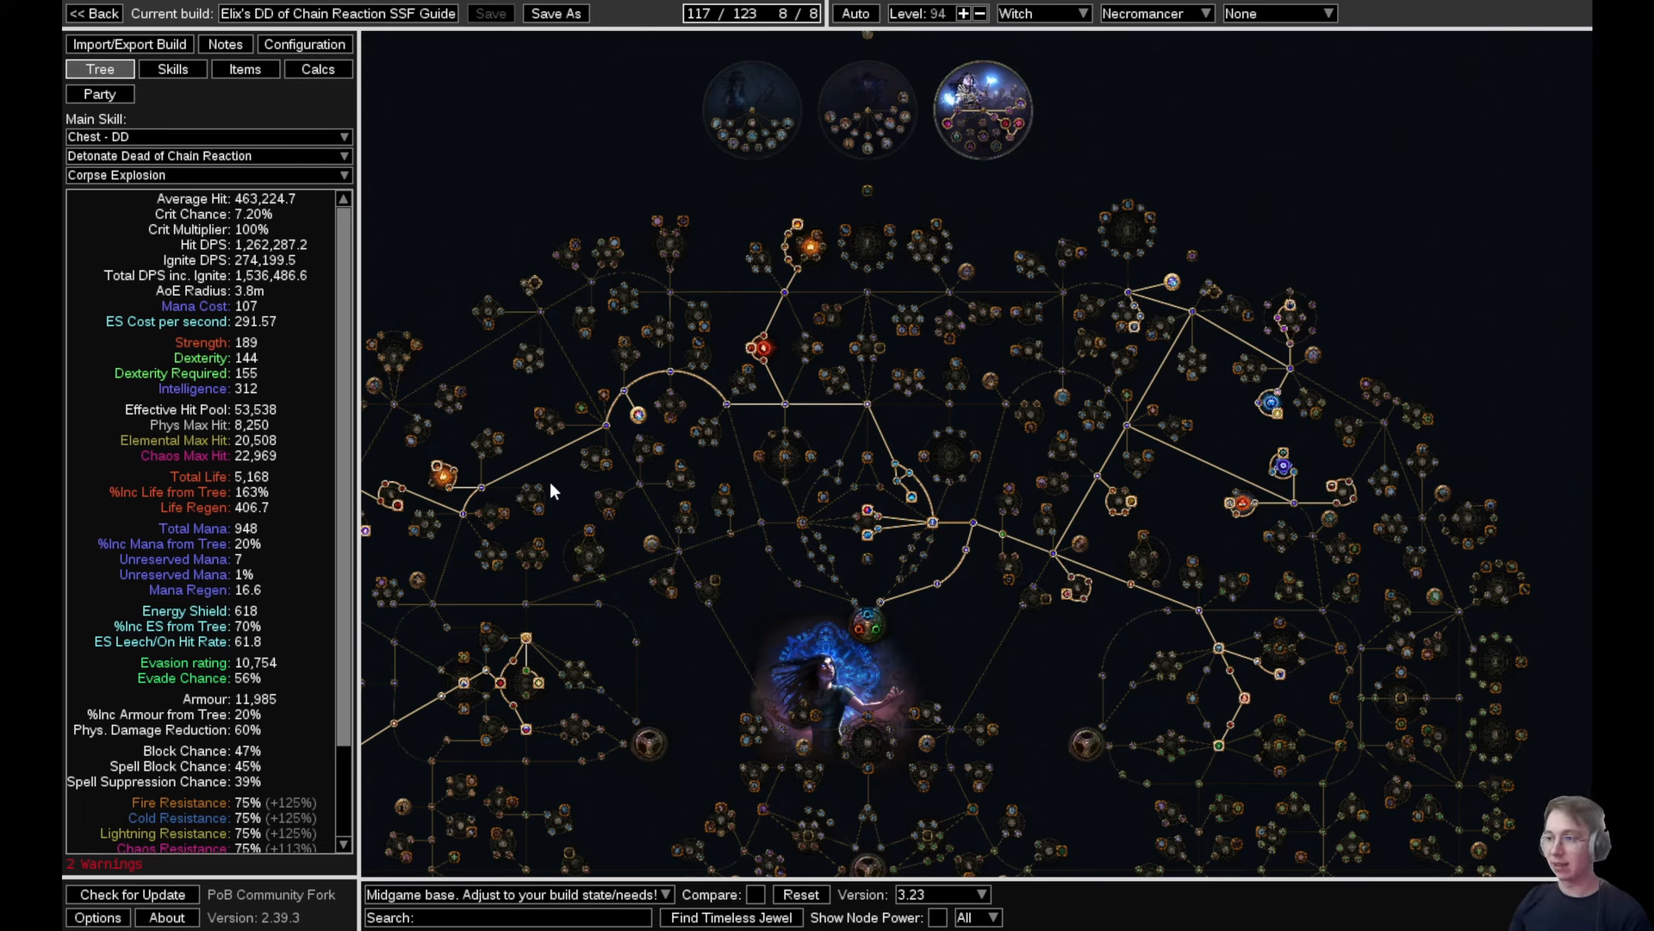
pyautogui.moveTo(591, 514)
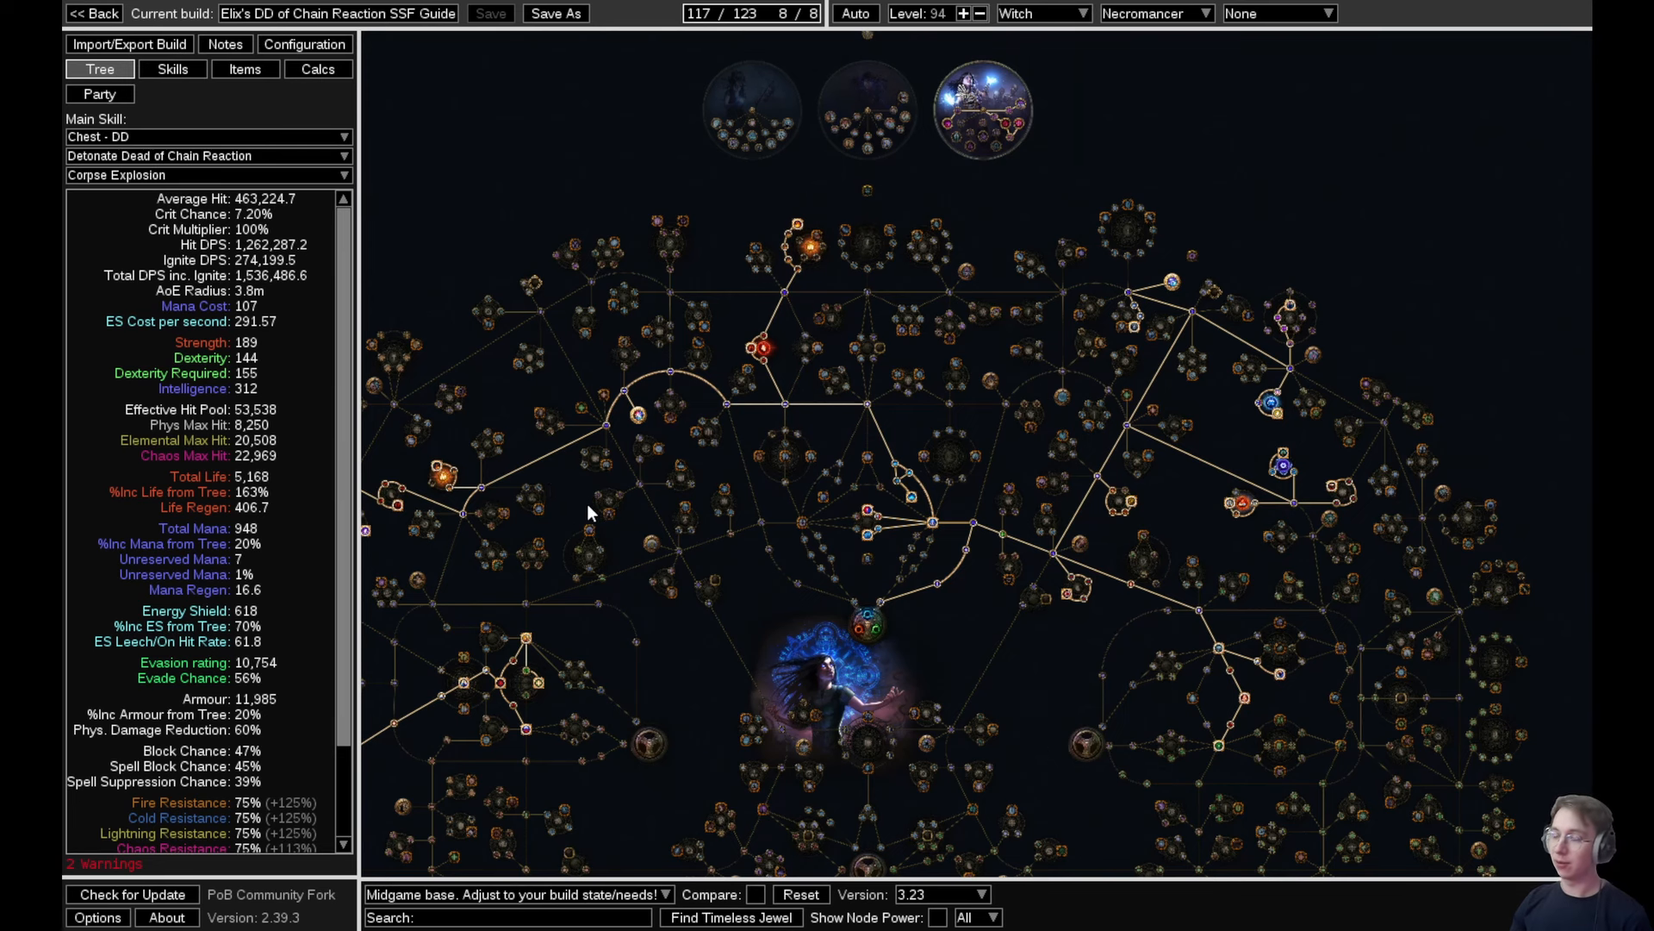
pyautogui.moveTo(1018, 262)
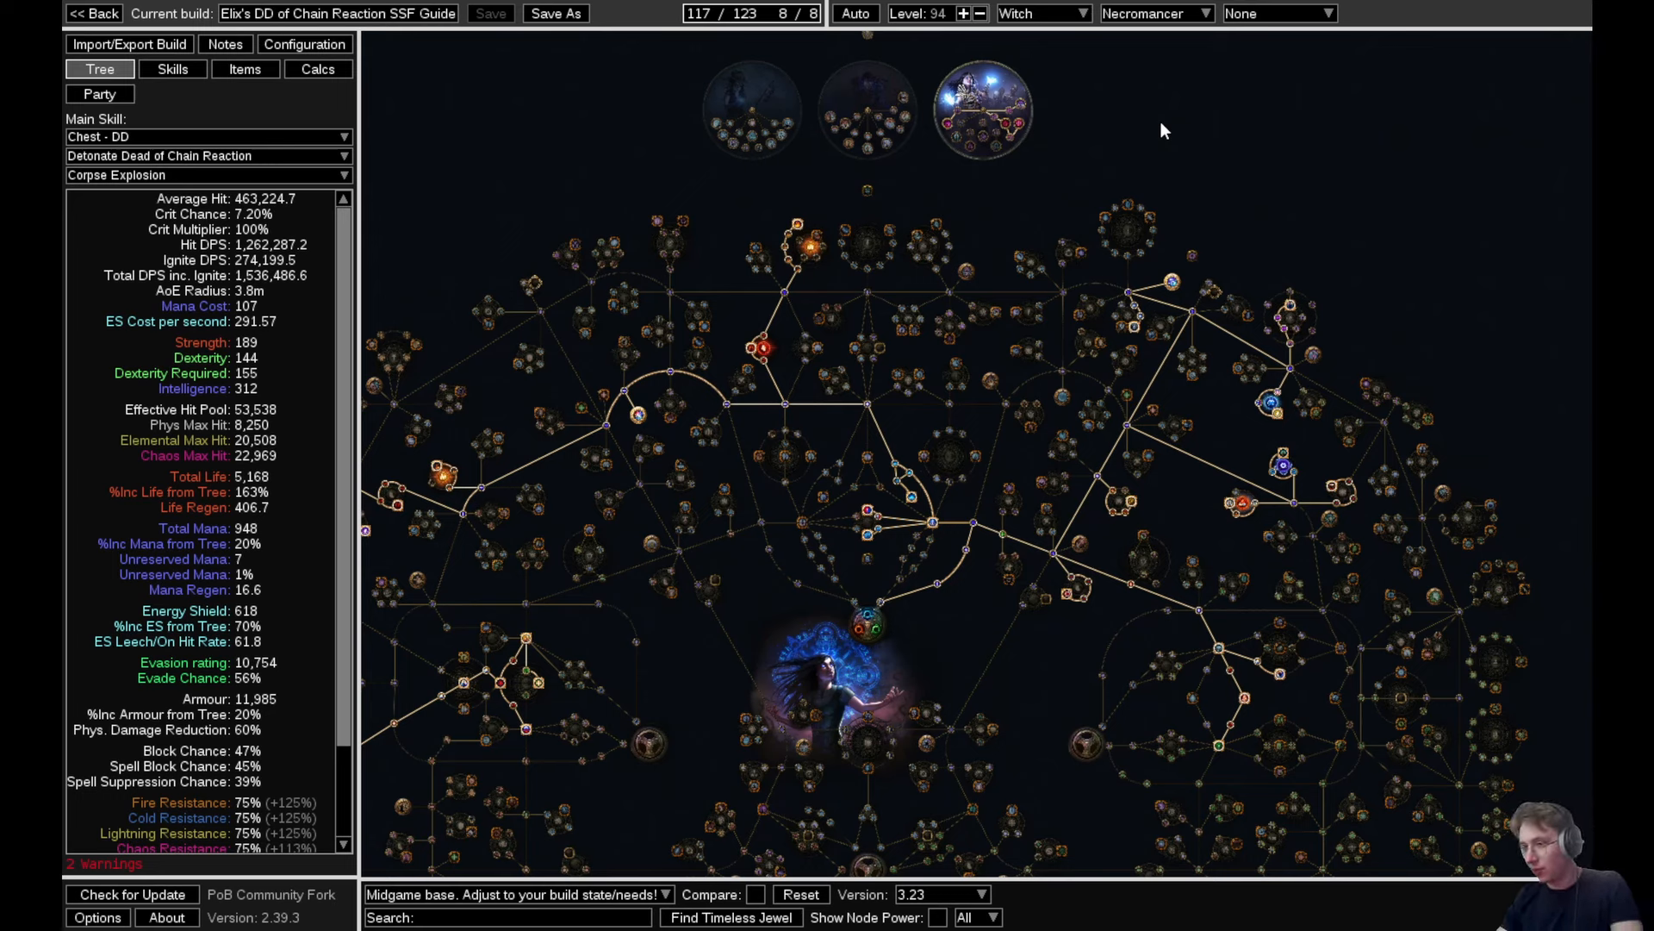
pyautogui.moveTo(1192, 176)
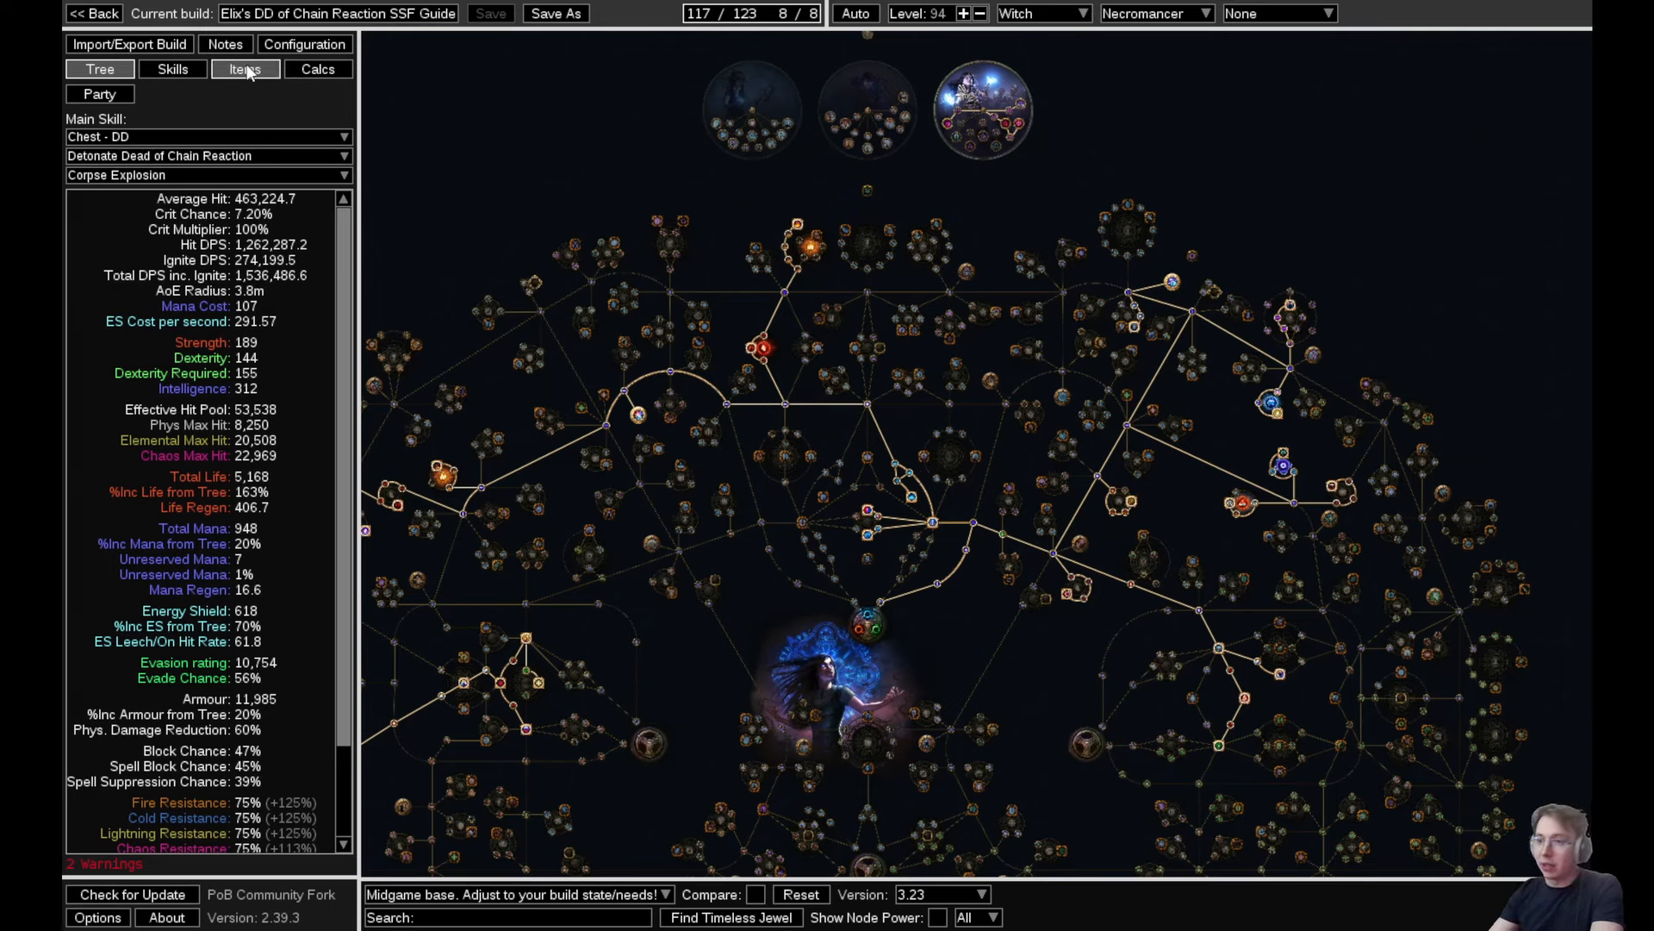
# Bring up the Detonate Dead build's written guide notes
pyautogui.click(224, 68)
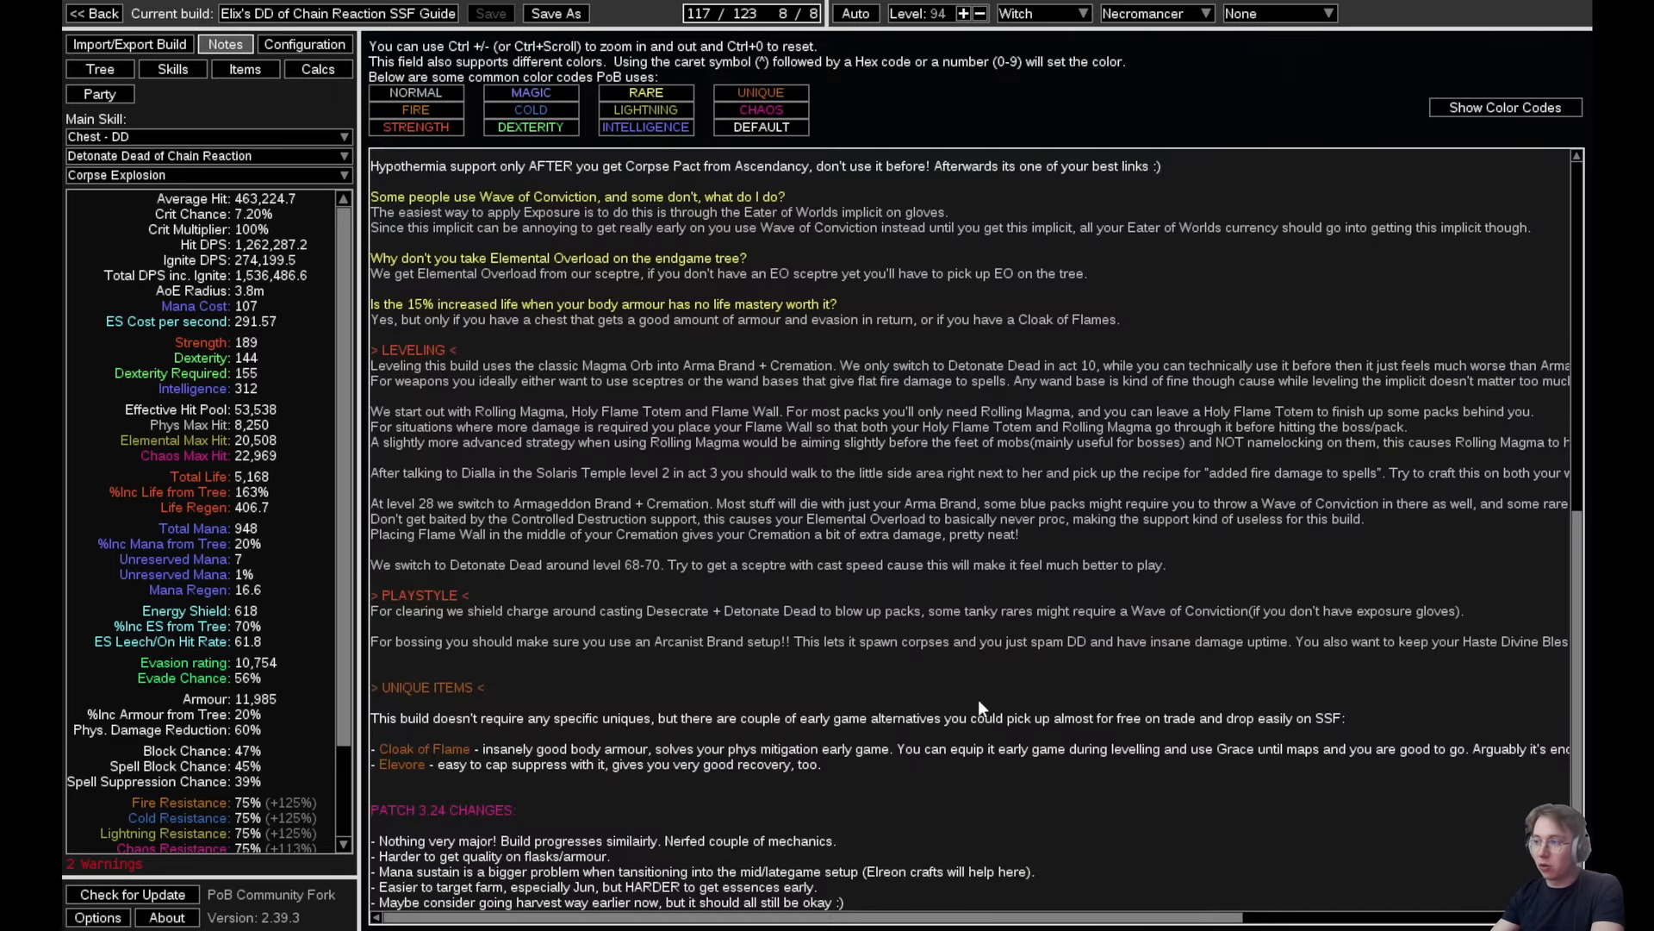
pyautogui.moveTo(1540, 682)
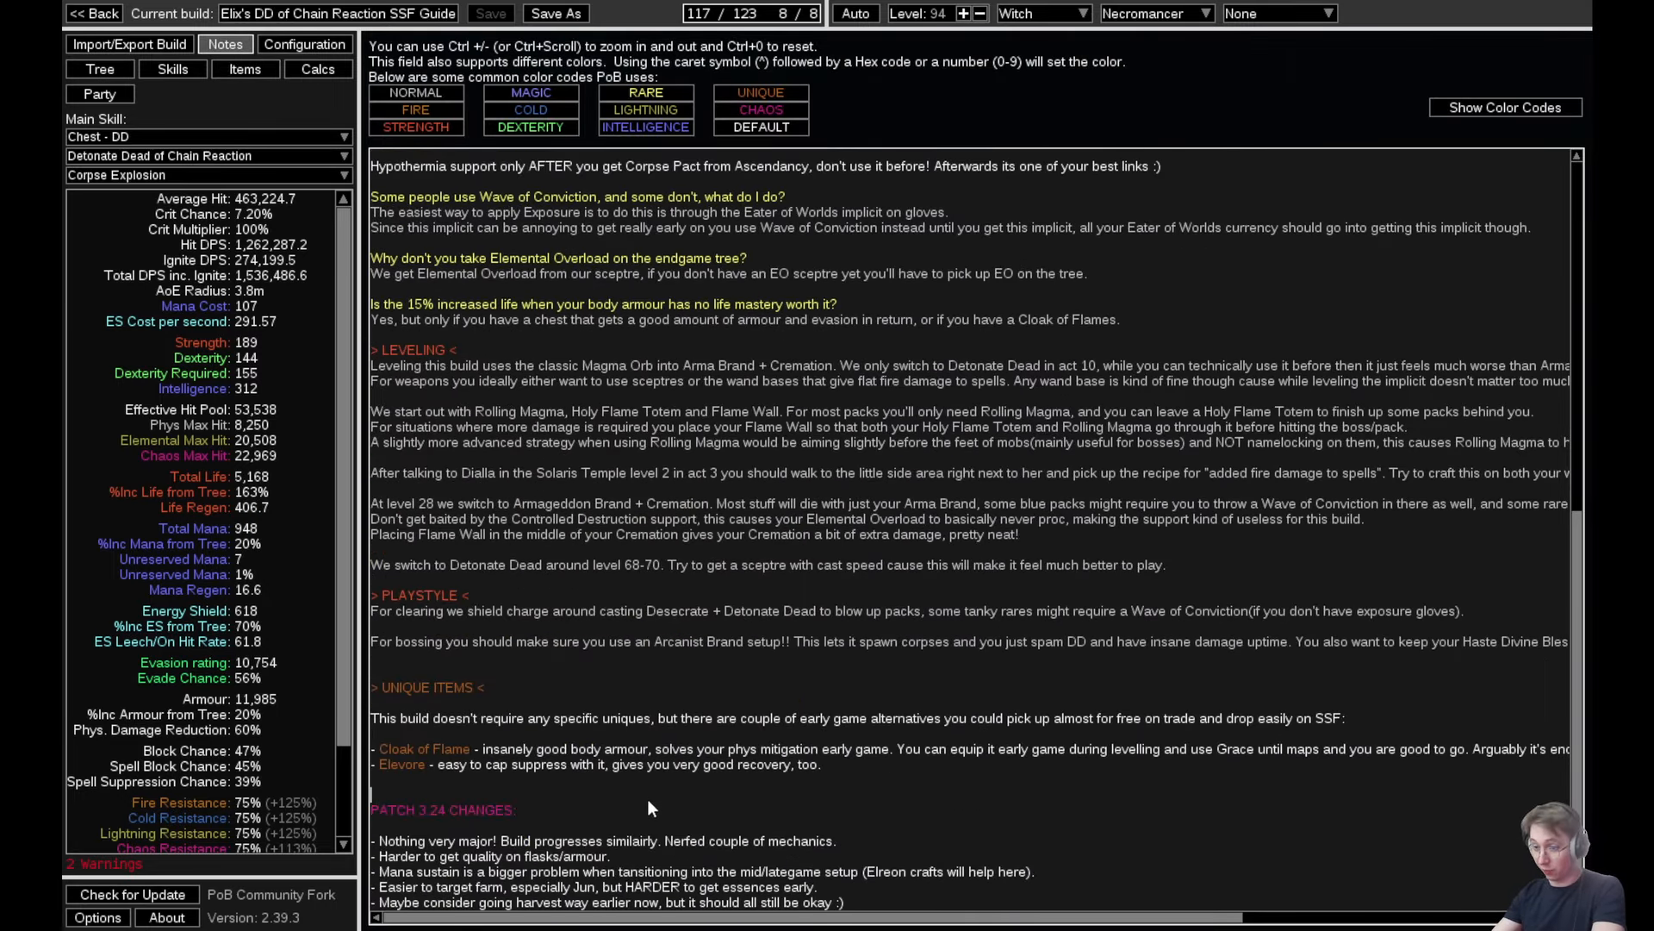
pyautogui.moveTo(924, 712)
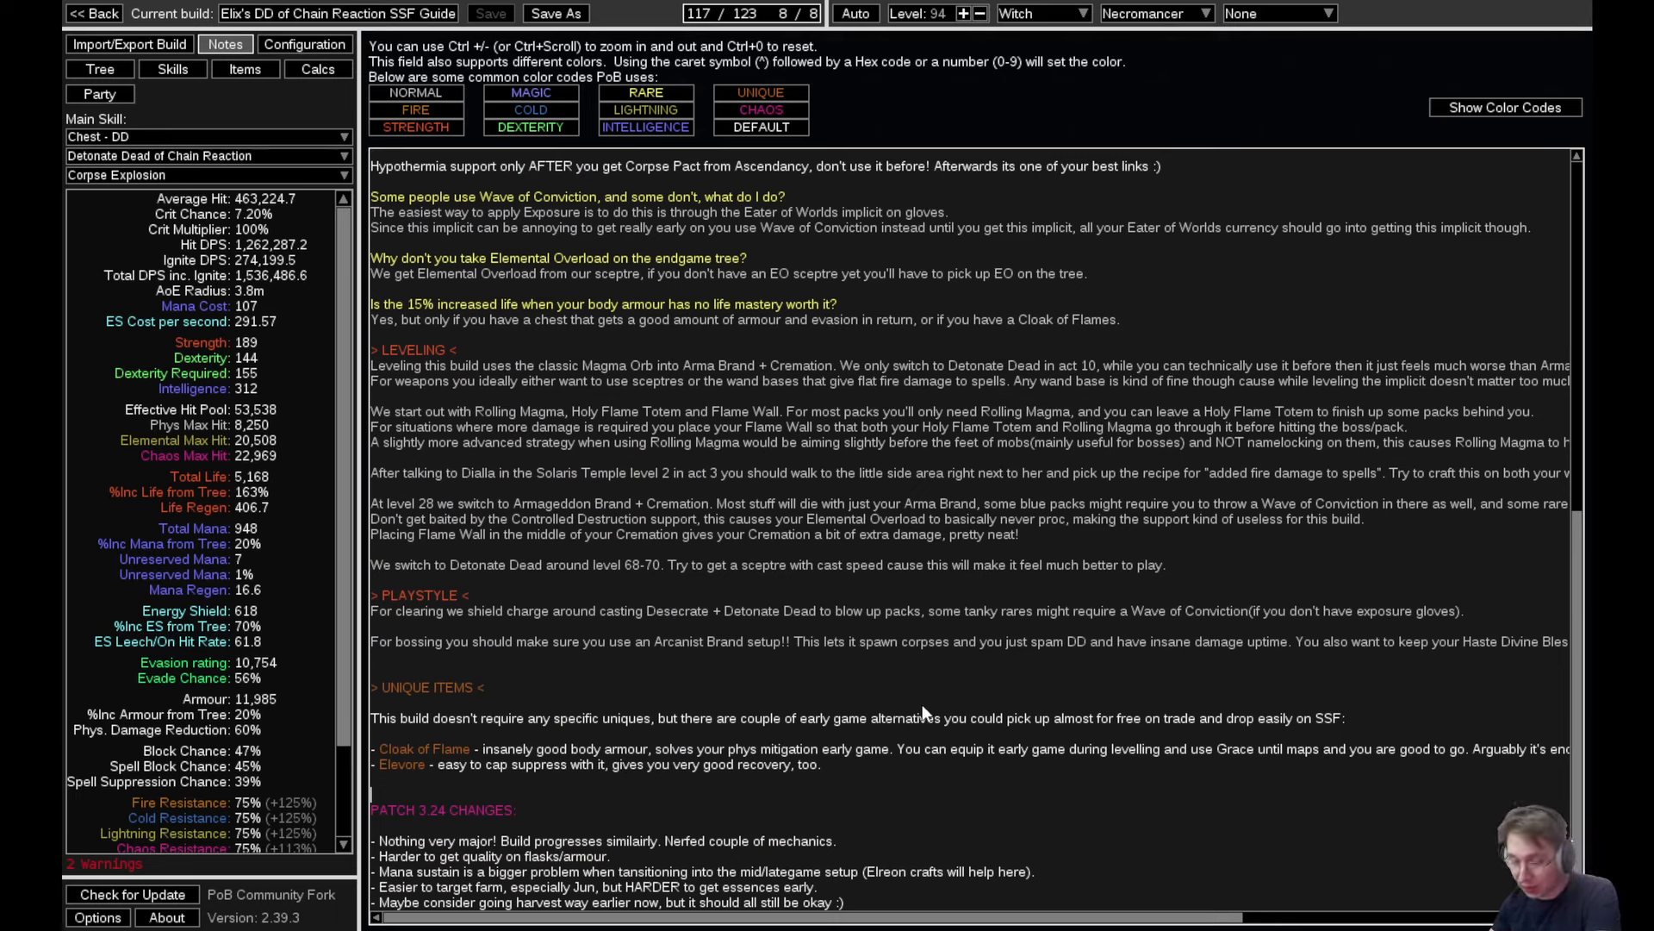
pyautogui.moveTo(681, 845)
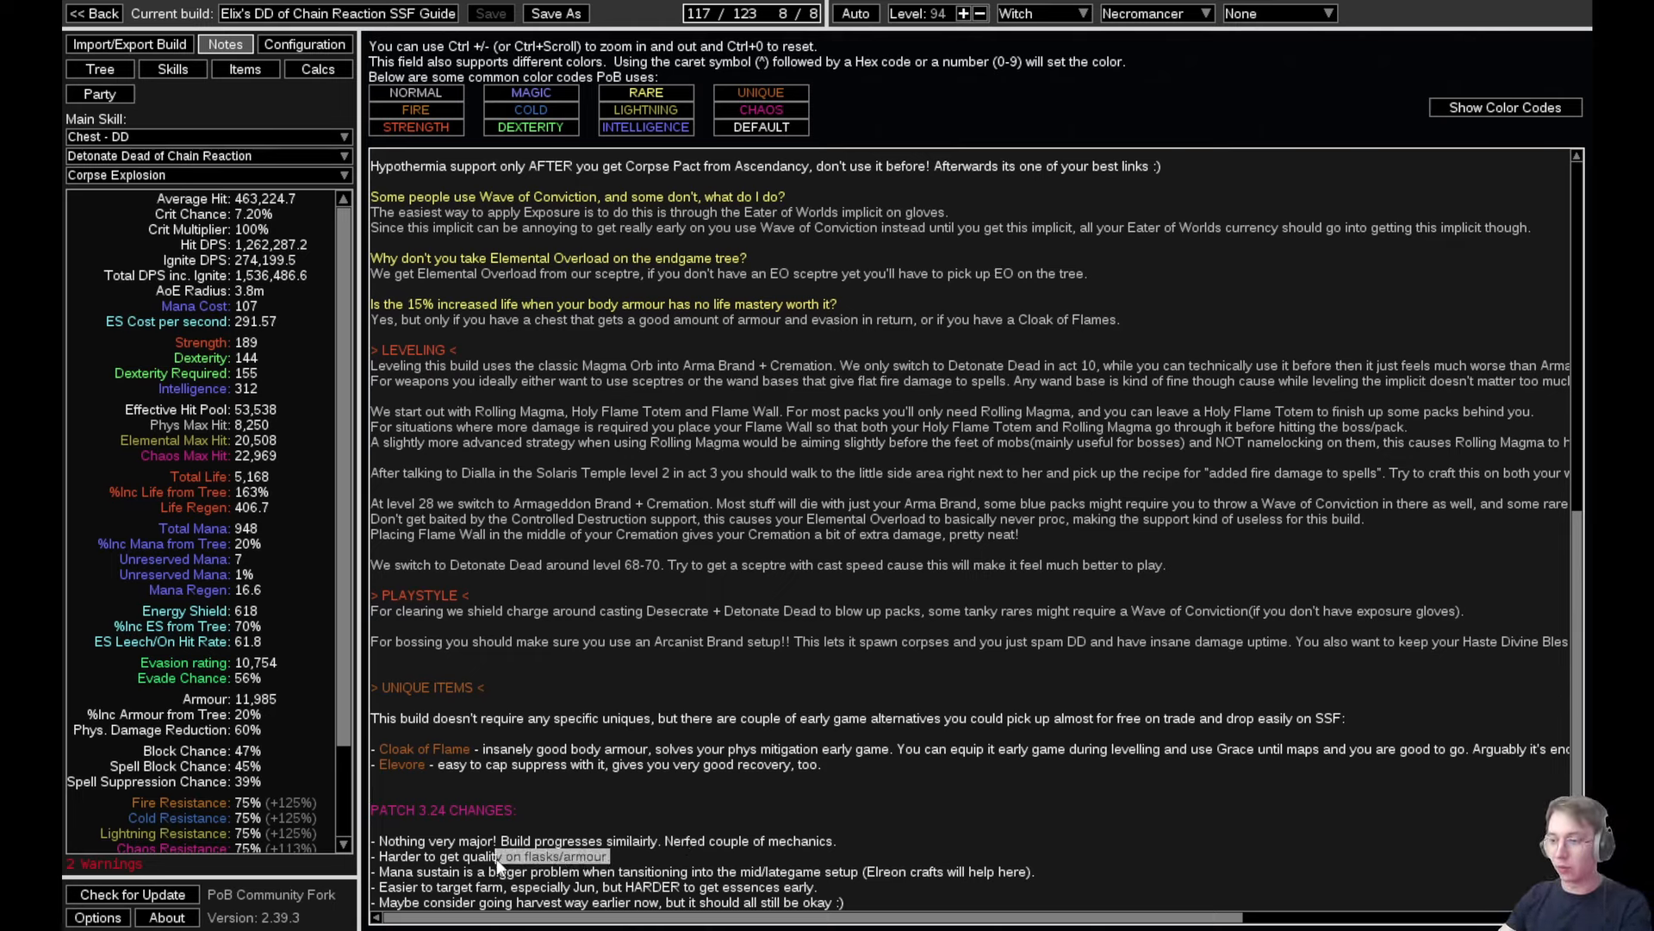
pyautogui.moveTo(850, 677)
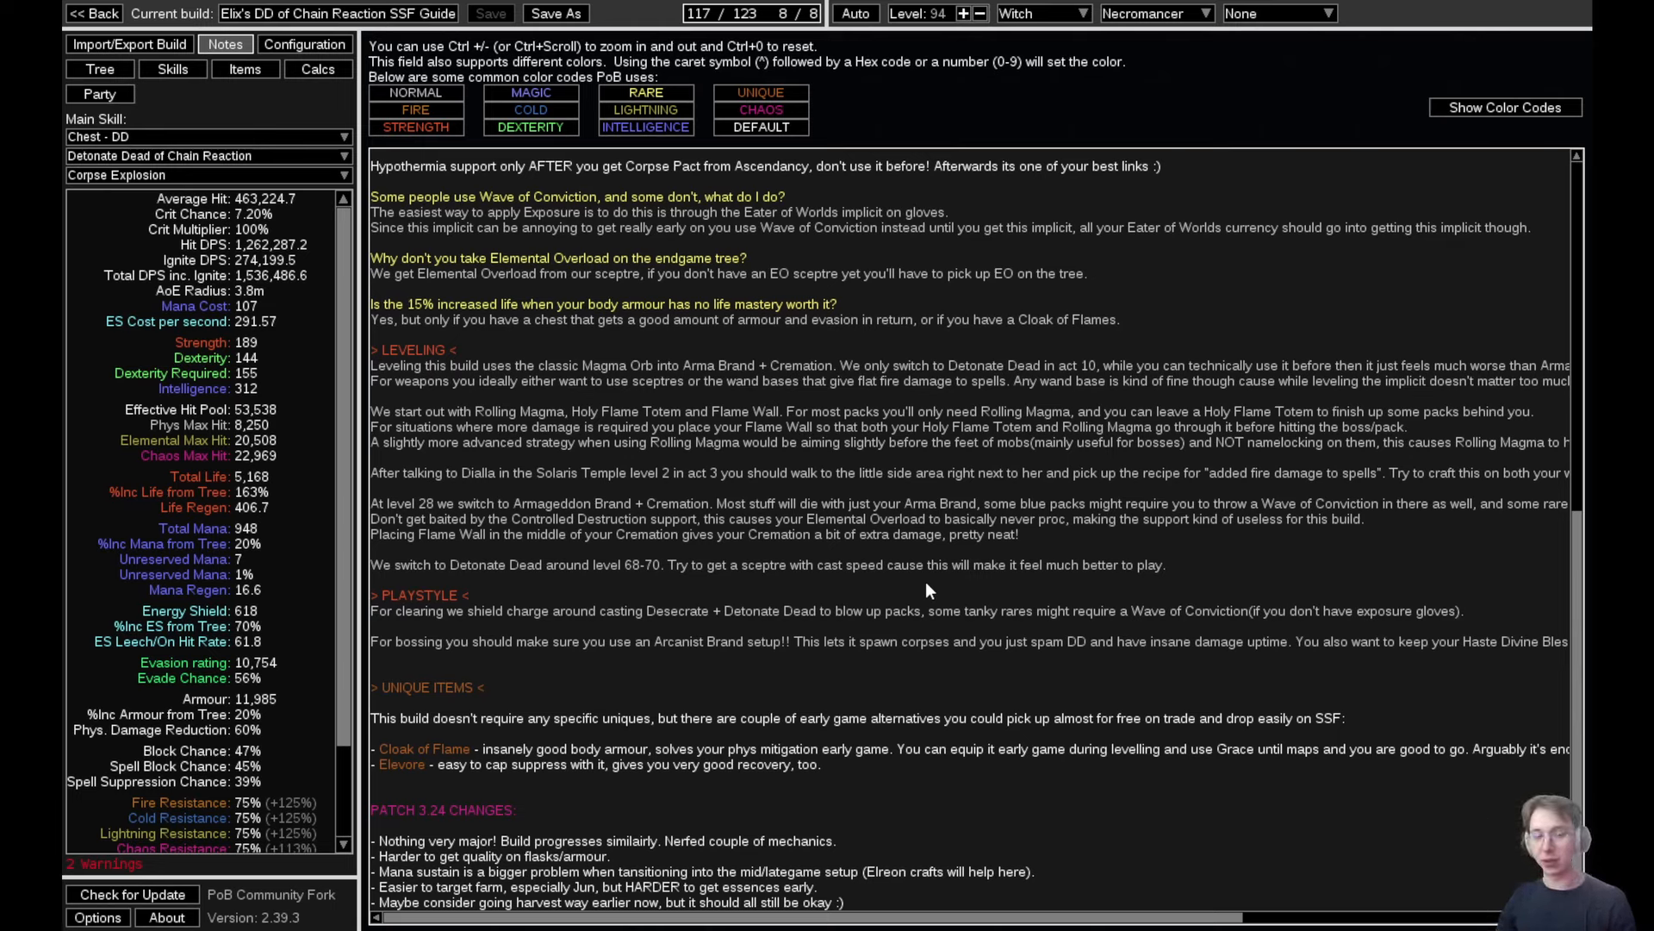
pyautogui.moveTo(981, 579)
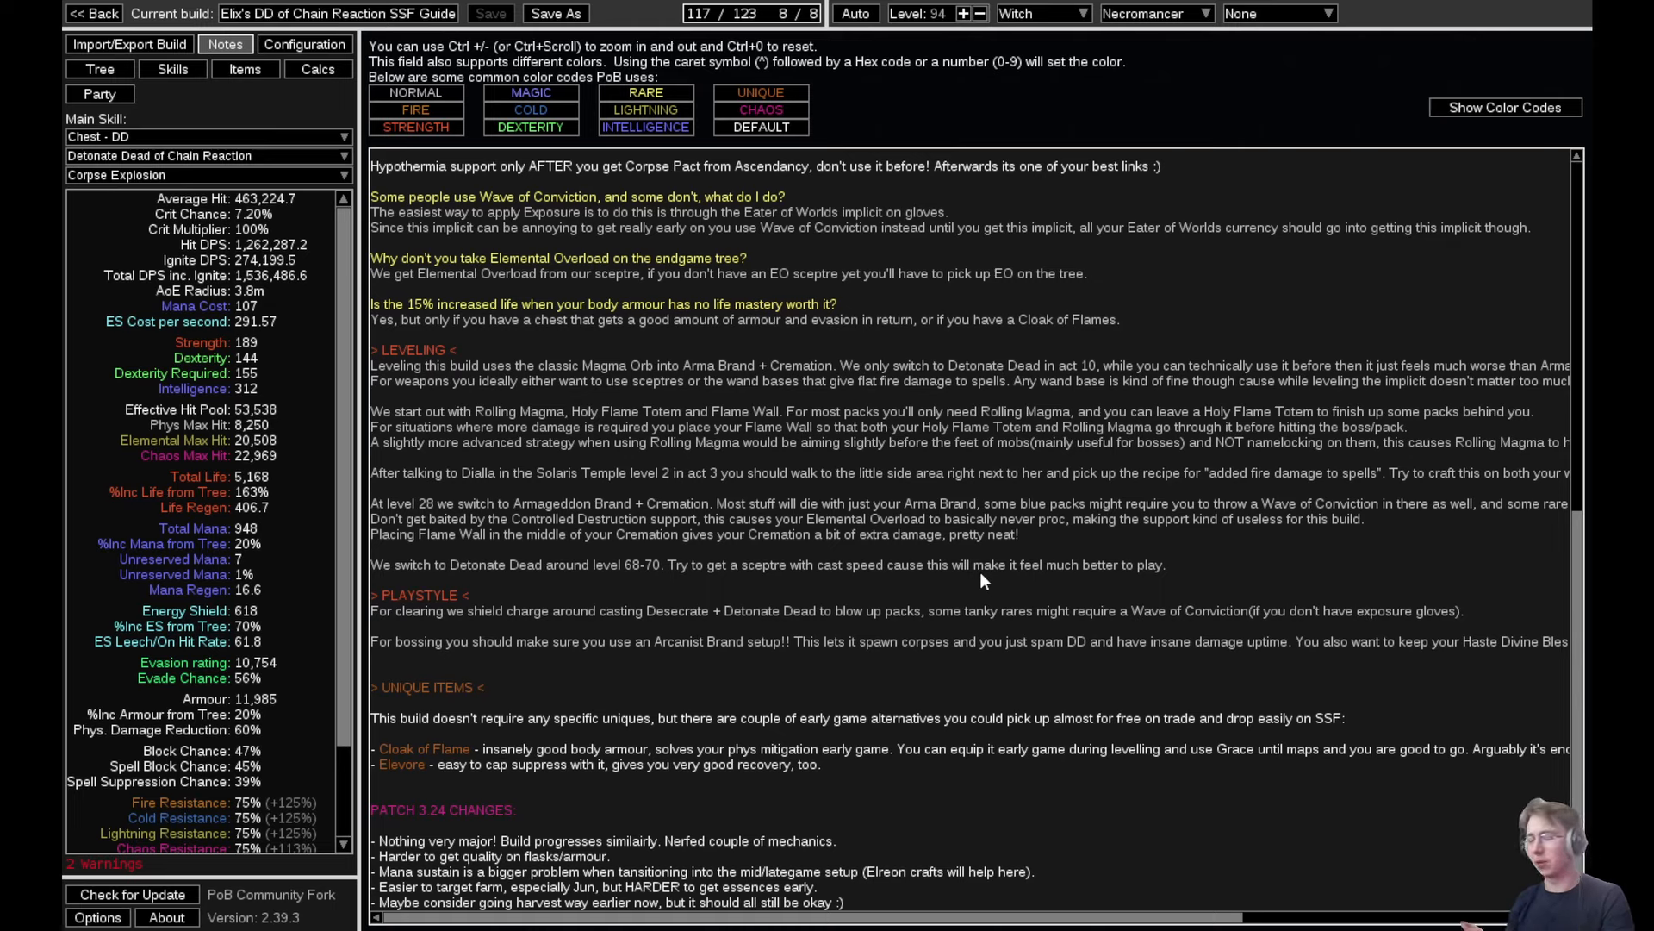
pyautogui.moveTo(839, 619)
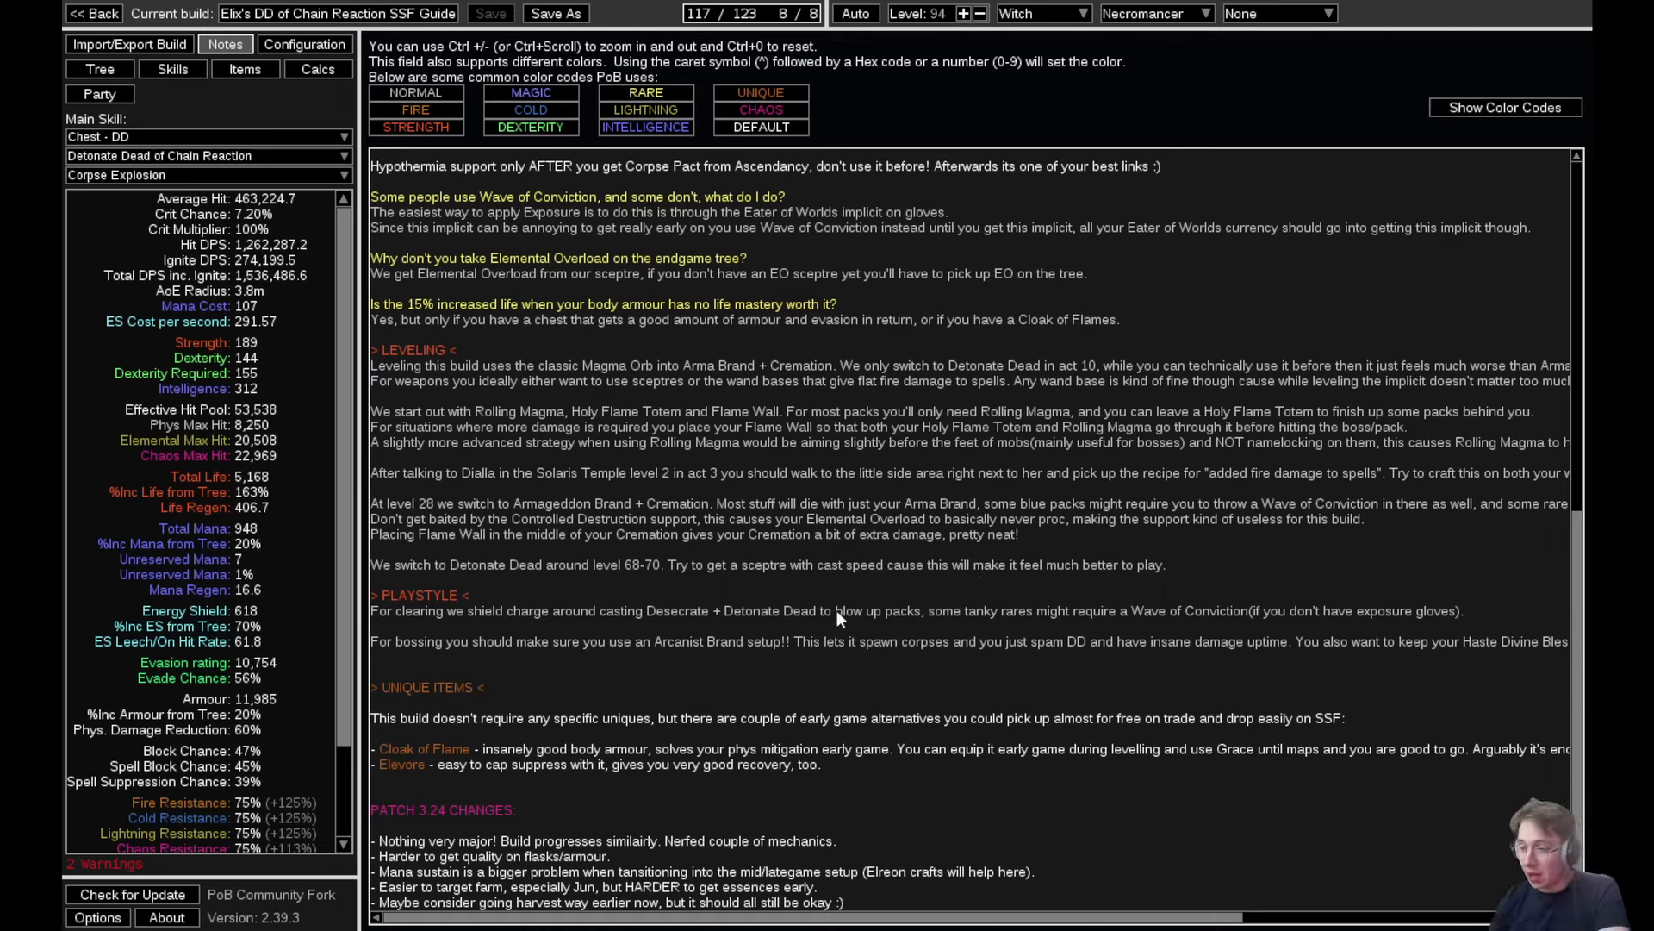
pyautogui.moveTo(872, 588)
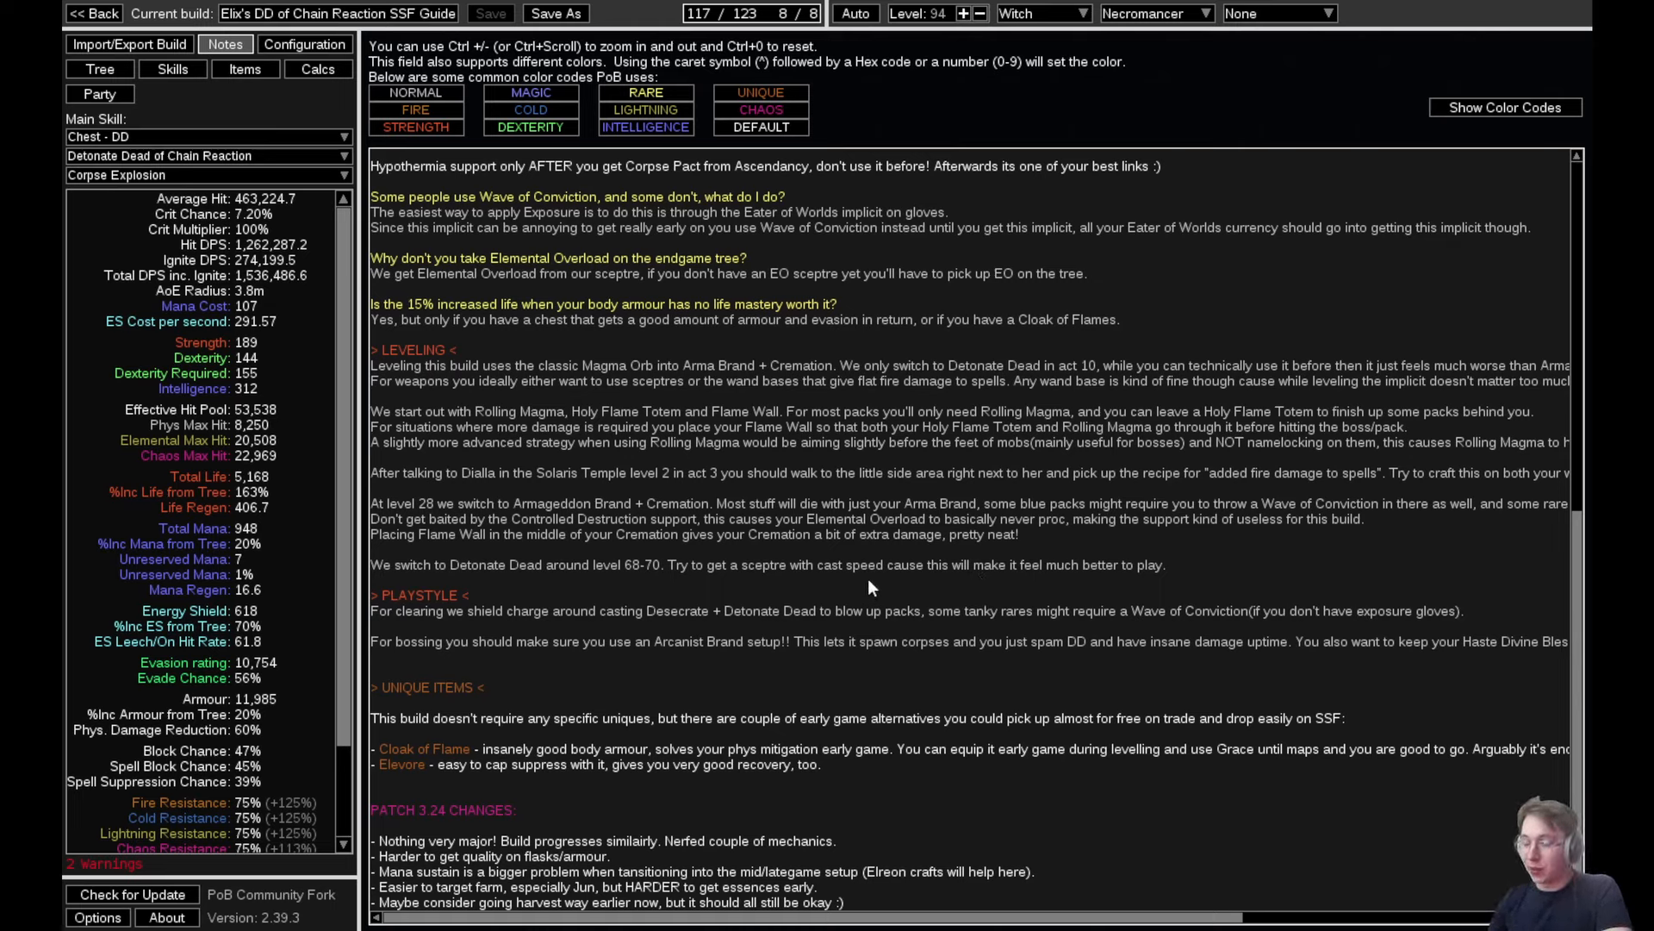
pyautogui.moveTo(859, 589)
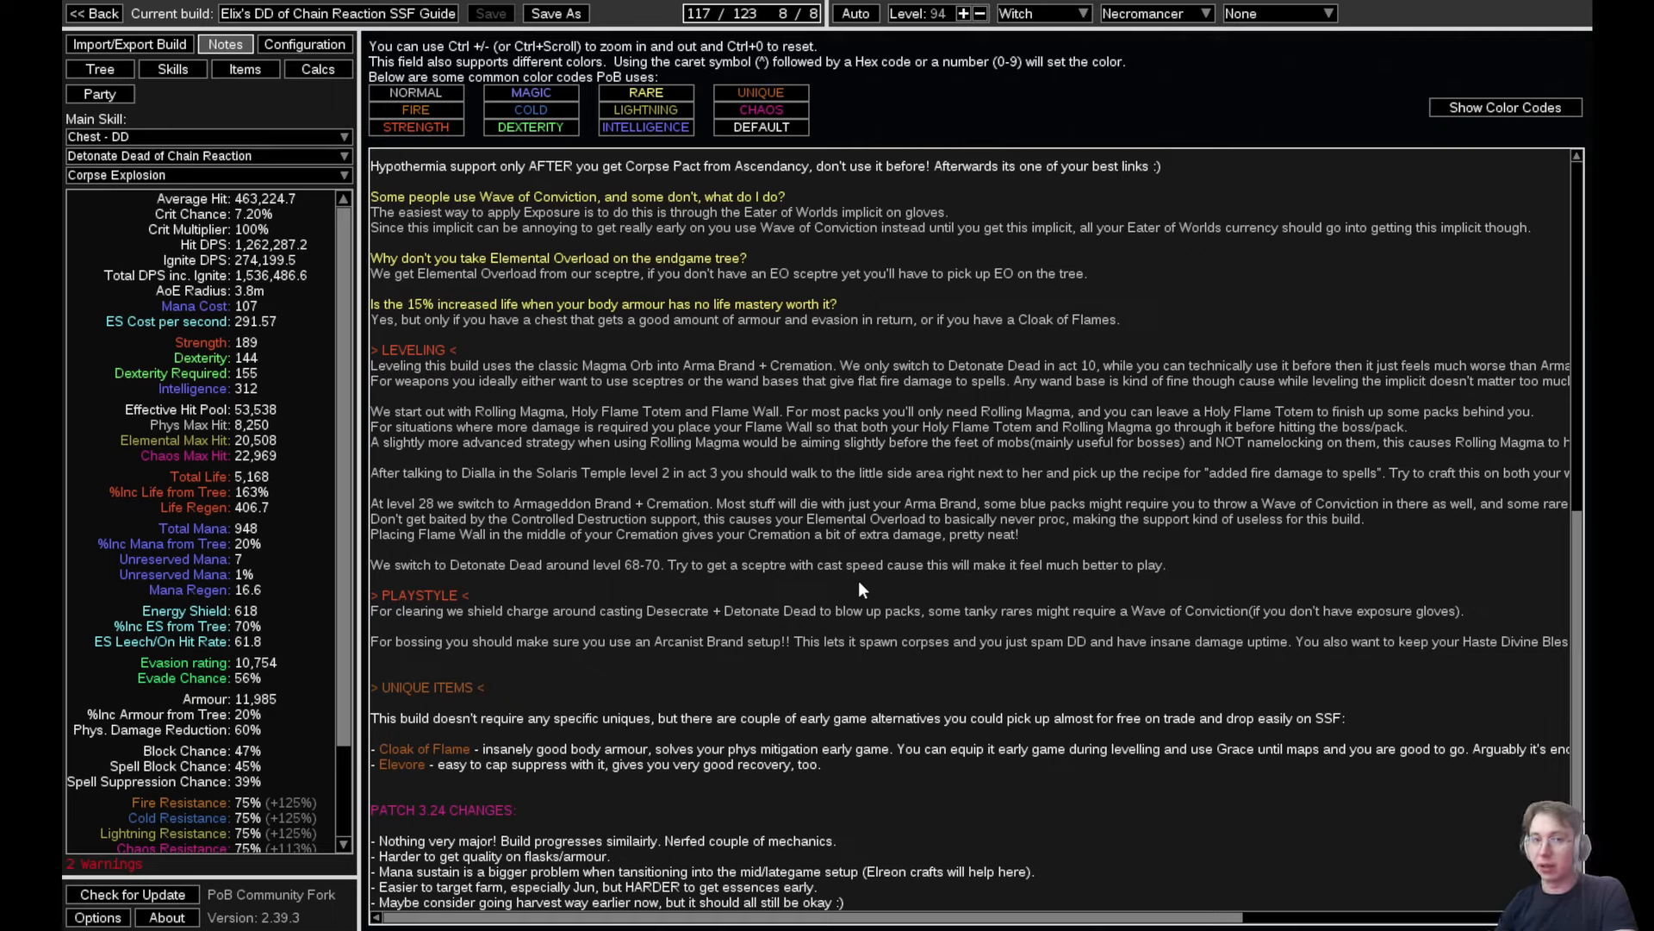
pyautogui.moveTo(834, 611)
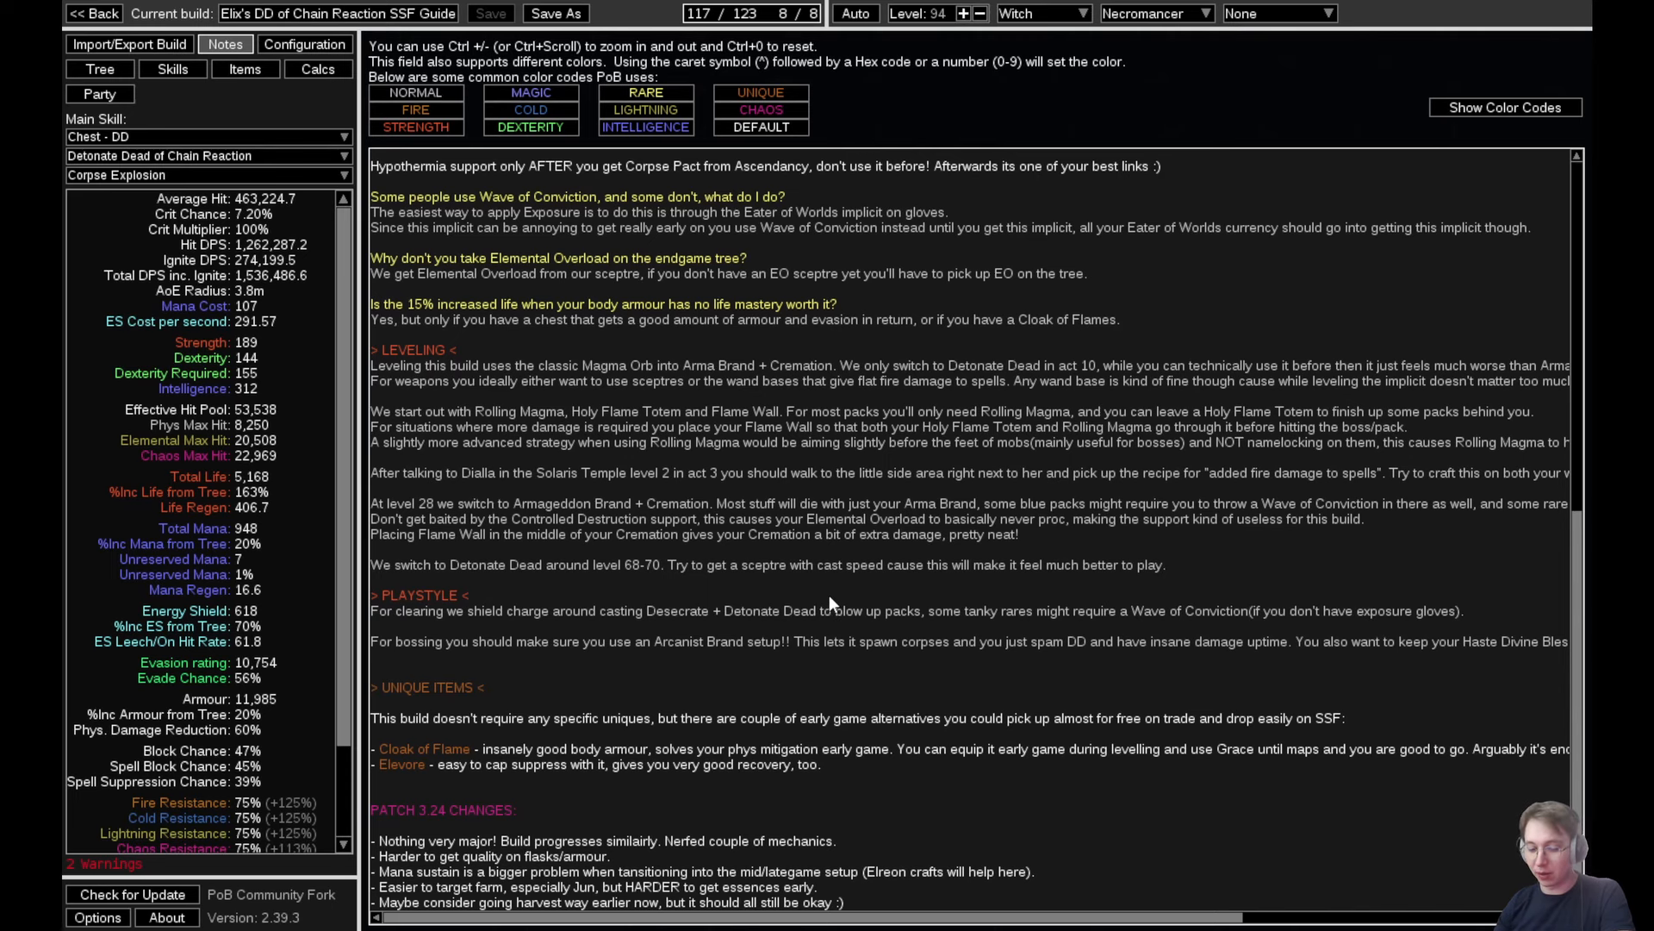
pyautogui.moveTo(99, 69)
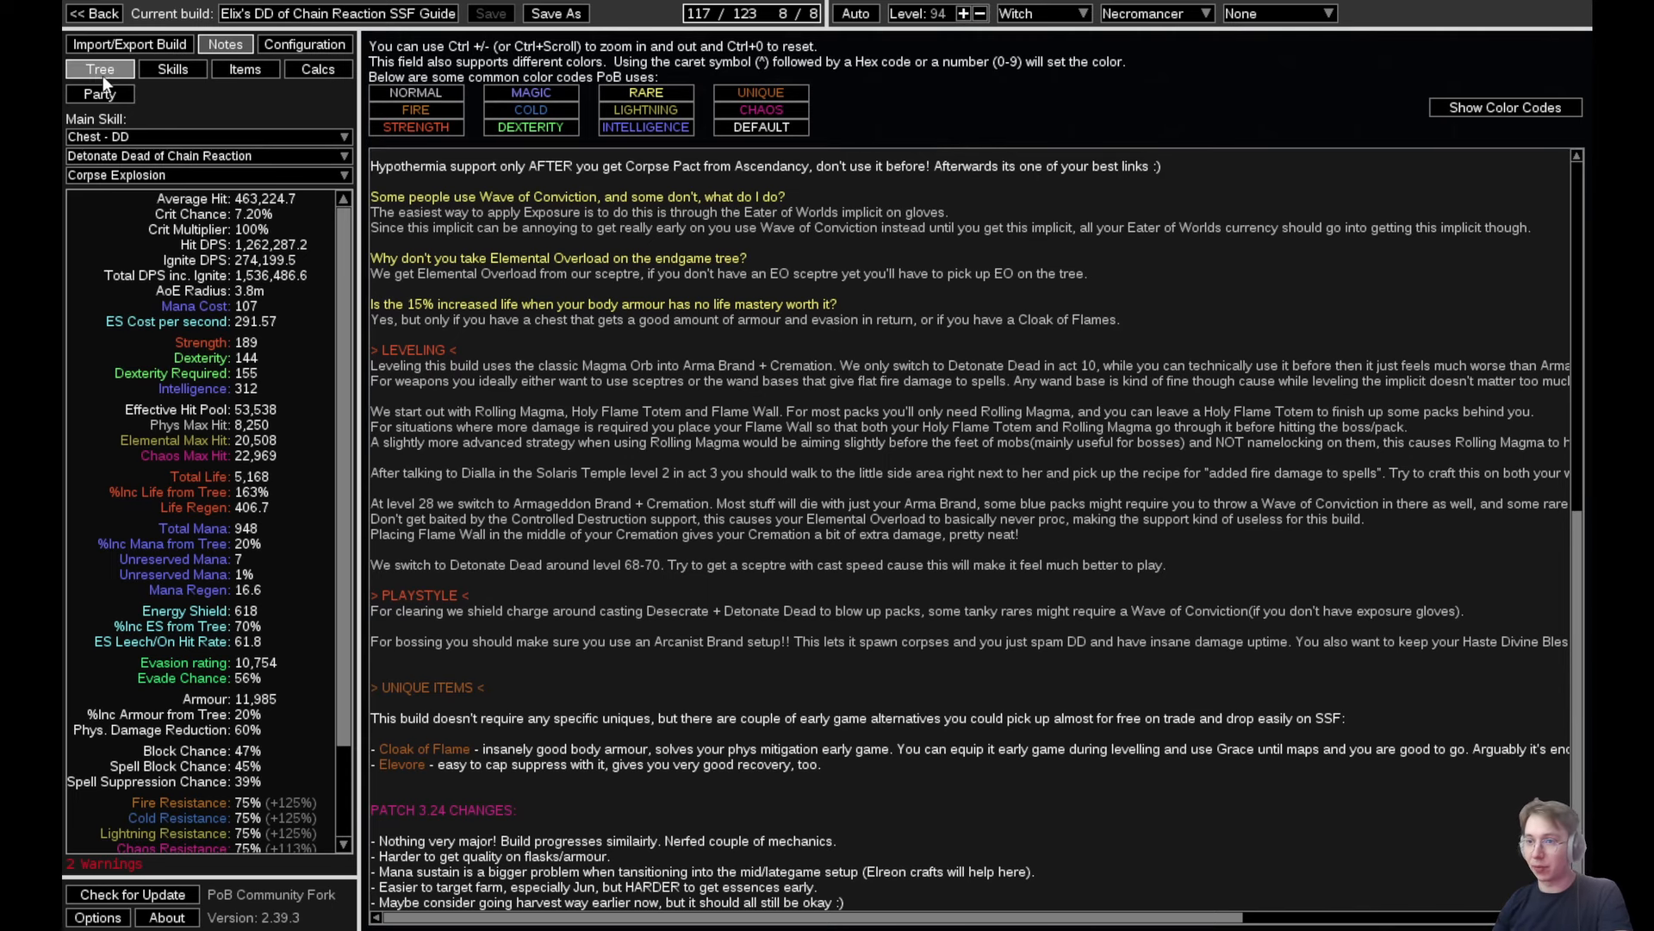
# Look over the notes and equipped gear, then return to the passive skill tree
pyautogui.click(100, 69)
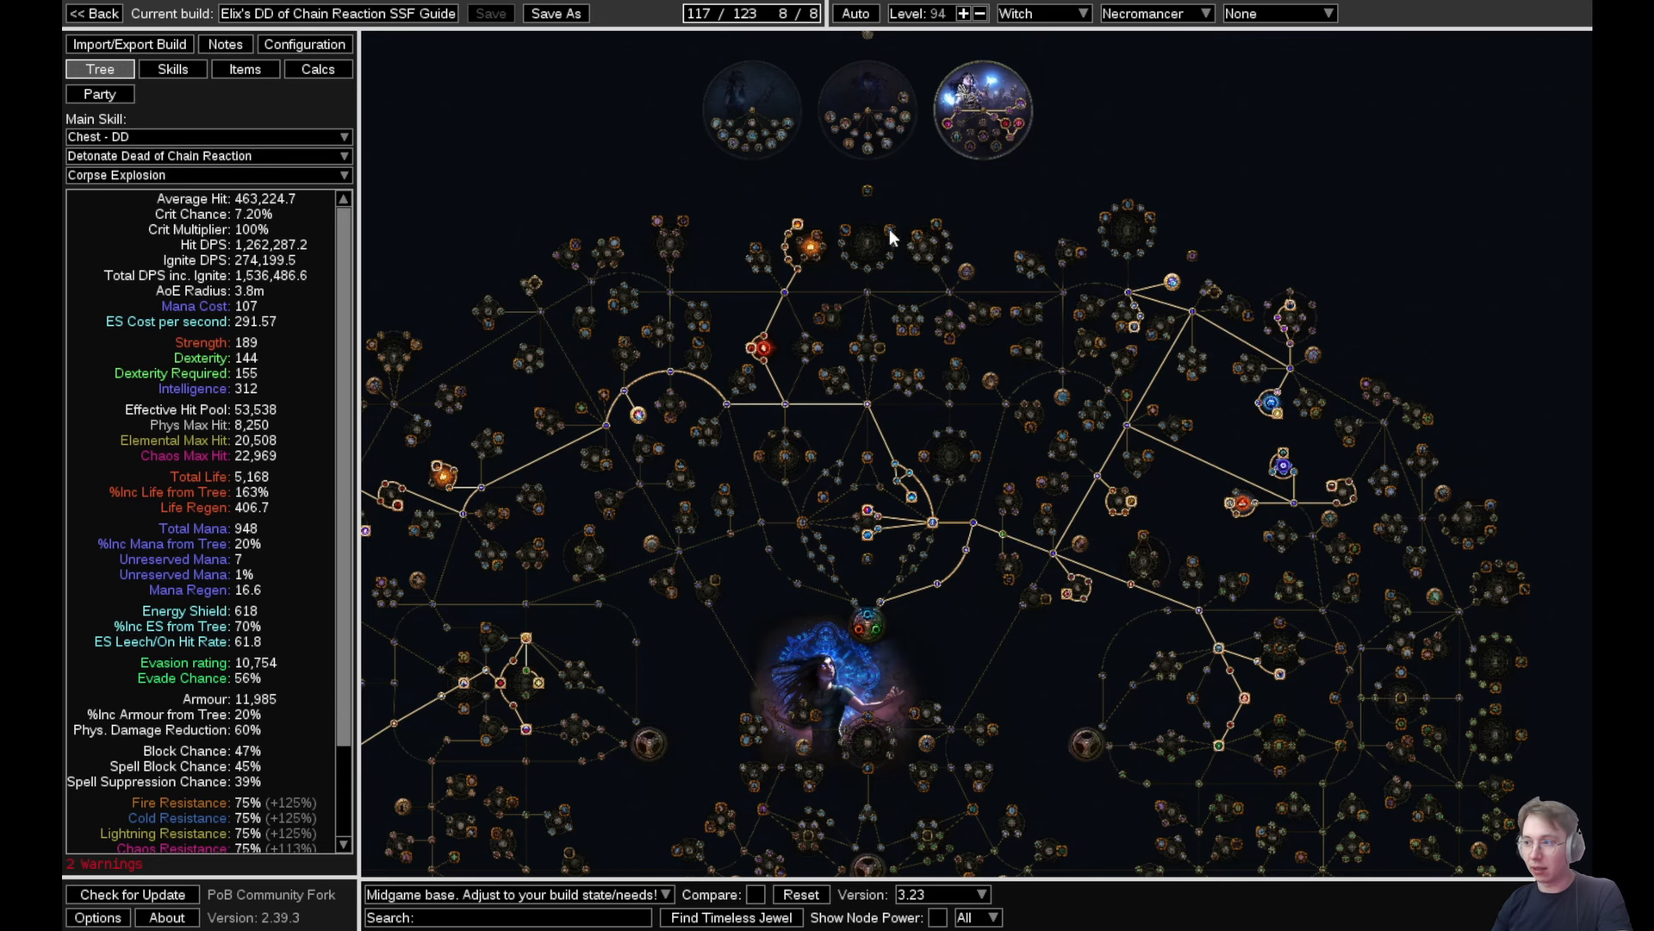
pyautogui.moveTo(1099, 269)
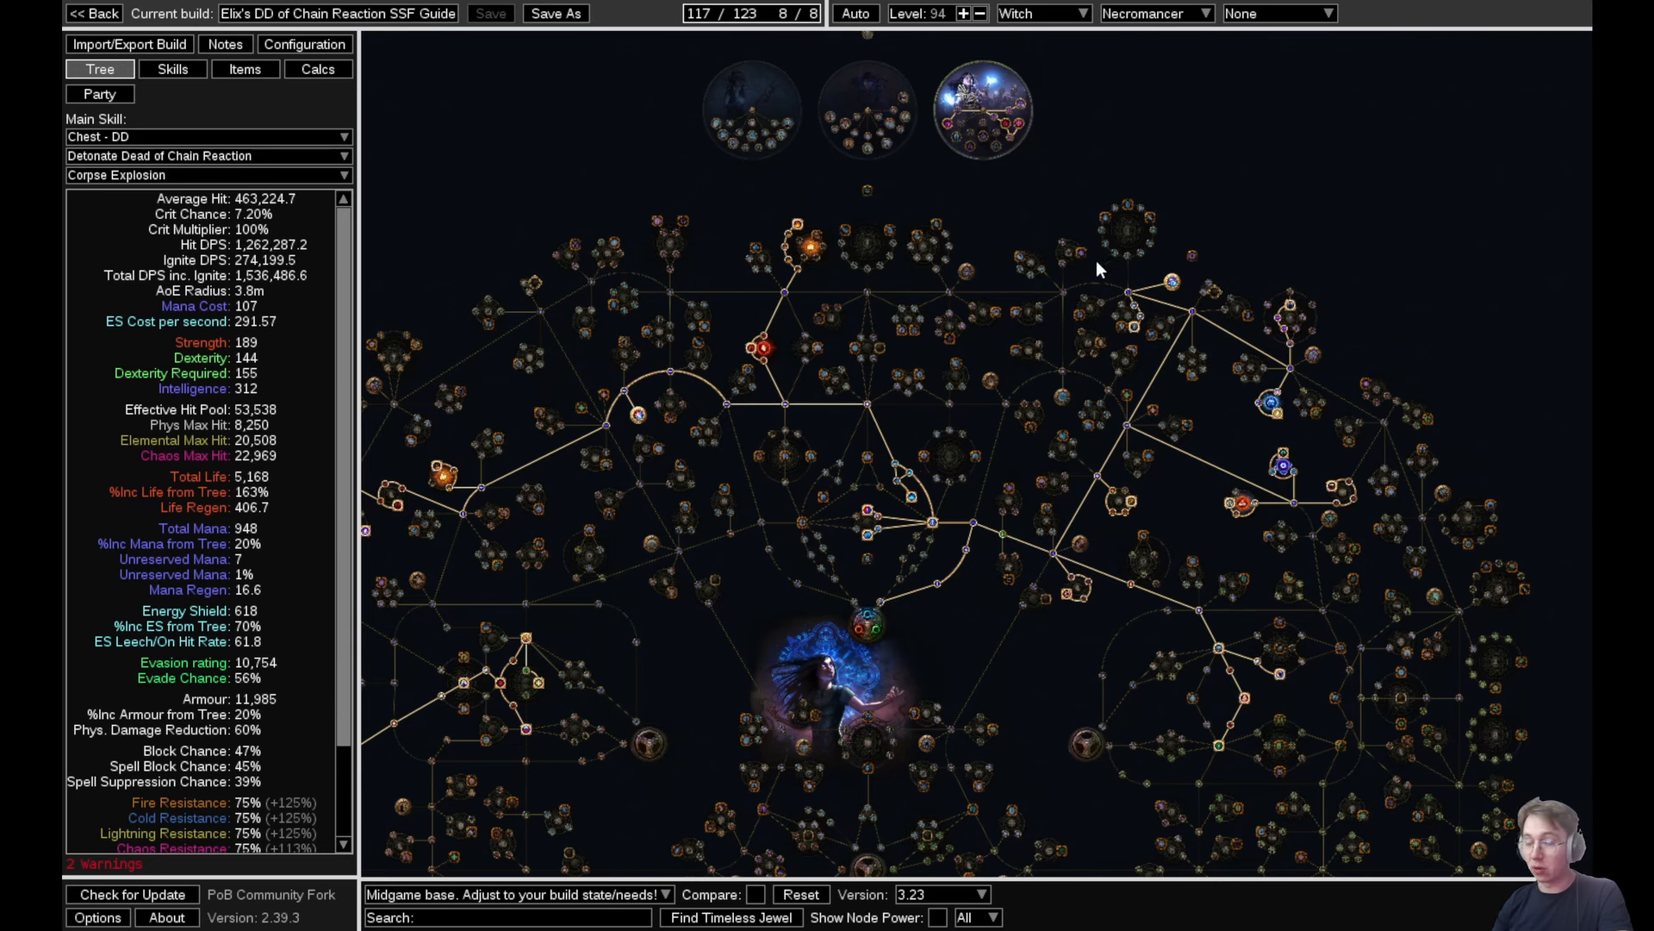
pyautogui.moveTo(263, 98)
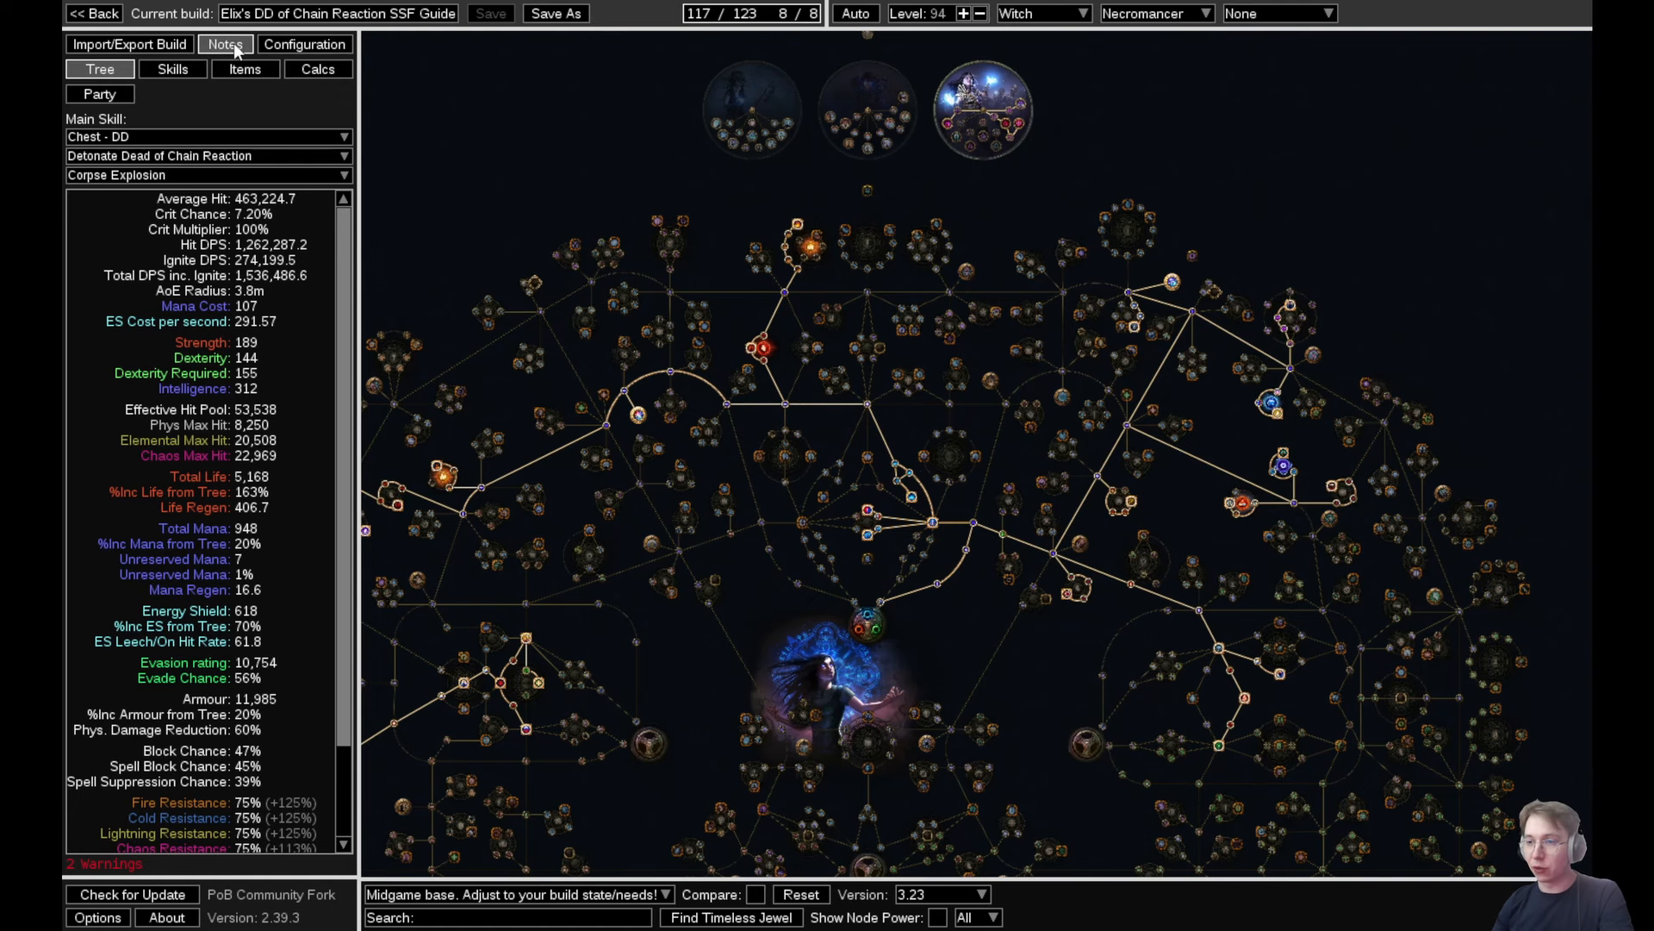
pyautogui.click(224, 43)
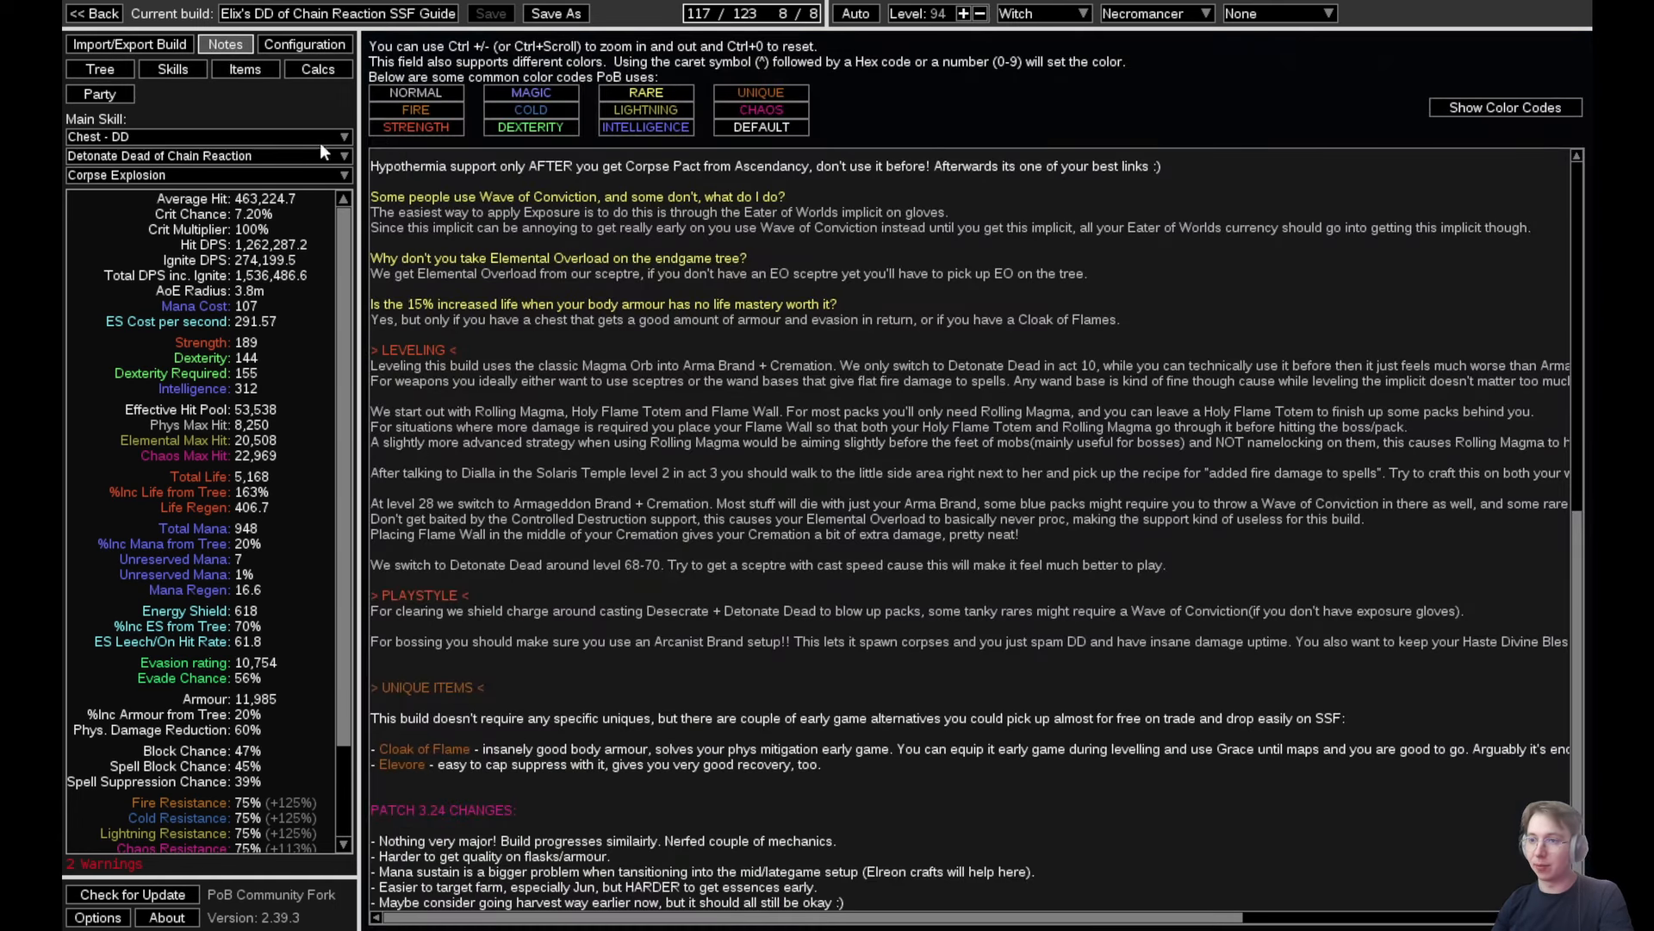
pyautogui.click(245, 68)
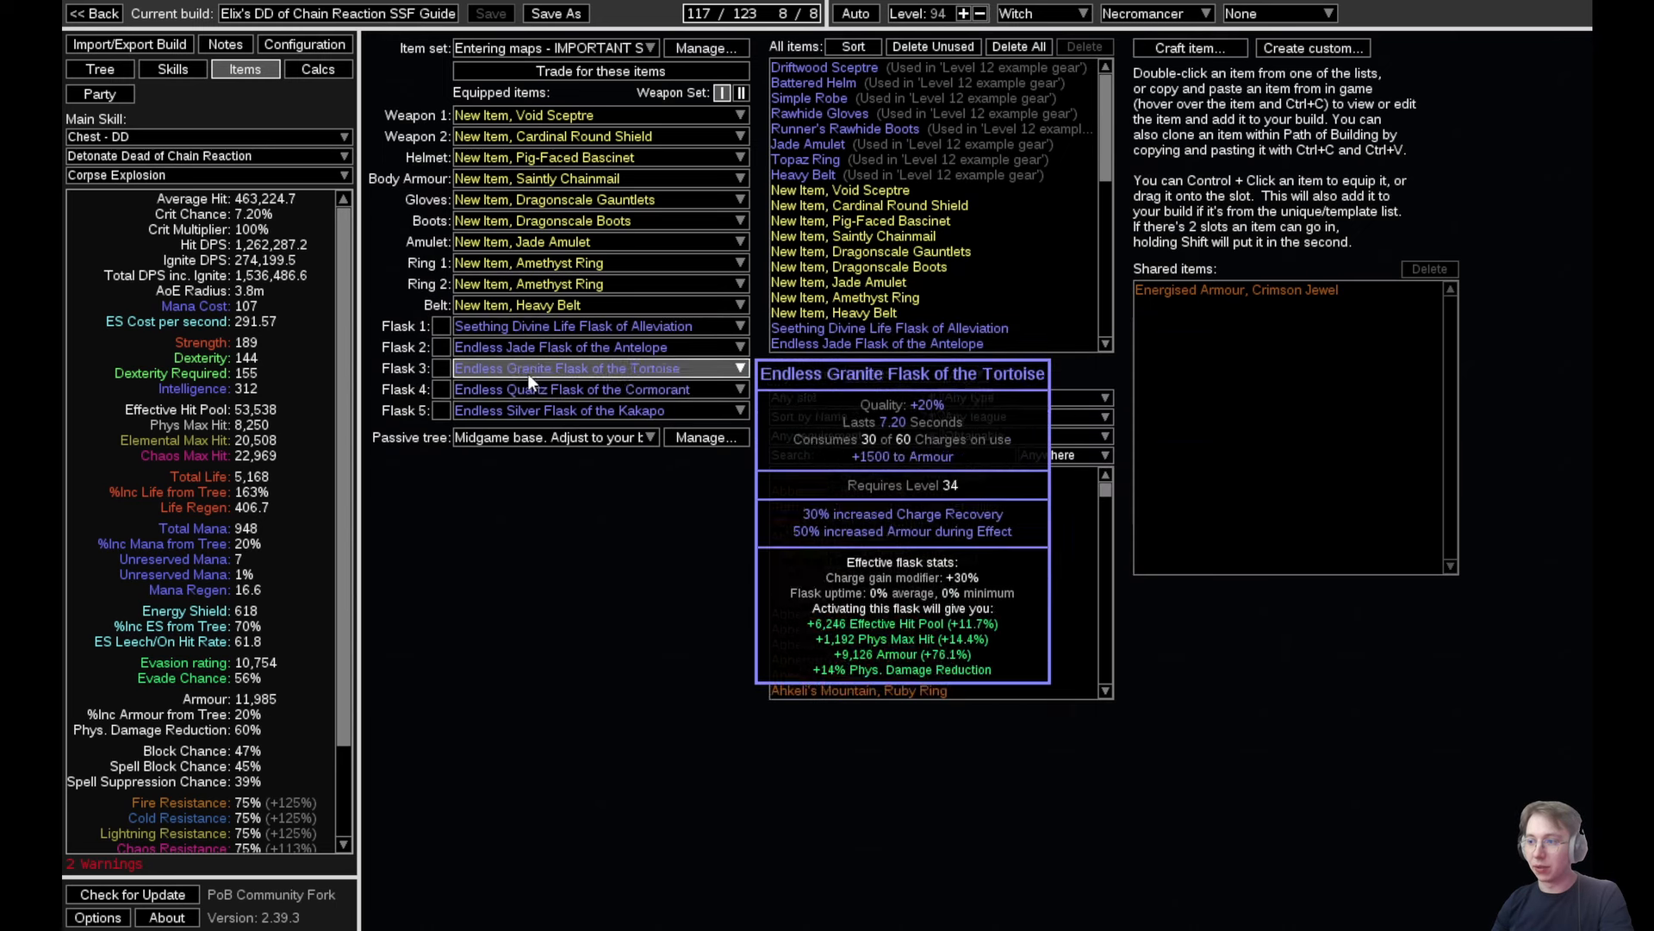
pyautogui.moveTo(570, 388)
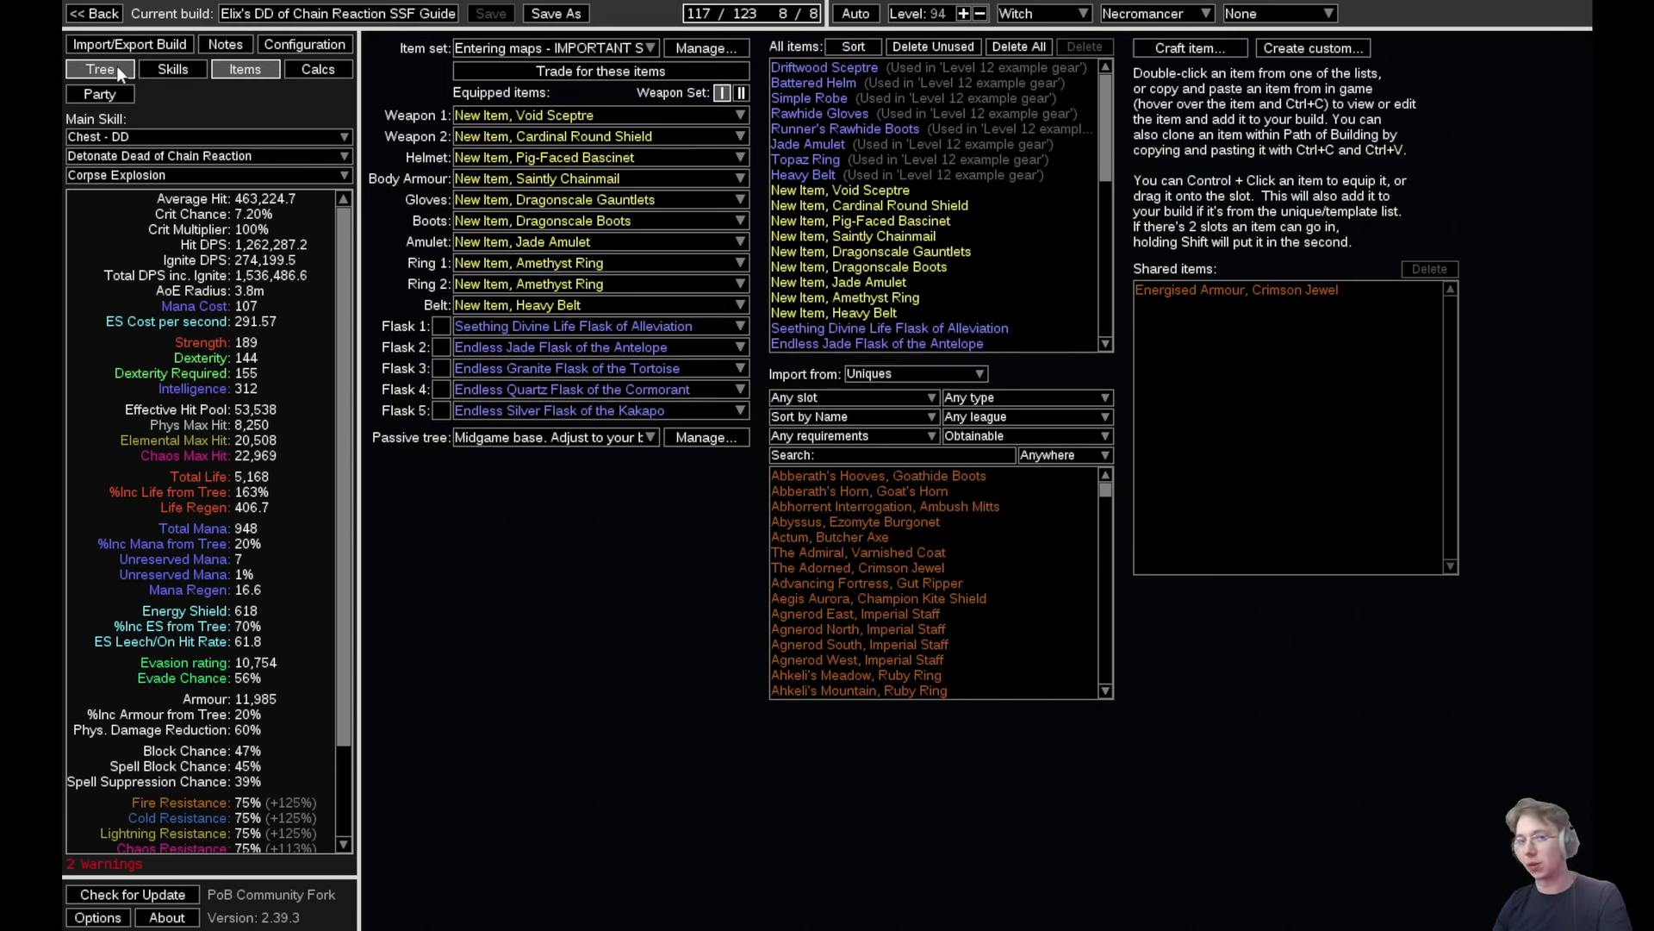
pyautogui.click(100, 69)
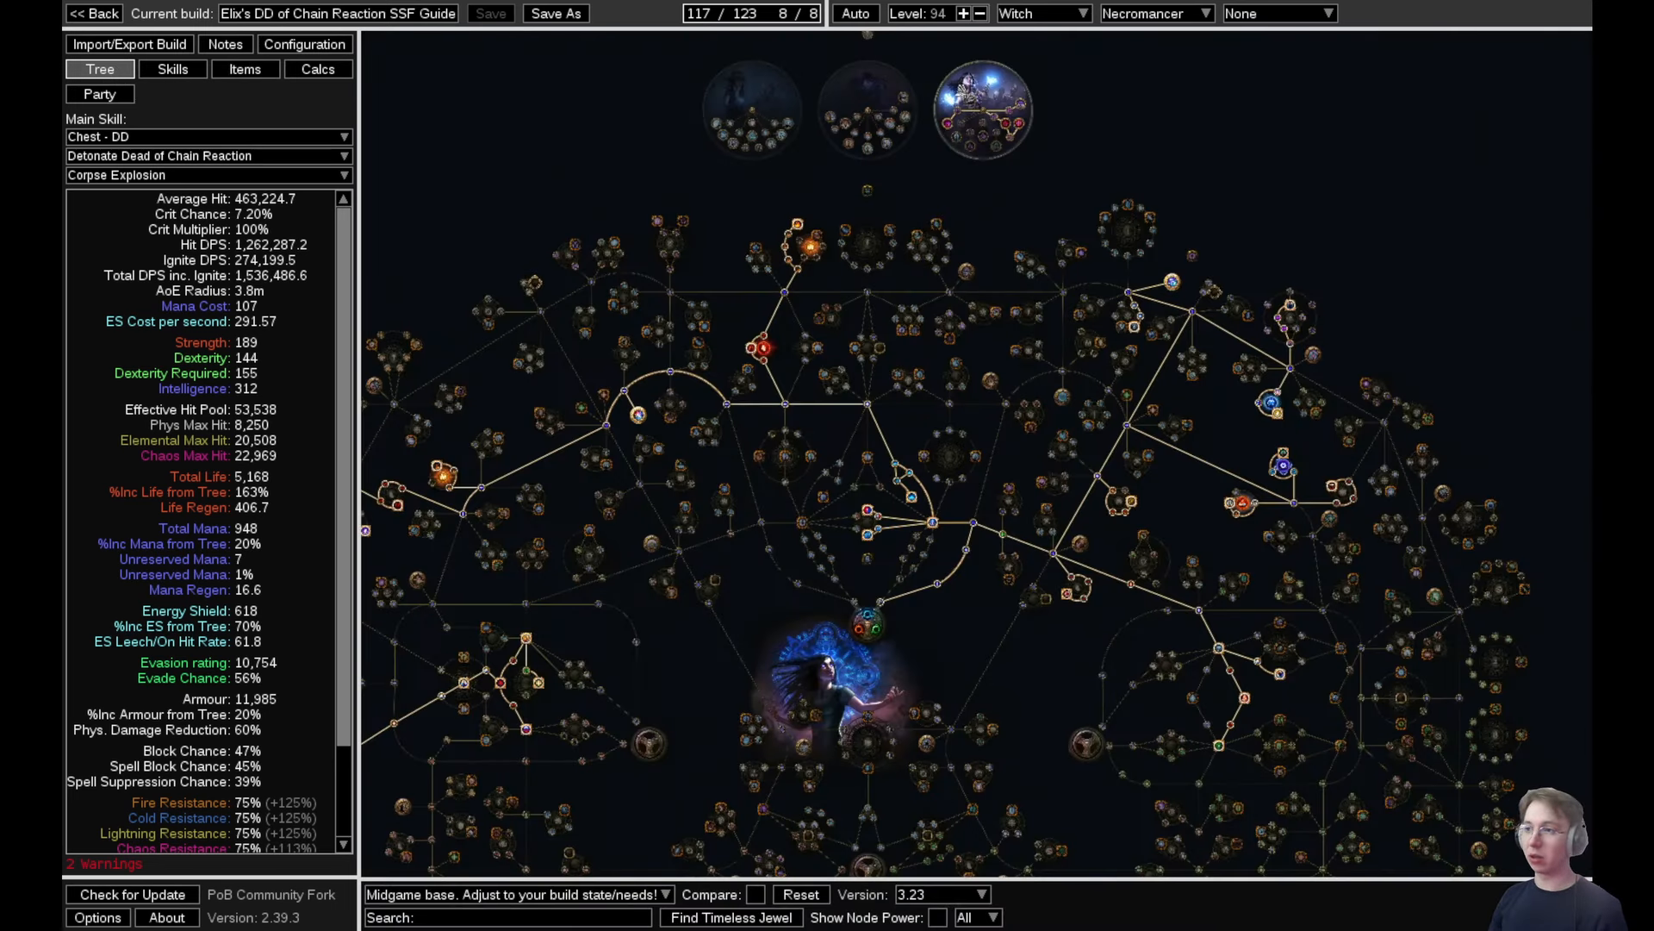
pyautogui.moveTo(1144, 230)
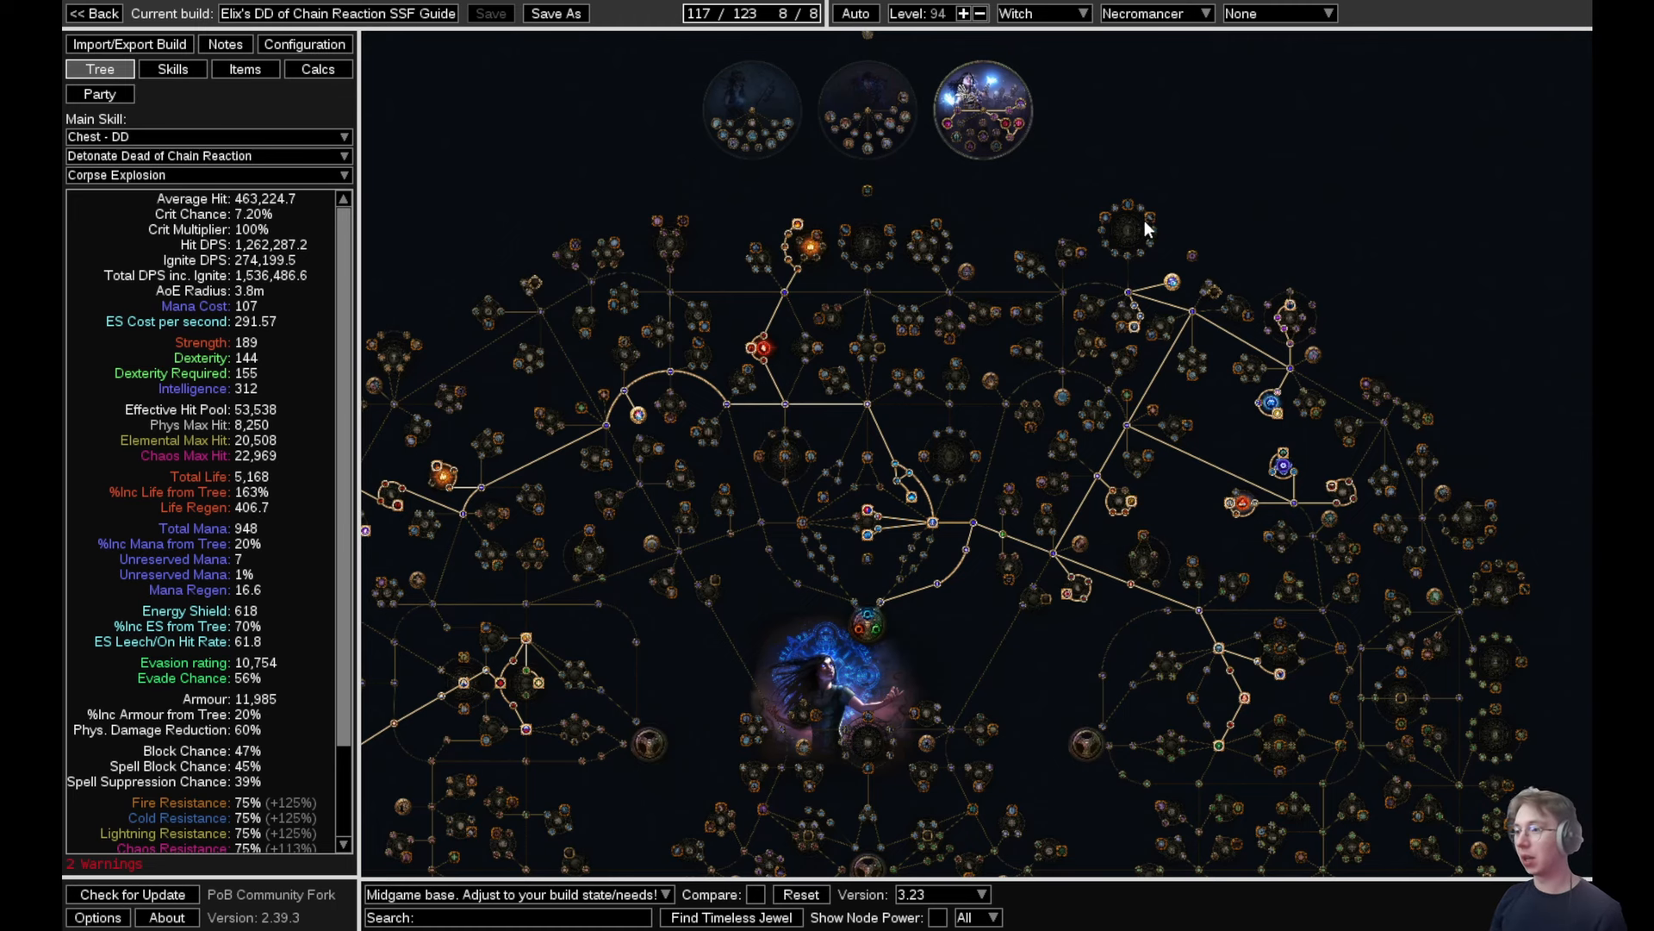
pyautogui.moveTo(1167, 201)
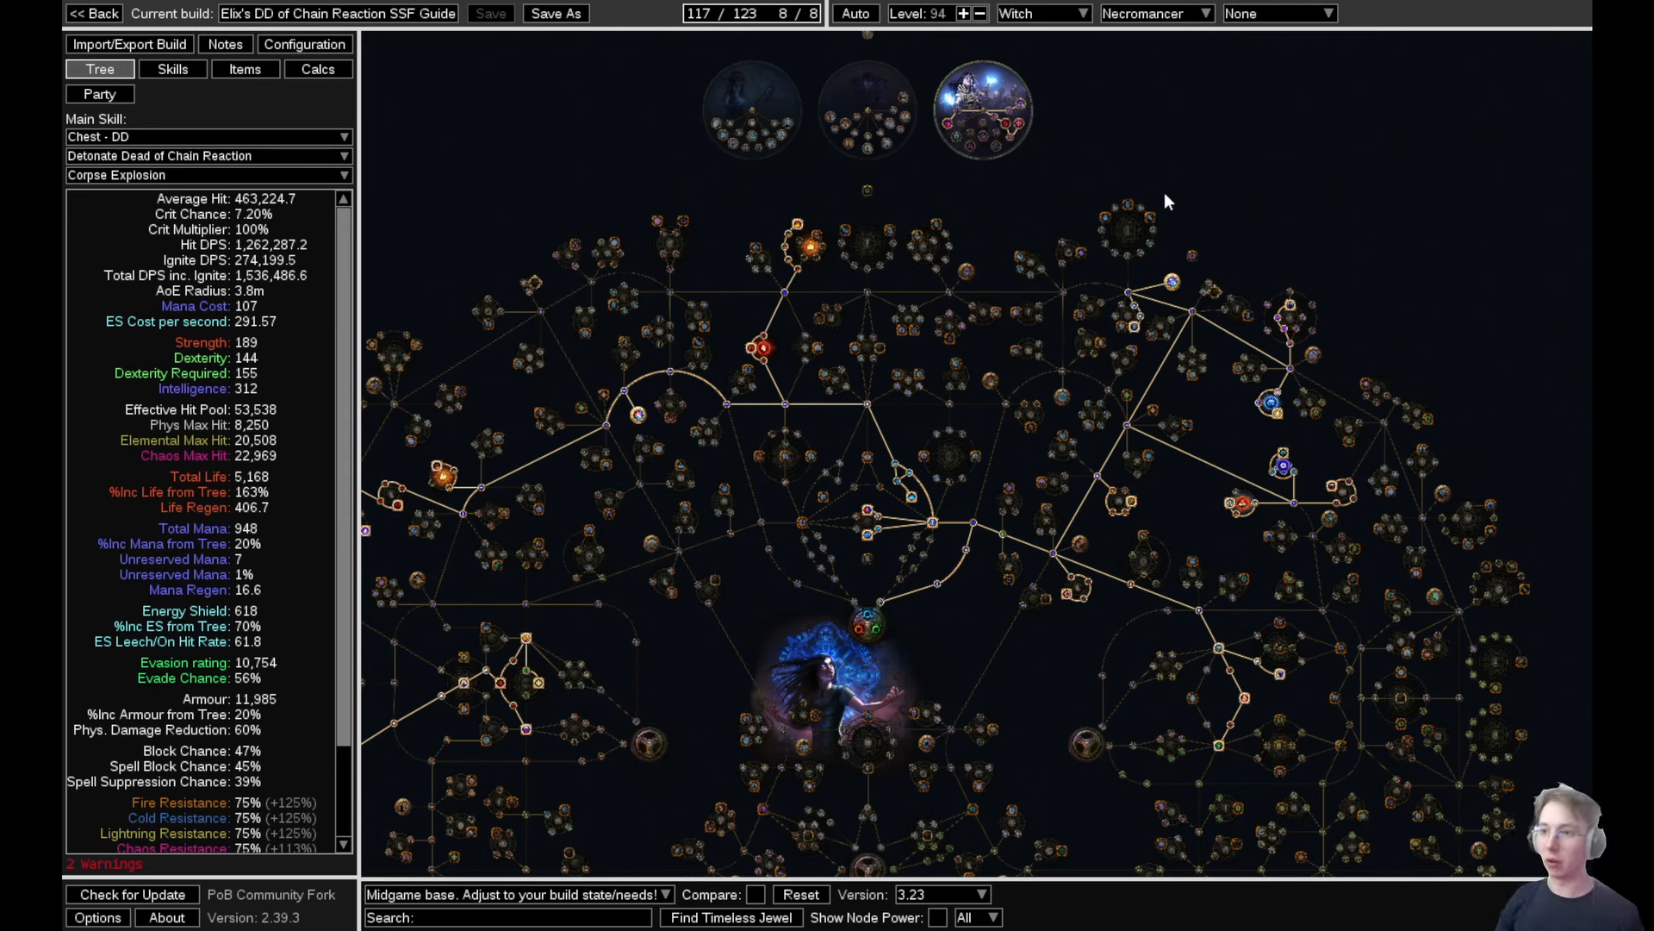
pyautogui.moveTo(1098, 262)
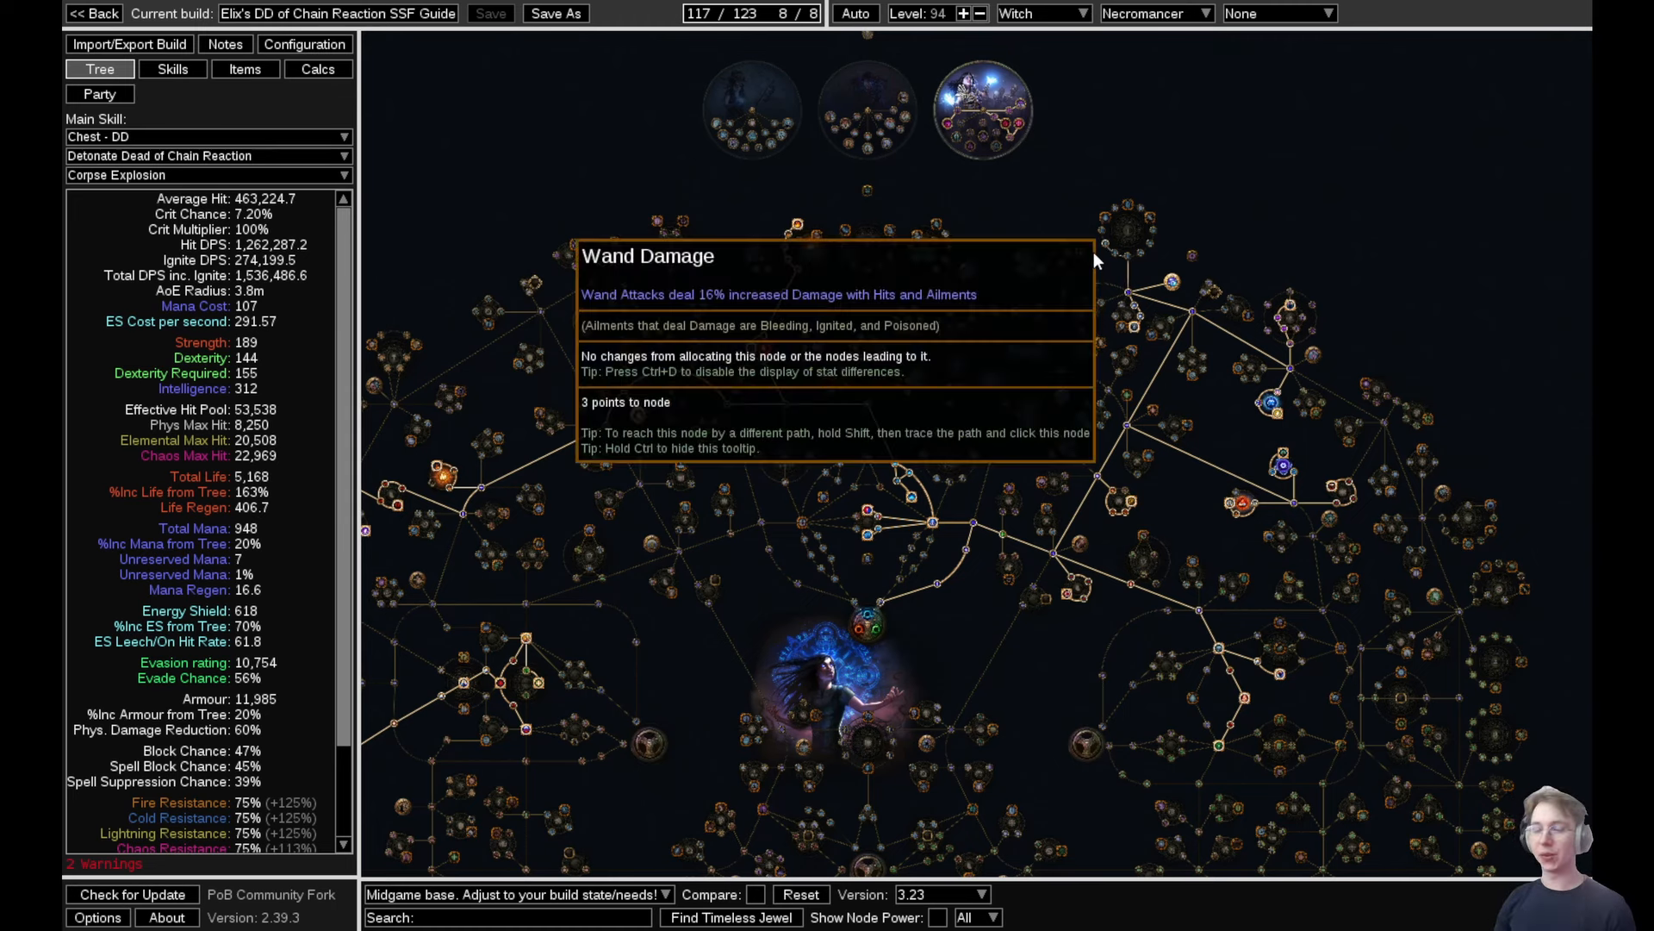
# Reread the guide notes and gear, then show the Detonate Dead skill gem setup
pyautogui.click(224, 43)
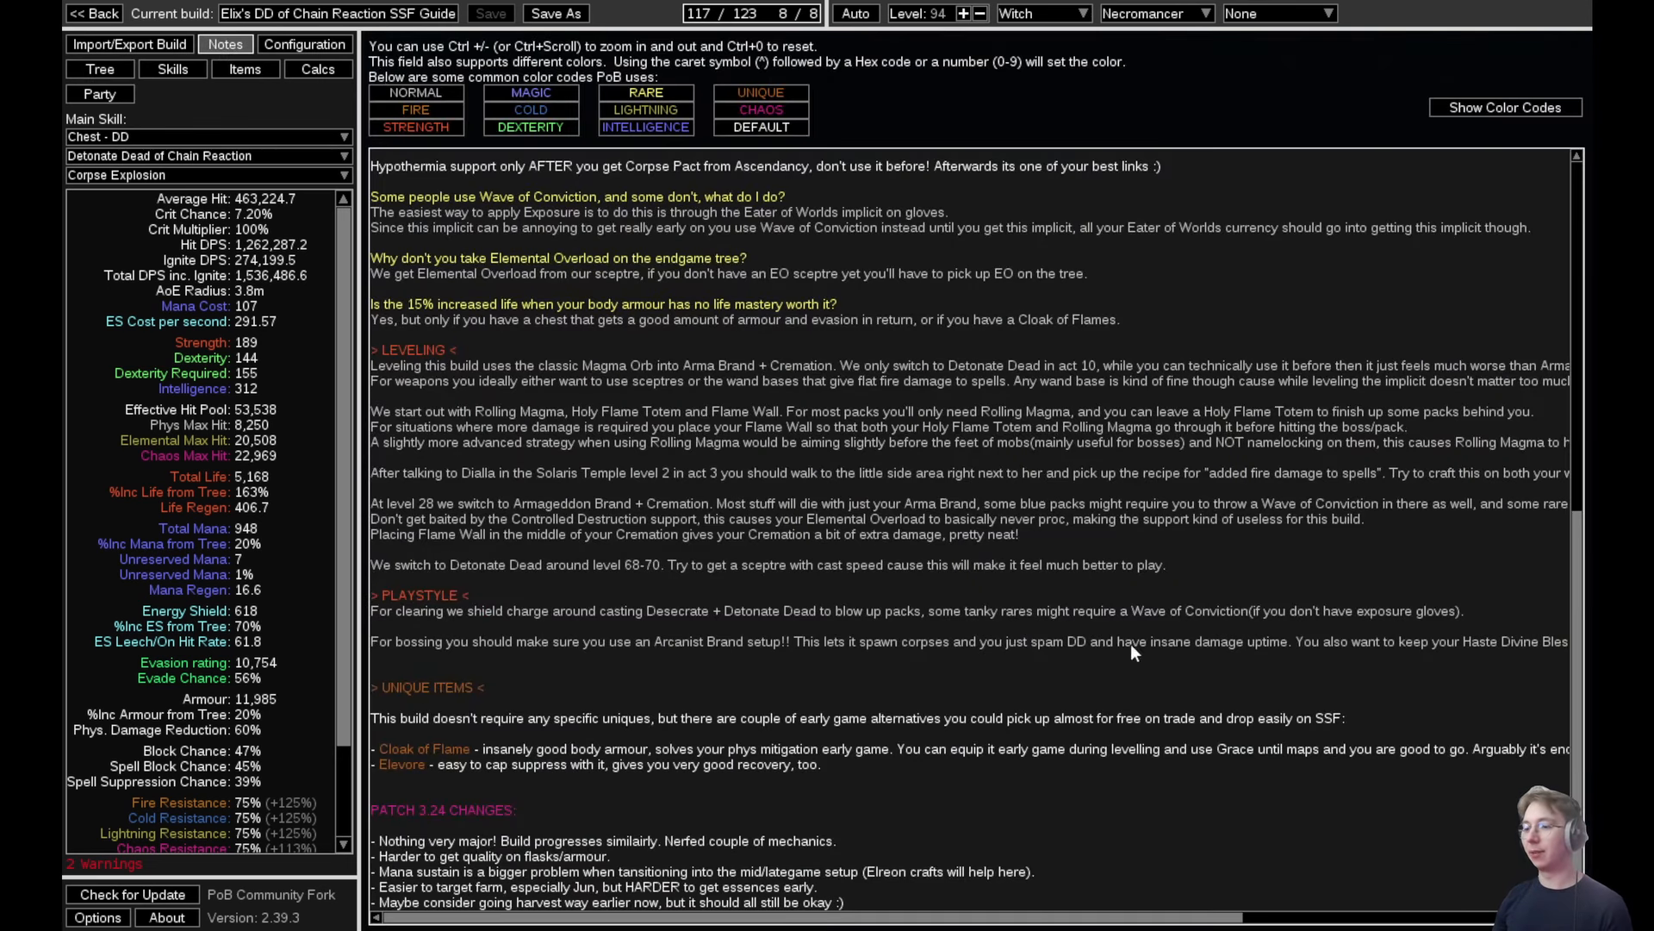
pyautogui.moveTo(902, 777)
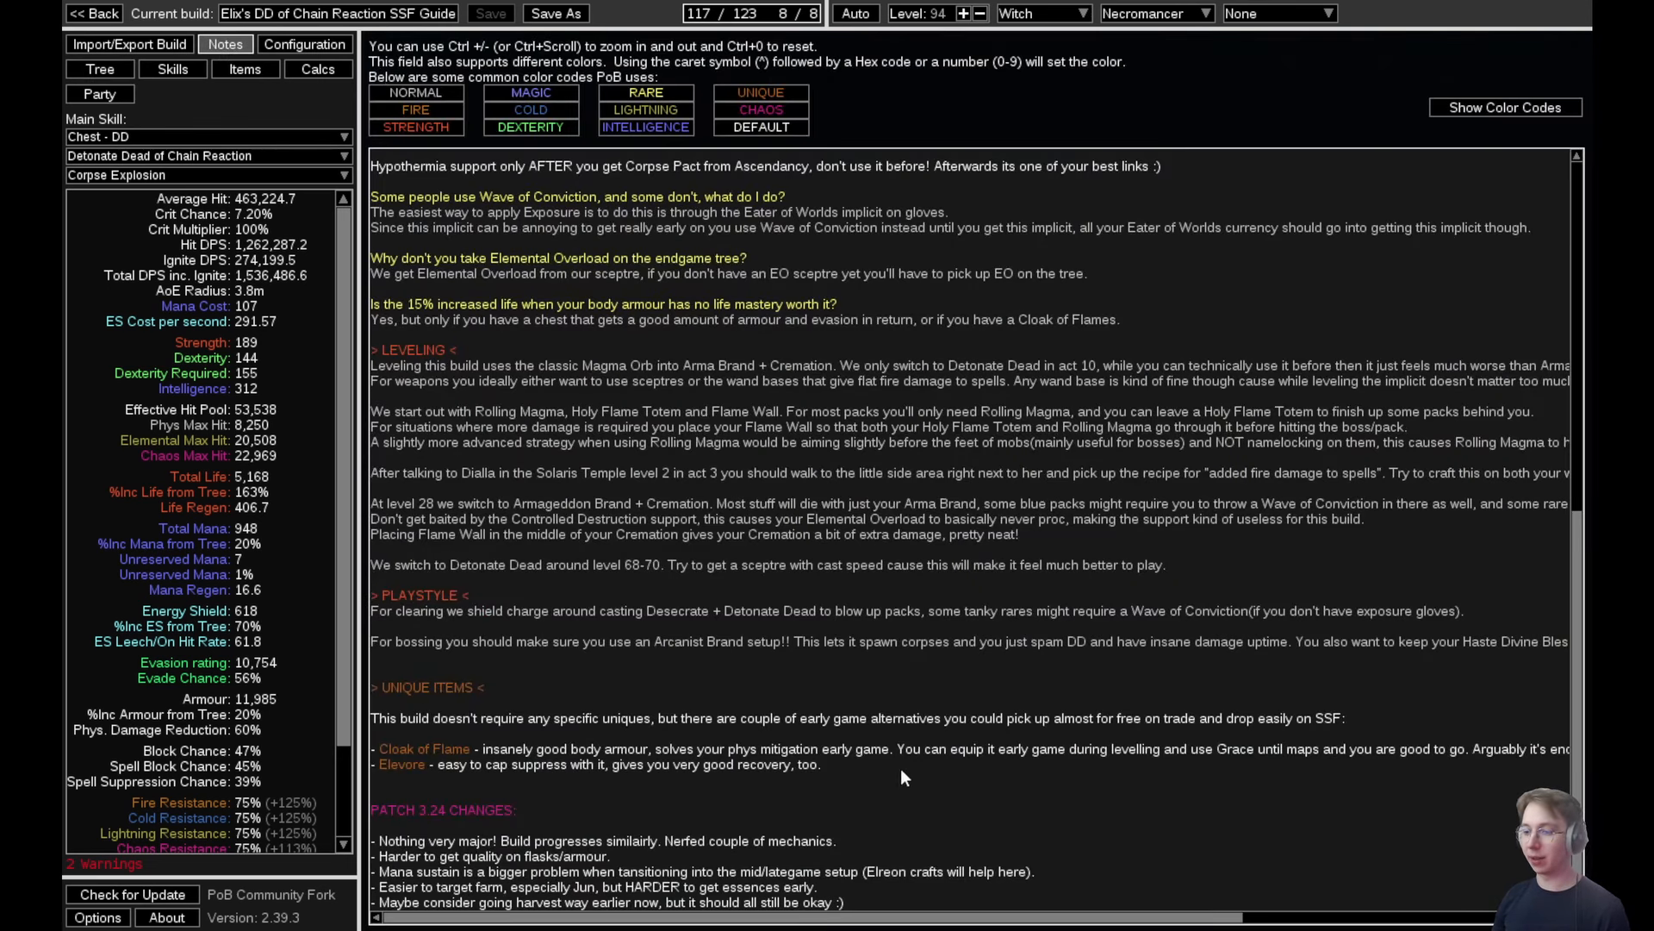
pyautogui.moveTo(910, 731)
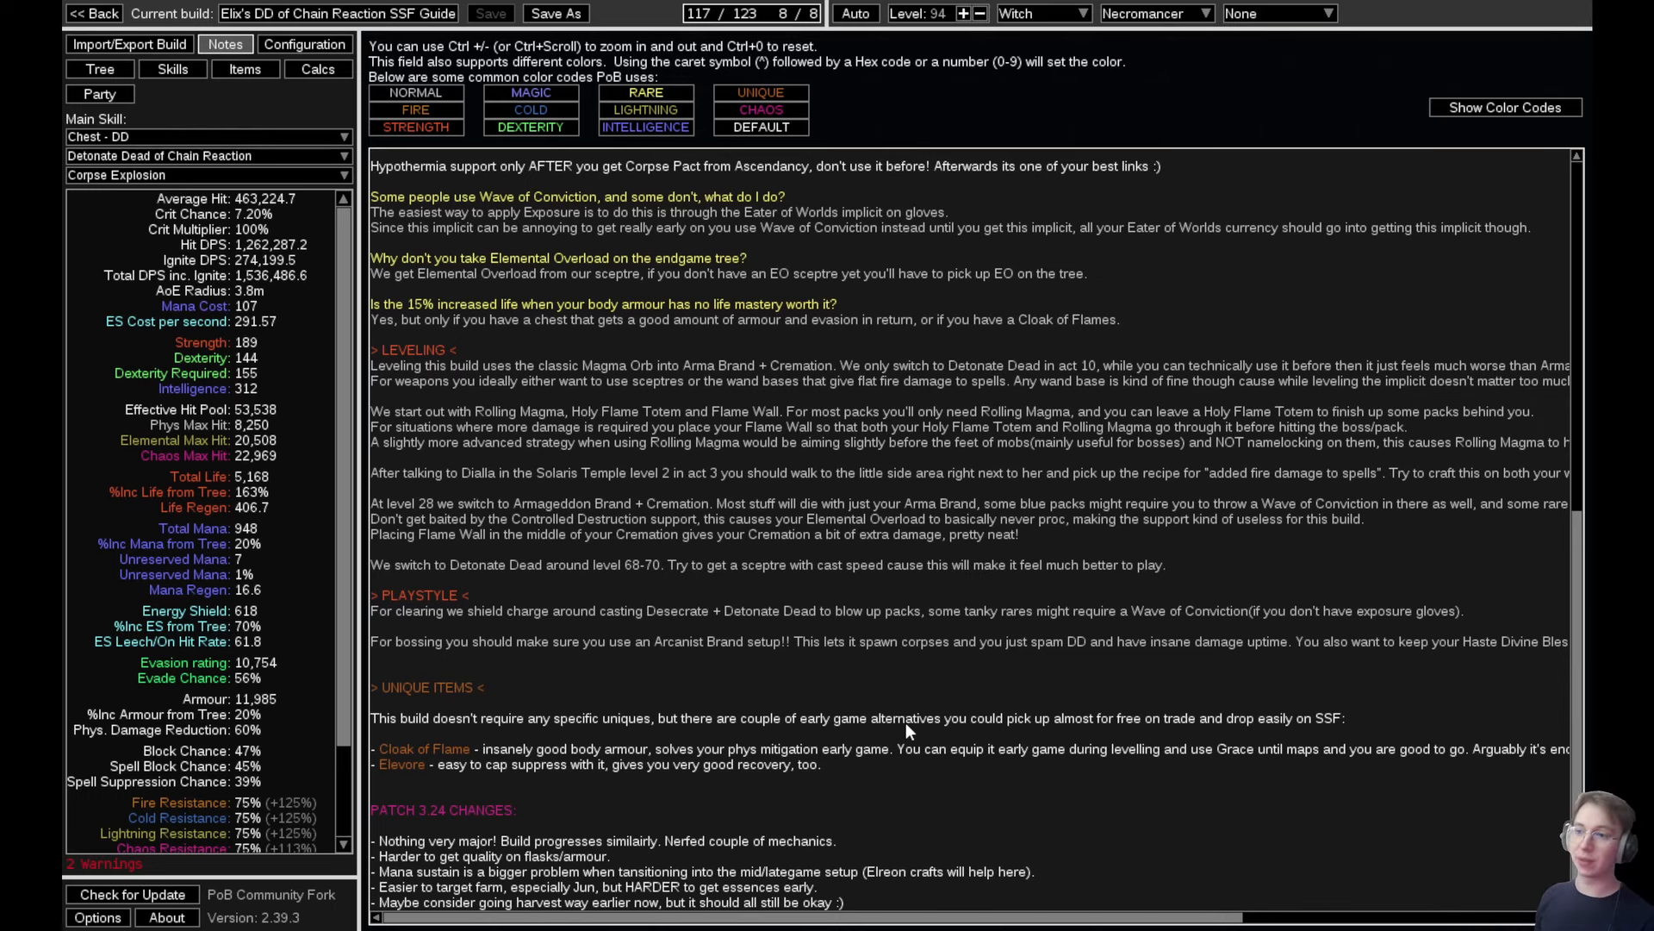
pyautogui.click(245, 69)
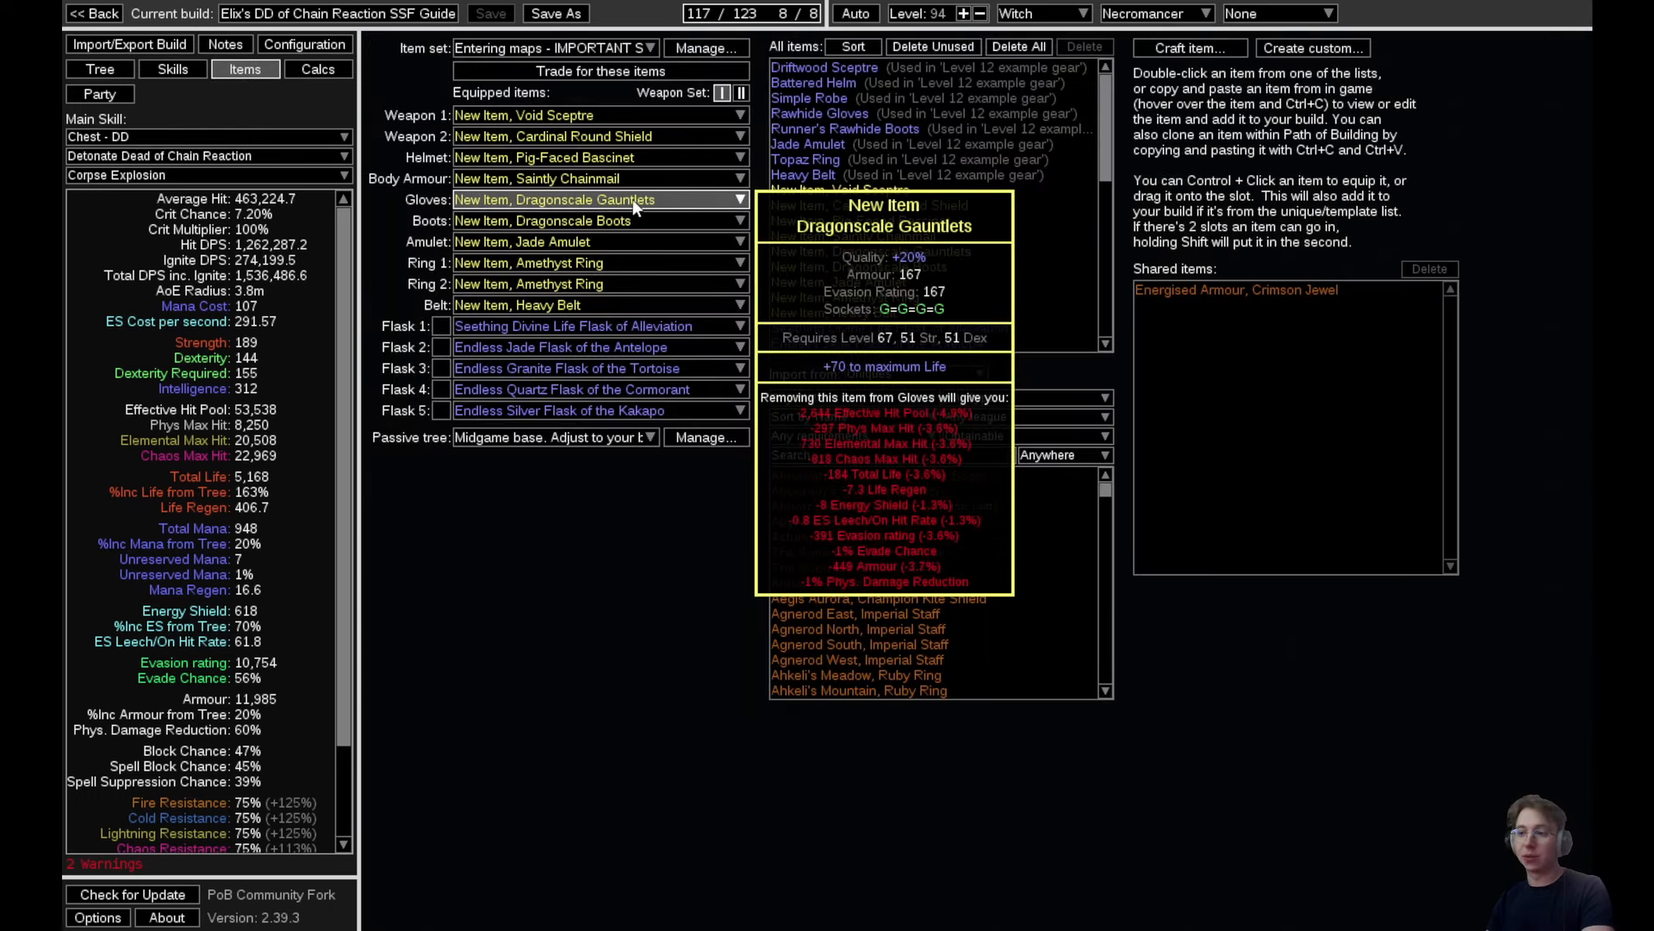
pyautogui.click(172, 69)
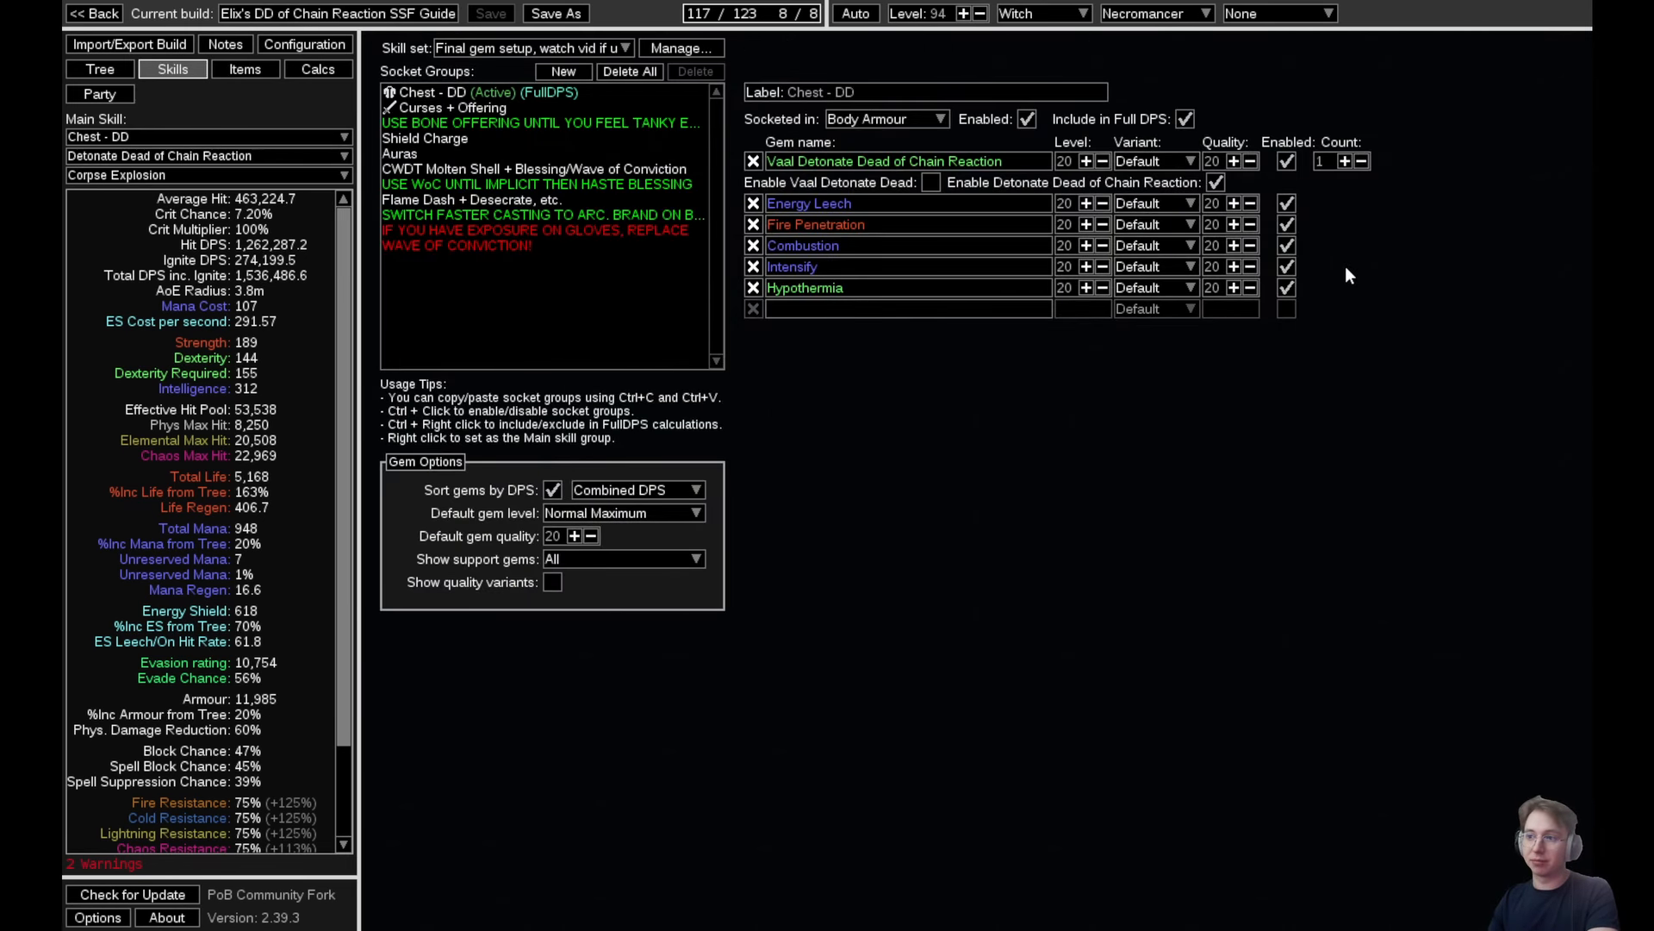
pyautogui.moveTo(1263, 338)
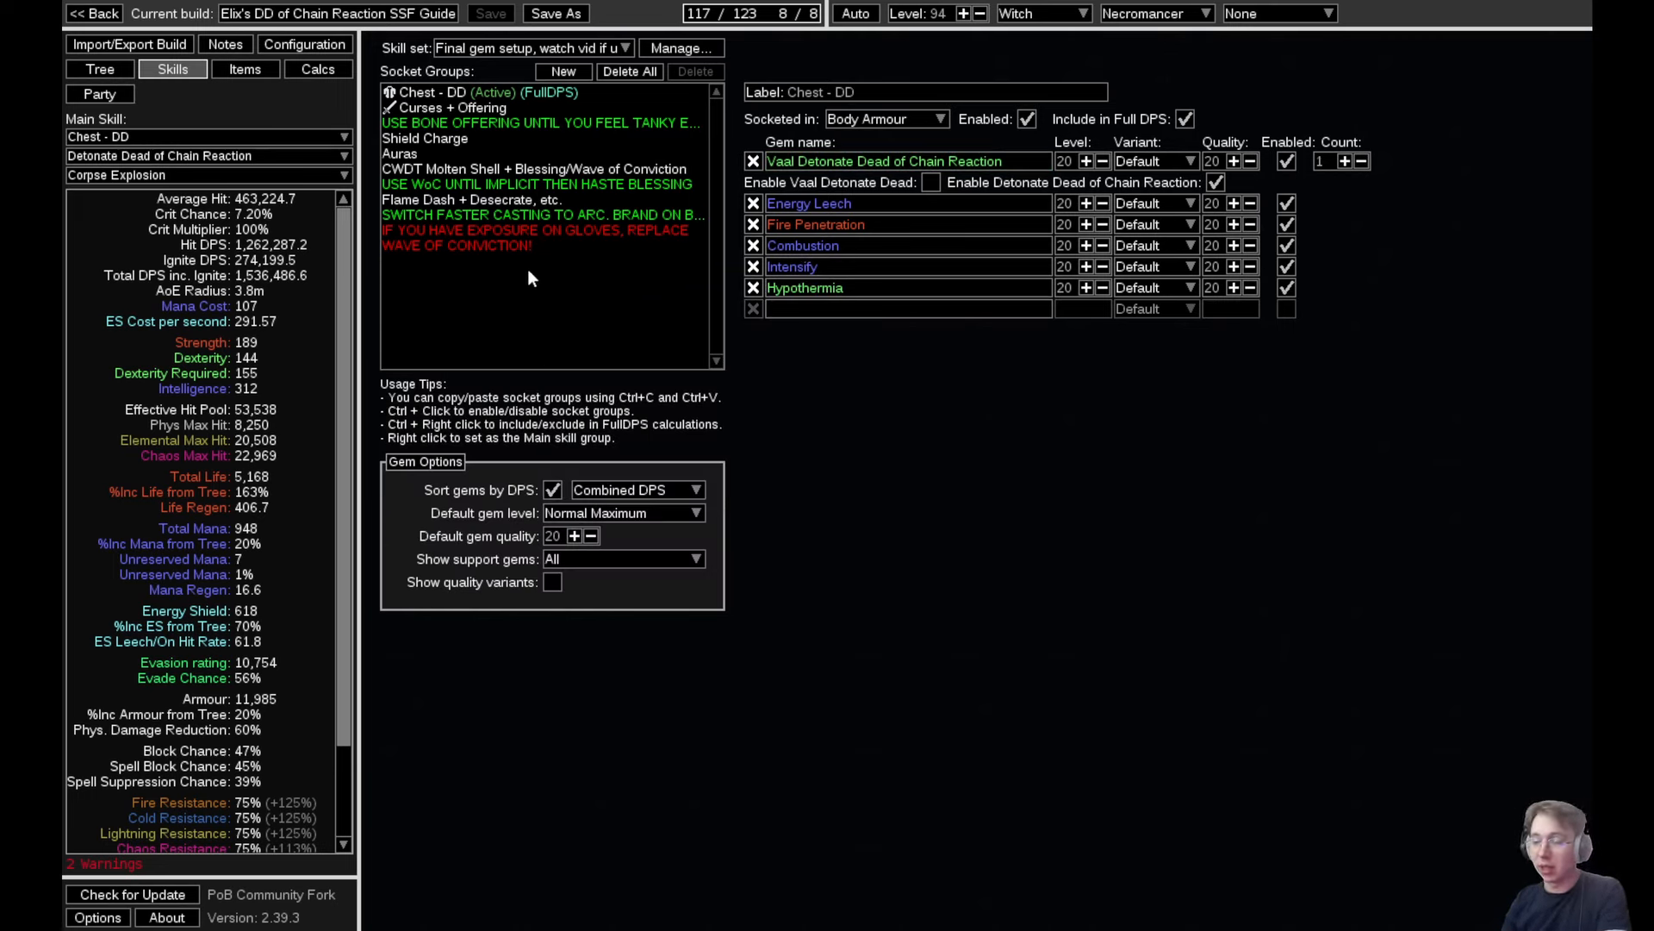
pyautogui.moveTo(441, 312)
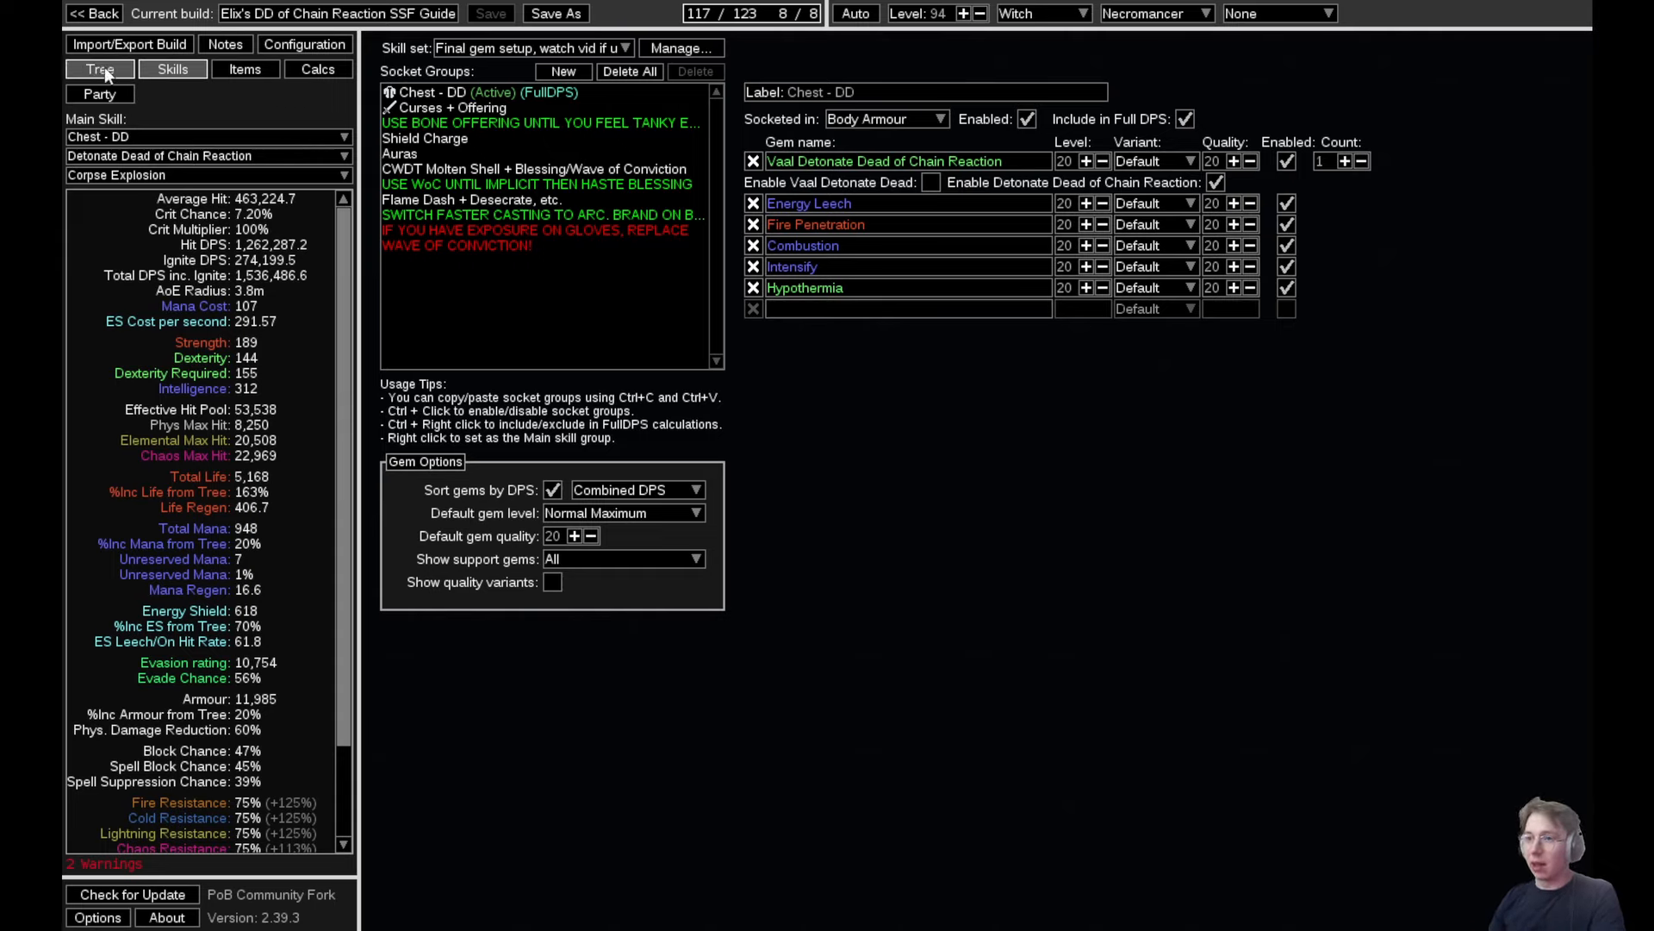
# View the passive tree and zoom in on the Necromancer ascendancy nodes, then back out
pyautogui.click(100, 69)
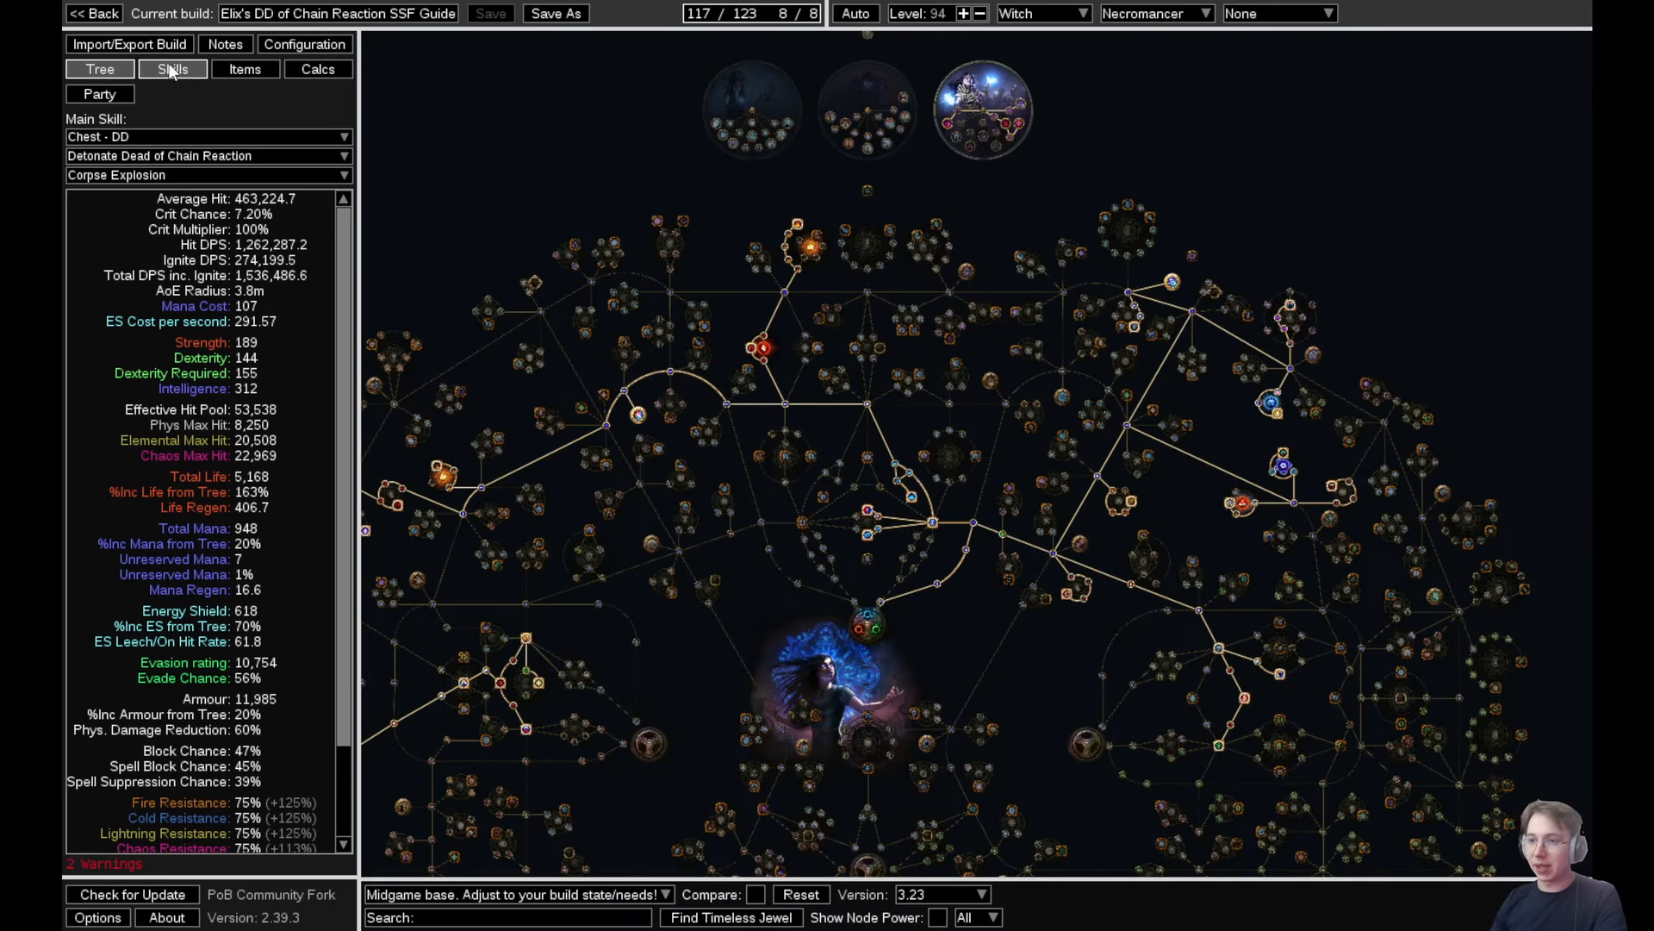
pyautogui.scroll(-3)
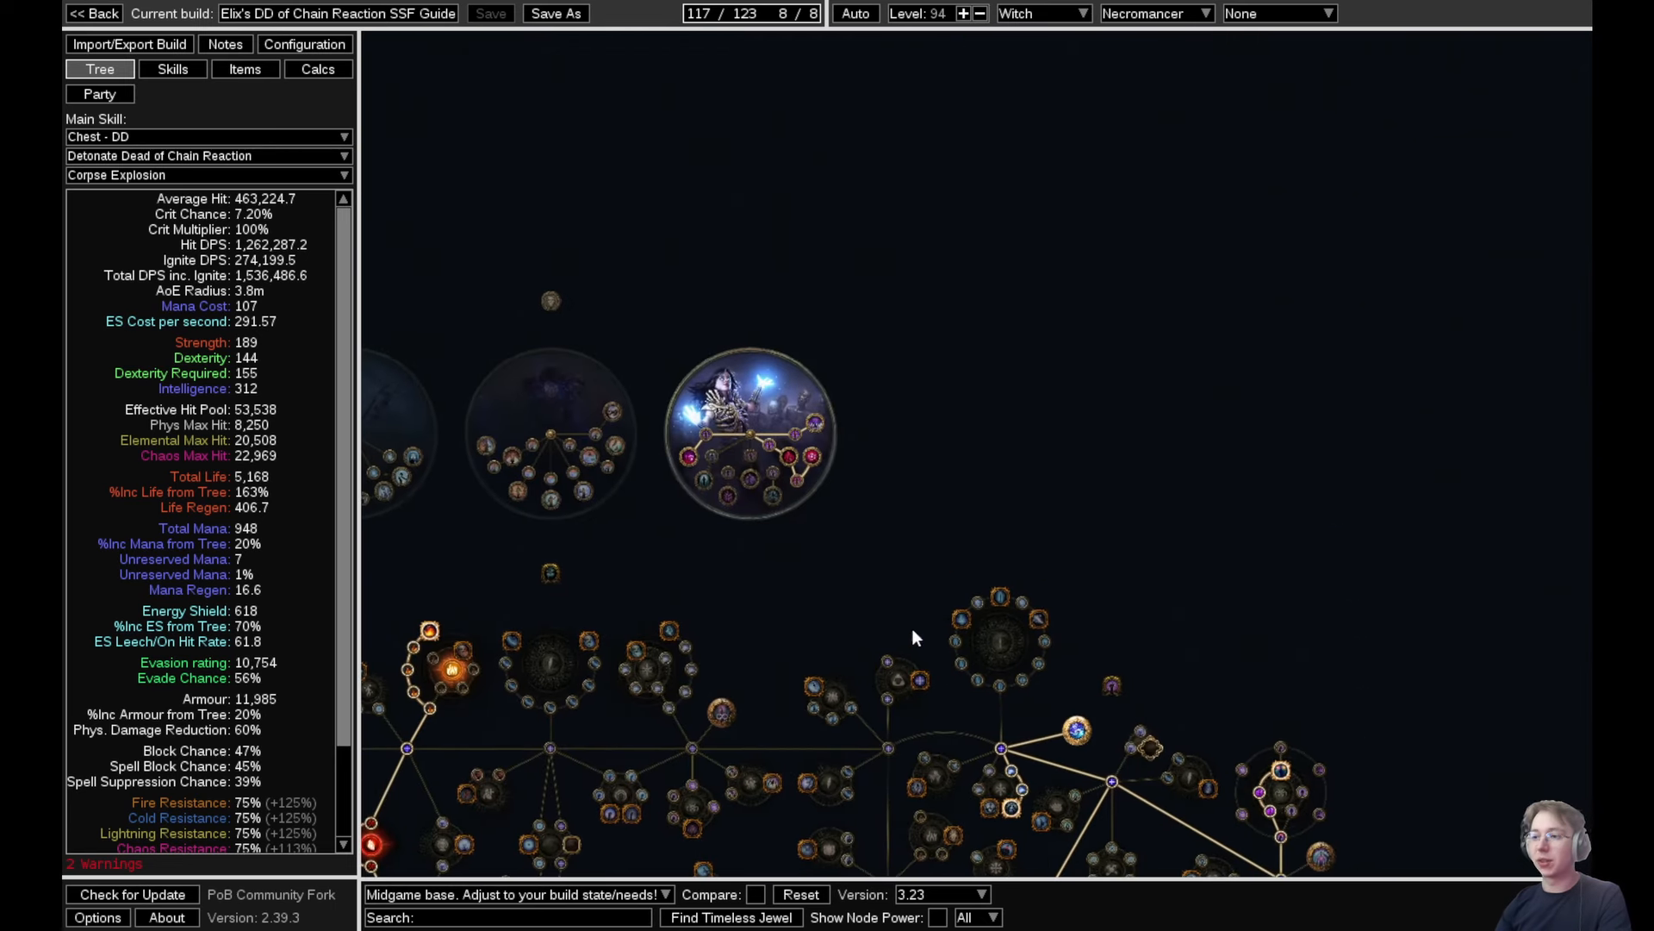
pyautogui.moveTo(844, 407)
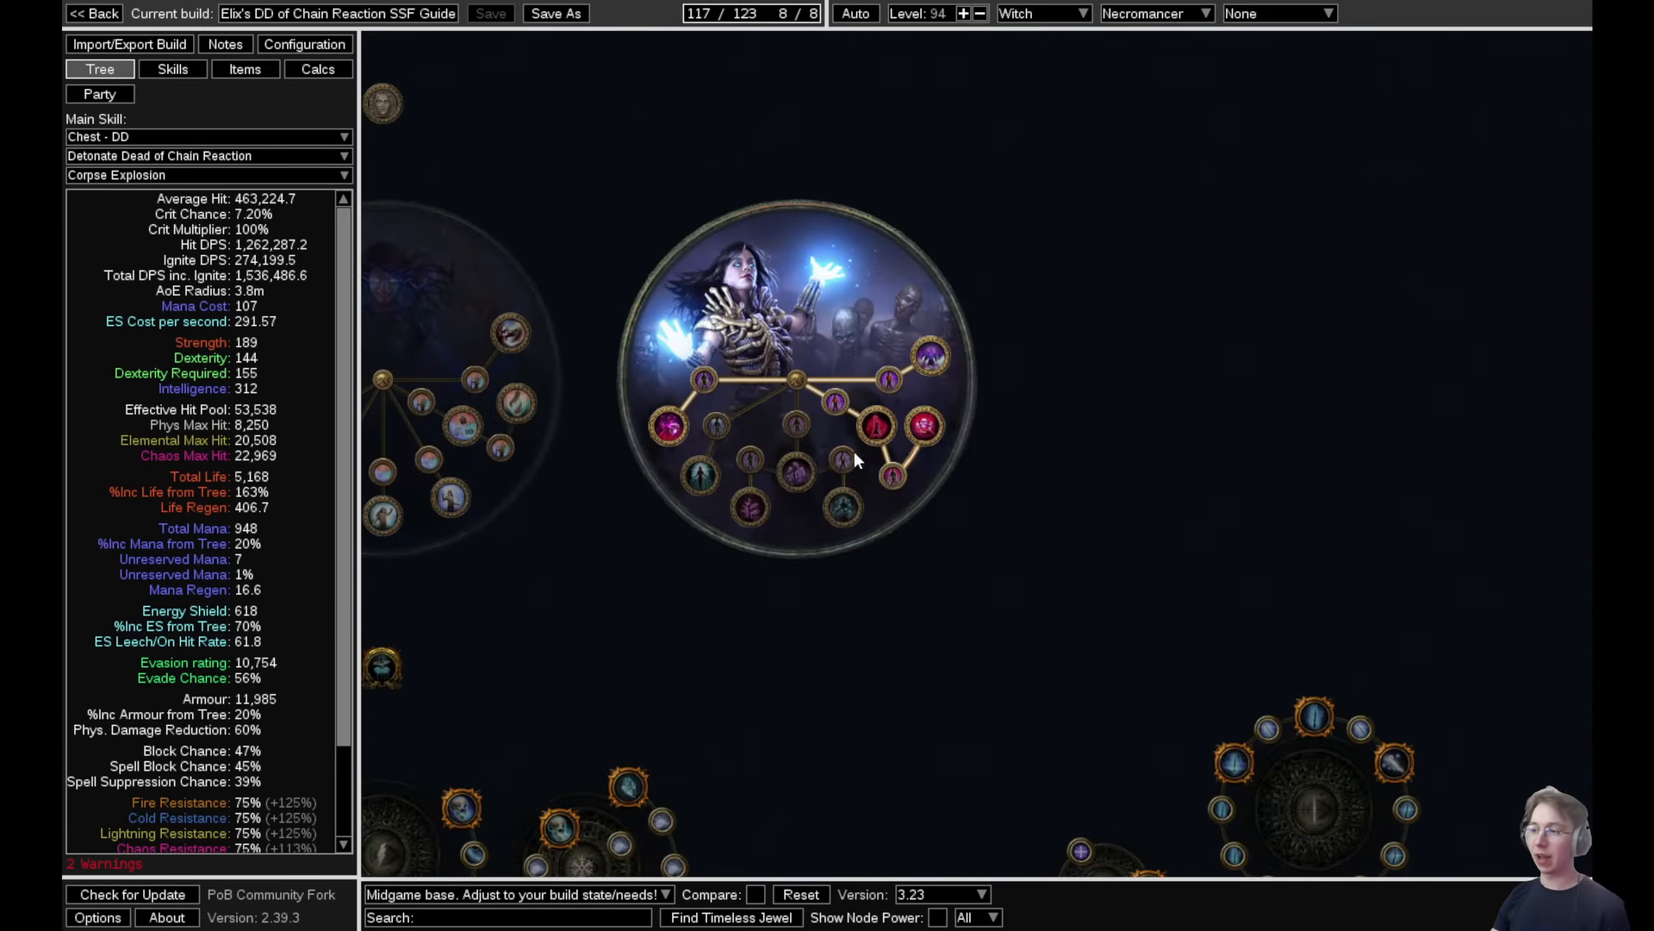
pyautogui.moveTo(1314, 516)
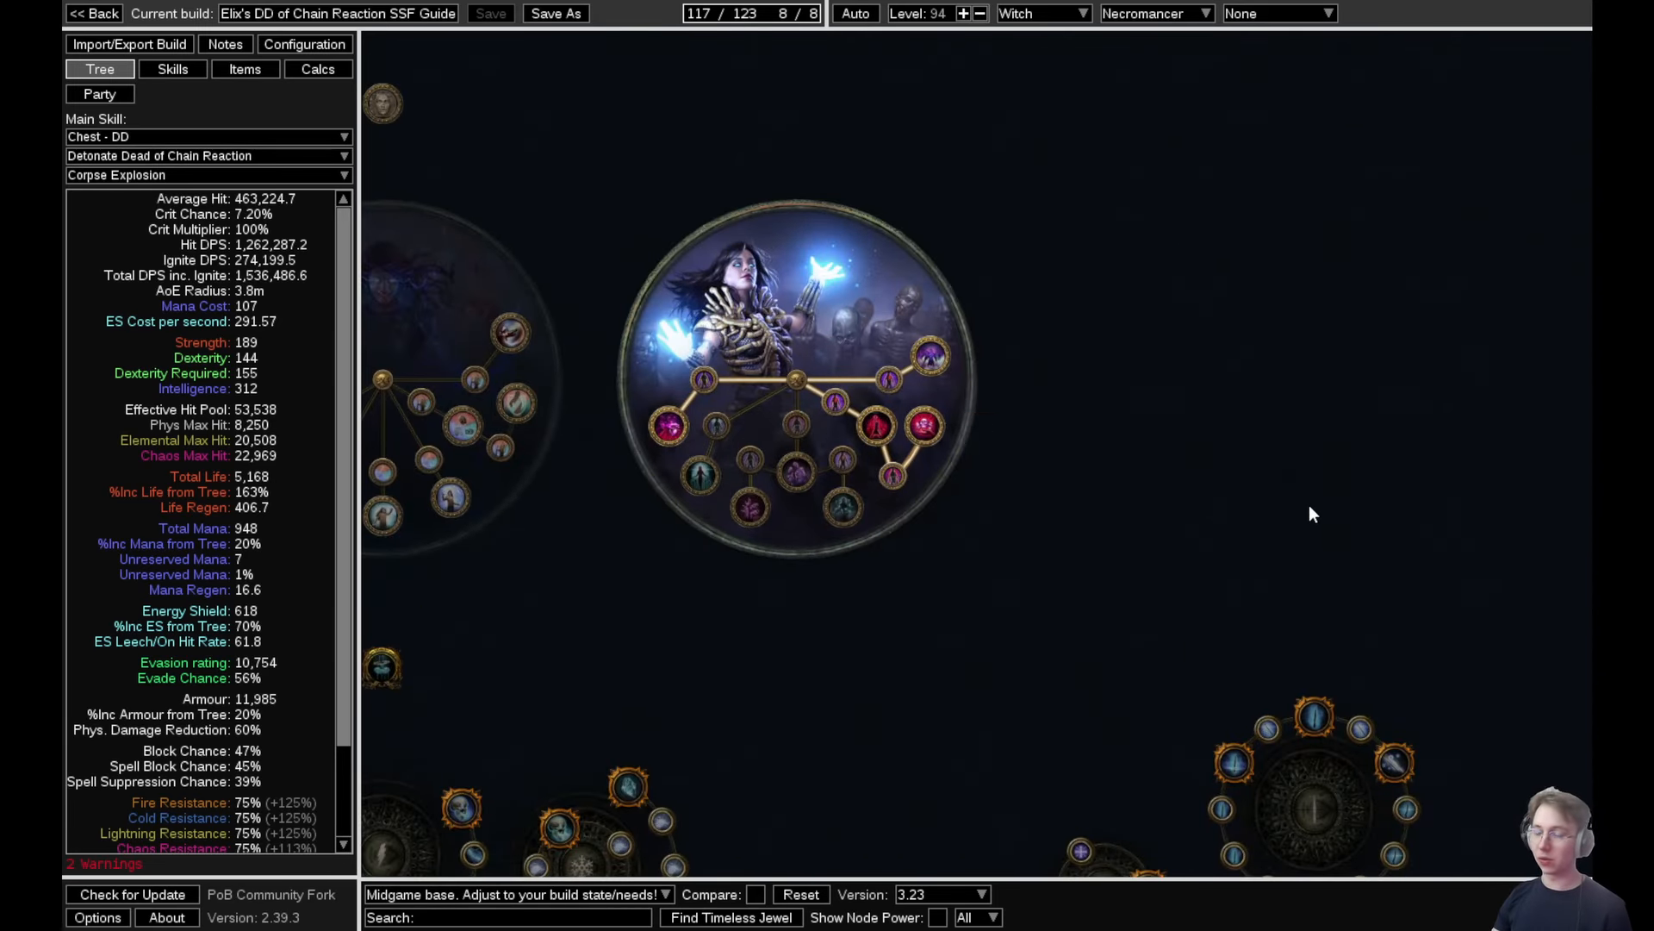
pyautogui.moveTo(978, 510)
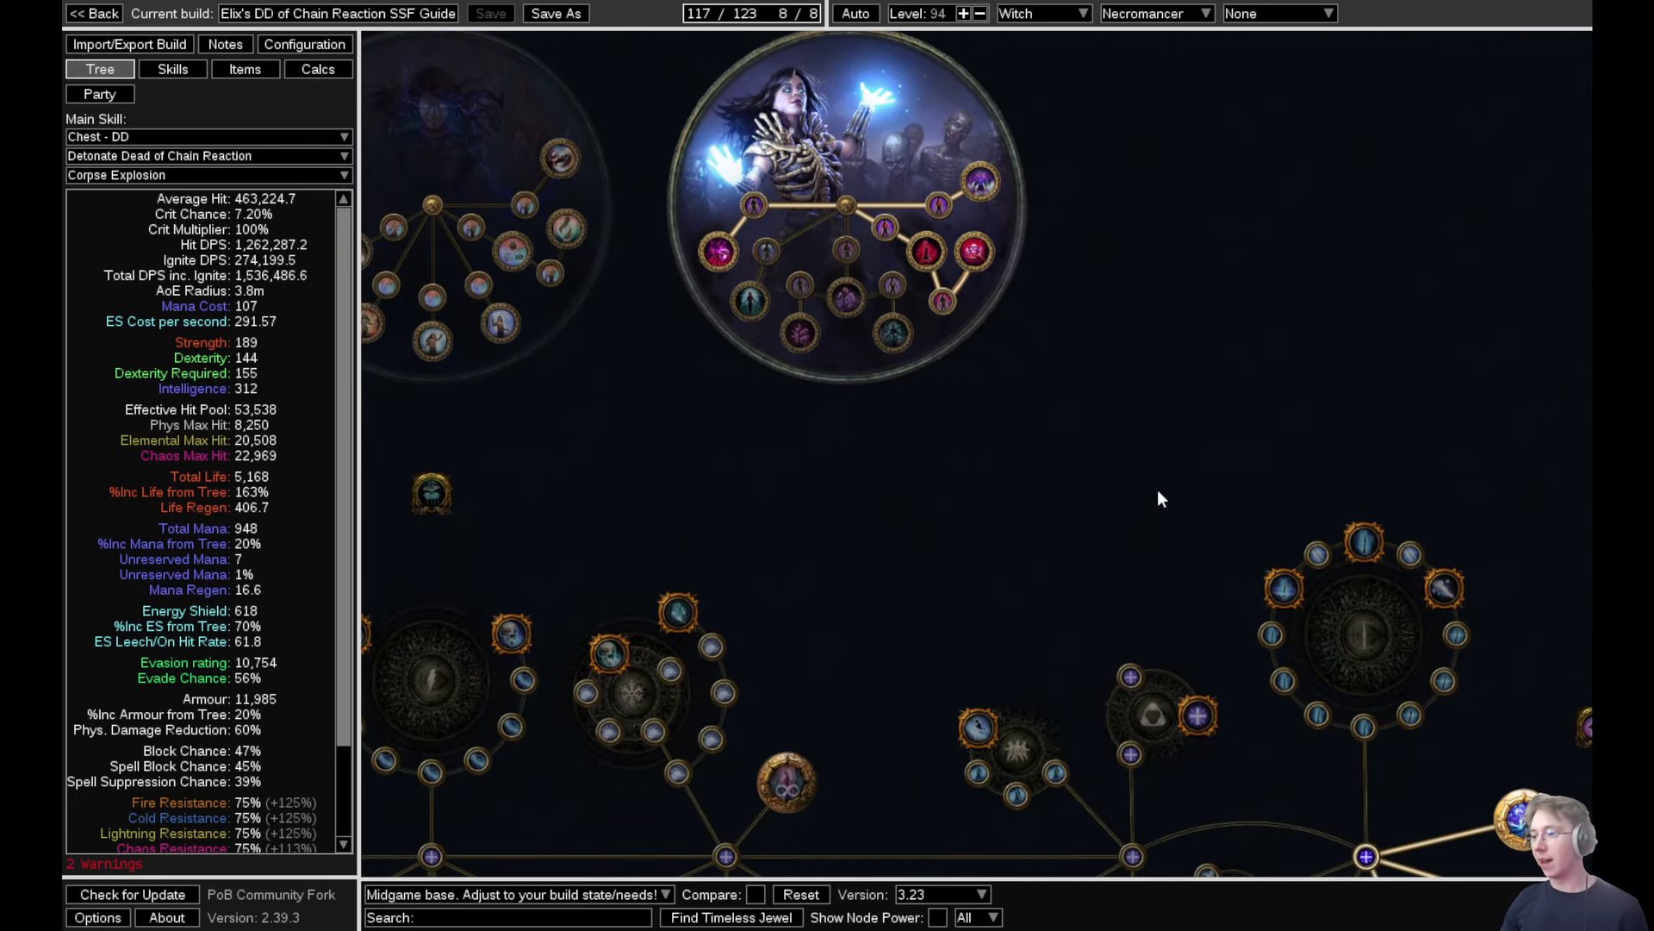
pyautogui.scroll(-3)
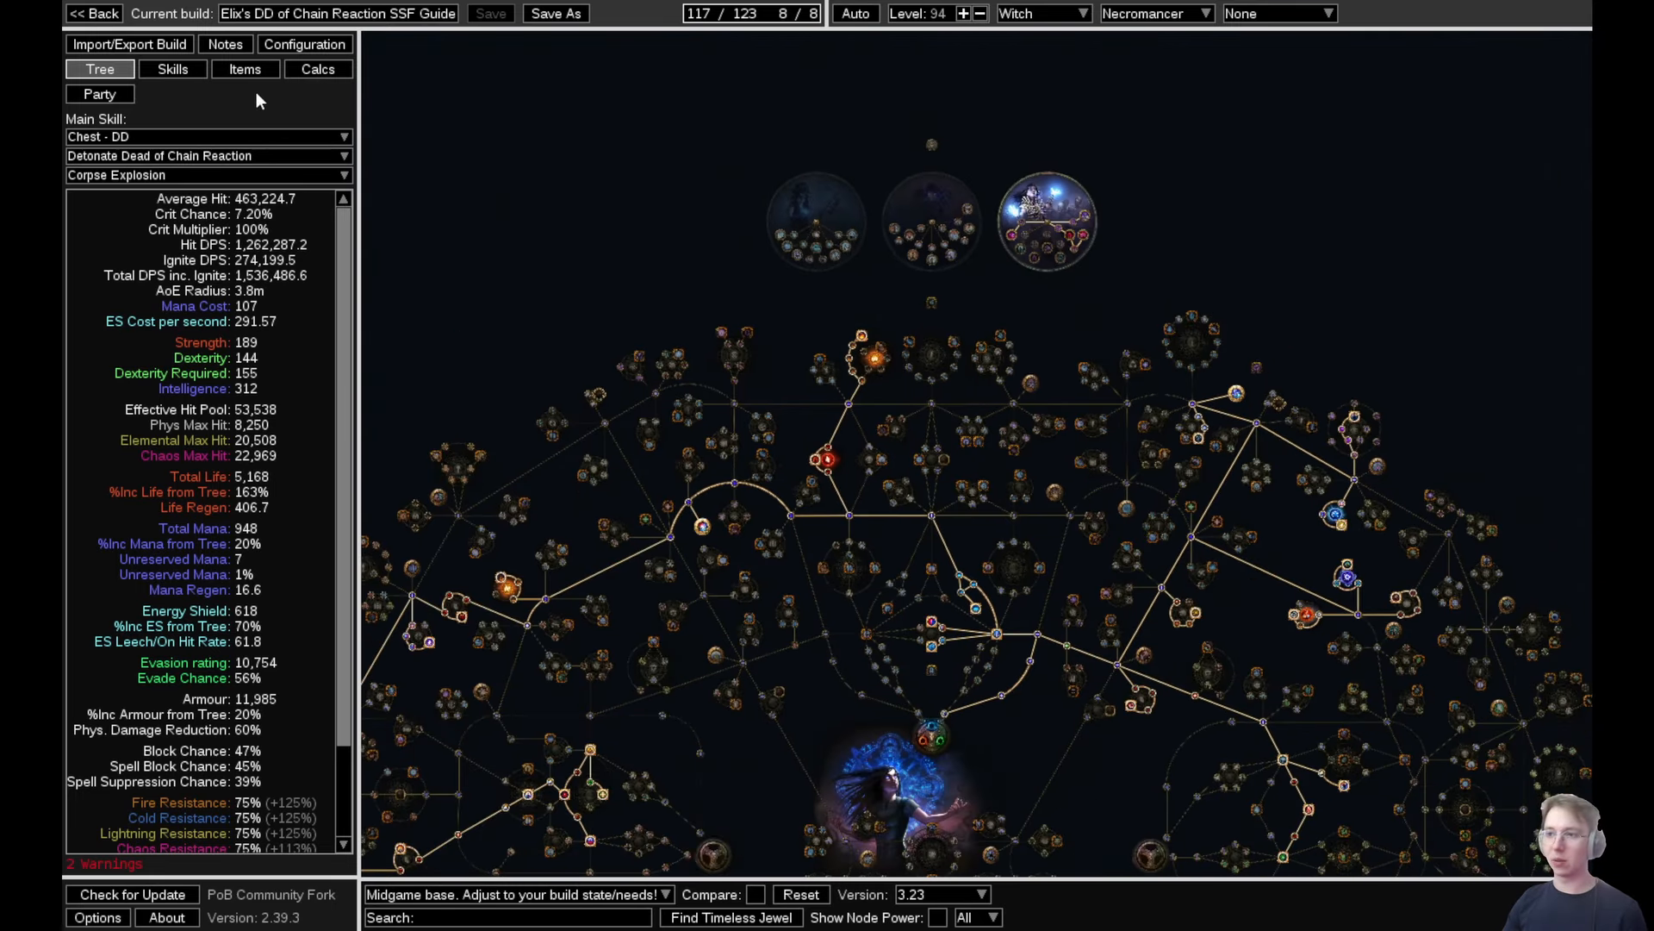
# Switch gear to the After Suppression - Red Maps item set, save, and move to the patch notes browser tab
pyautogui.click(243, 69)
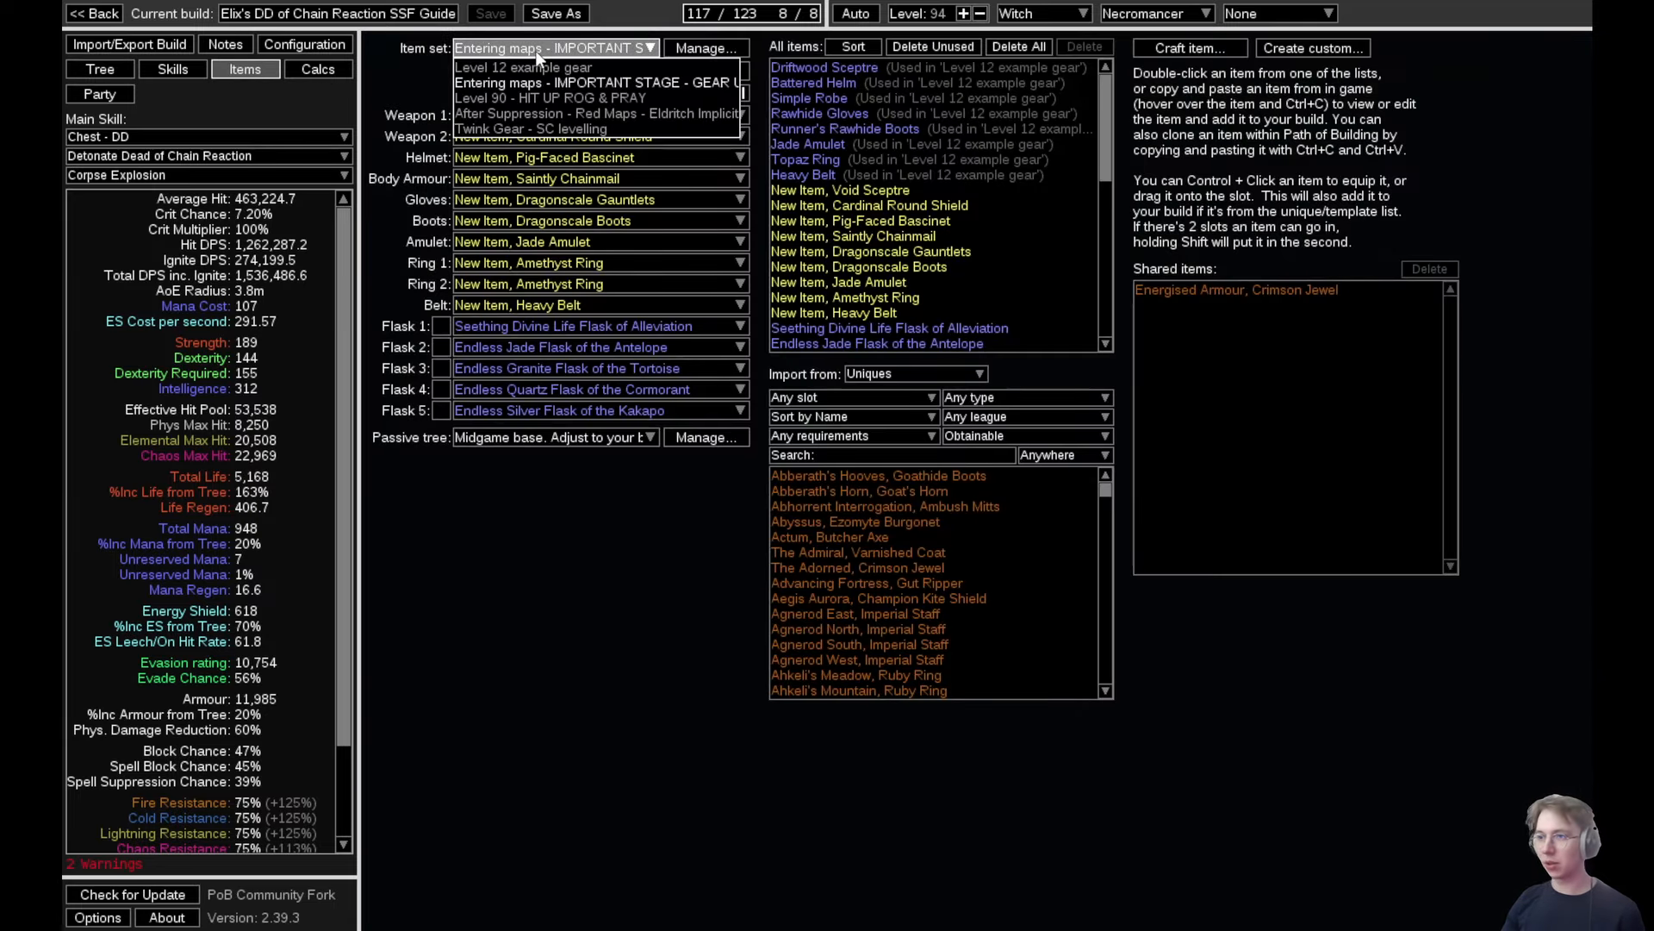
pyautogui.click(594, 113)
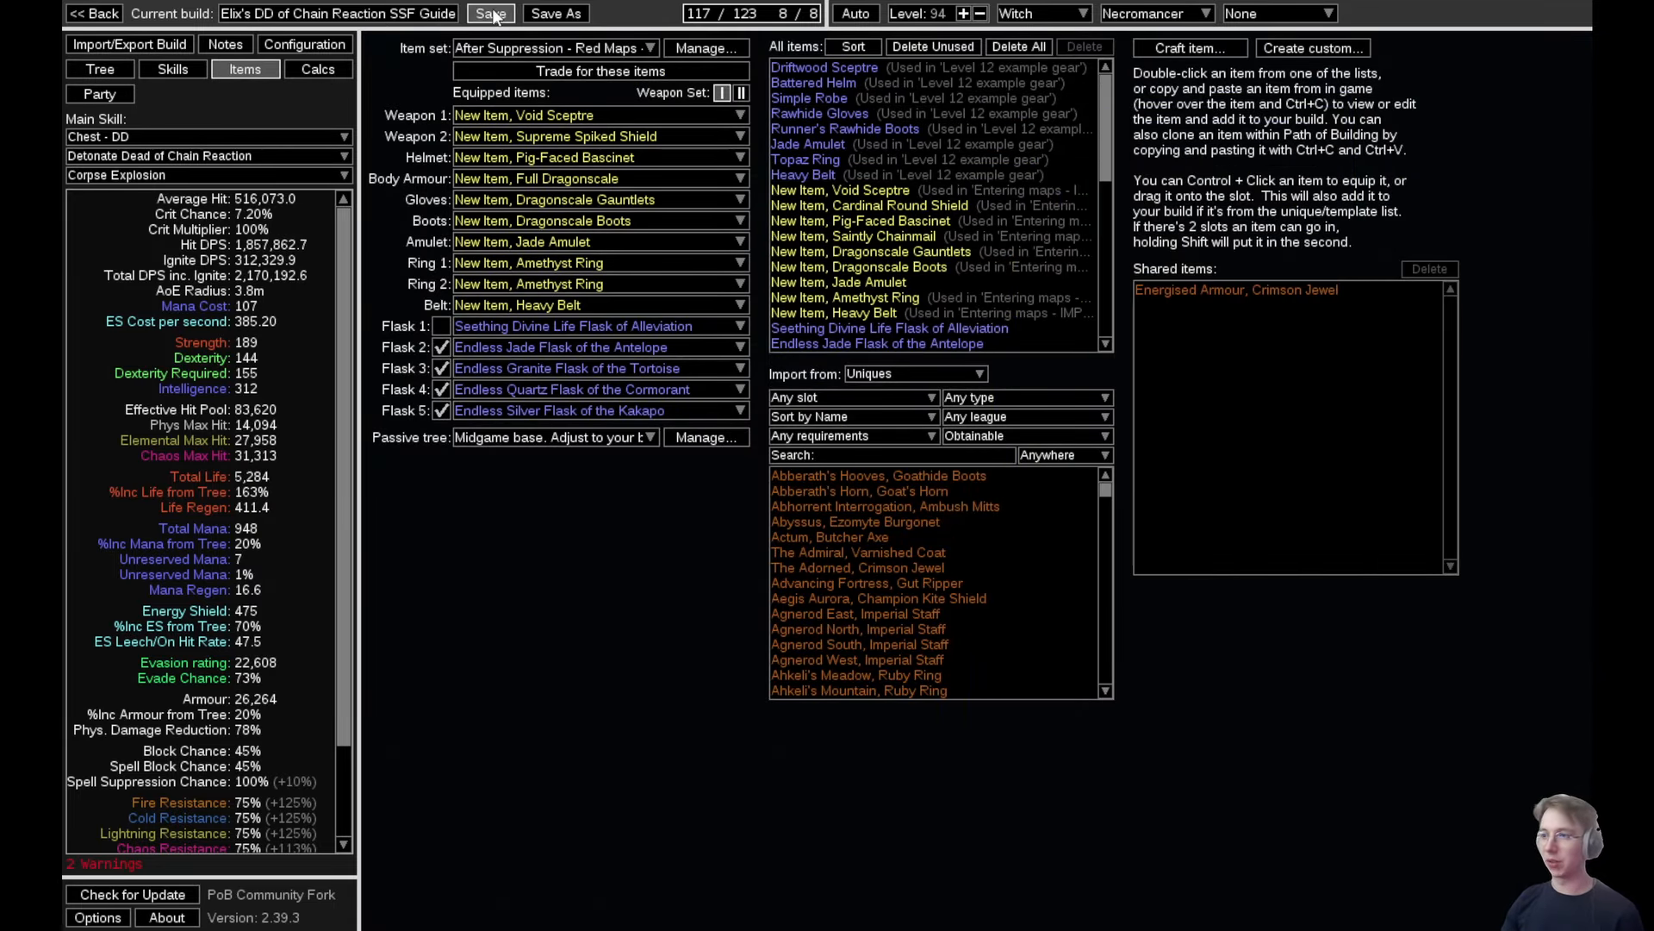
pyautogui.click(490, 12)
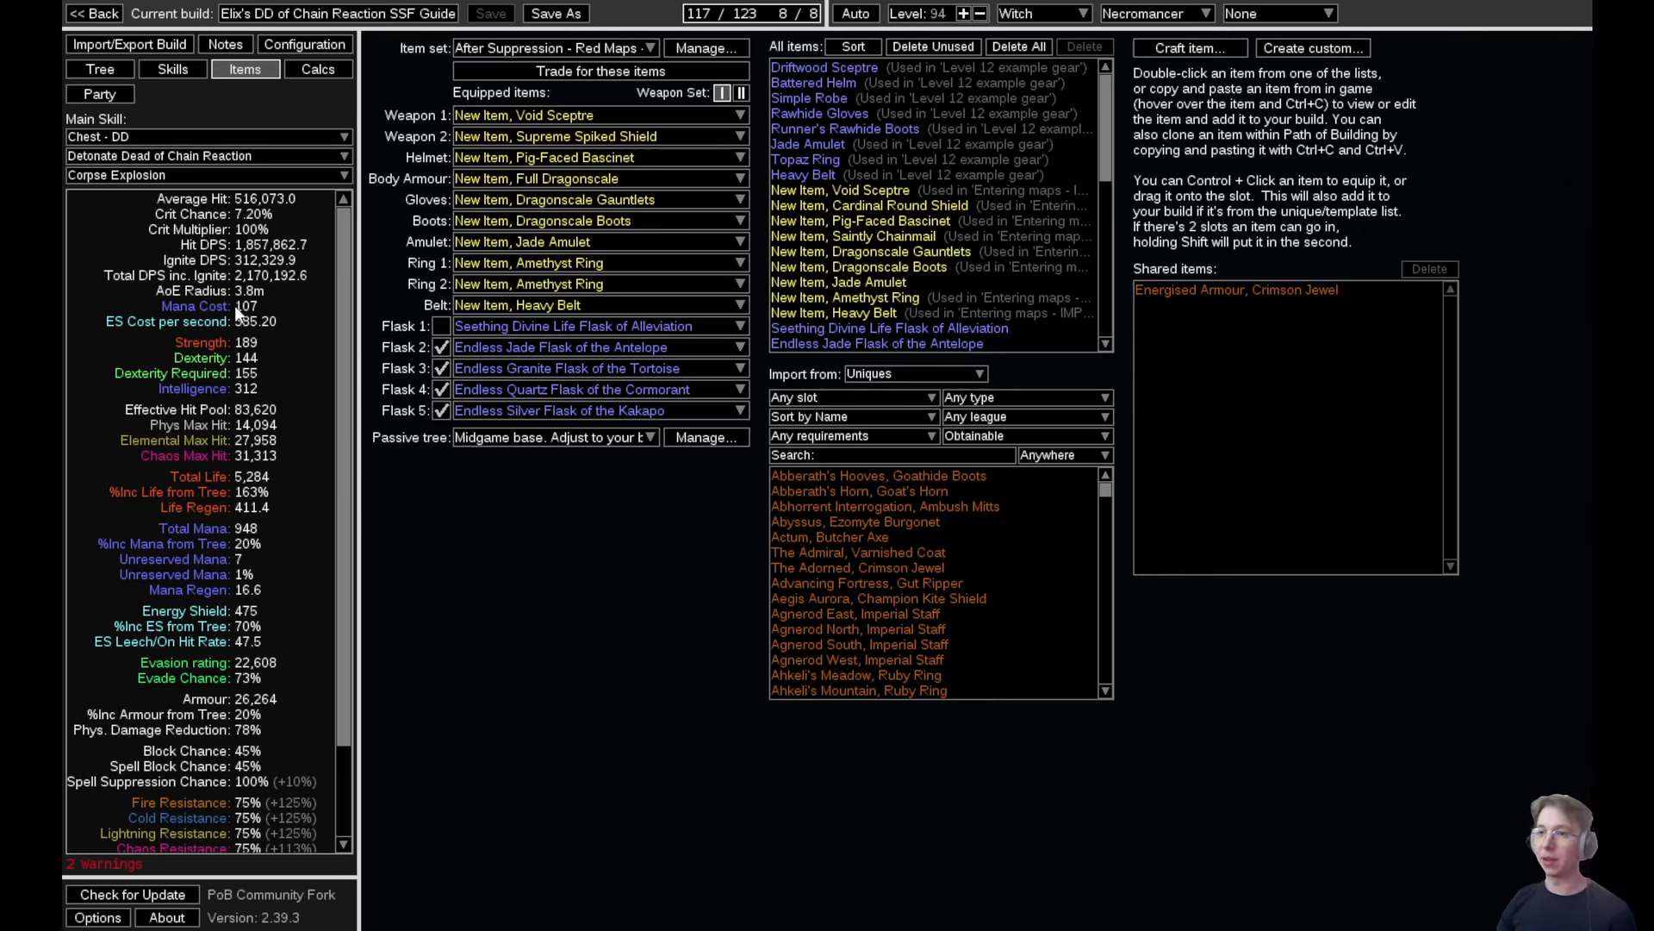
pyautogui.moveTo(214, 707)
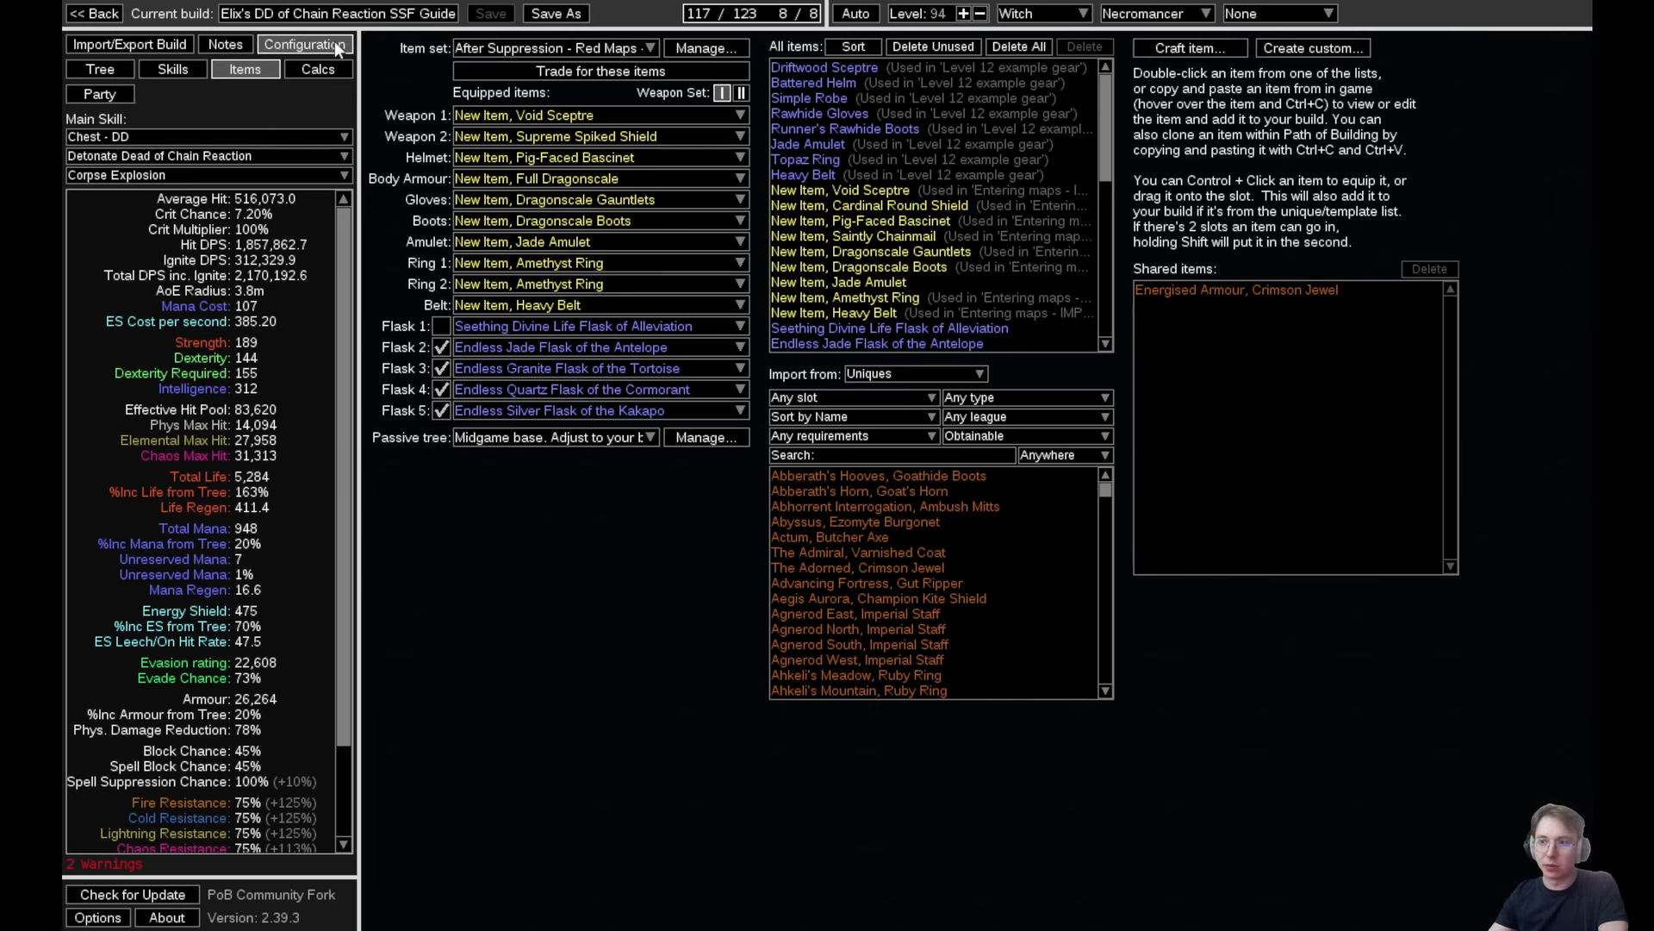
pyautogui.click(205, 137)
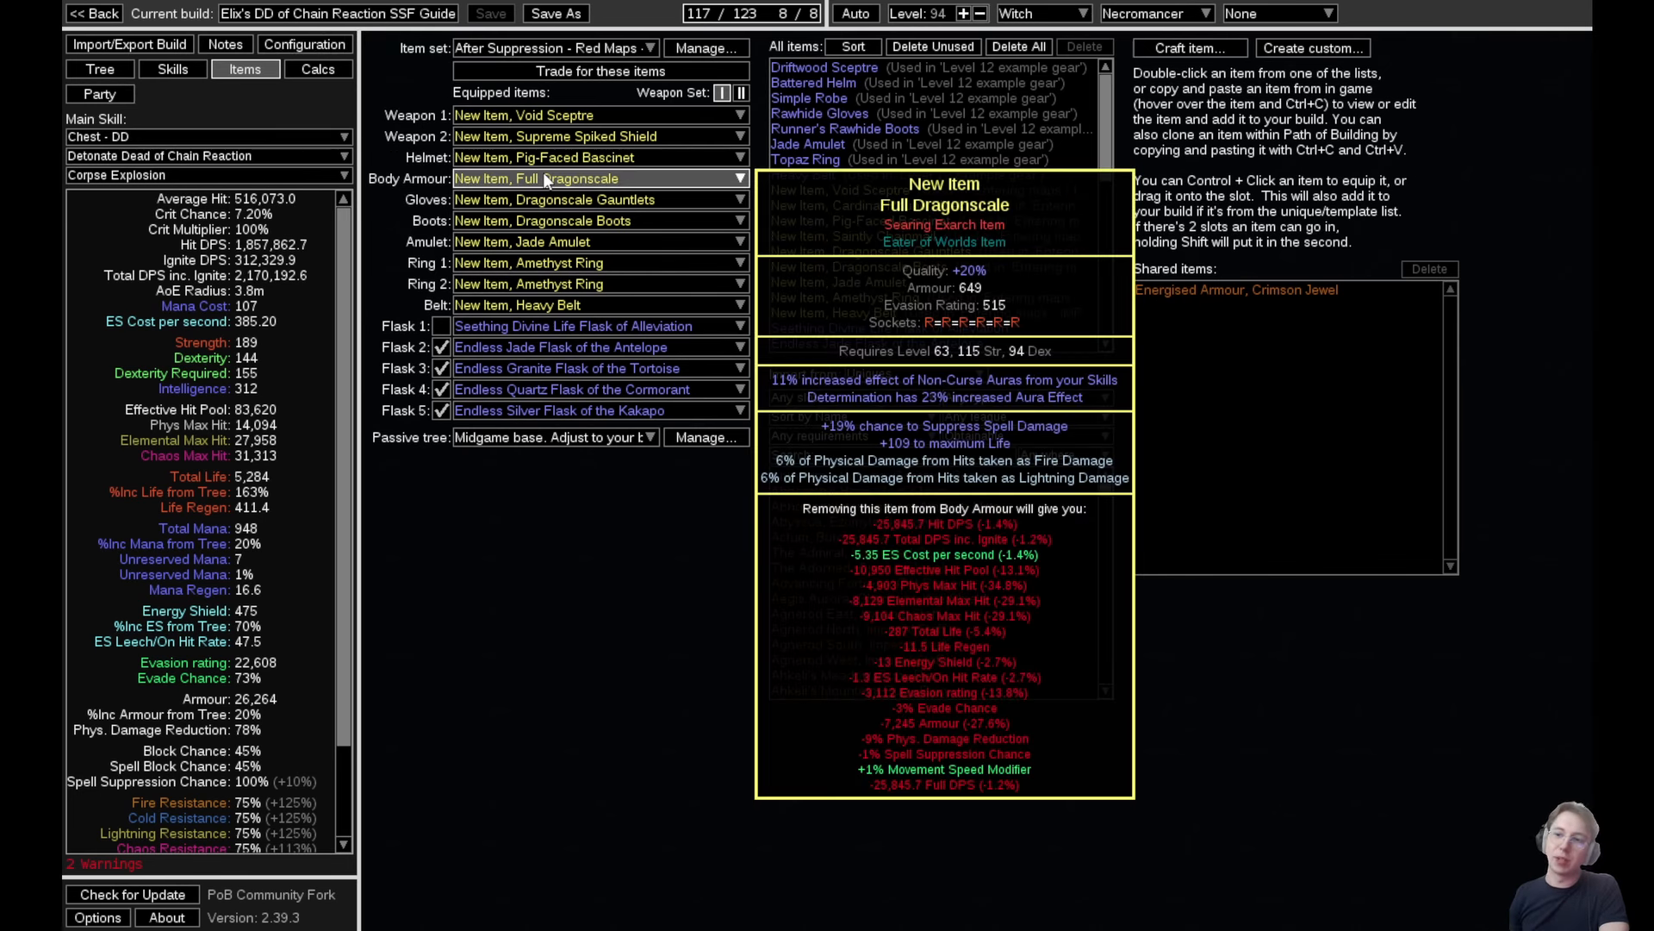
pyautogui.moveTo(553, 136)
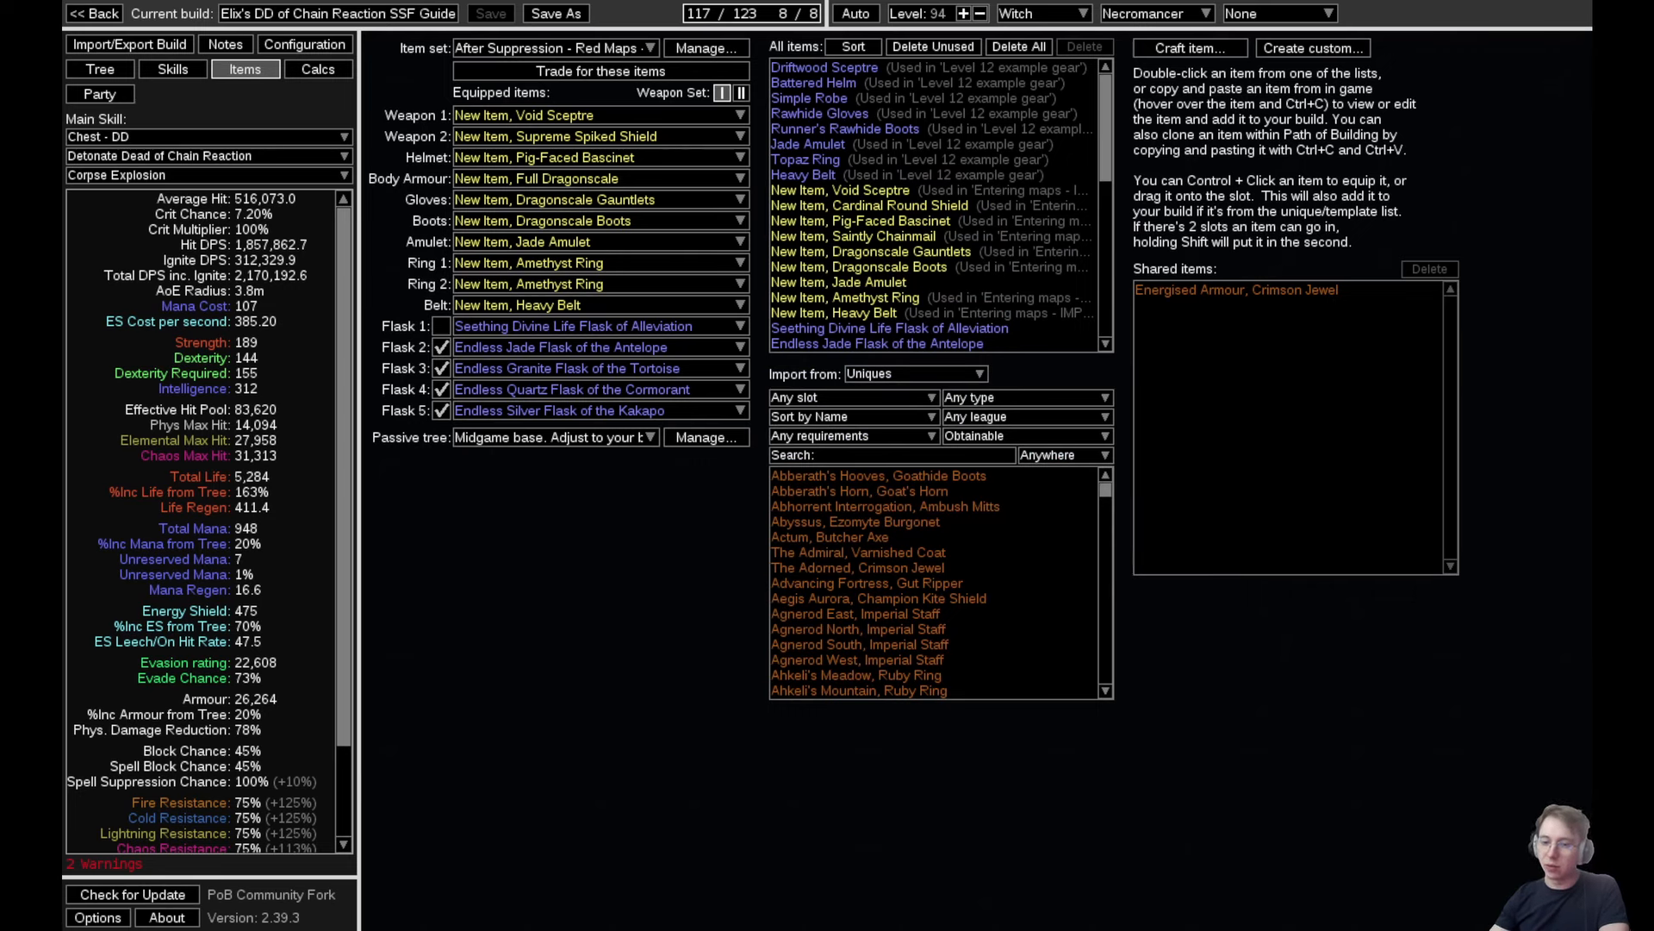
pyautogui.click(250, 8)
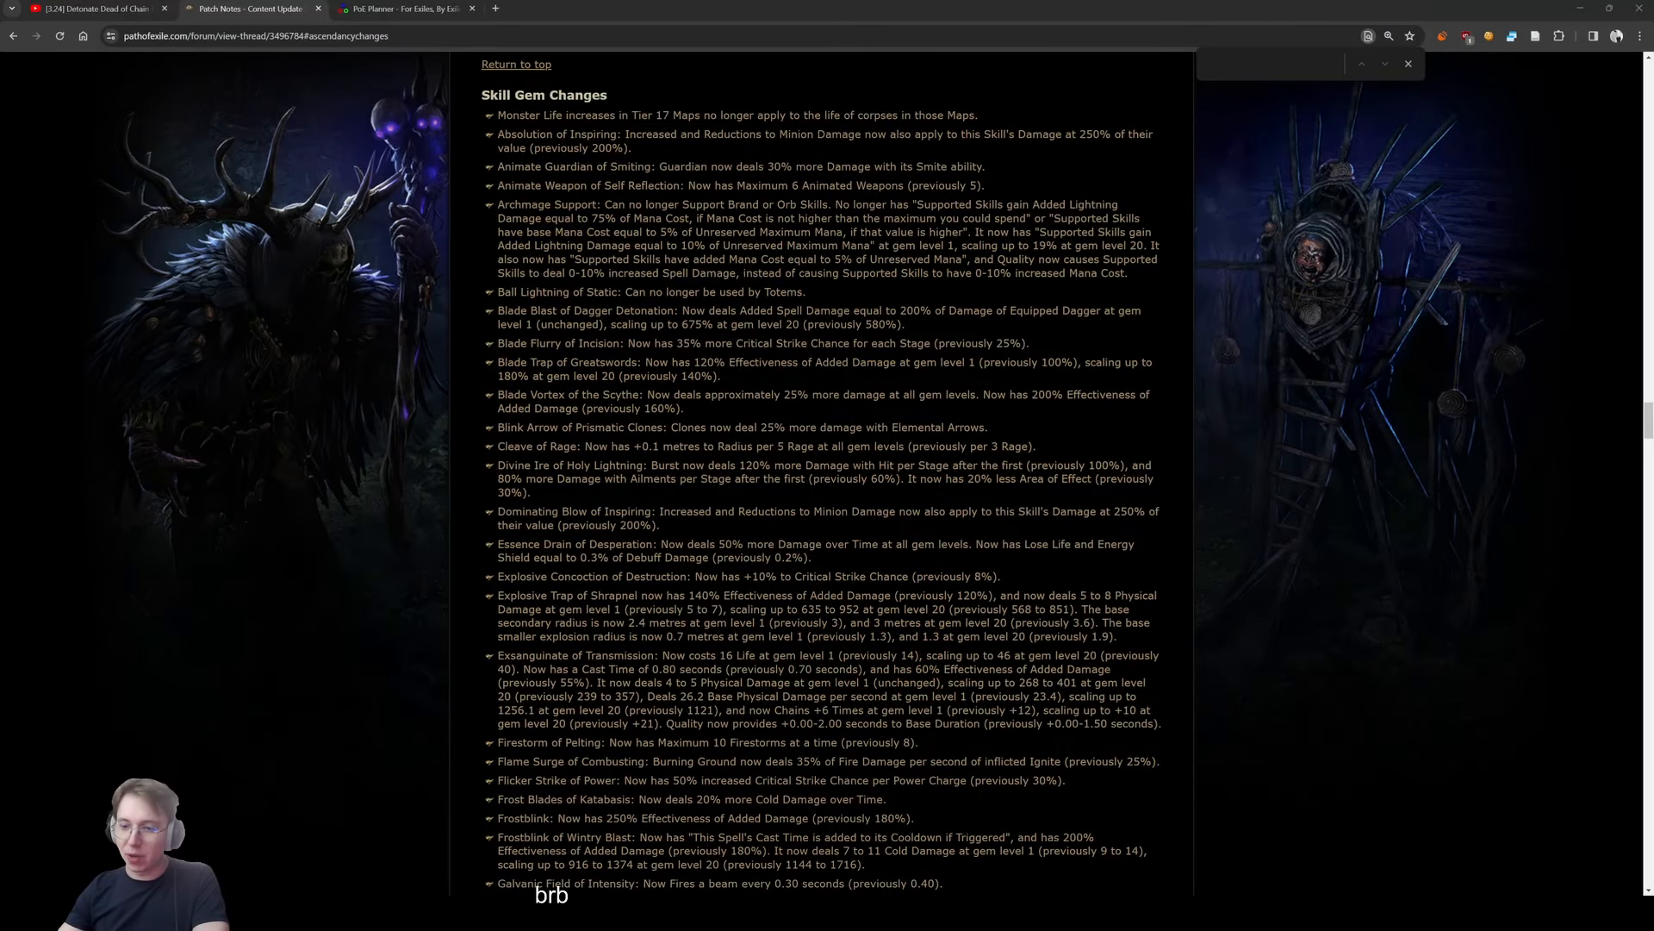
# Review the 3.24.0 Skill Gem Changes, mark the Tier 17 Maps monster life line, and return to the Table of Contents
pyautogui.scroll(3)
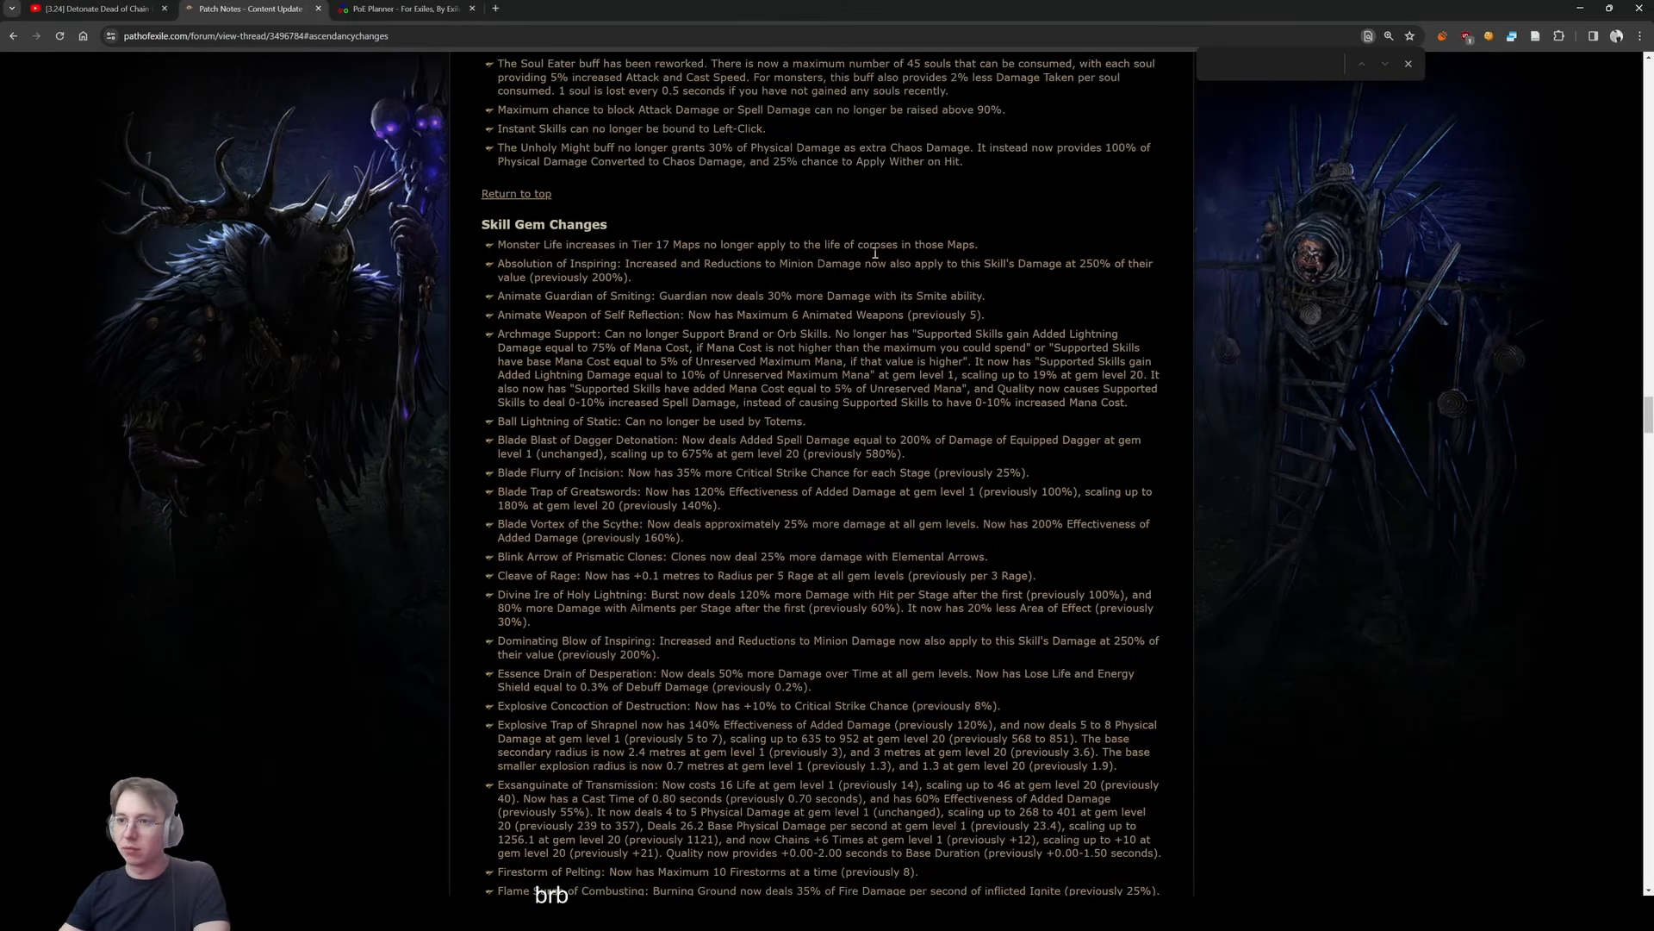
pyautogui.tripleClick(736, 243)
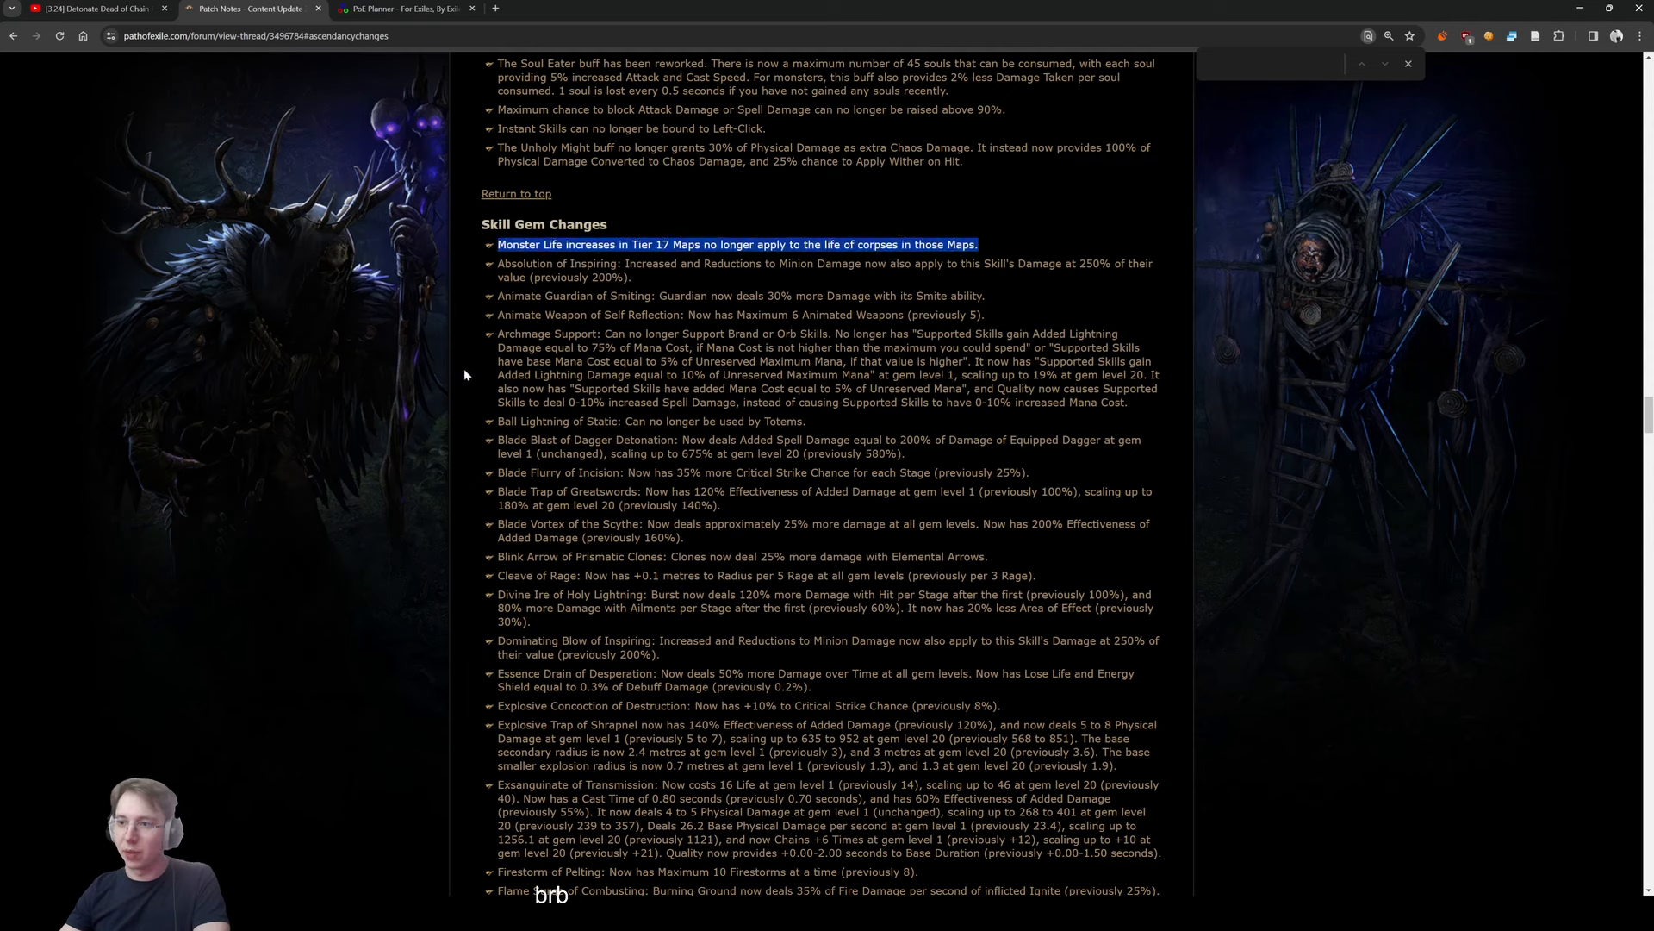
pyautogui.moveTo(610, 345)
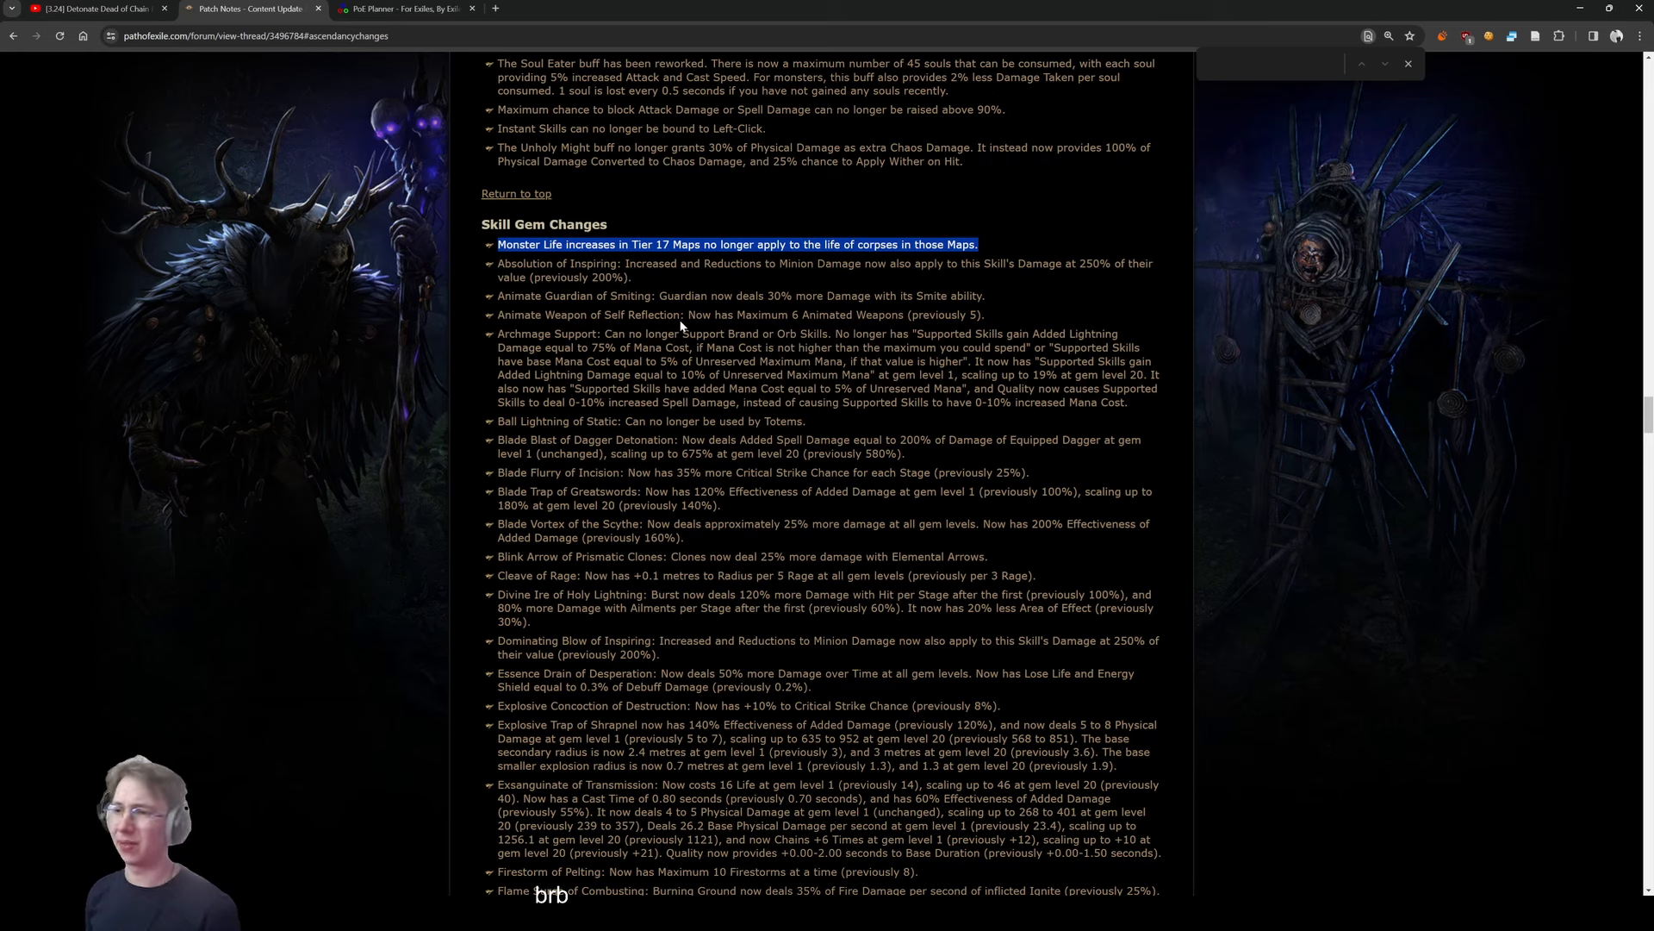
pyautogui.moveTo(766, 351)
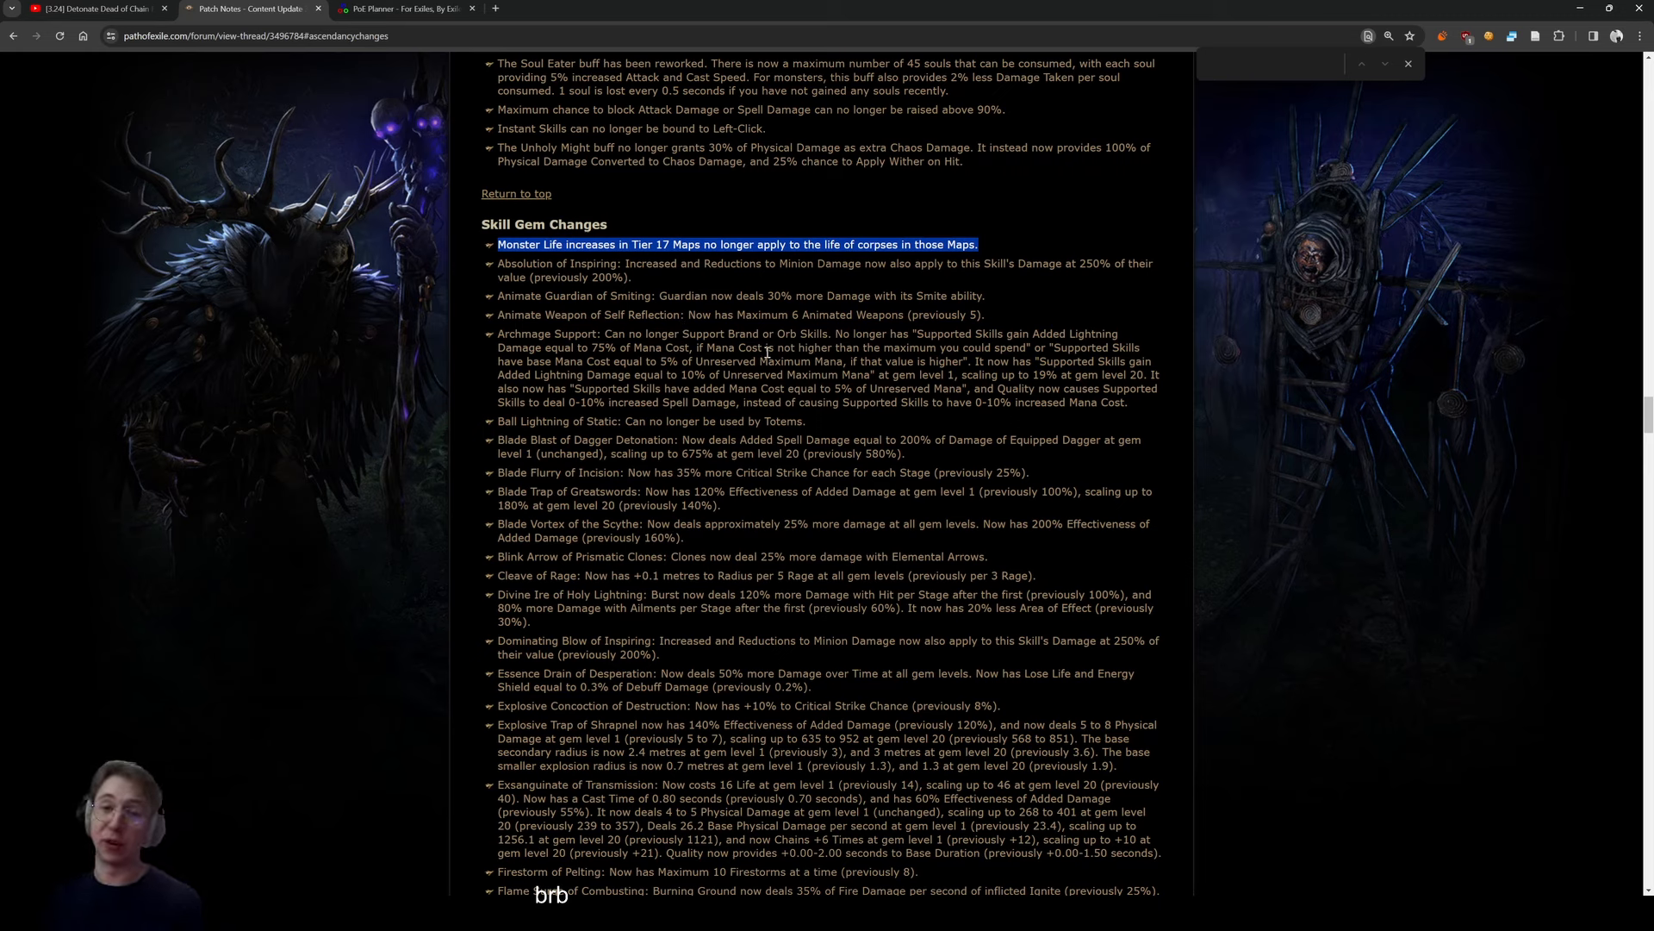
pyautogui.moveTo(798, 260)
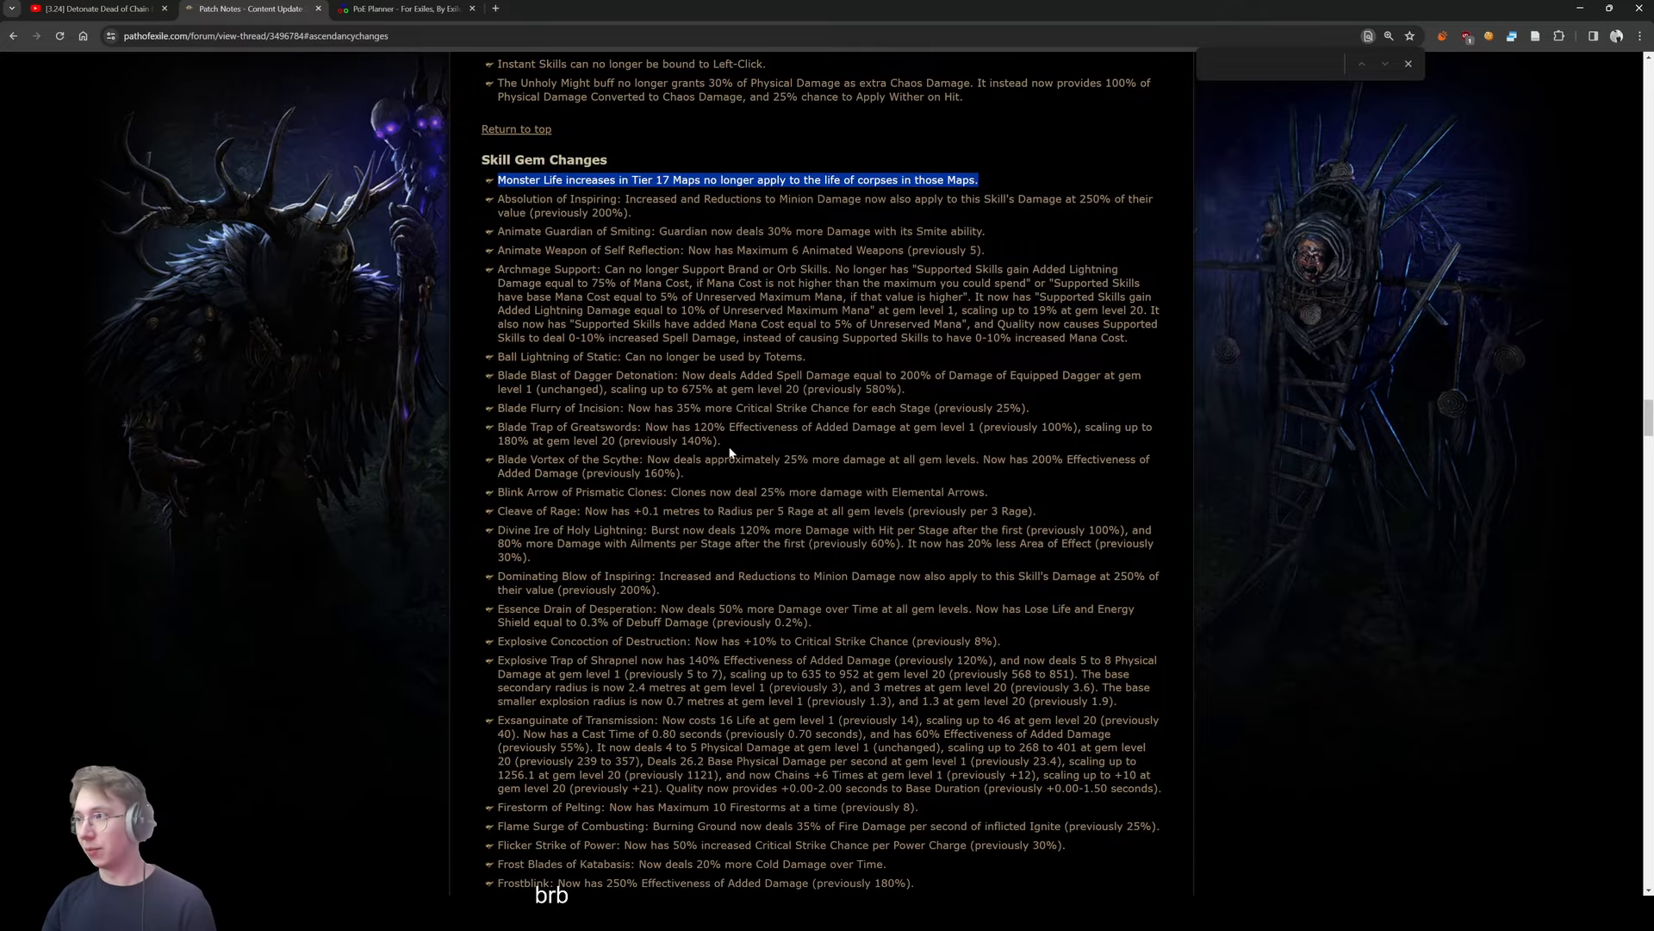
pyautogui.scroll(3)
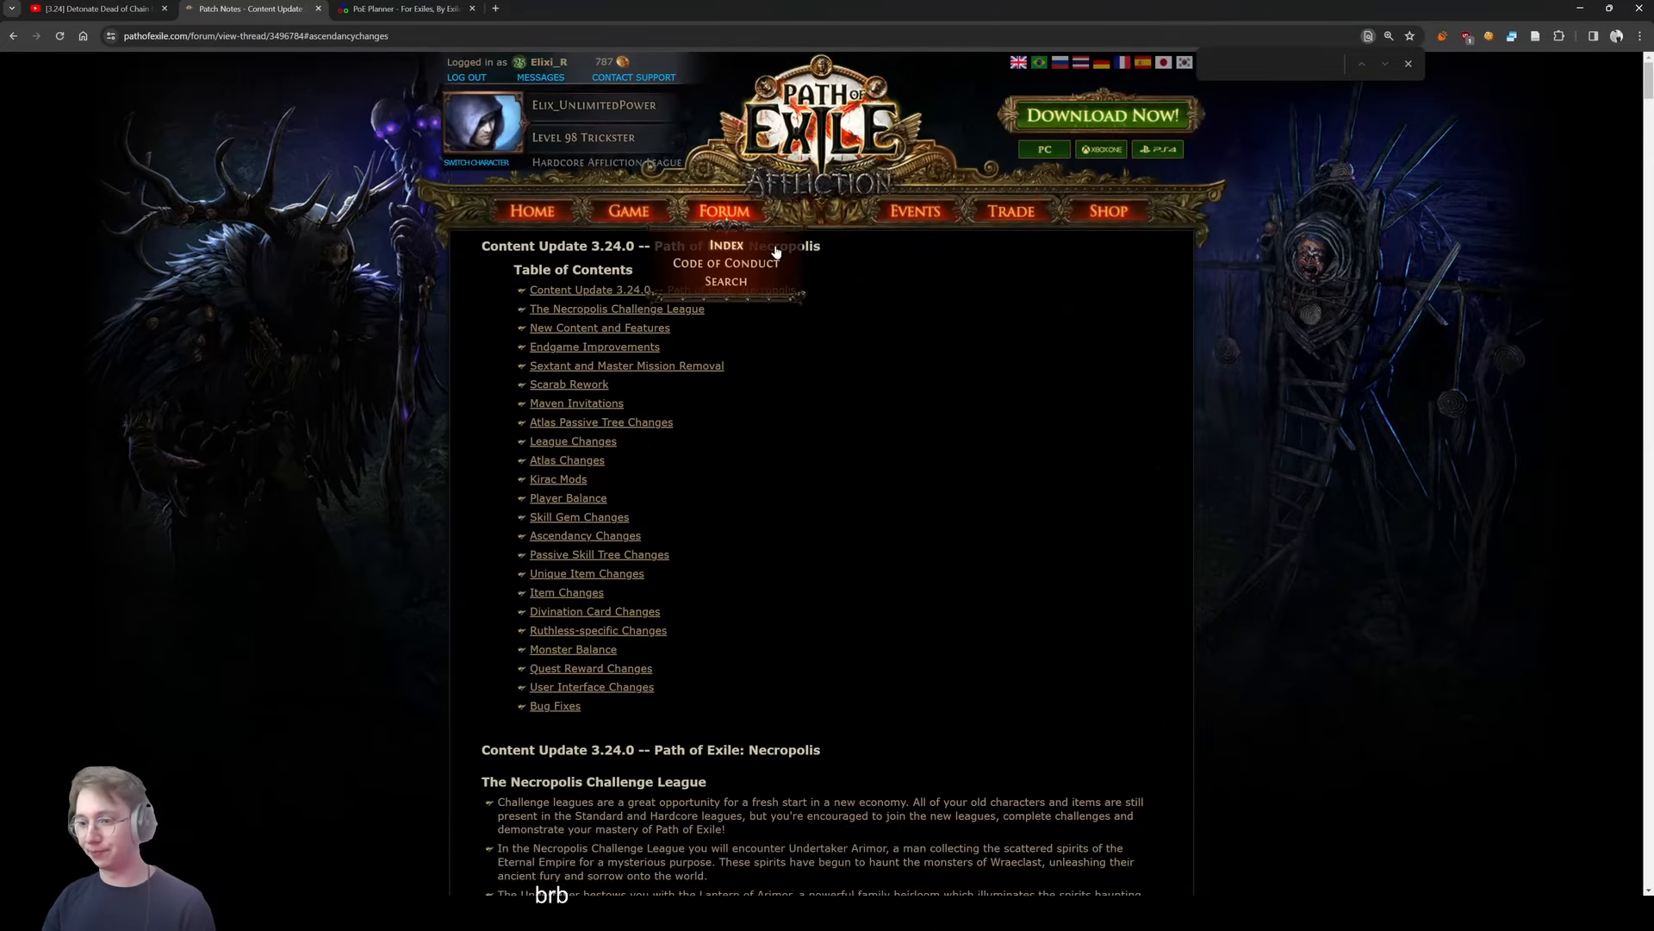
pyautogui.moveTo(944, 357)
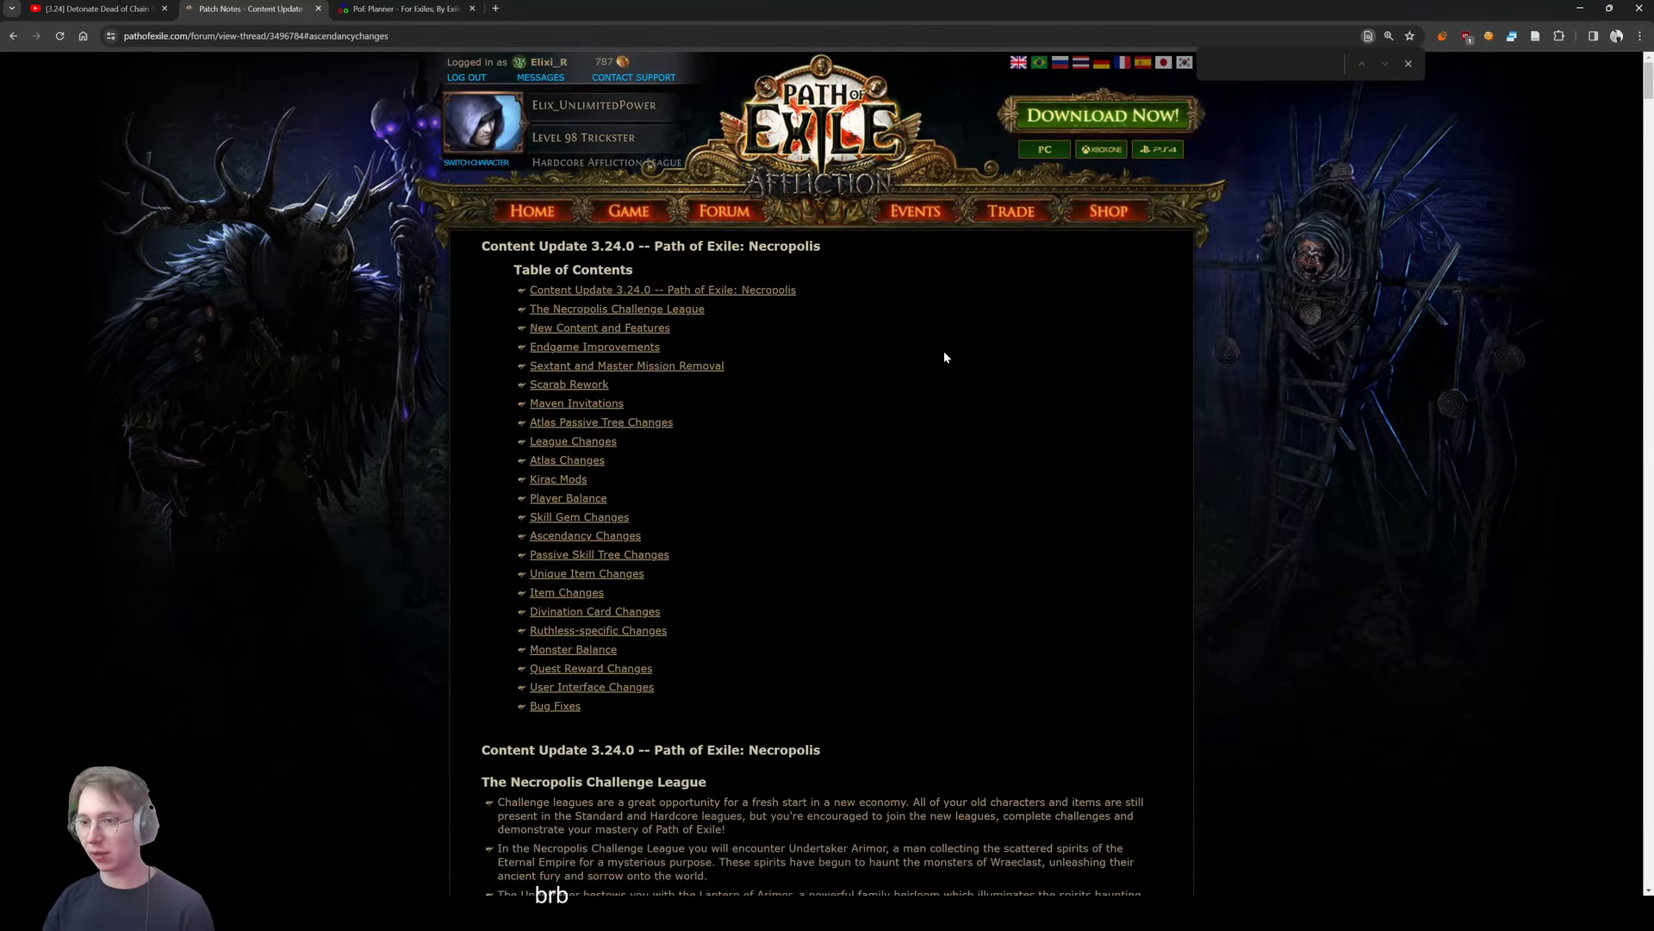
pyautogui.moveTo(625, 546)
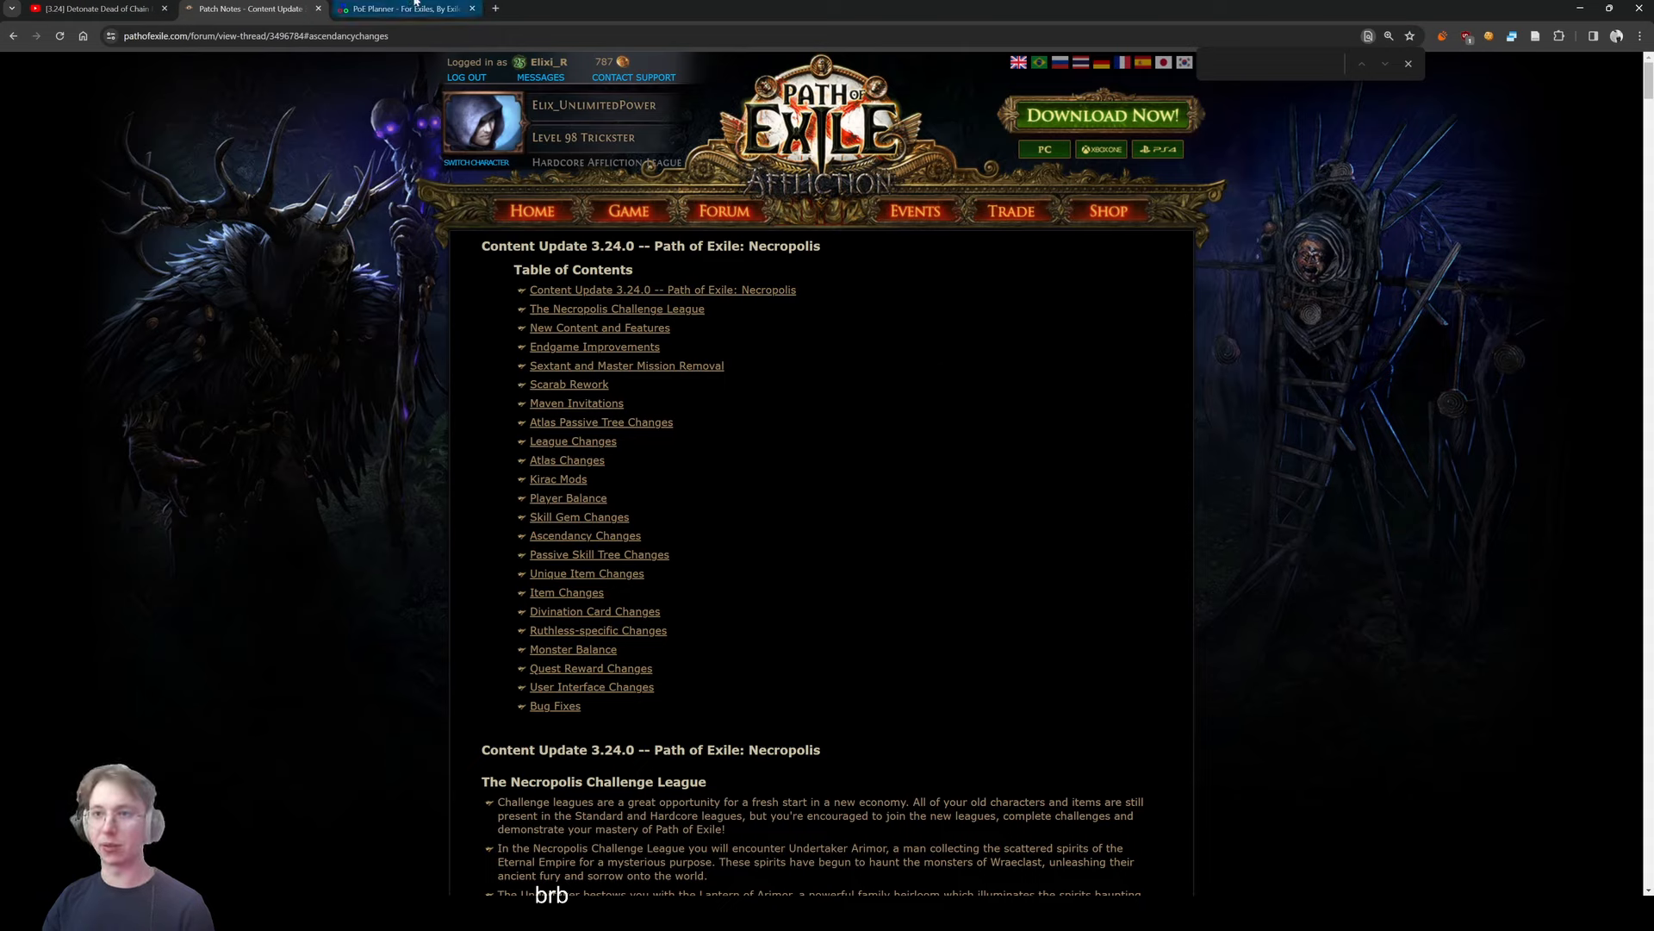
# Switch to PoE Planner and look over the 3.24.0 Necropolis atlas tree with 54/132 nodes allocated
pyautogui.click(403, 8)
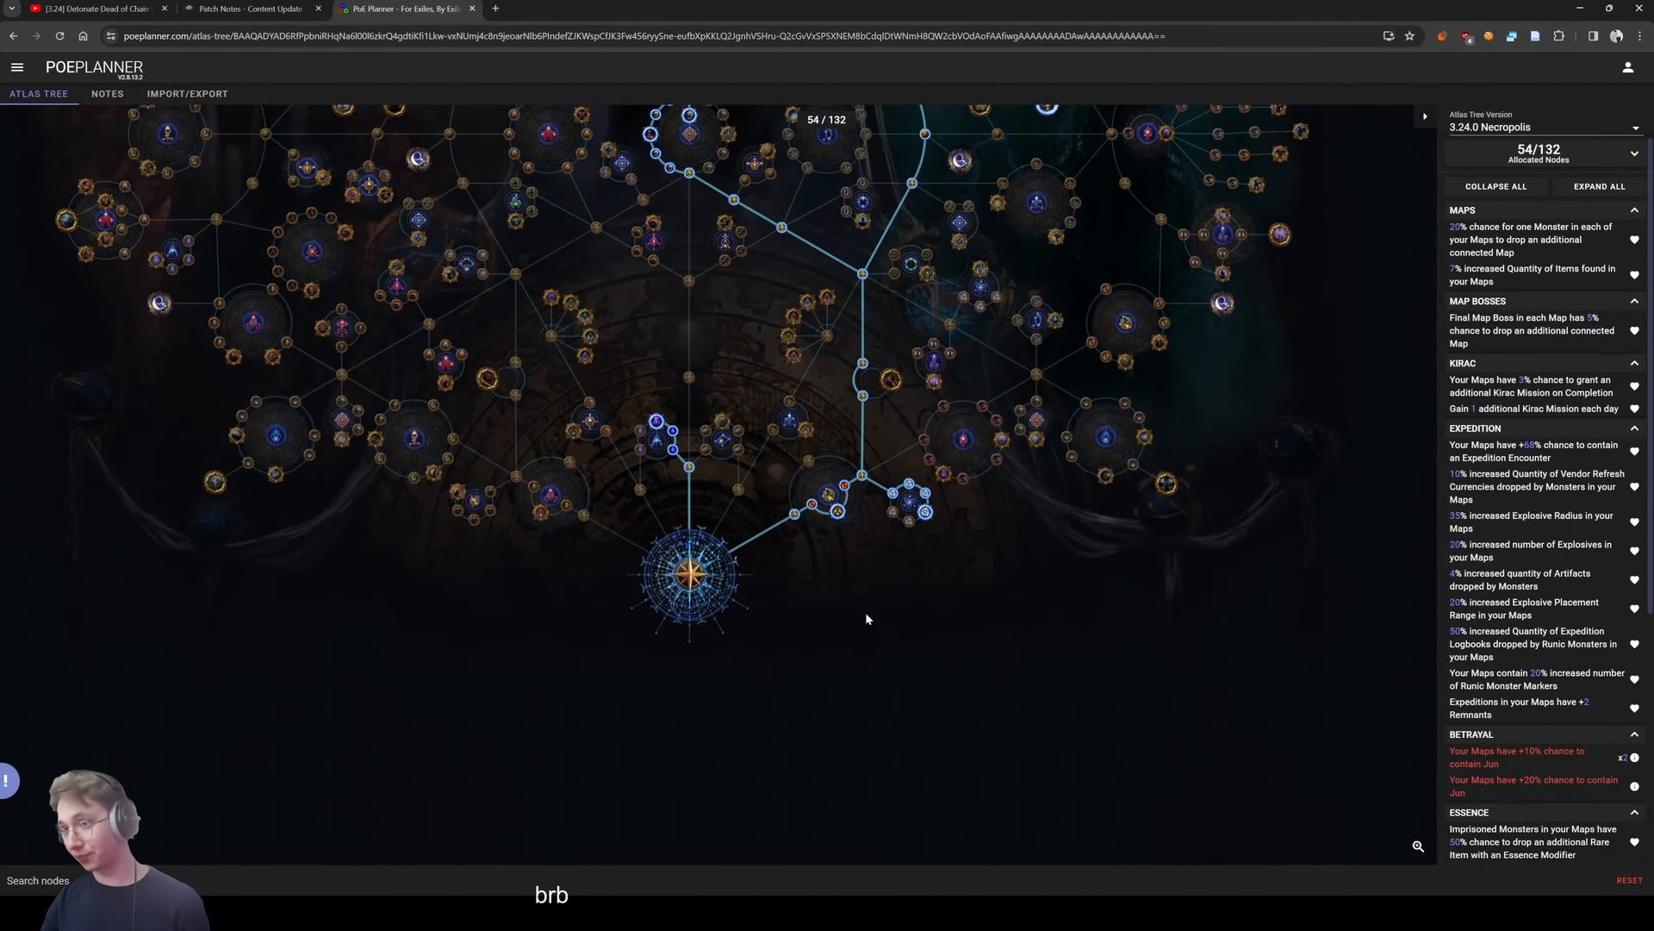
pyautogui.moveTo(760, 672)
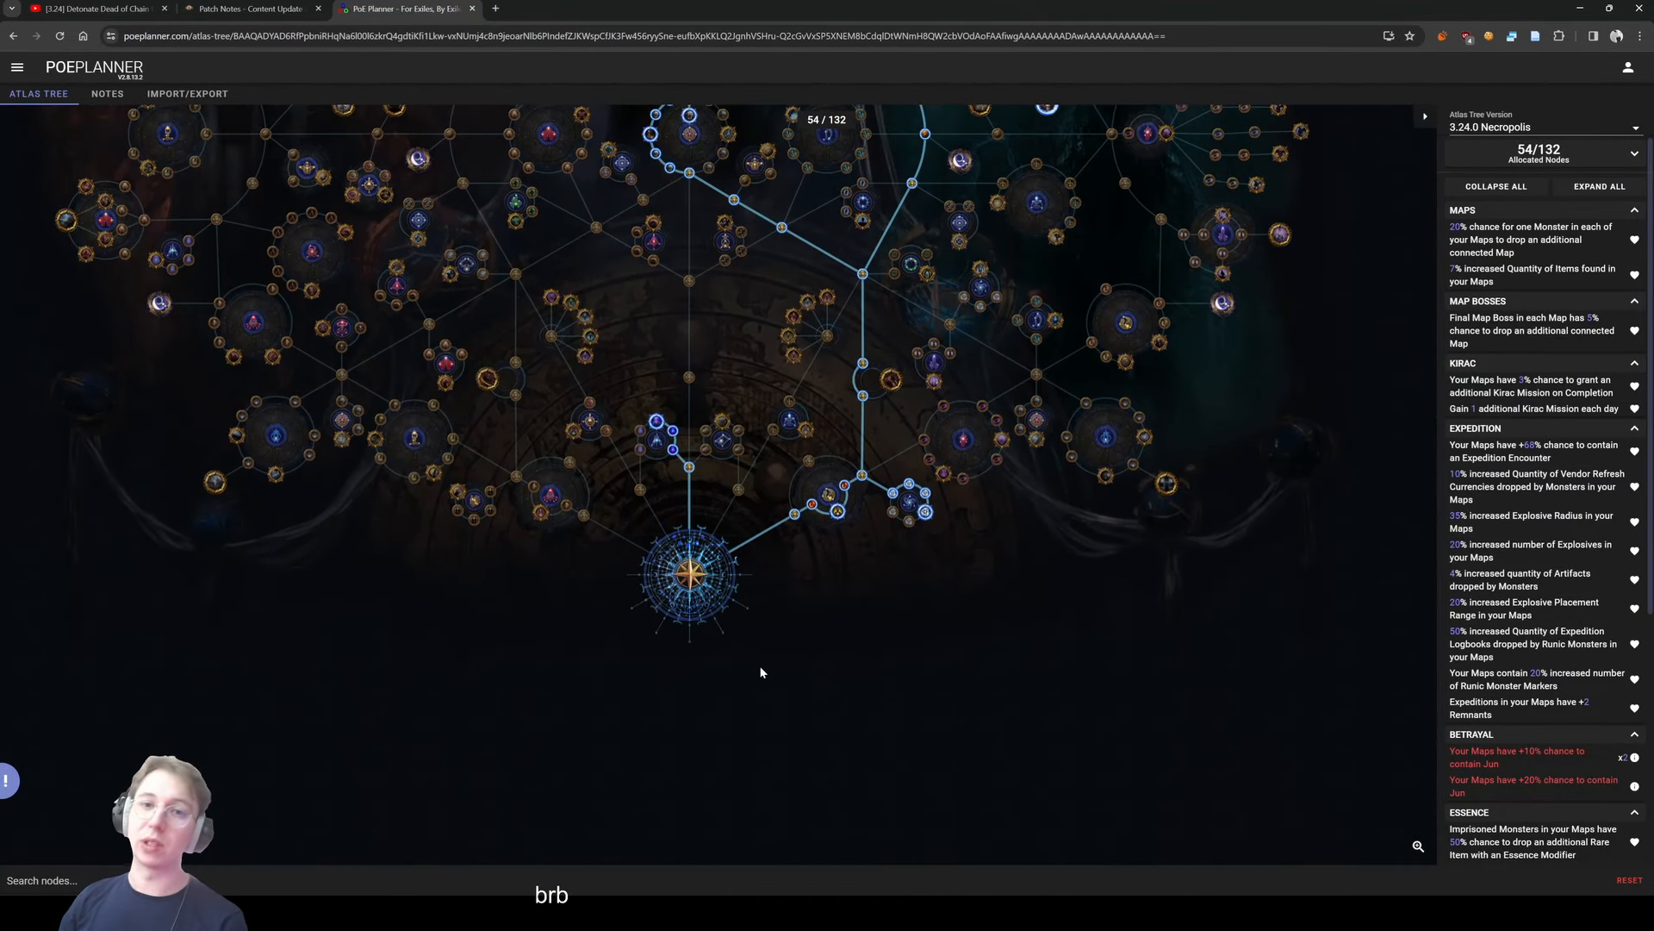
pyautogui.moveTo(776, 586)
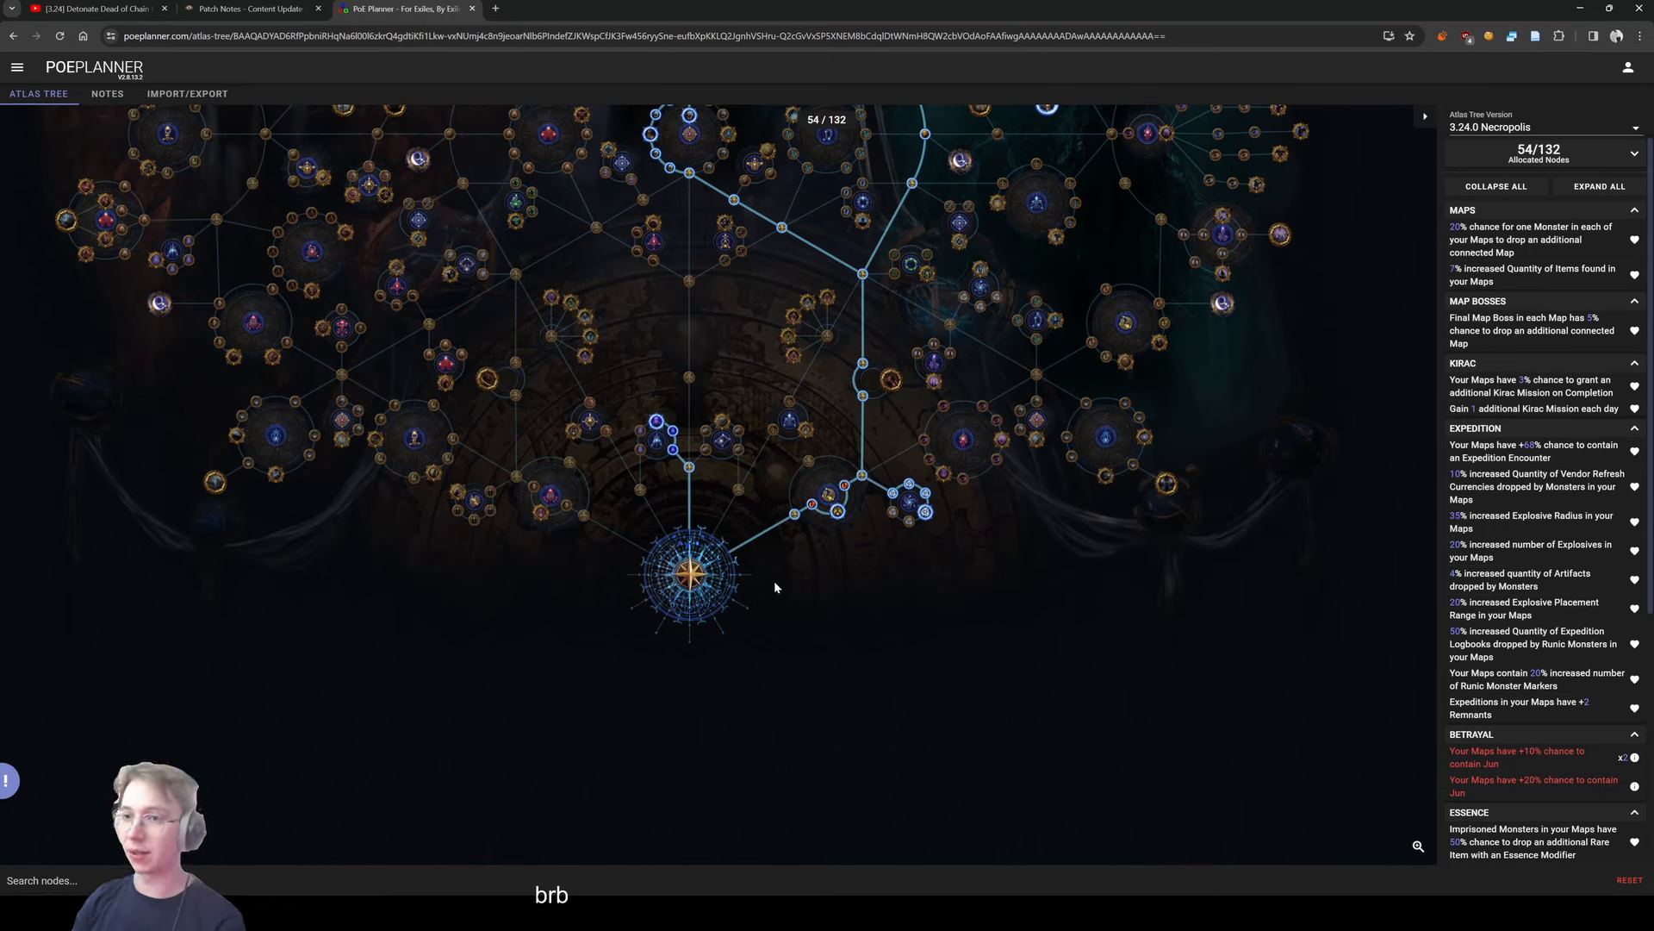
pyautogui.moveTo(800, 505)
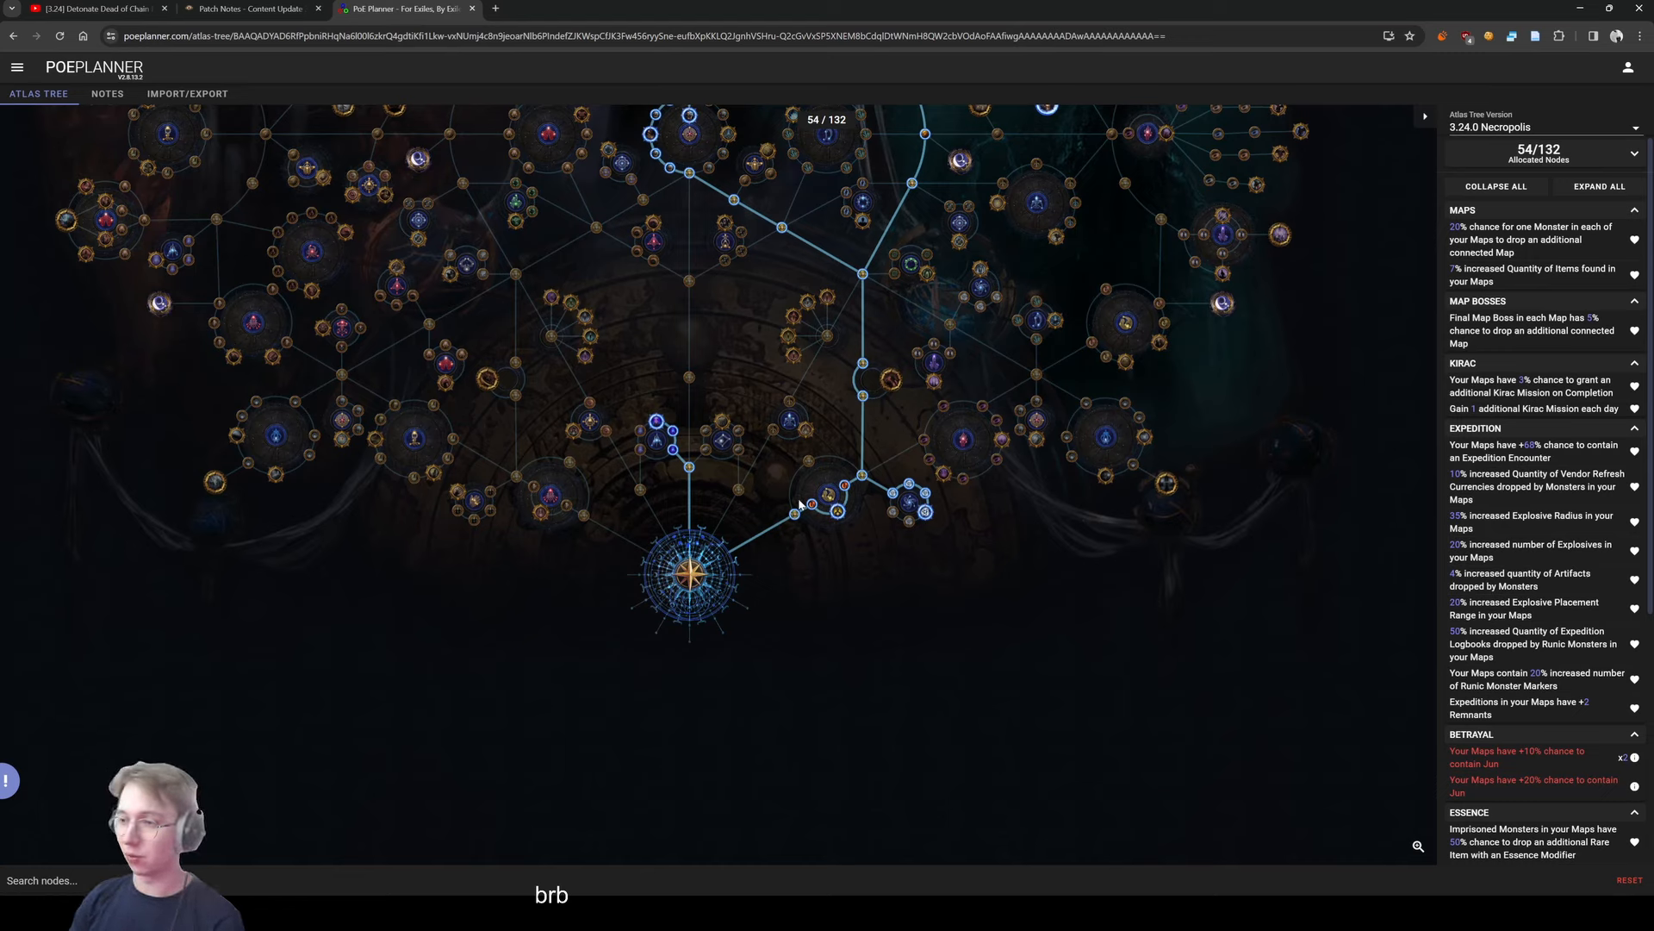
pyautogui.moveTo(845, 548)
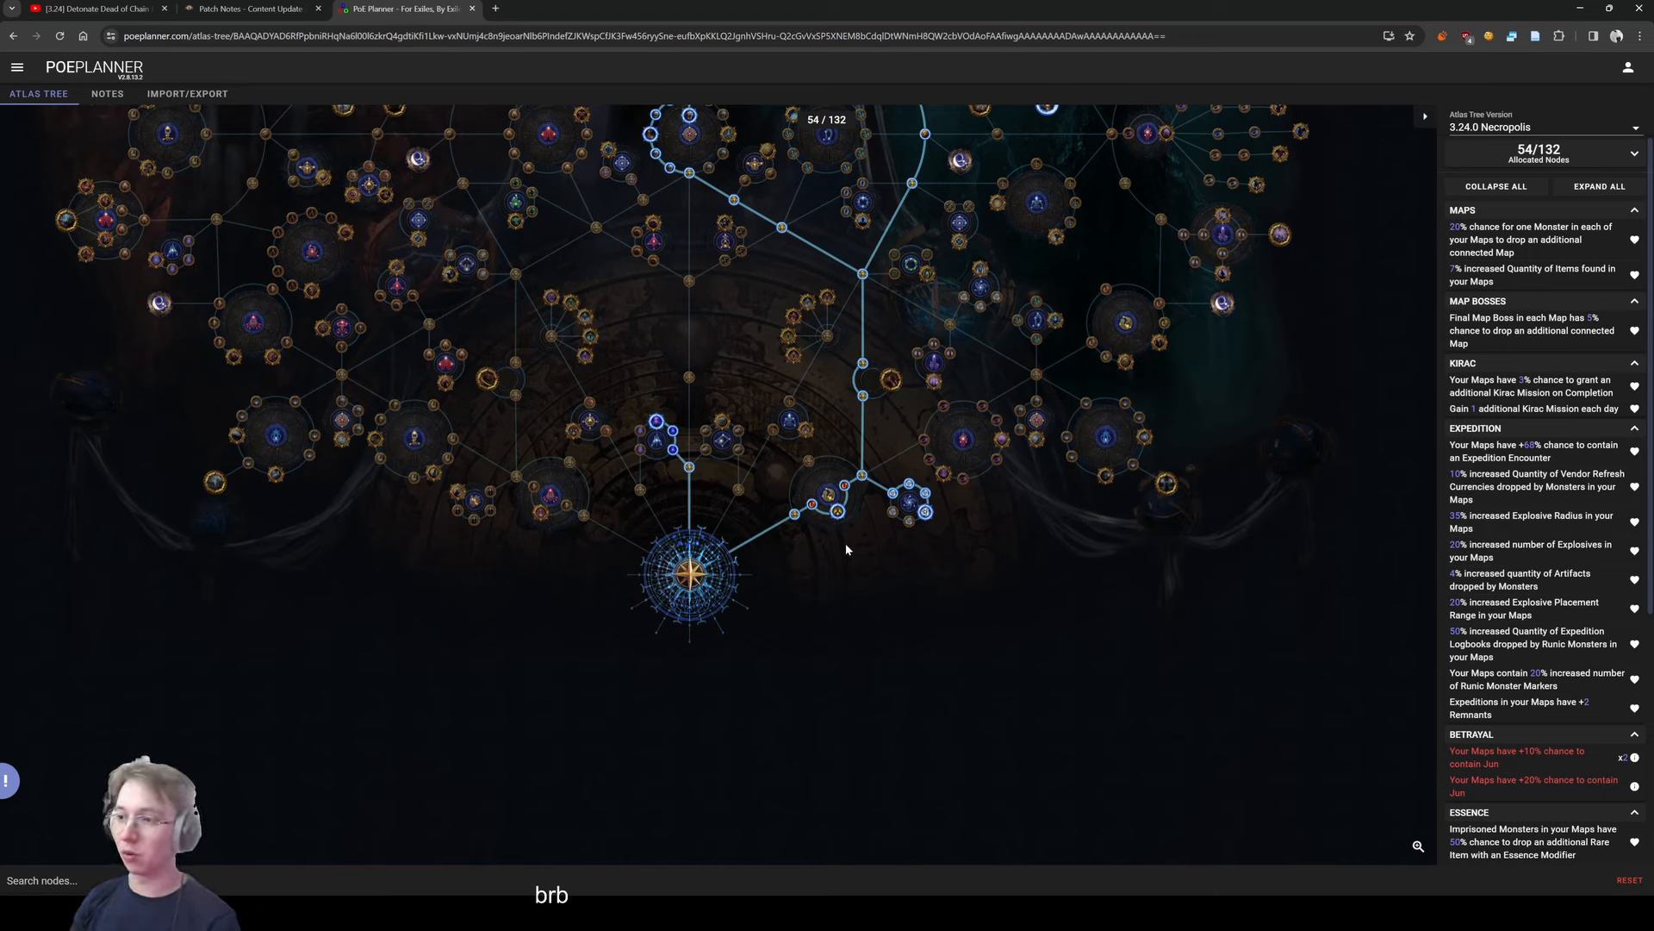
pyautogui.moveTo(853, 562)
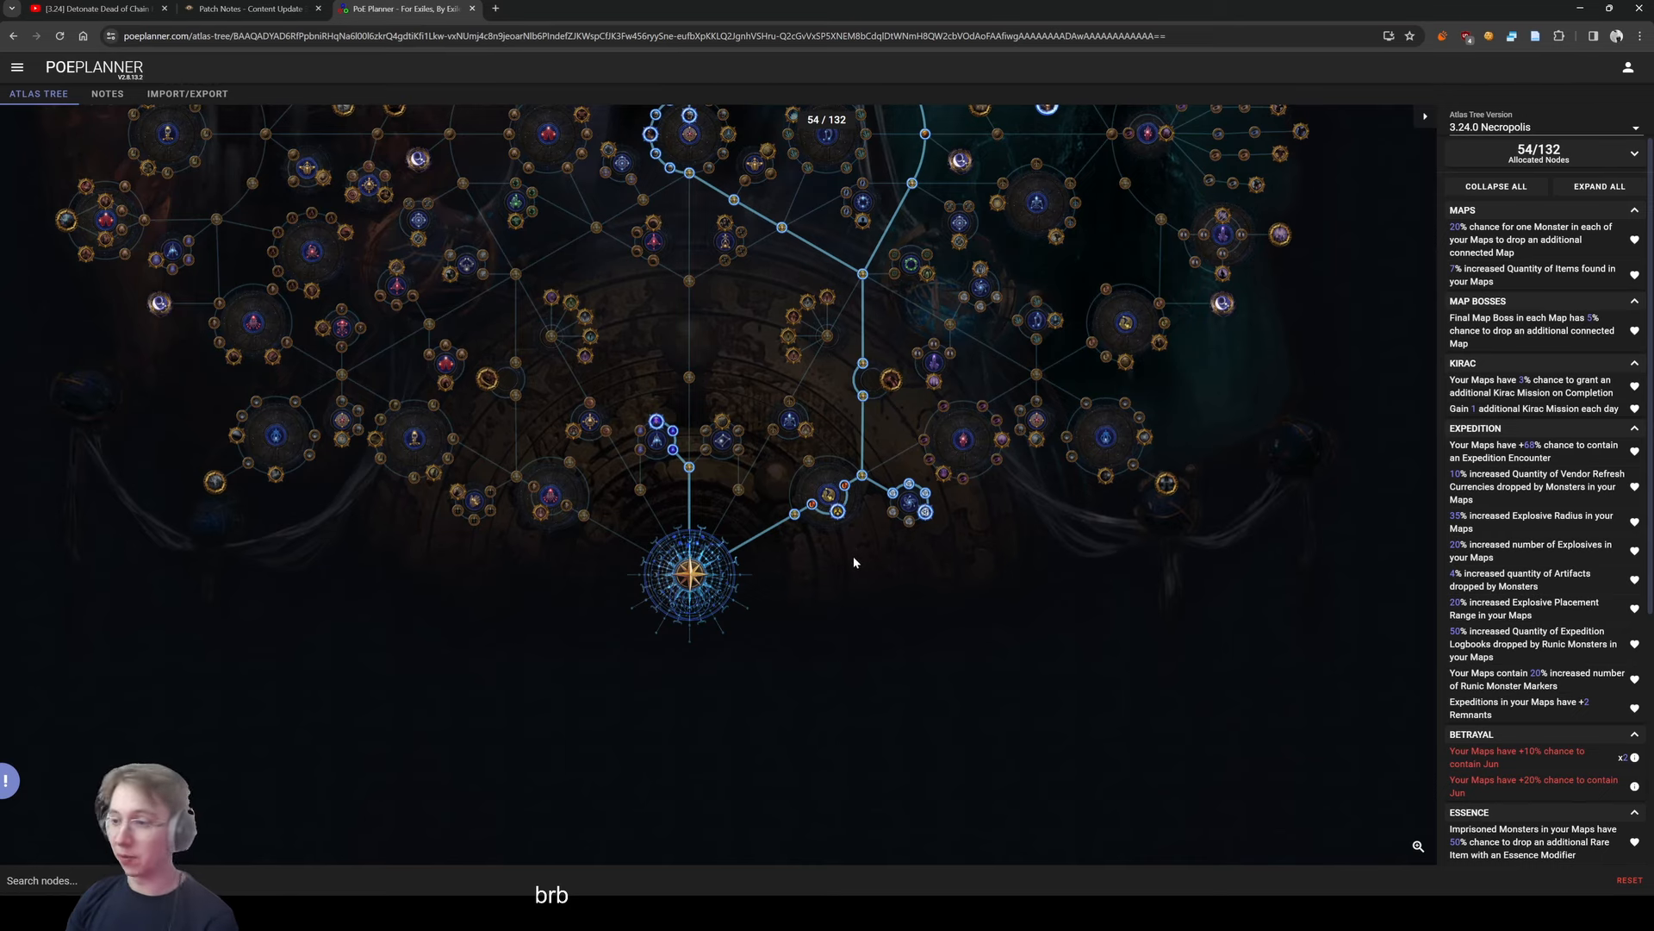
pyautogui.moveTo(793, 614)
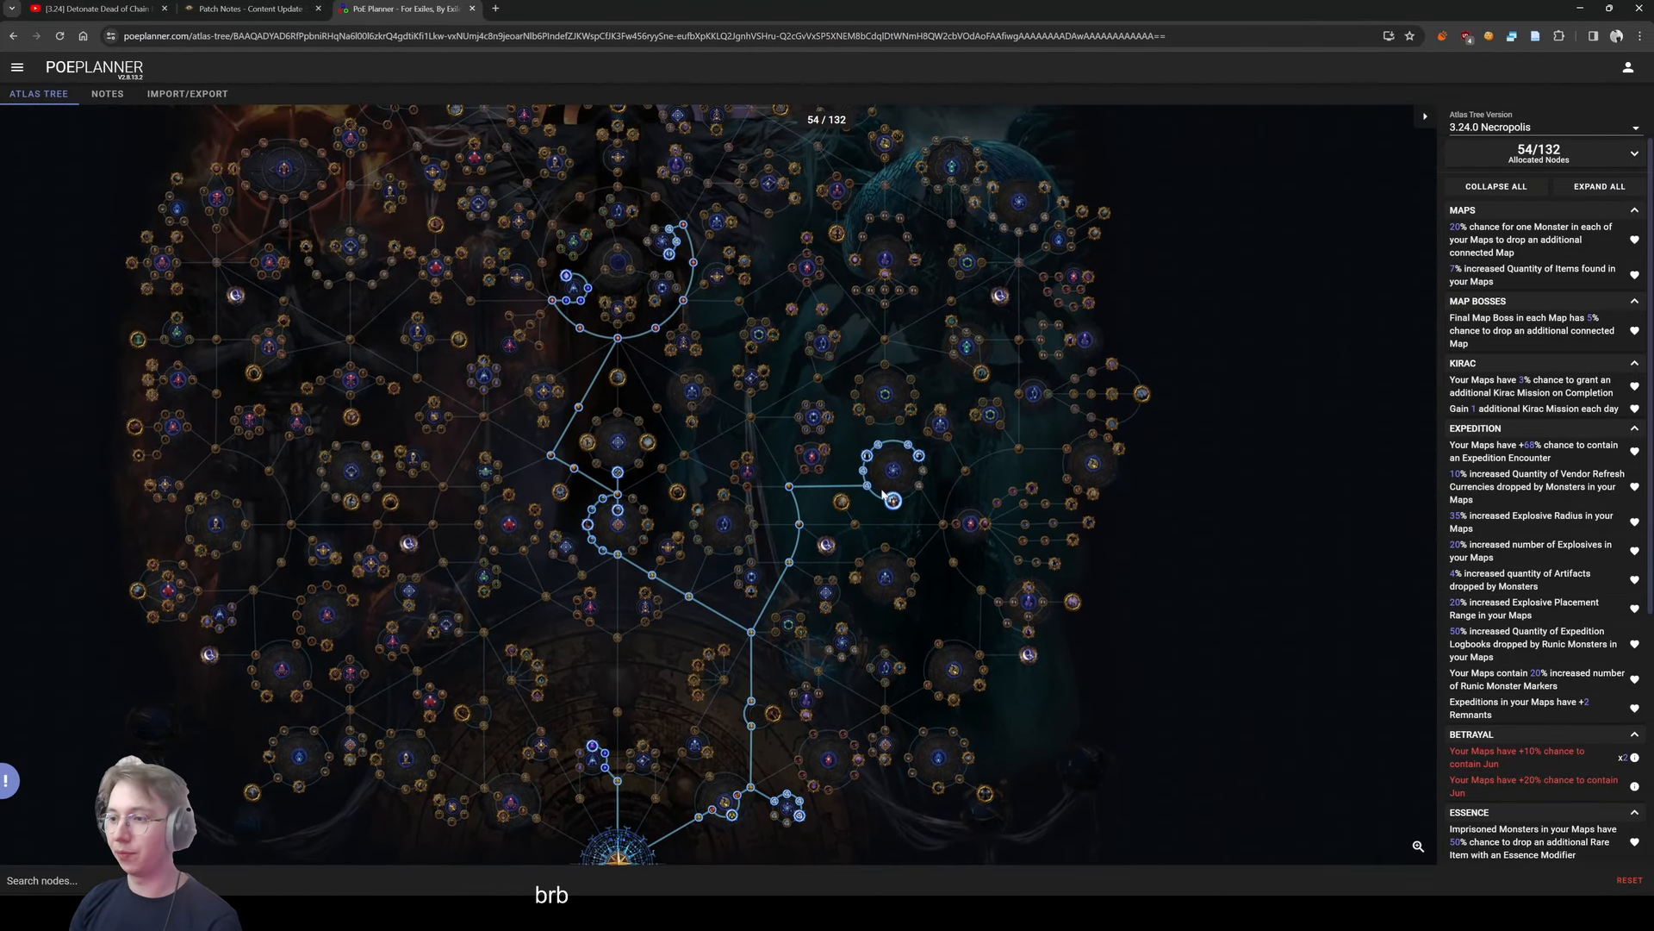
pyautogui.moveTo(844, 505)
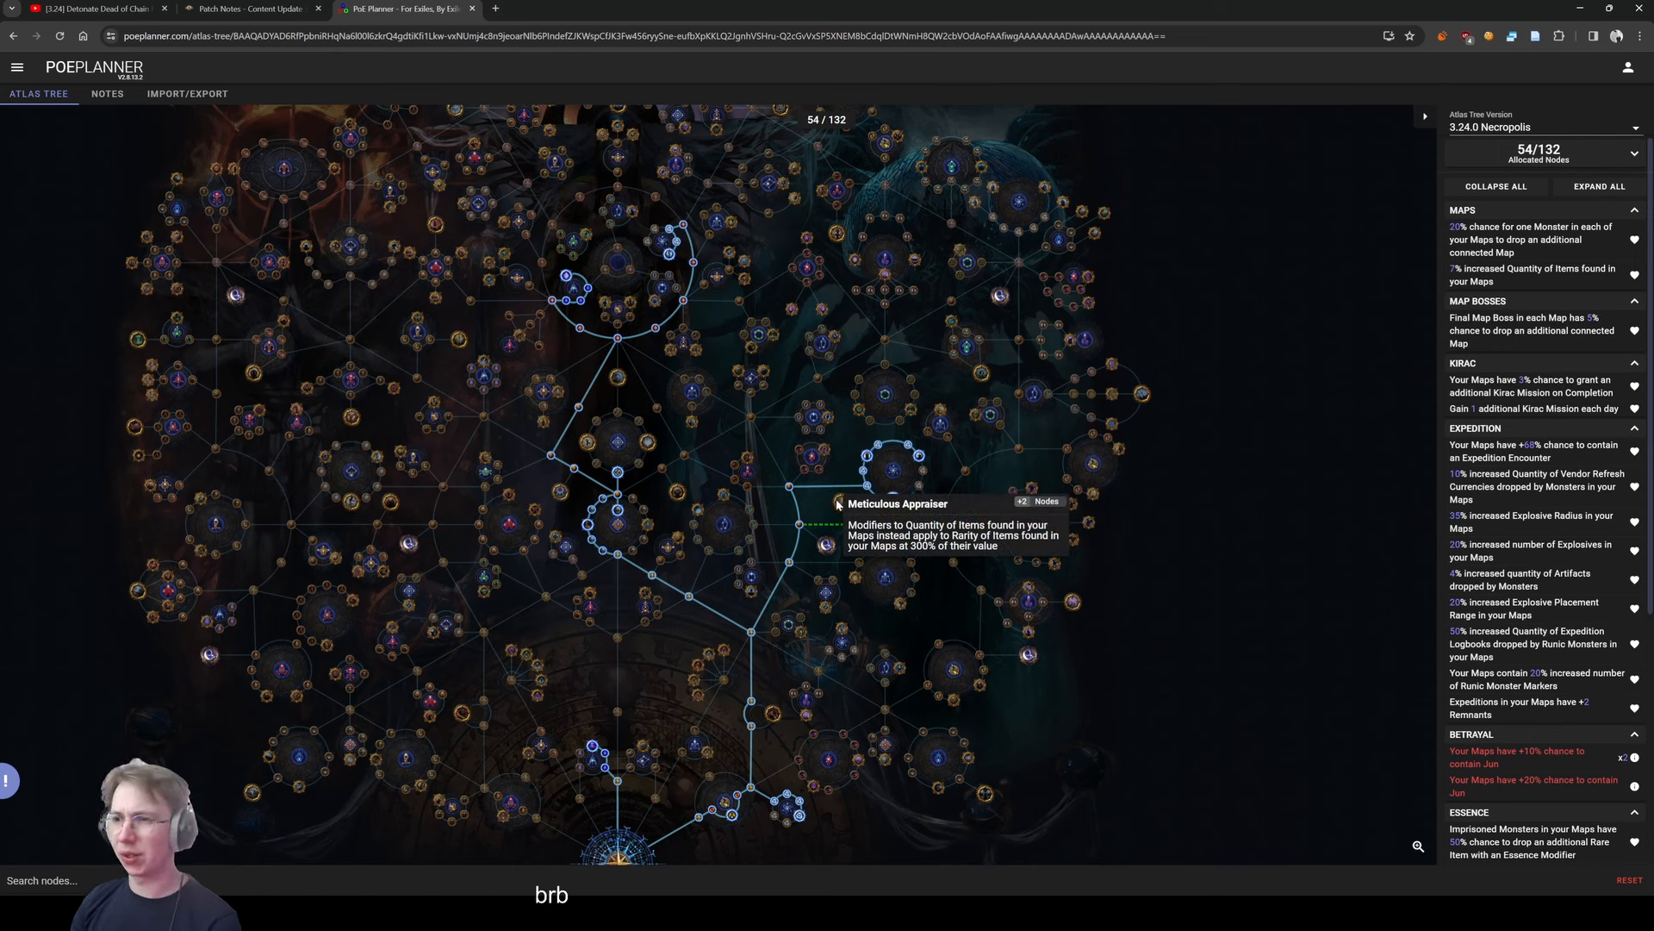
pyautogui.moveTo(896, 553)
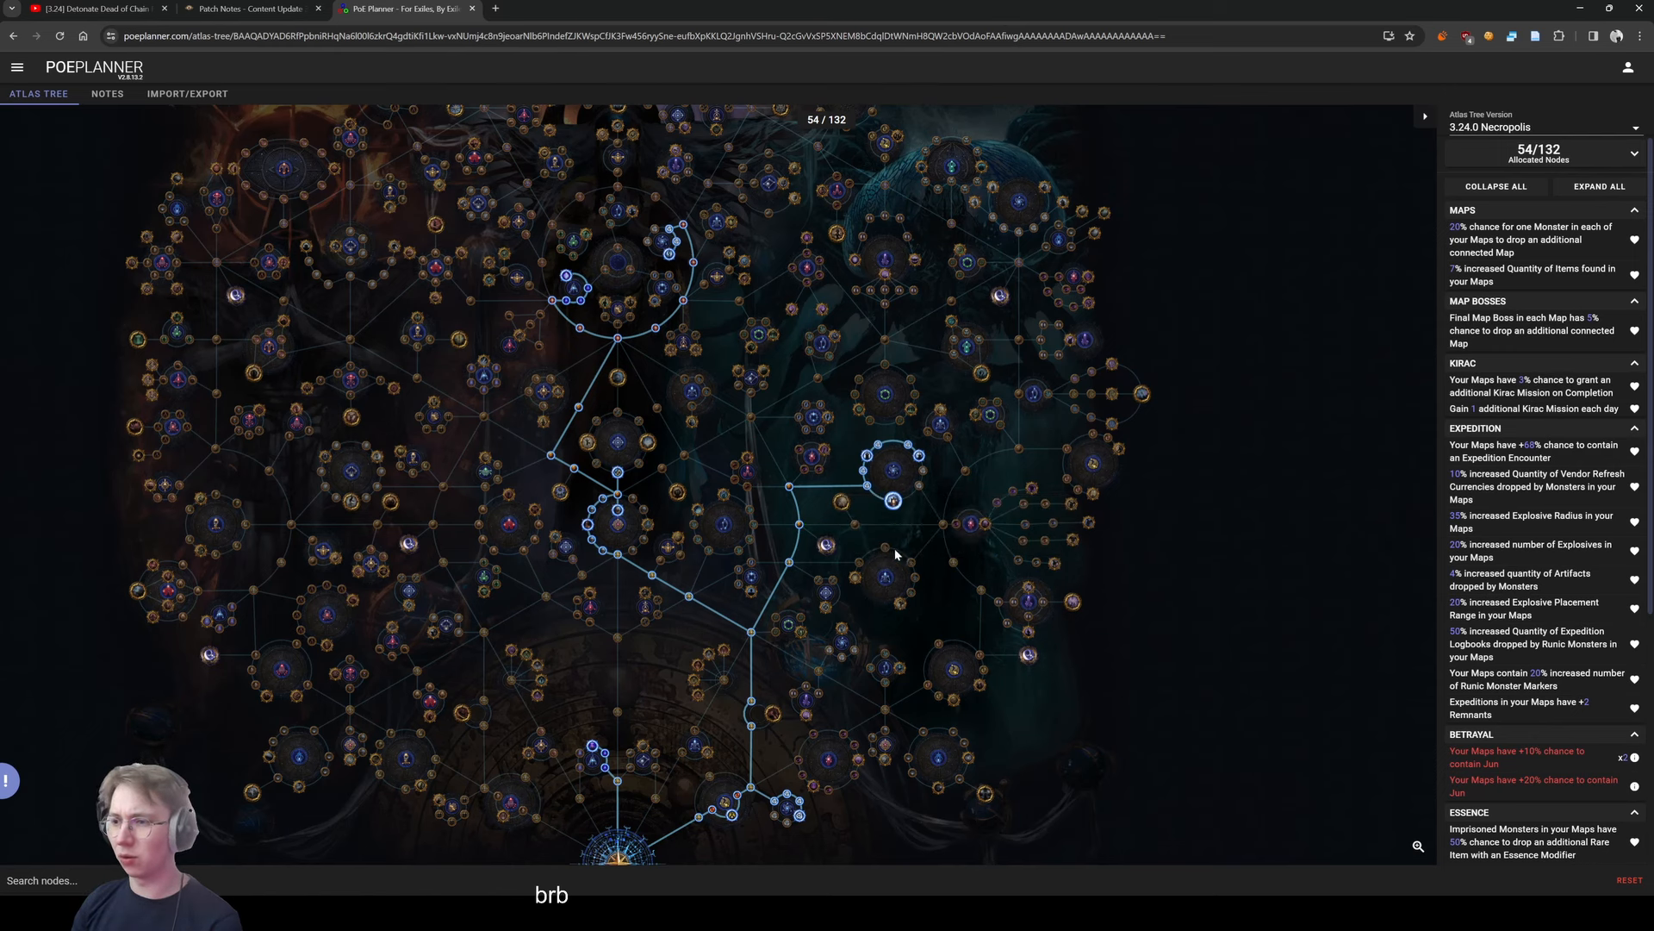
pyautogui.moveTo(845, 504)
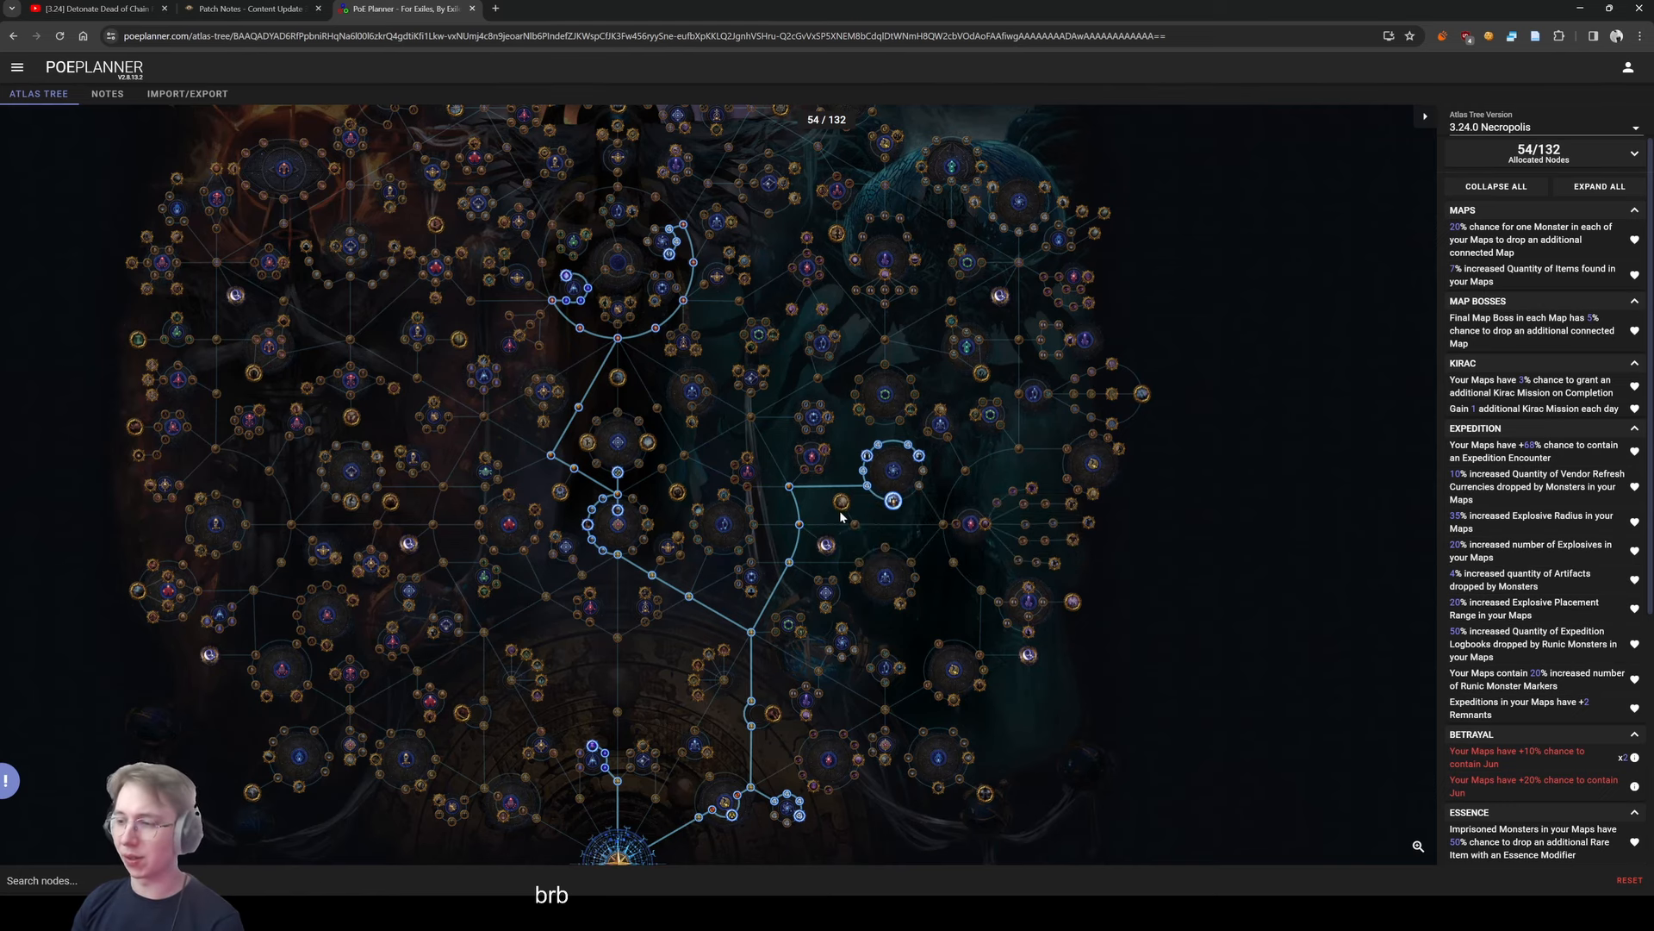
pyautogui.moveTo(841, 503)
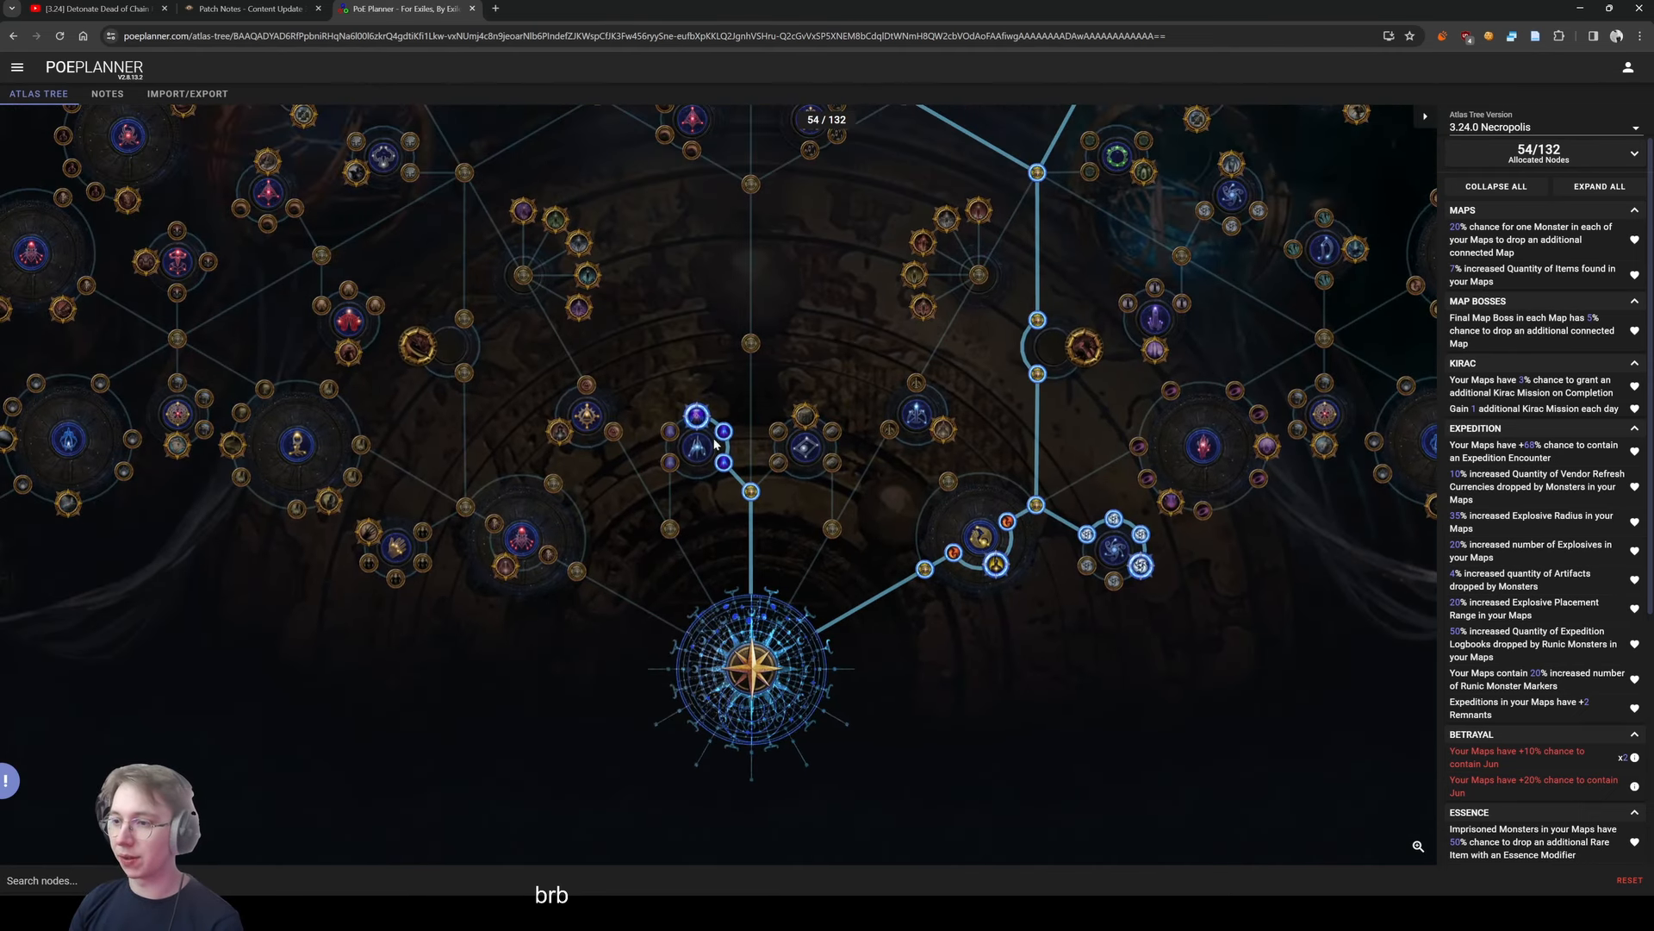
pyautogui.moveTo(694, 416)
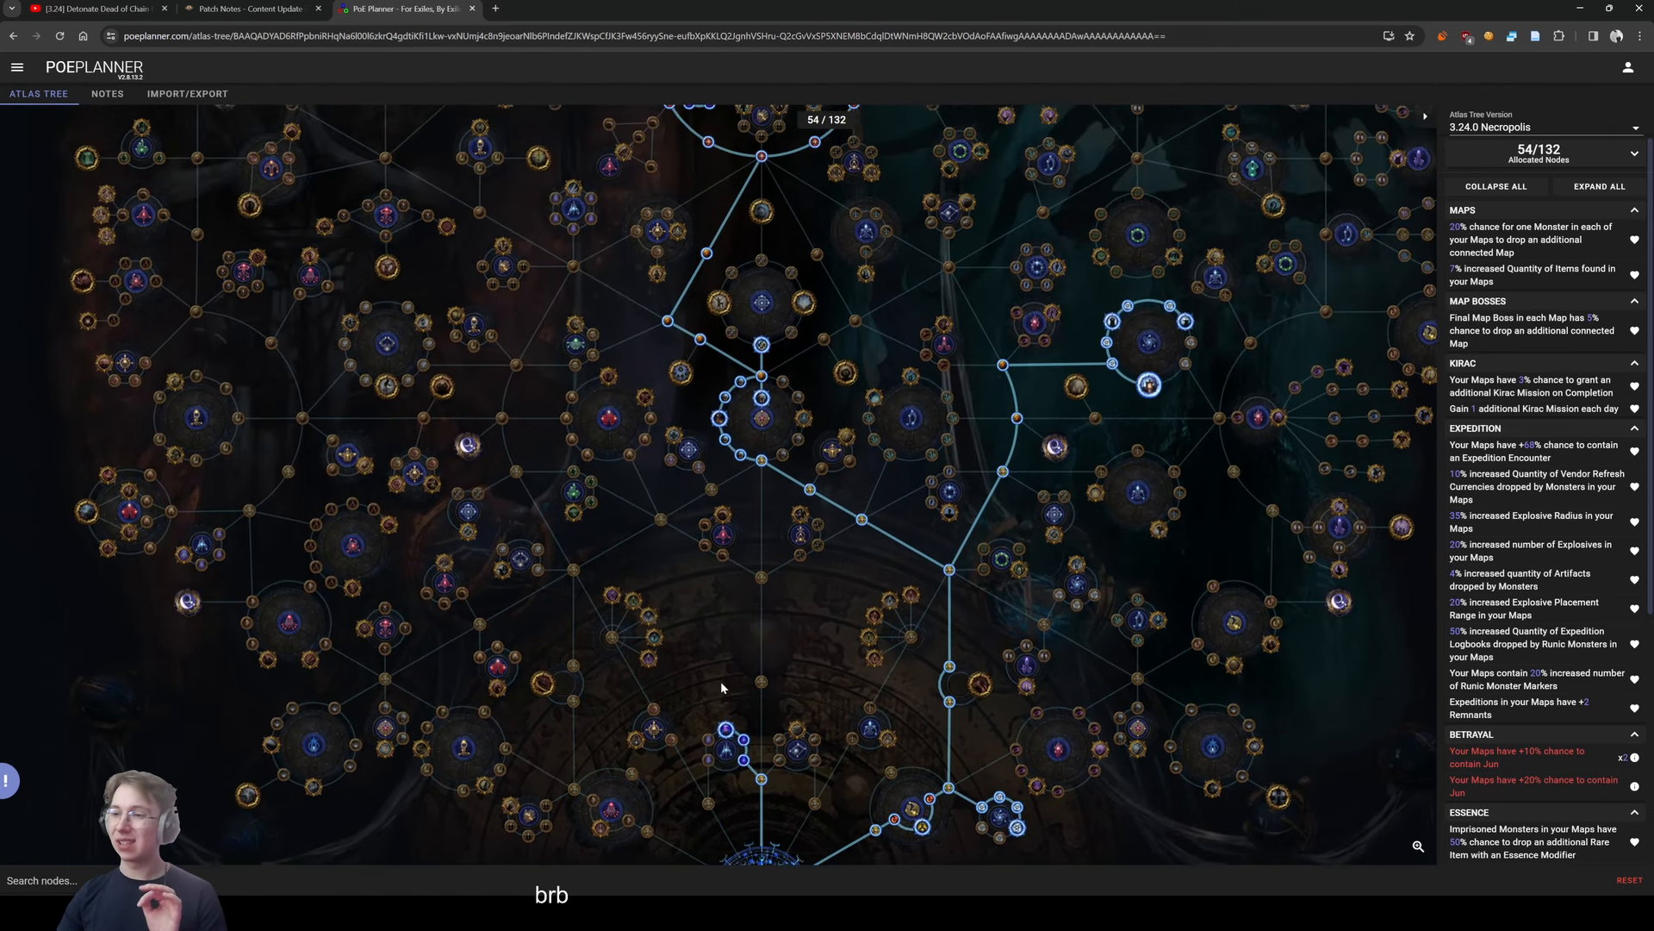
pyautogui.scroll(-3)
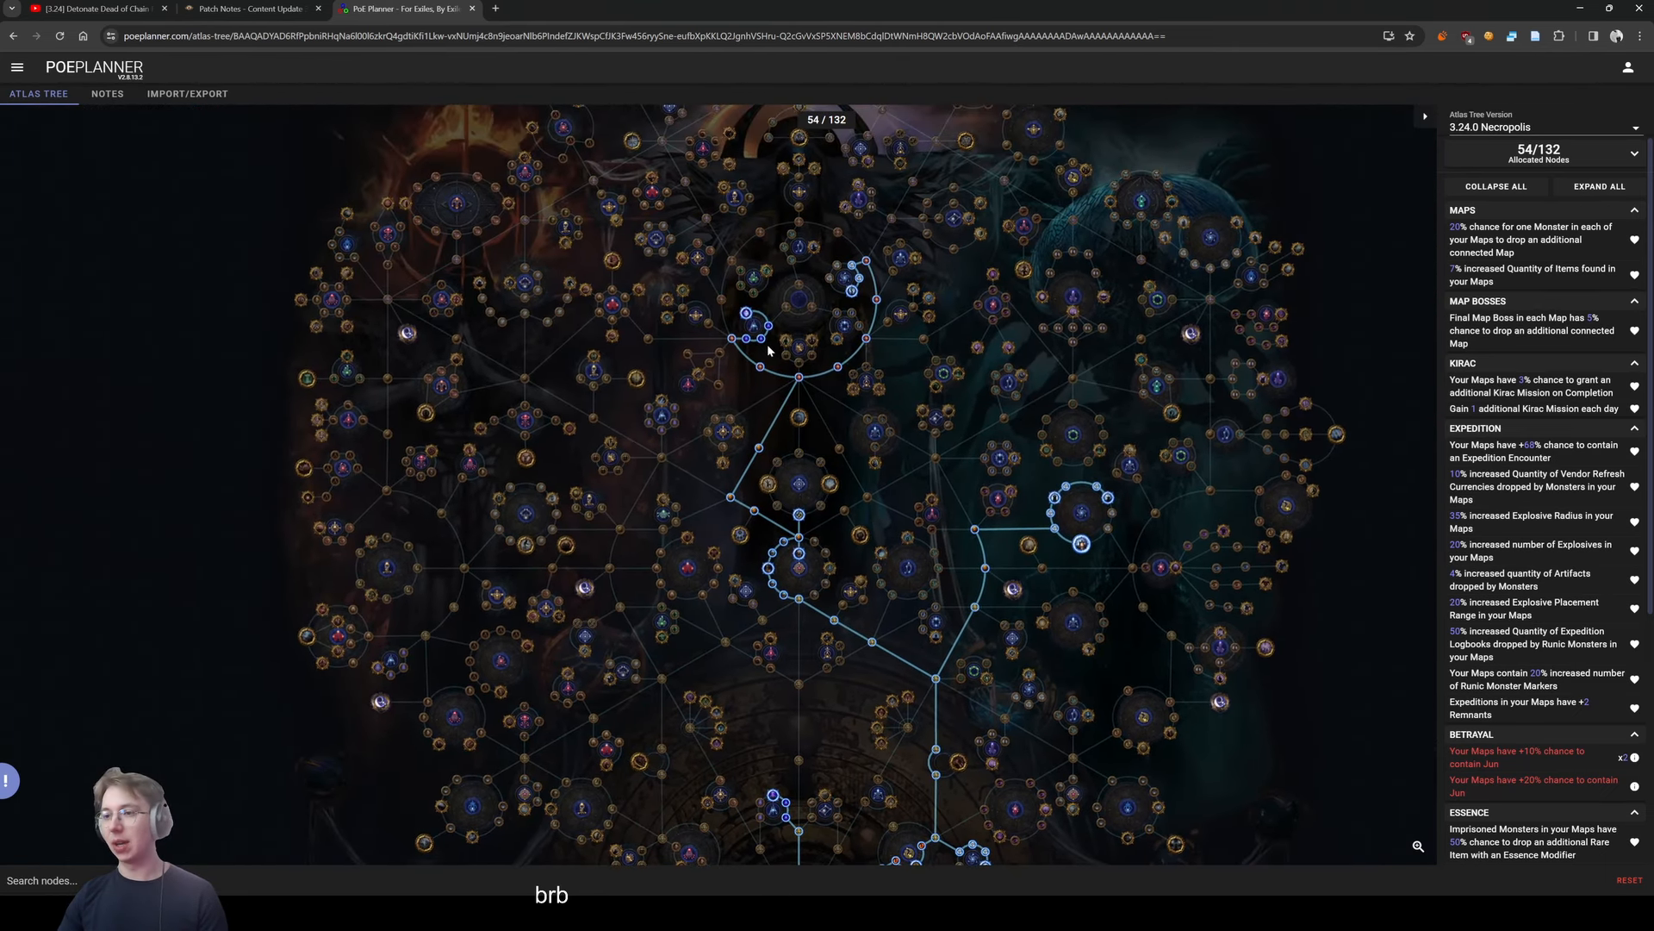
pyautogui.moveTo(748, 314)
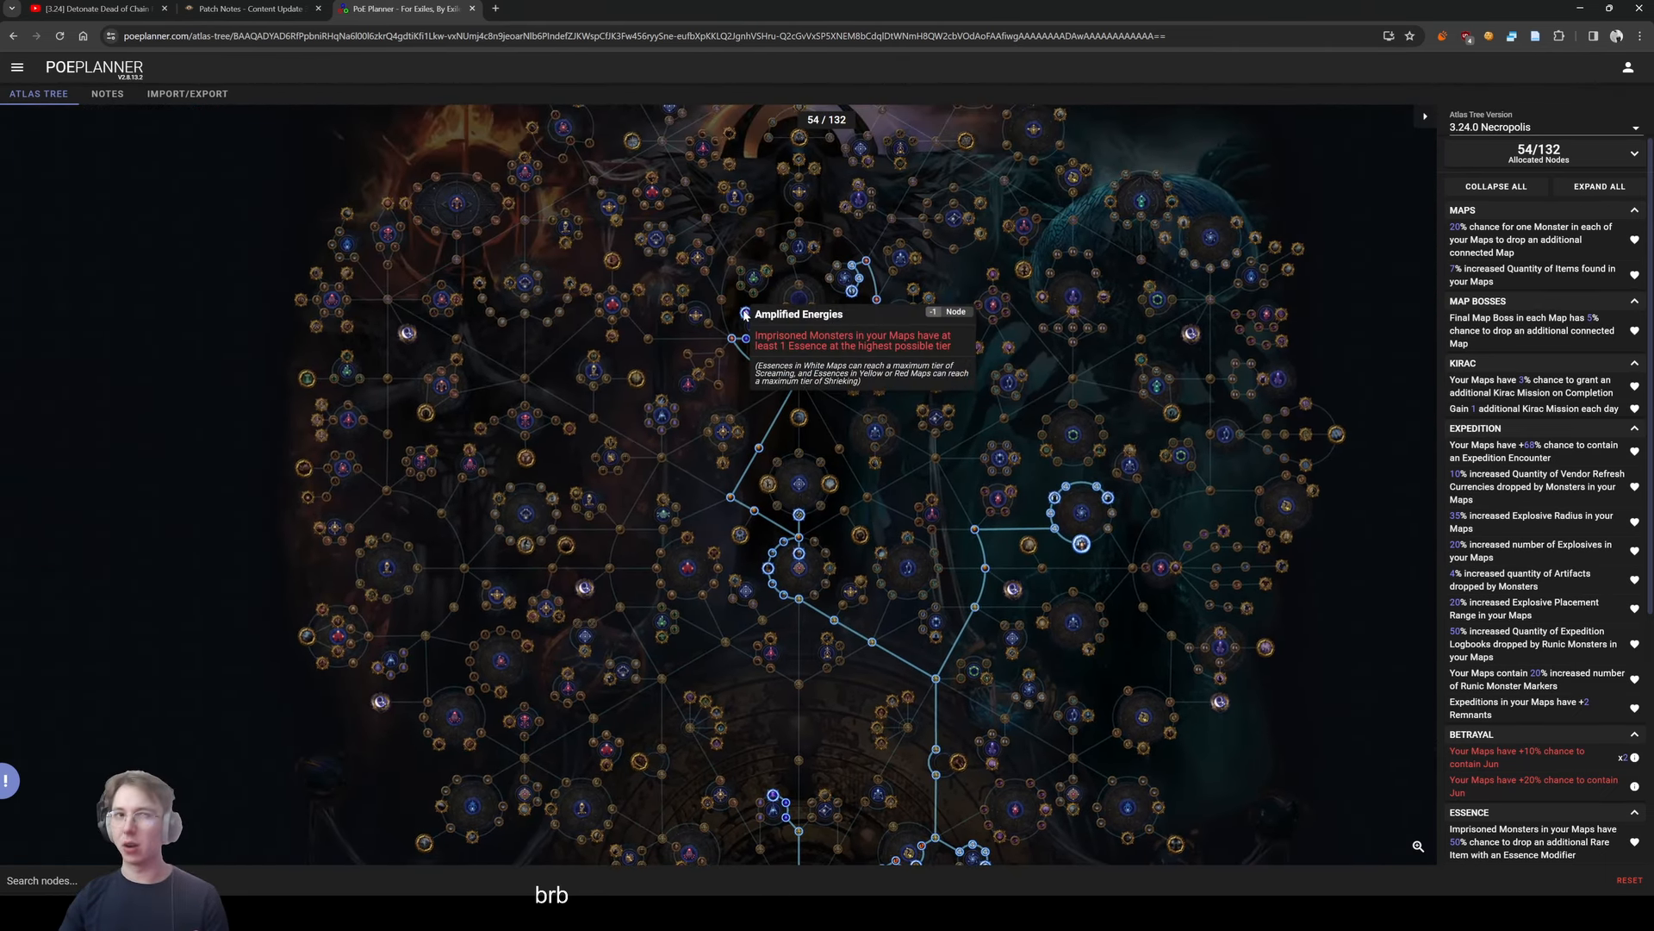
pyautogui.moveTo(765, 395)
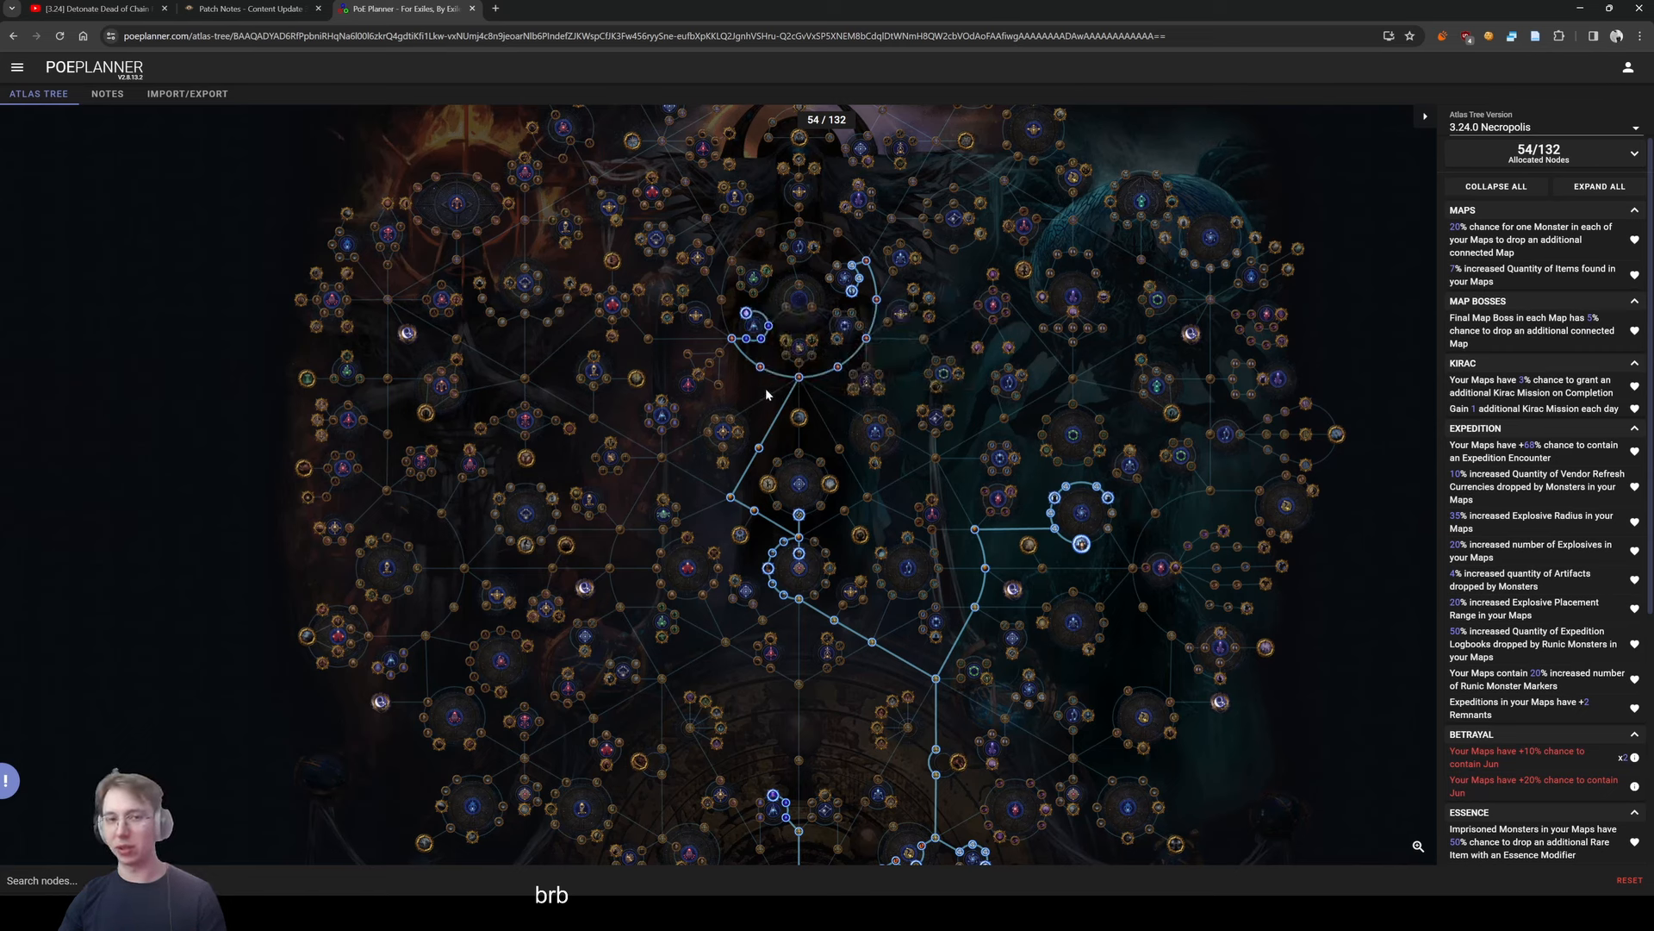
pyautogui.moveTo(800, 379)
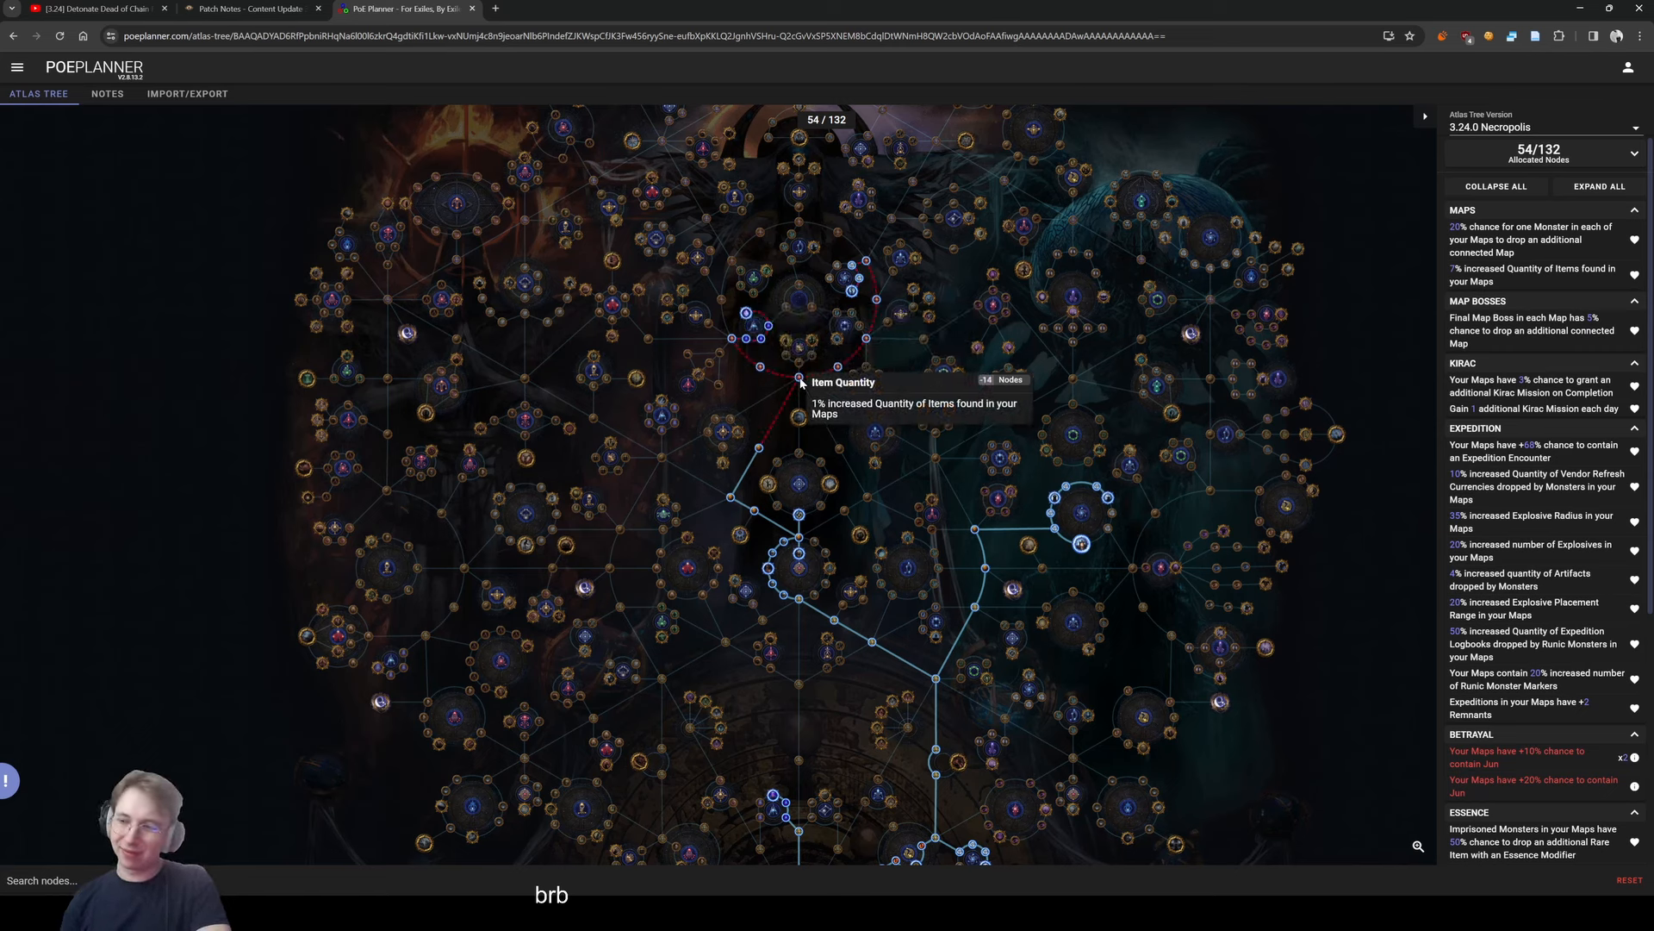
pyautogui.moveTo(880, 628)
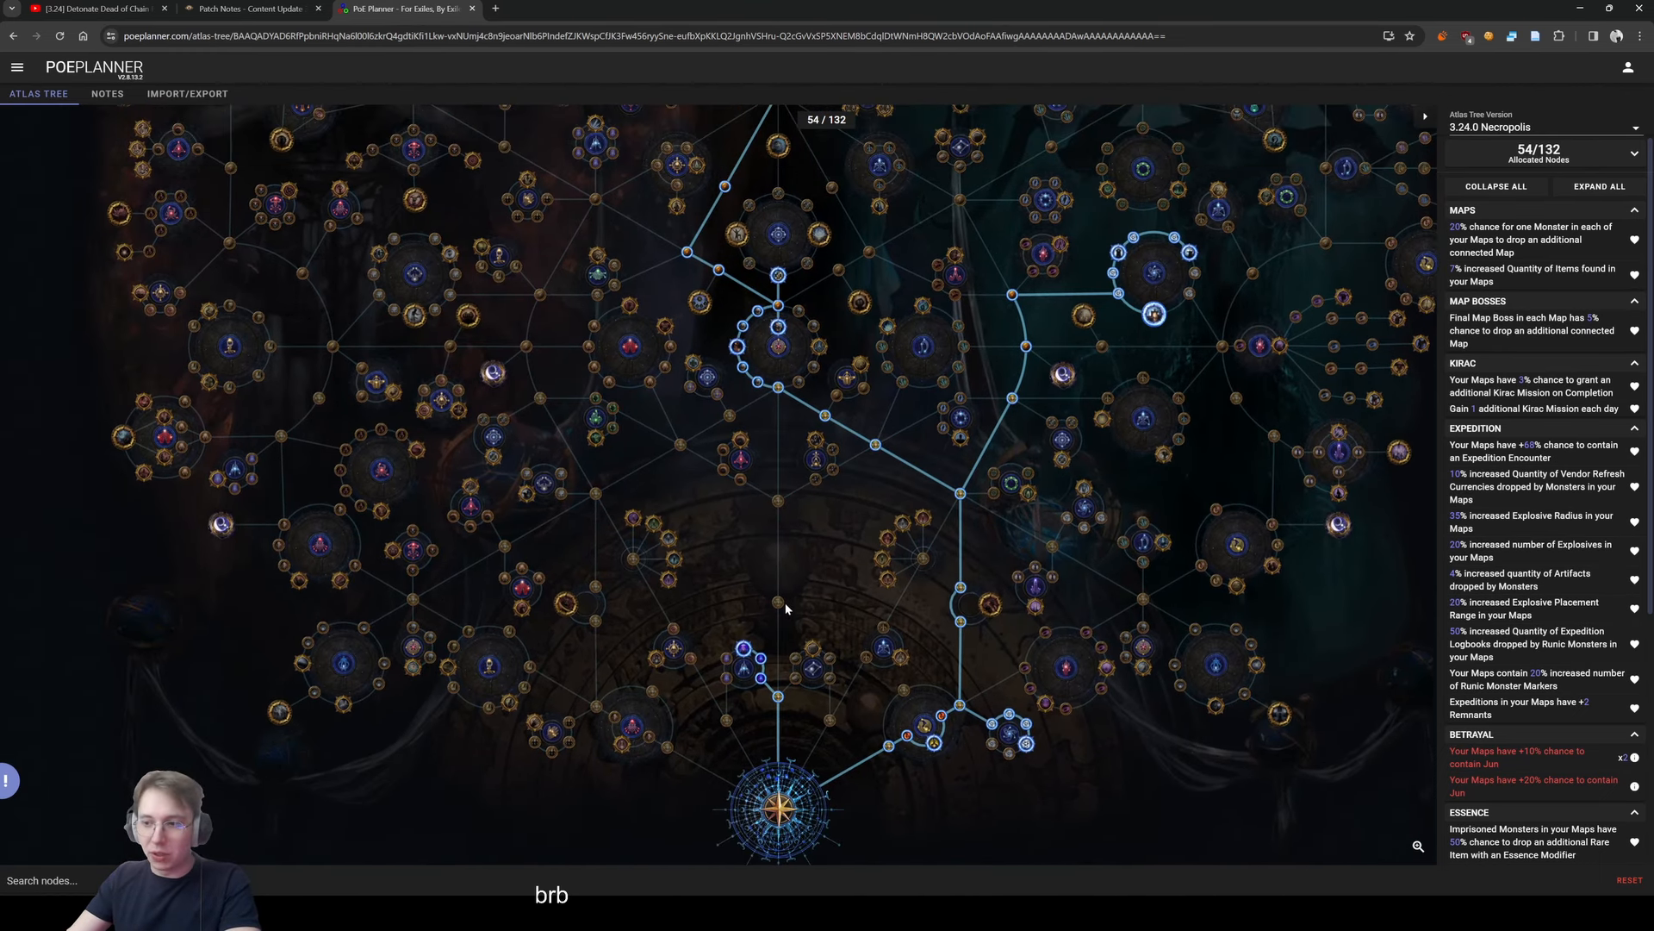
# Deallocate a passive from the atlas tree progression
pyautogui.click(777, 502)
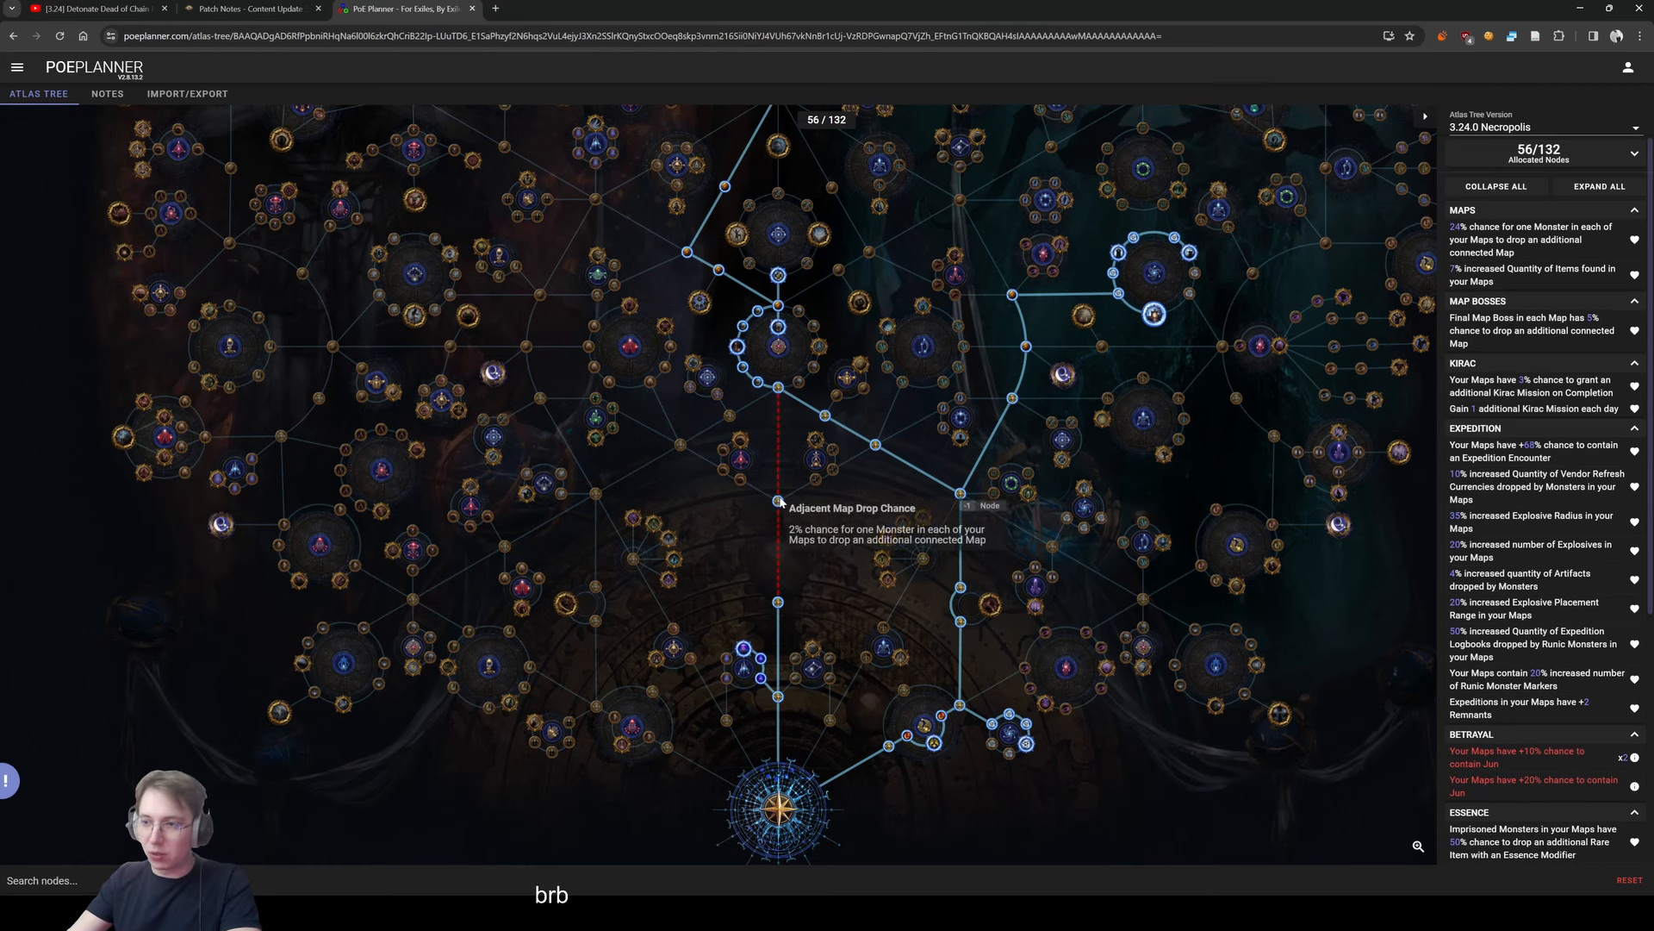
pyautogui.moveTo(779, 327)
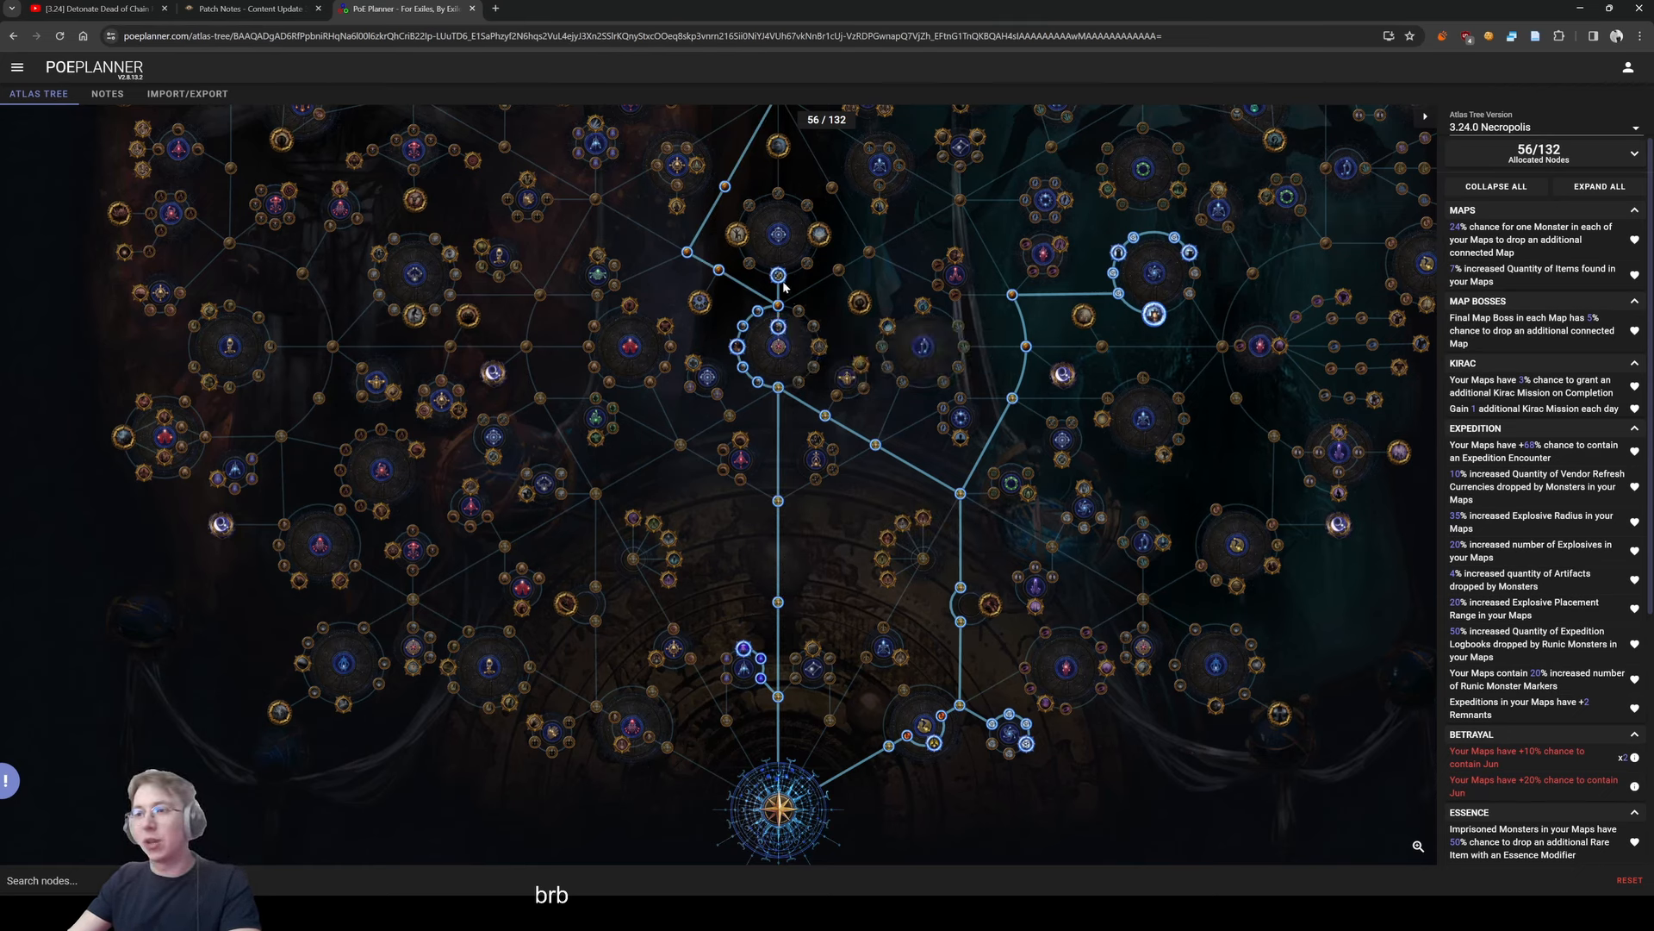
pyautogui.moveTo(853, 307)
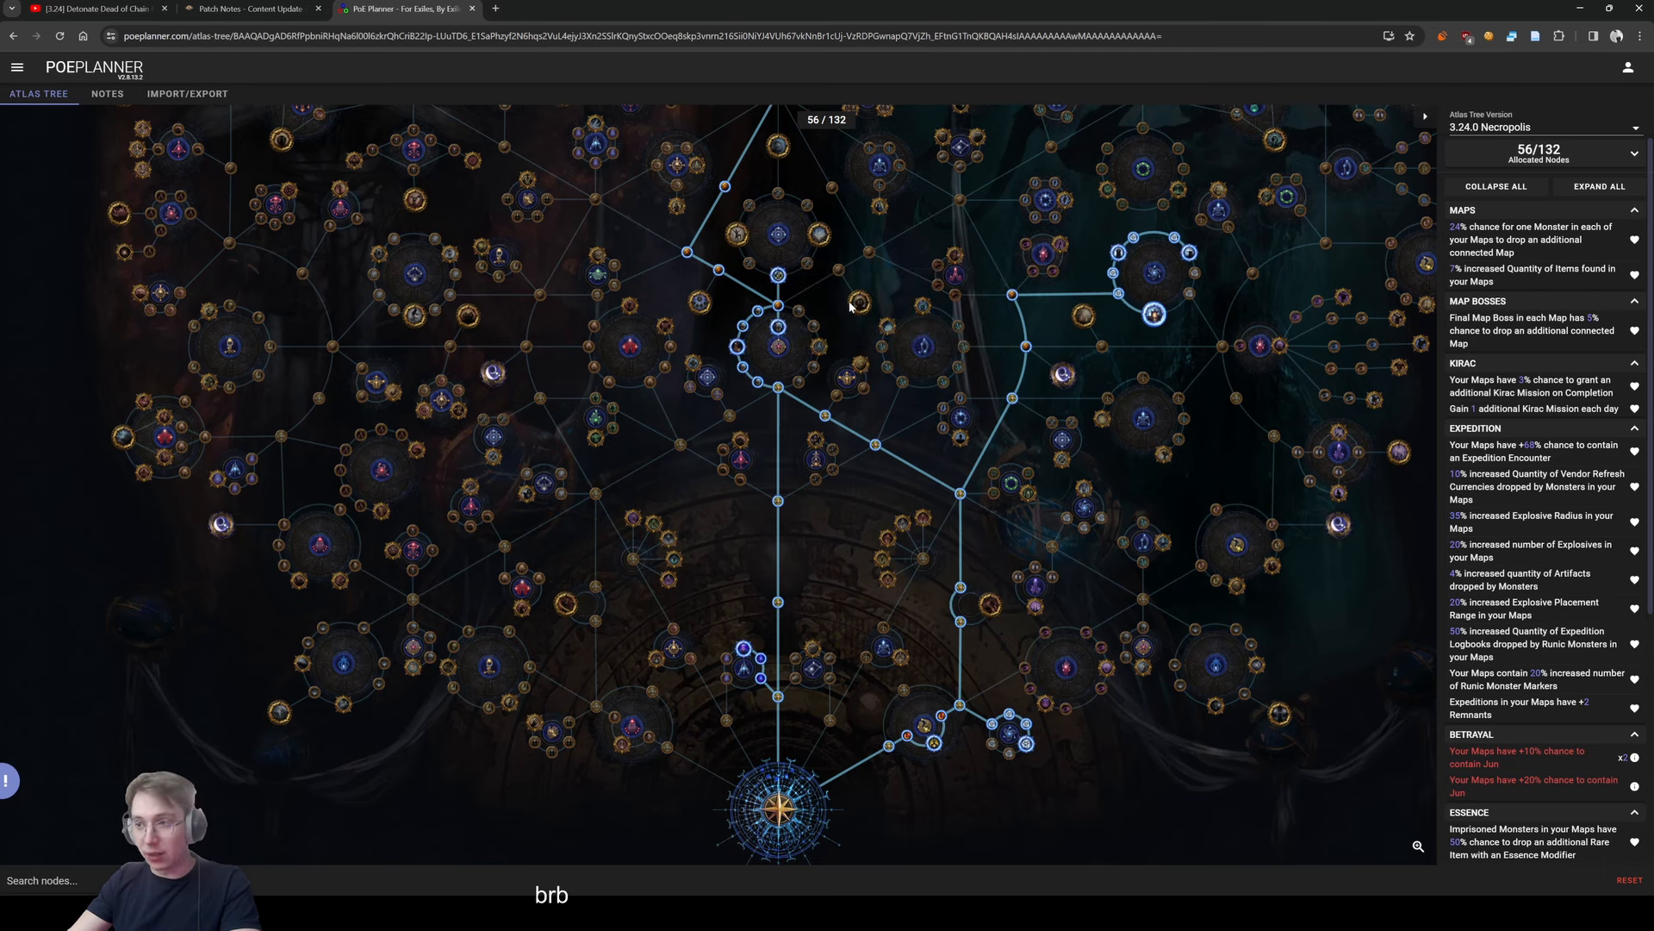
pyautogui.moveTo(800, 519)
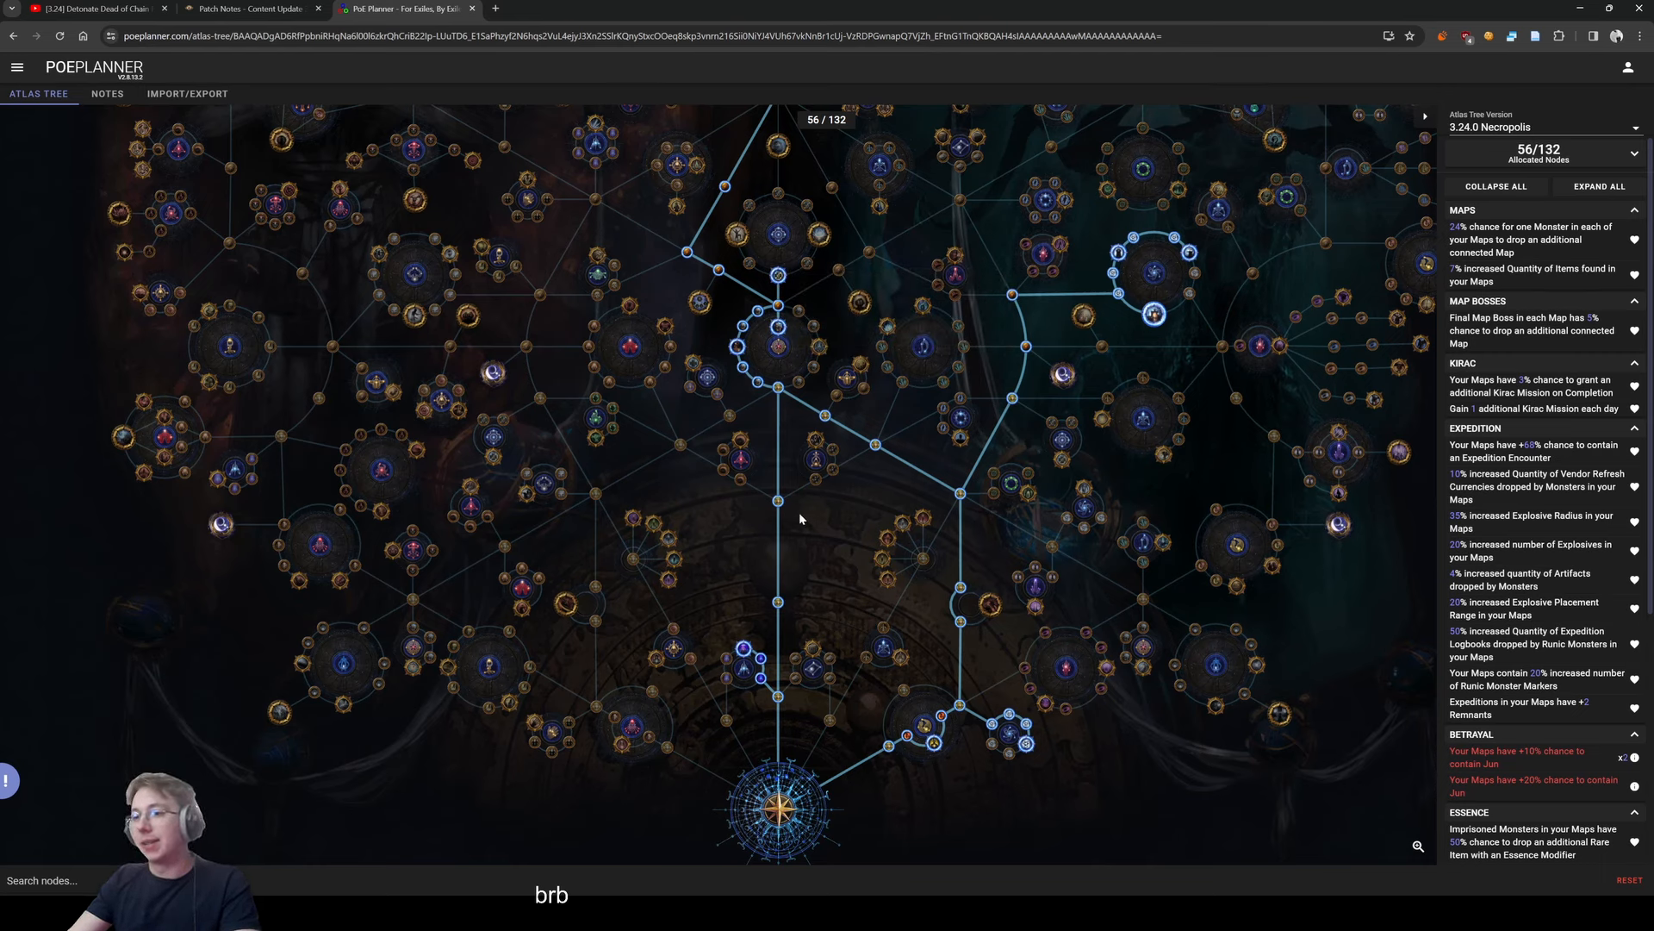
pyautogui.moveTo(667, 361)
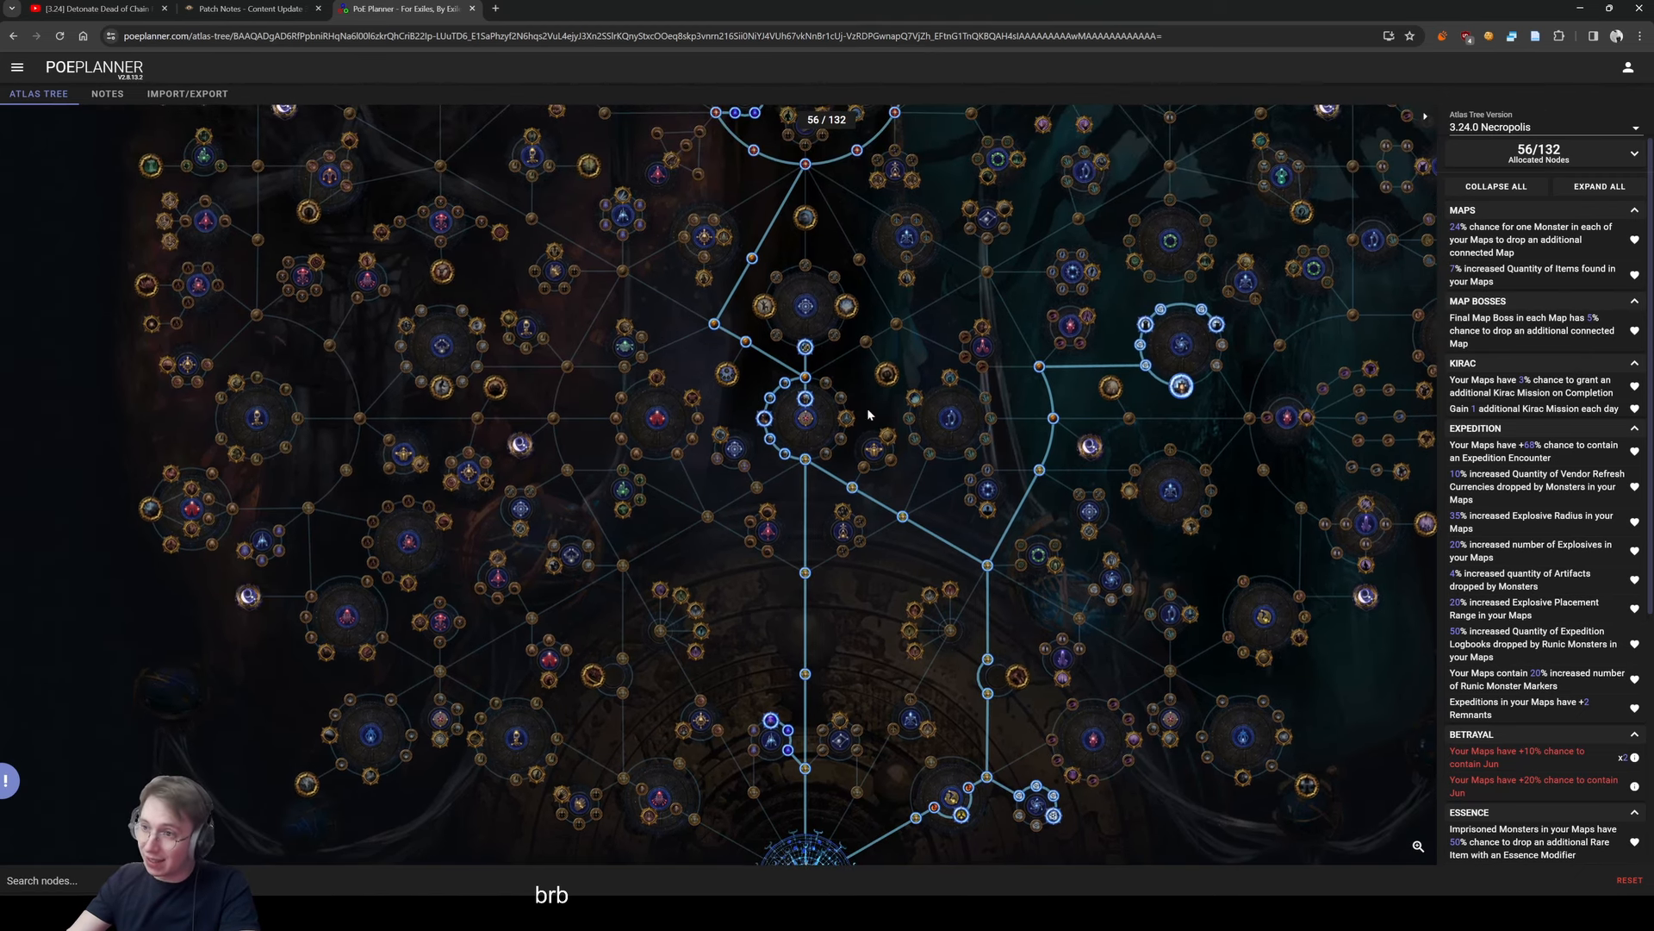
pyautogui.moveTo(962, 822)
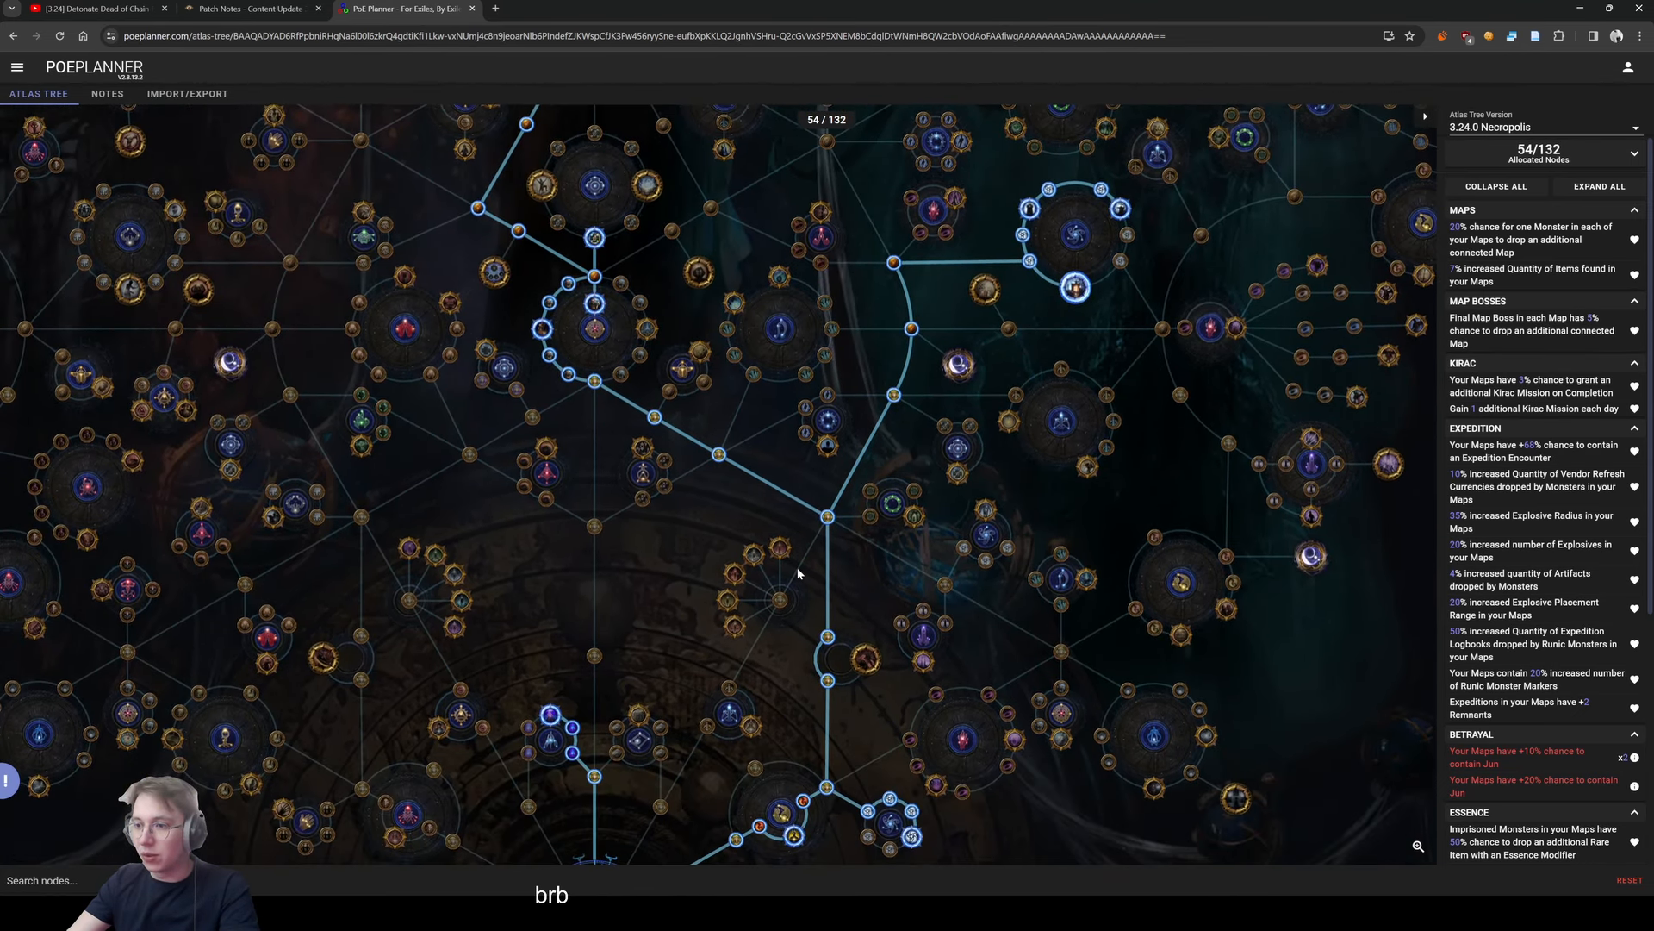
pyautogui.moveTo(894, 605)
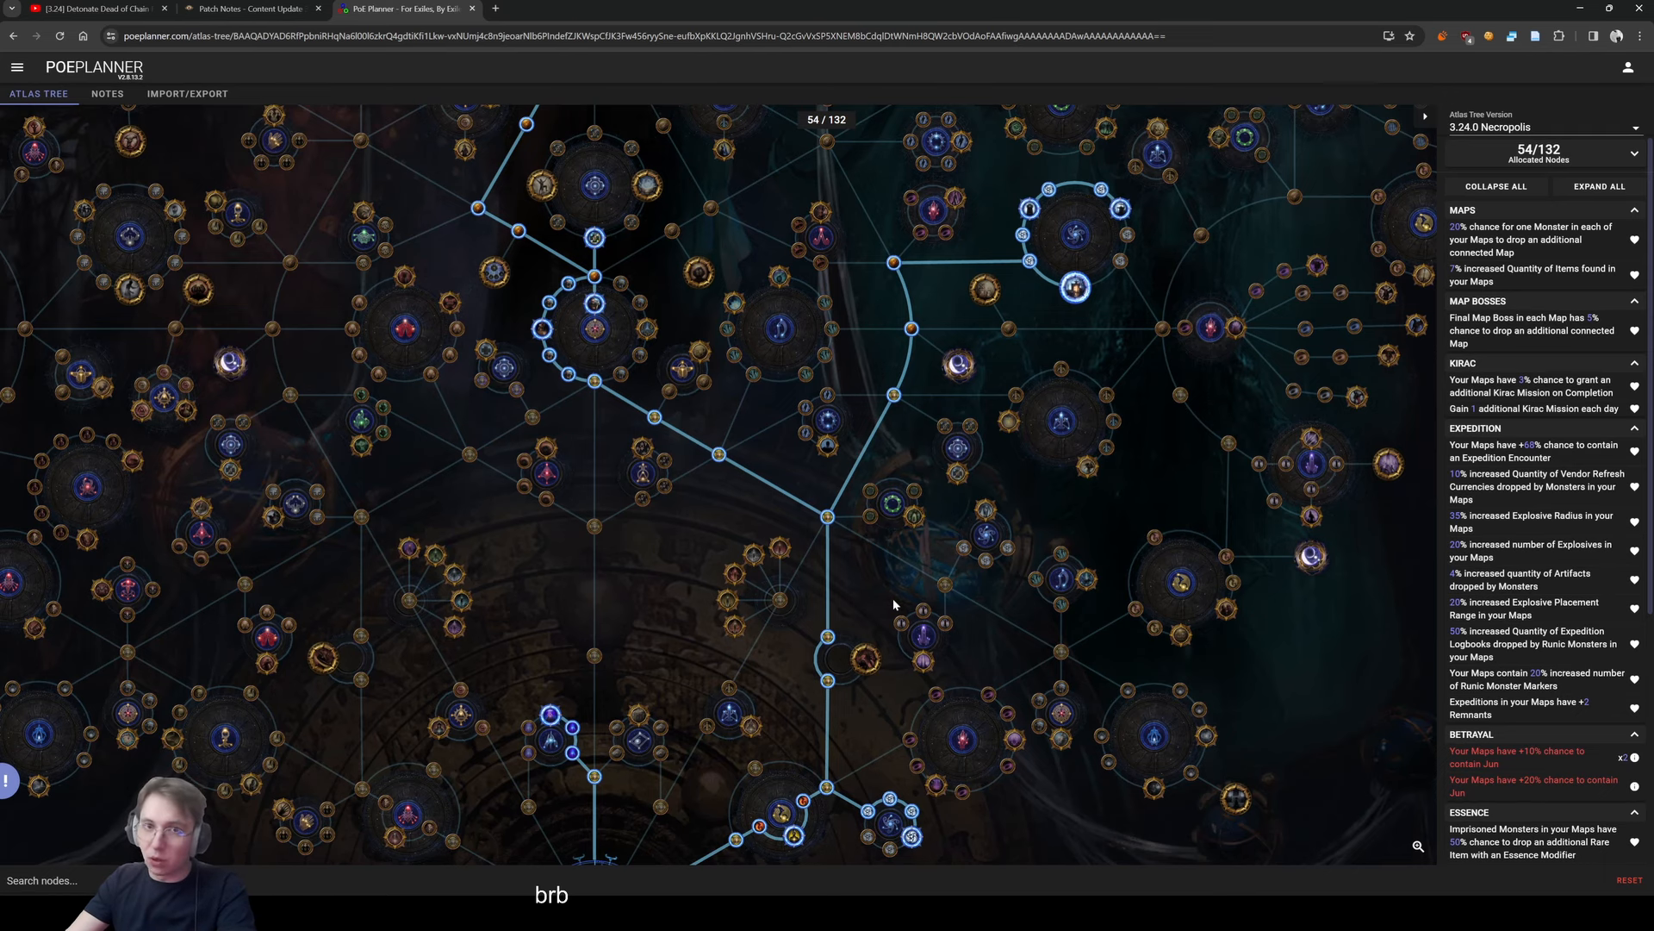
pyautogui.moveTo(741, 424)
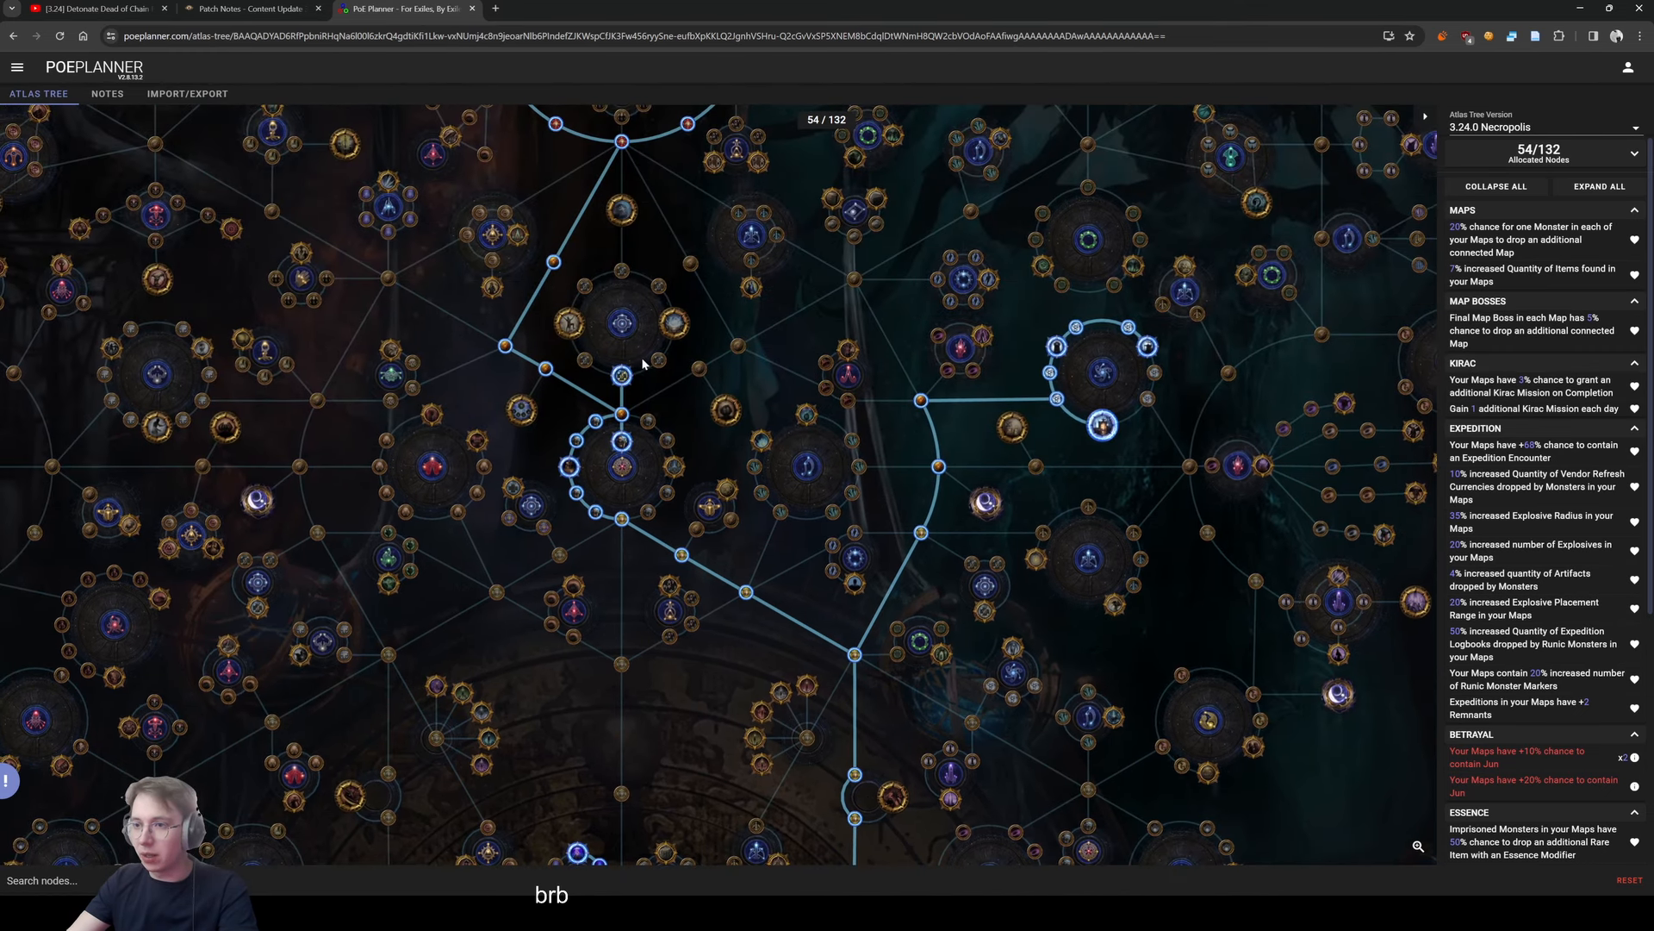
pyautogui.moveTo(622, 374)
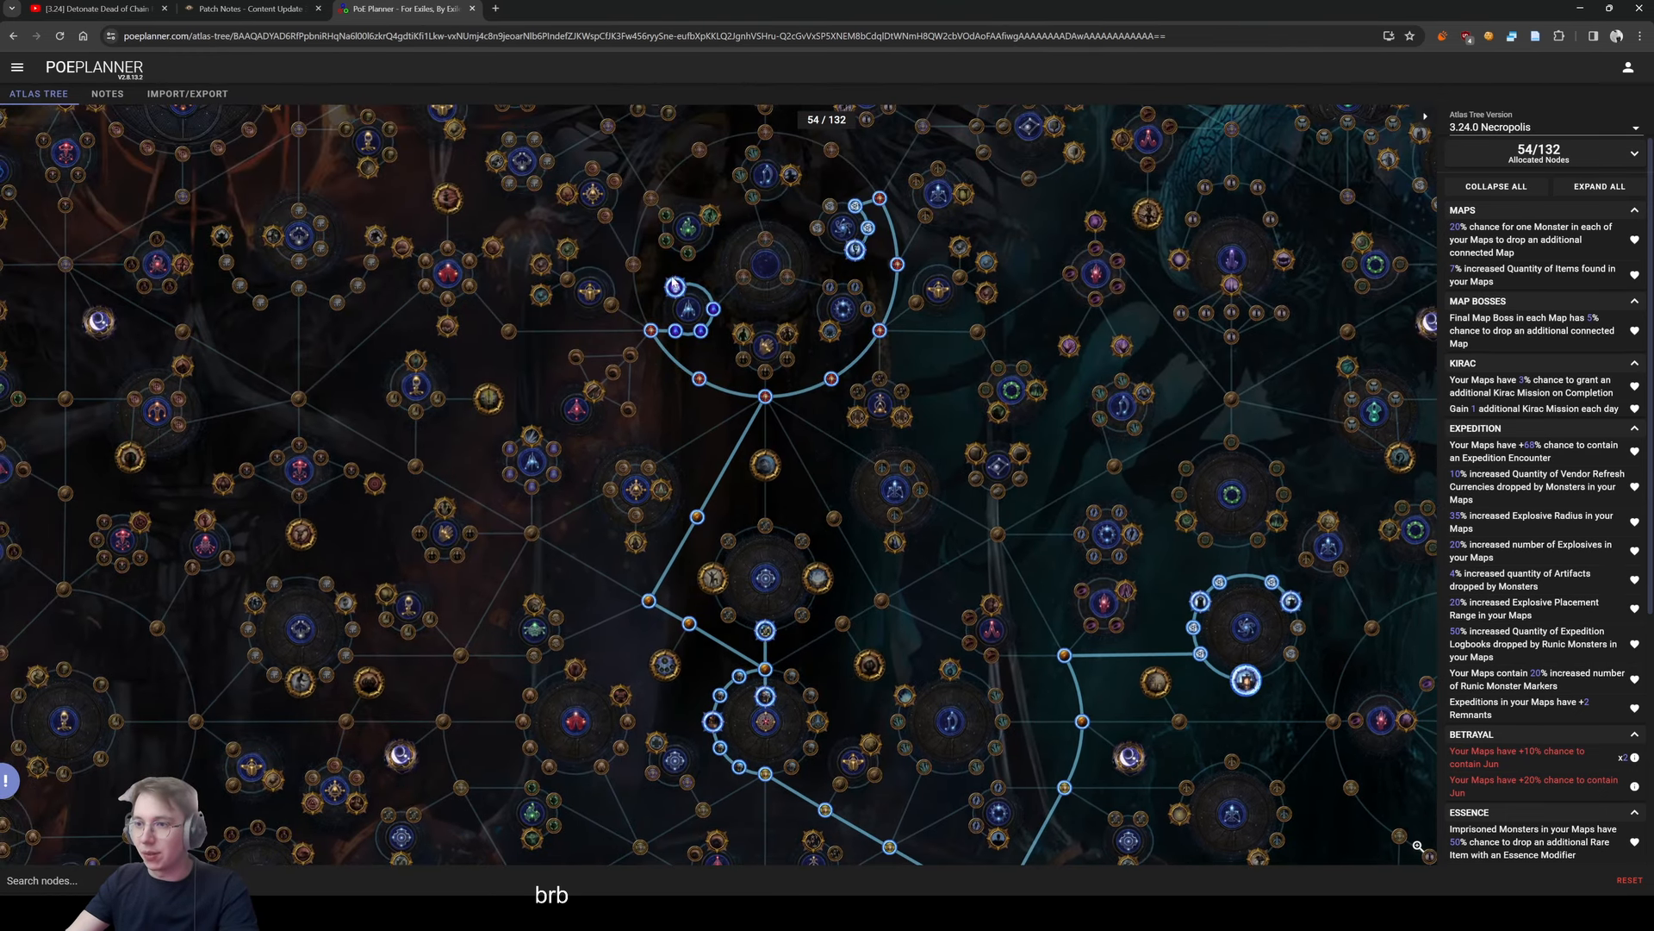
pyautogui.moveTo(734, 290)
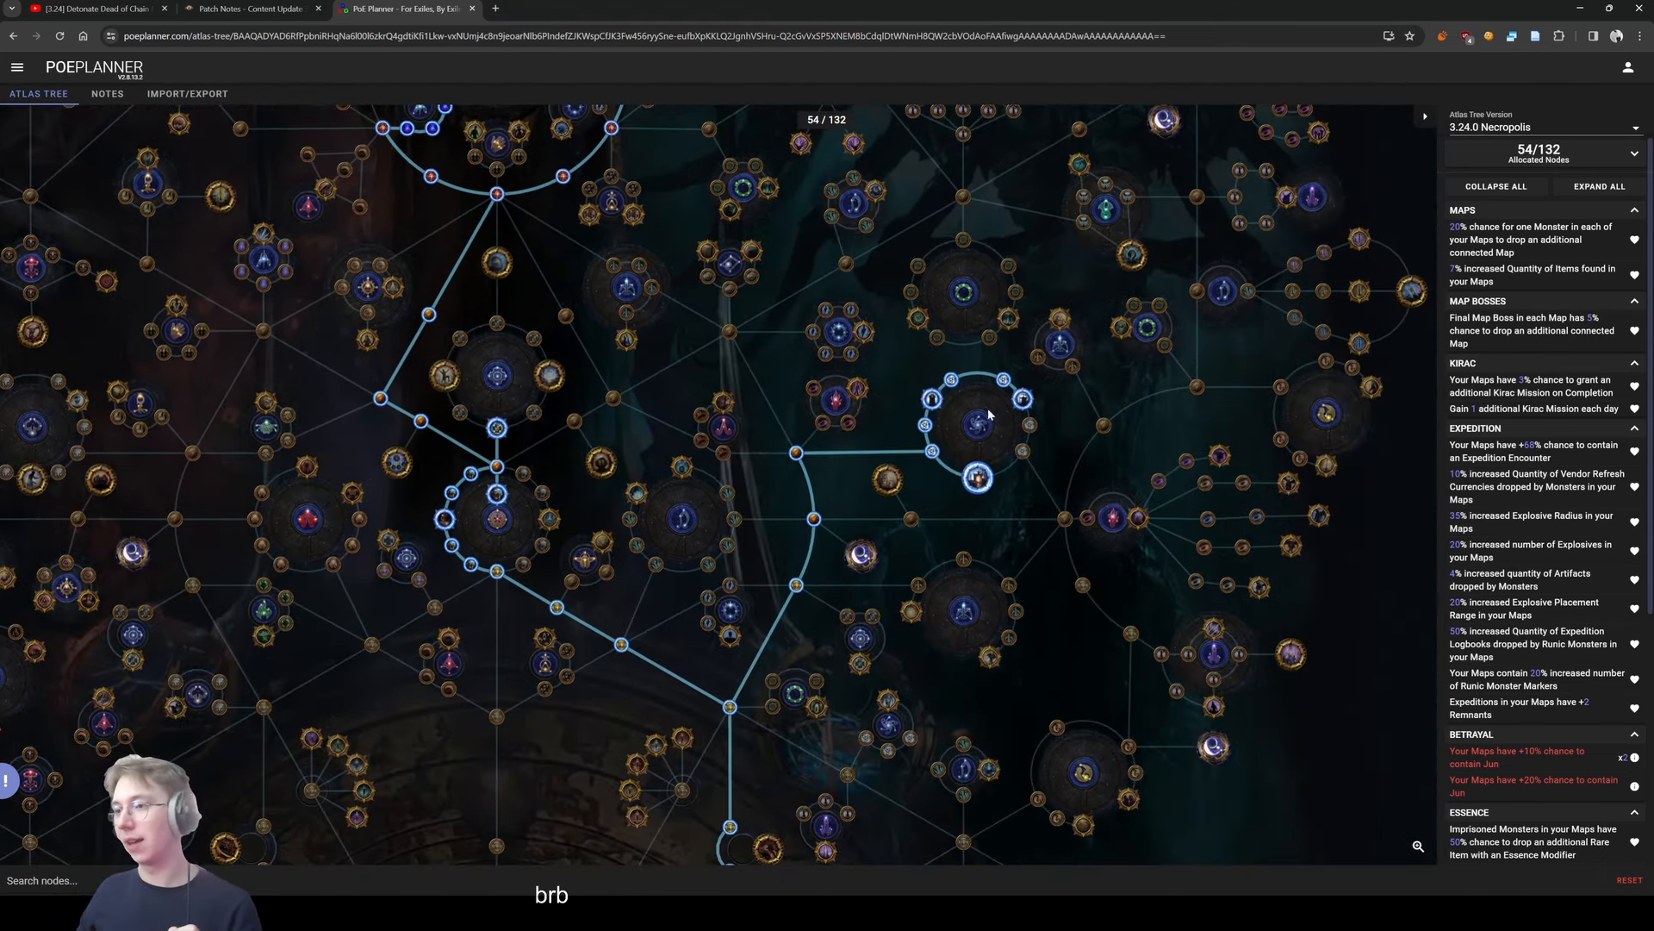
pyautogui.moveTo(975, 477)
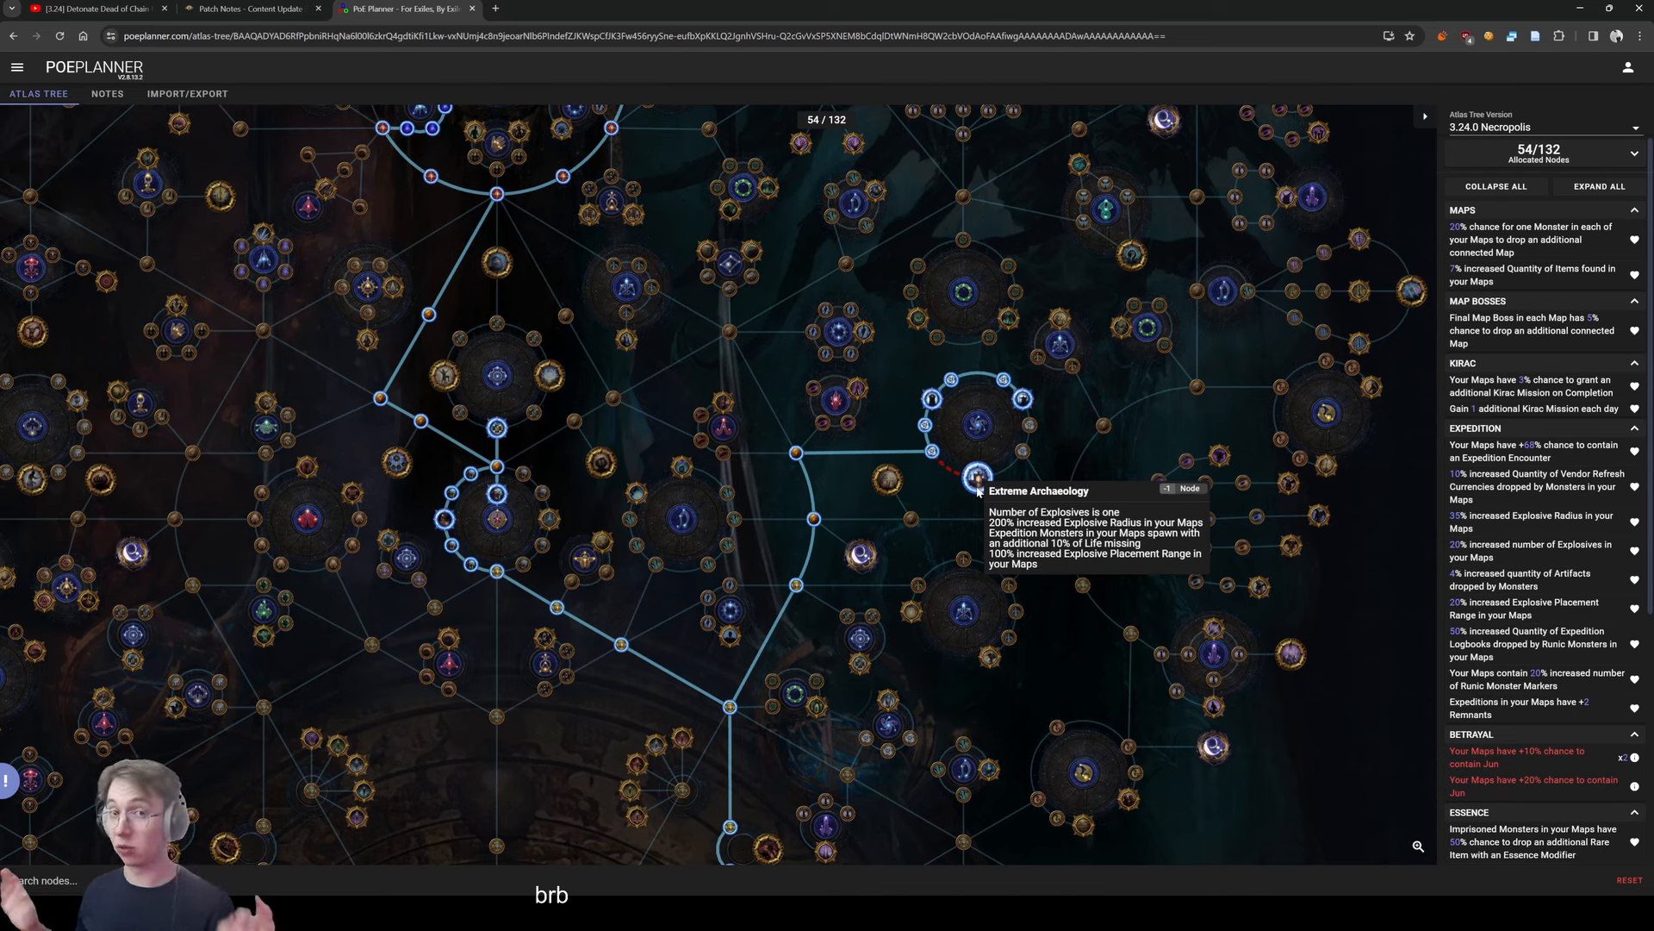
pyautogui.moveTo(826, 507)
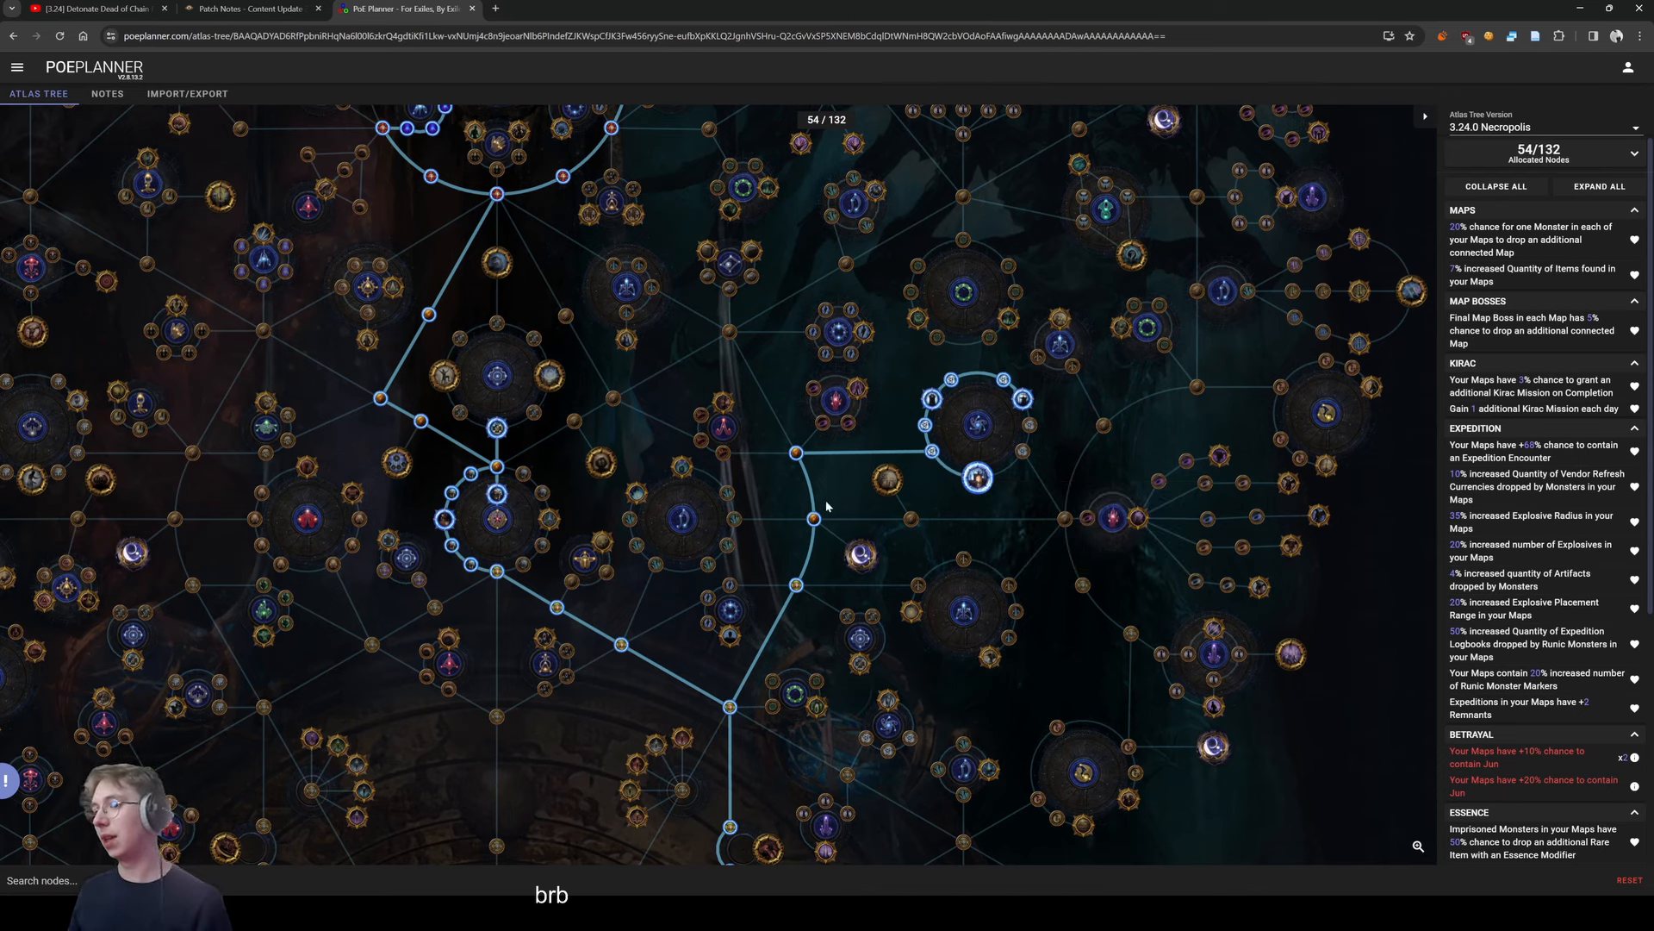
pyautogui.moveTo(521, 608)
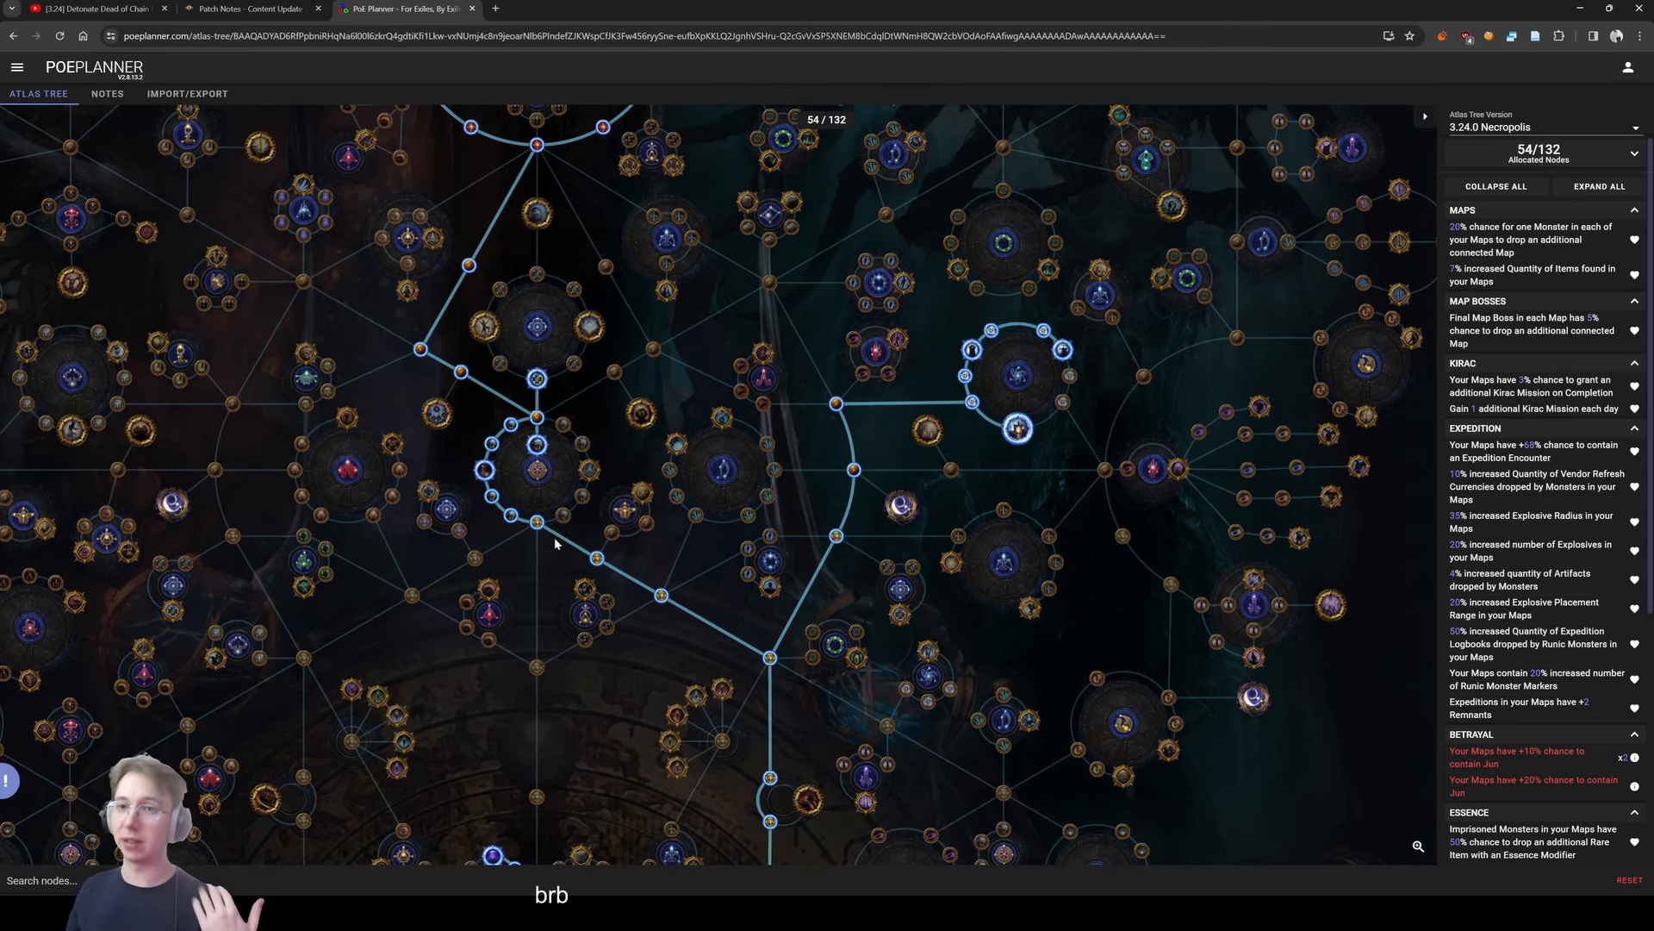
pyautogui.scroll(-3)
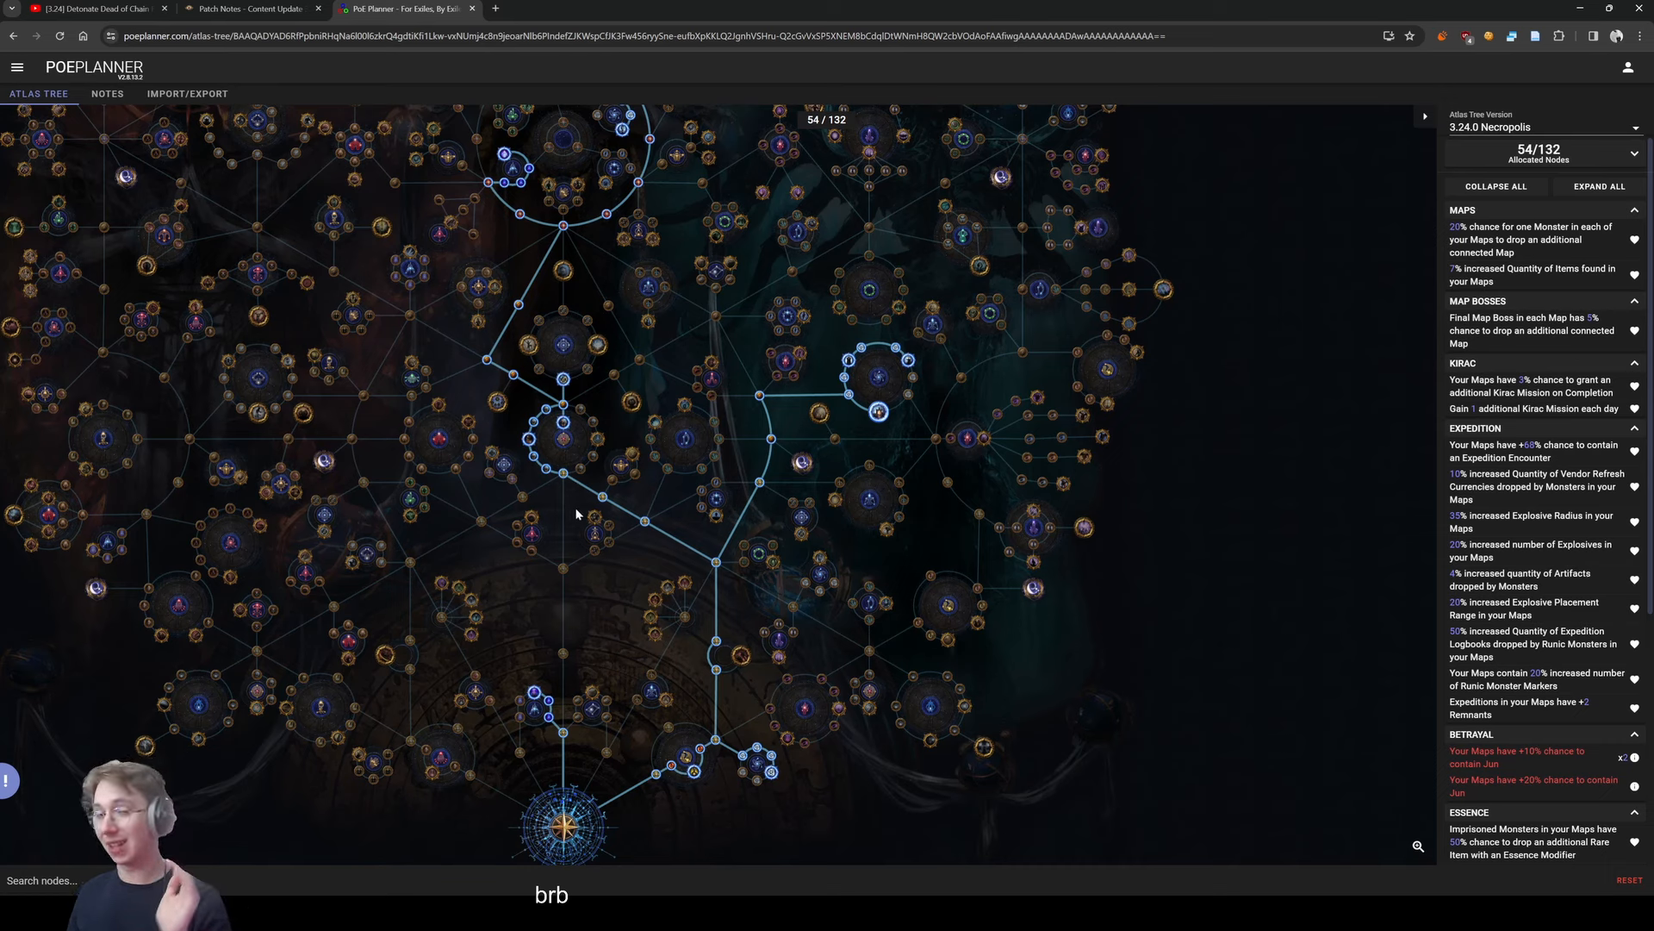
pyautogui.moveTo(571, 510)
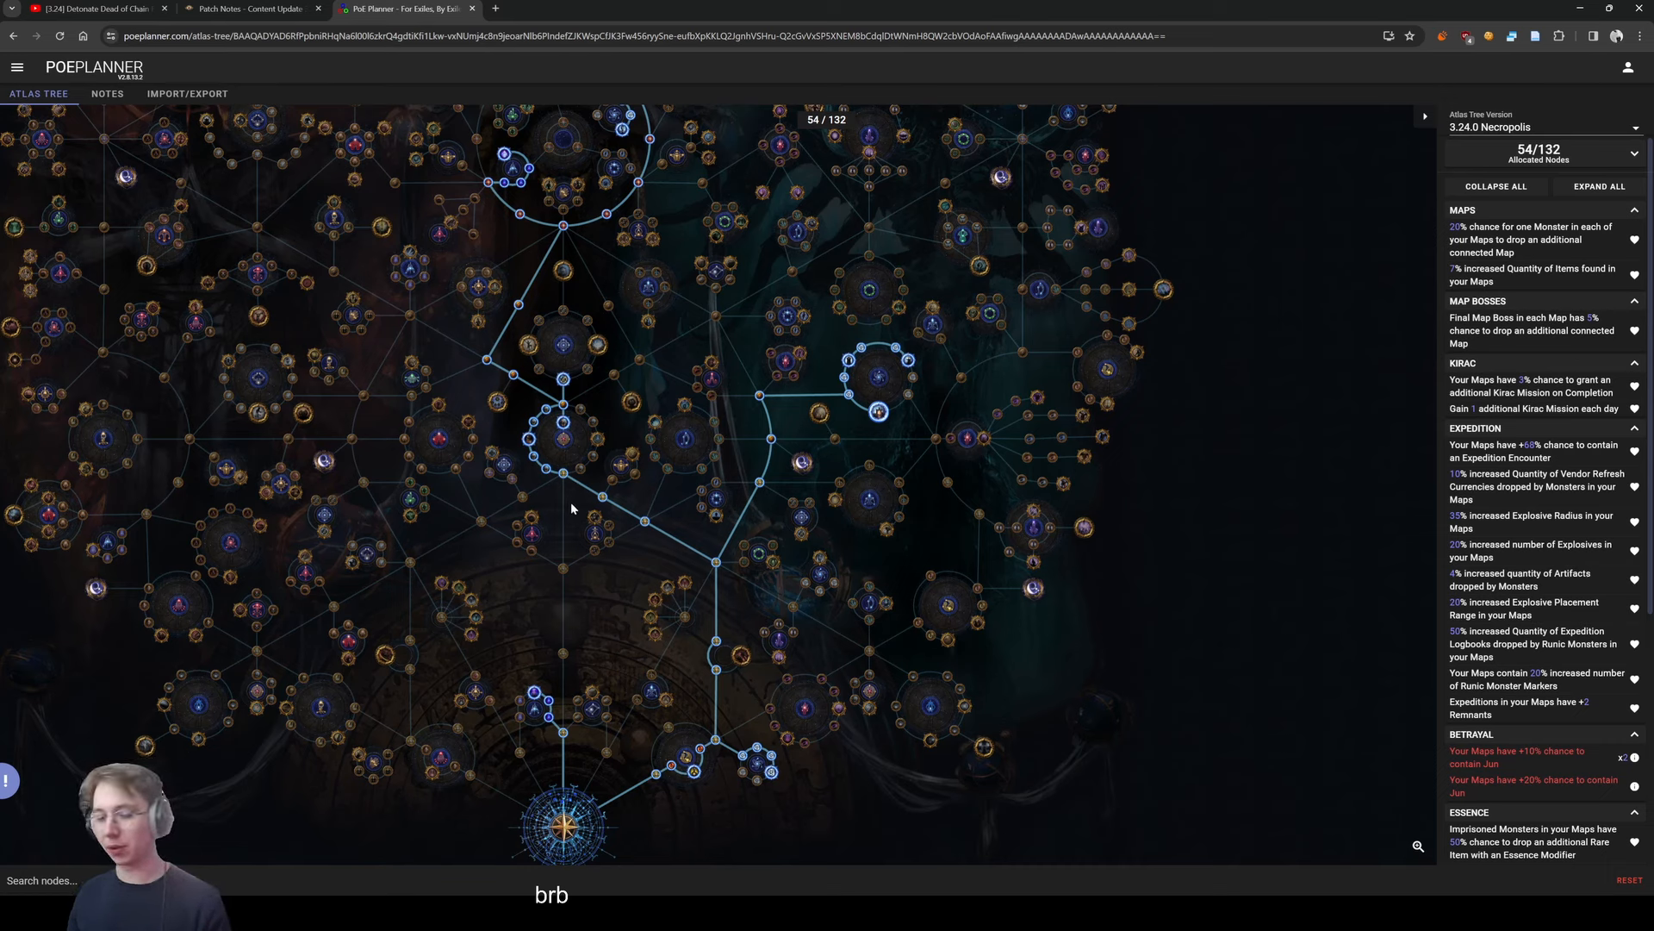
pyautogui.moveTo(565, 502)
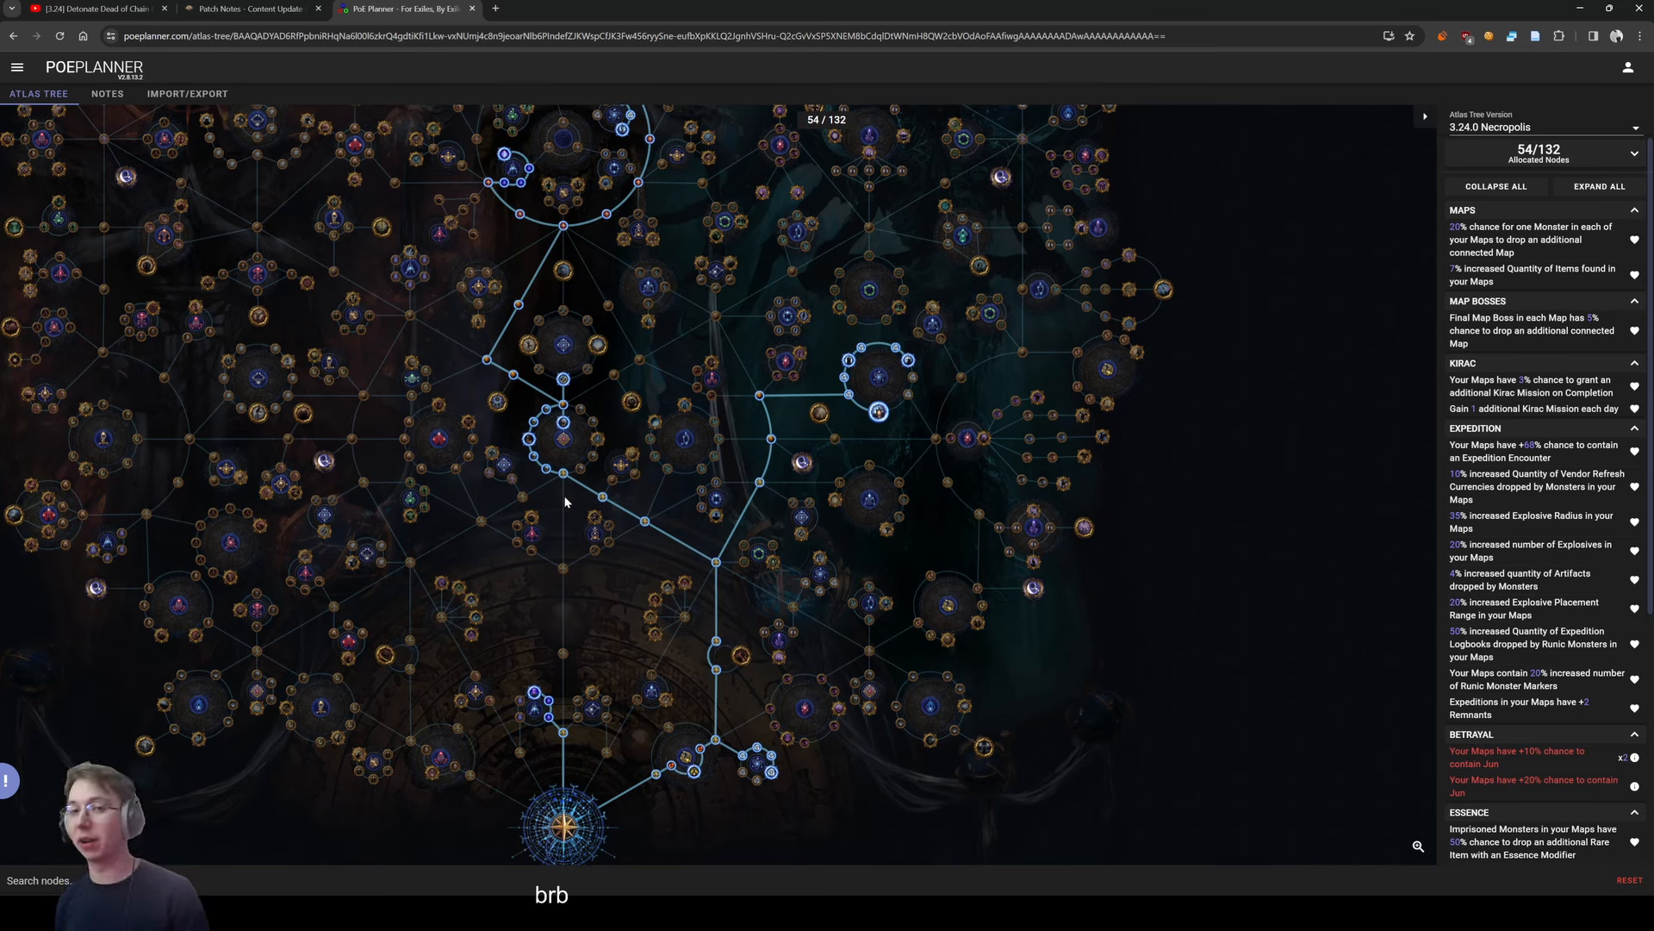
pyautogui.moveTo(578, 507)
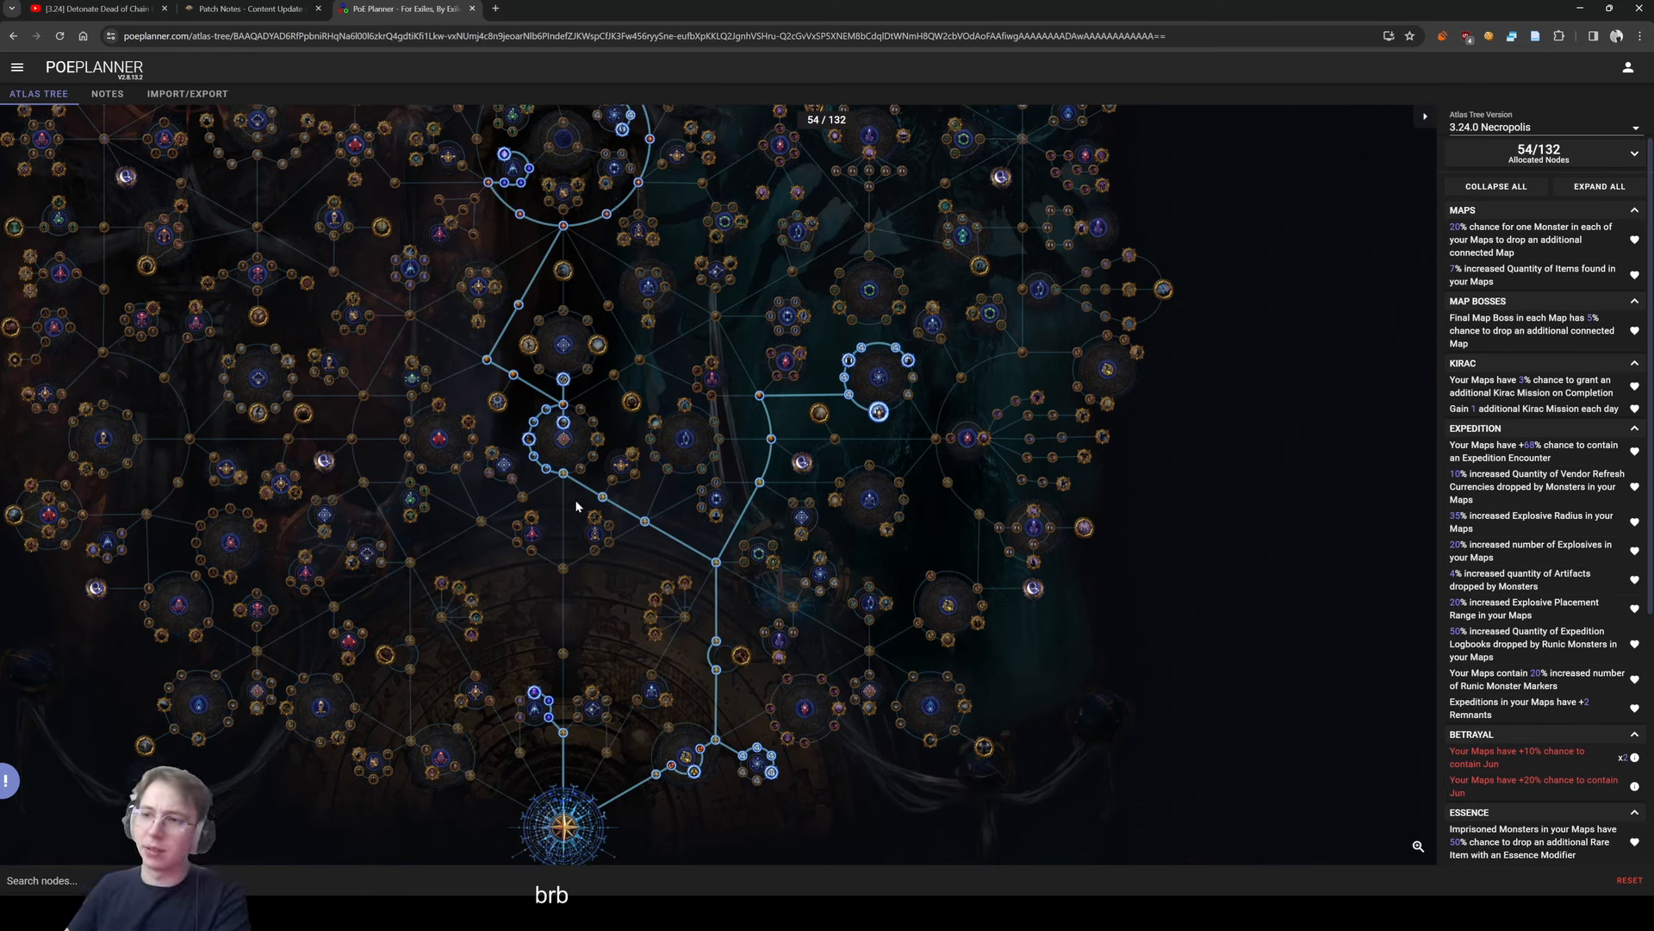
pyautogui.scroll(-3)
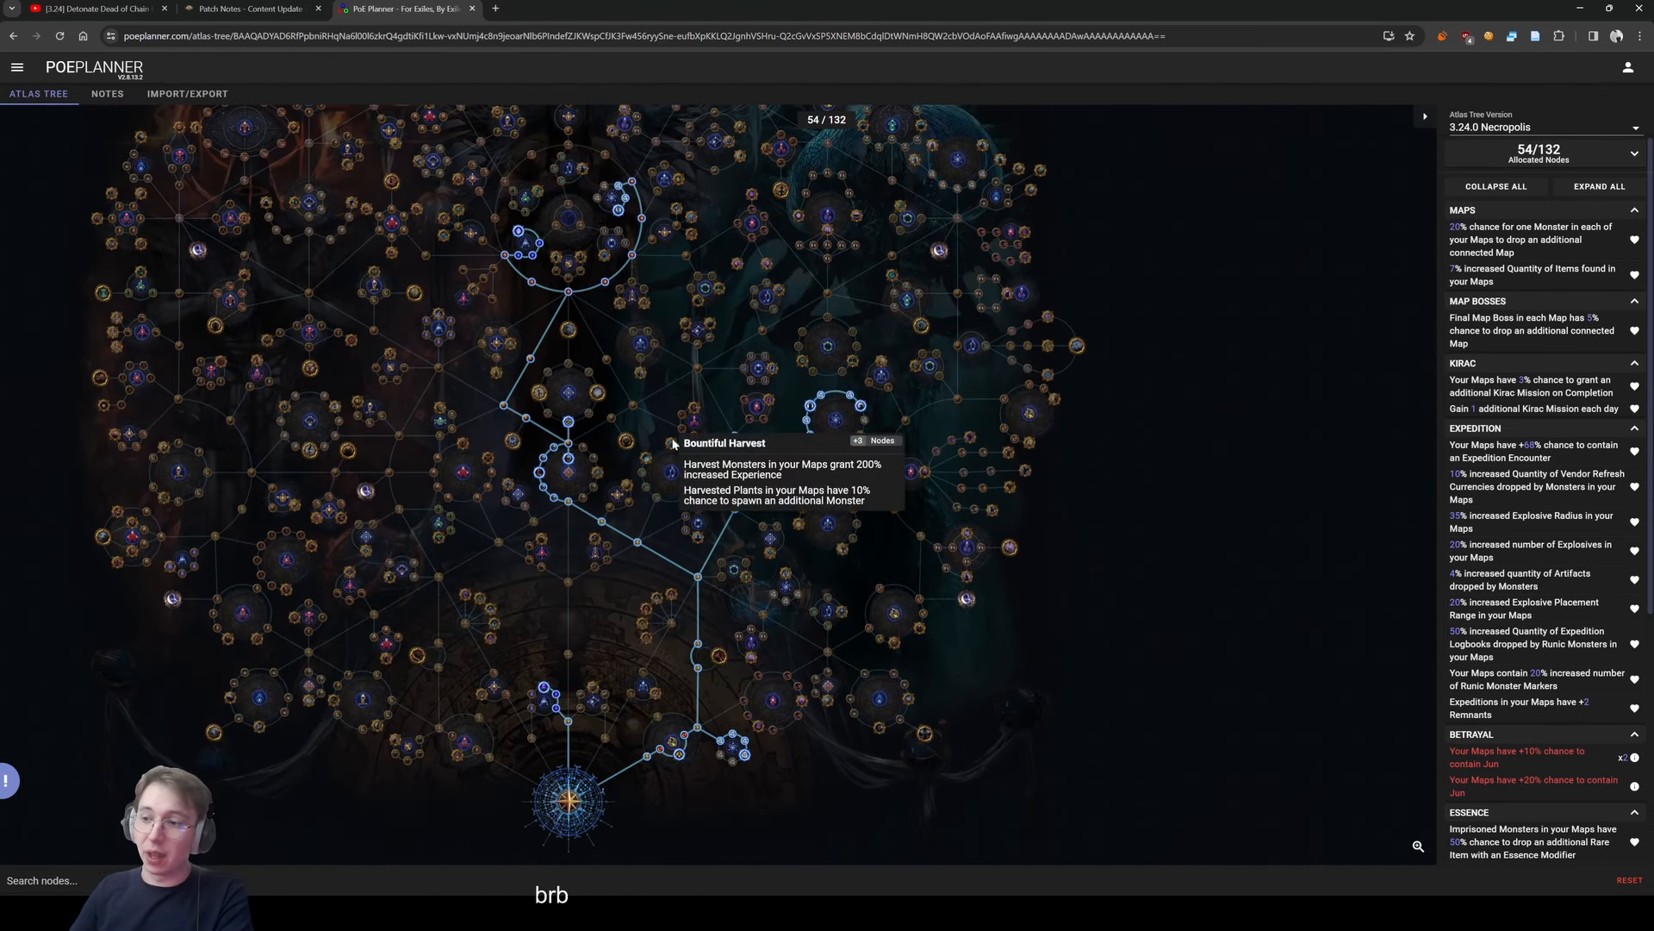
pyautogui.moveTo(648, 408)
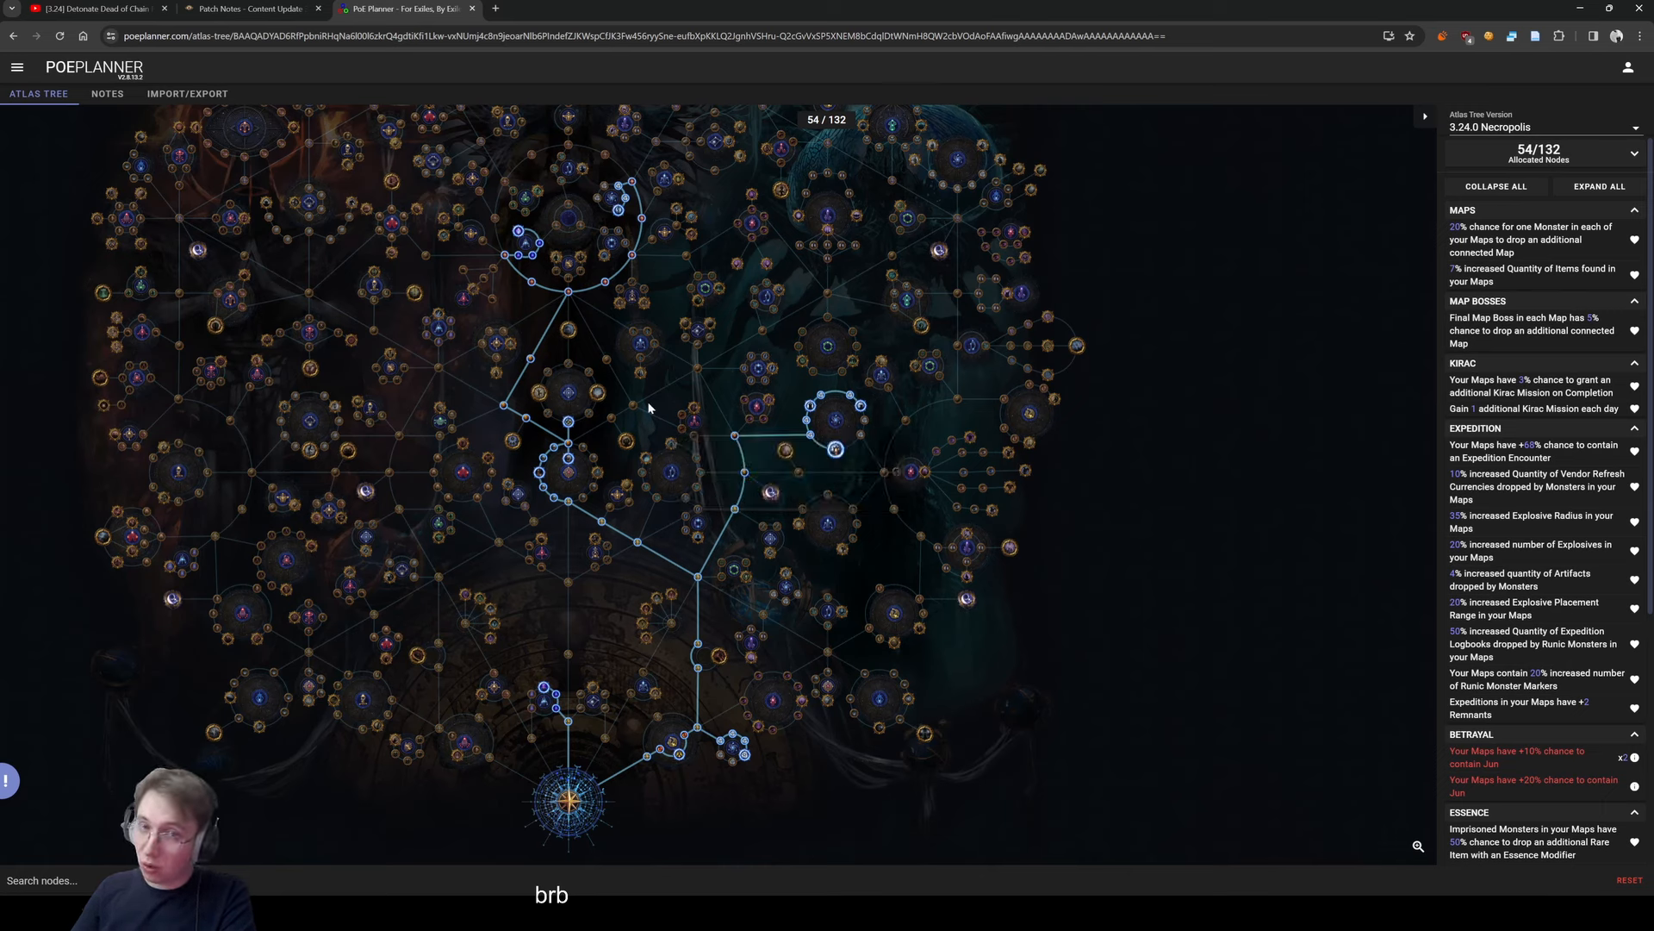
pyautogui.moveTo(1021, 193)
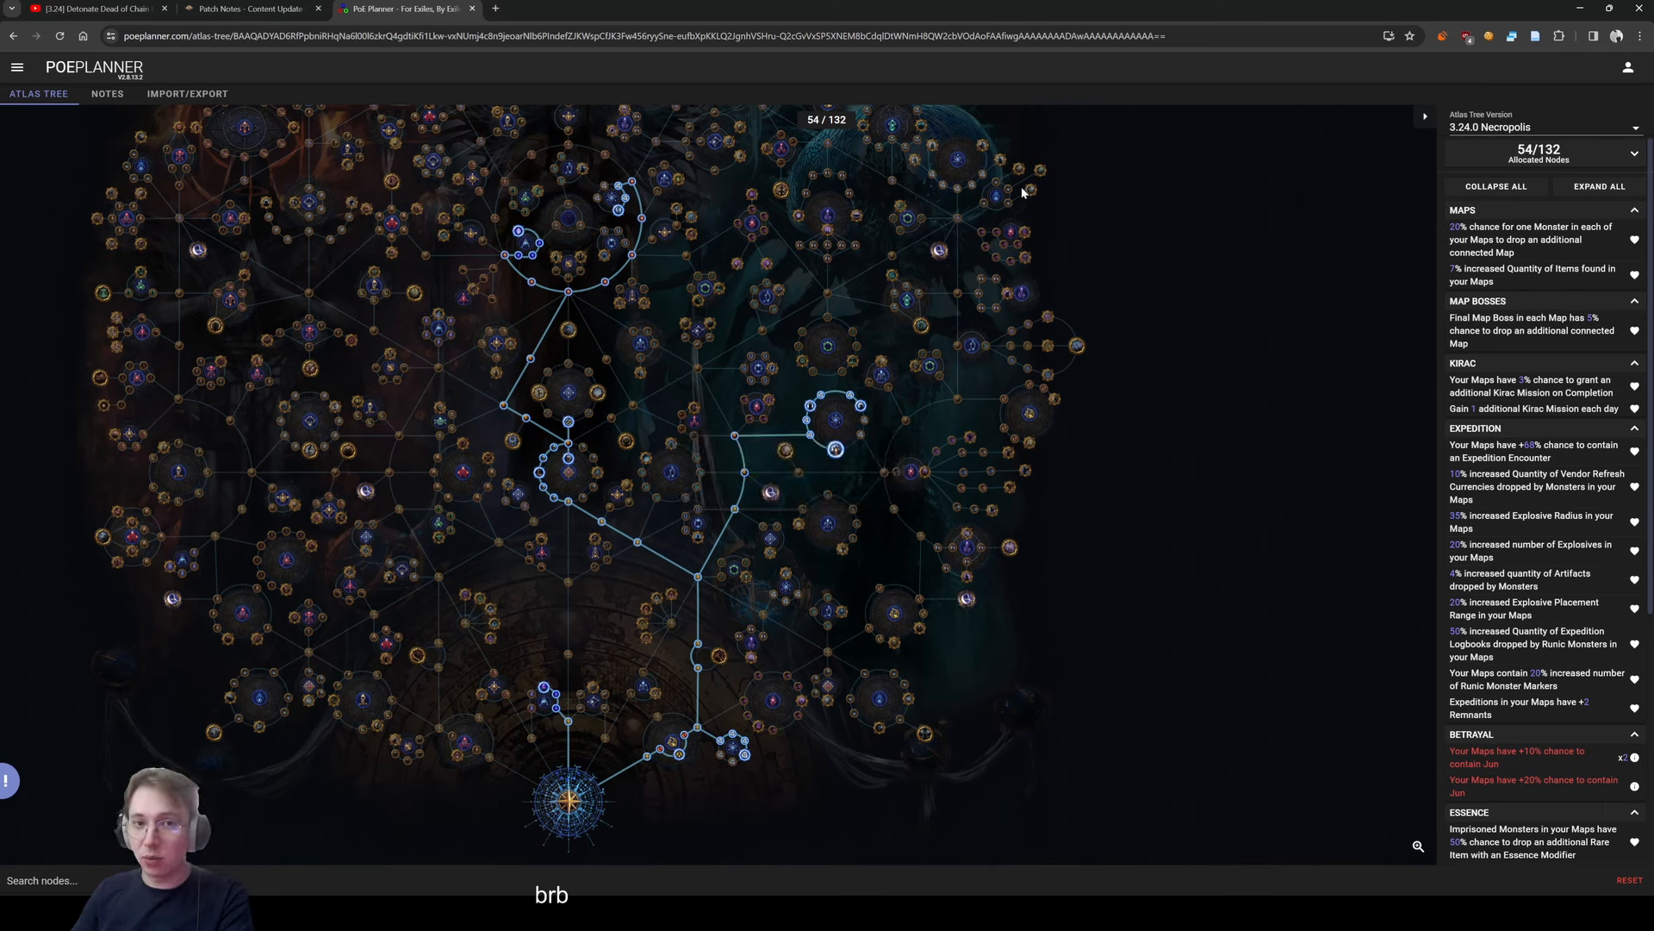
pyautogui.moveTo(1038, 219)
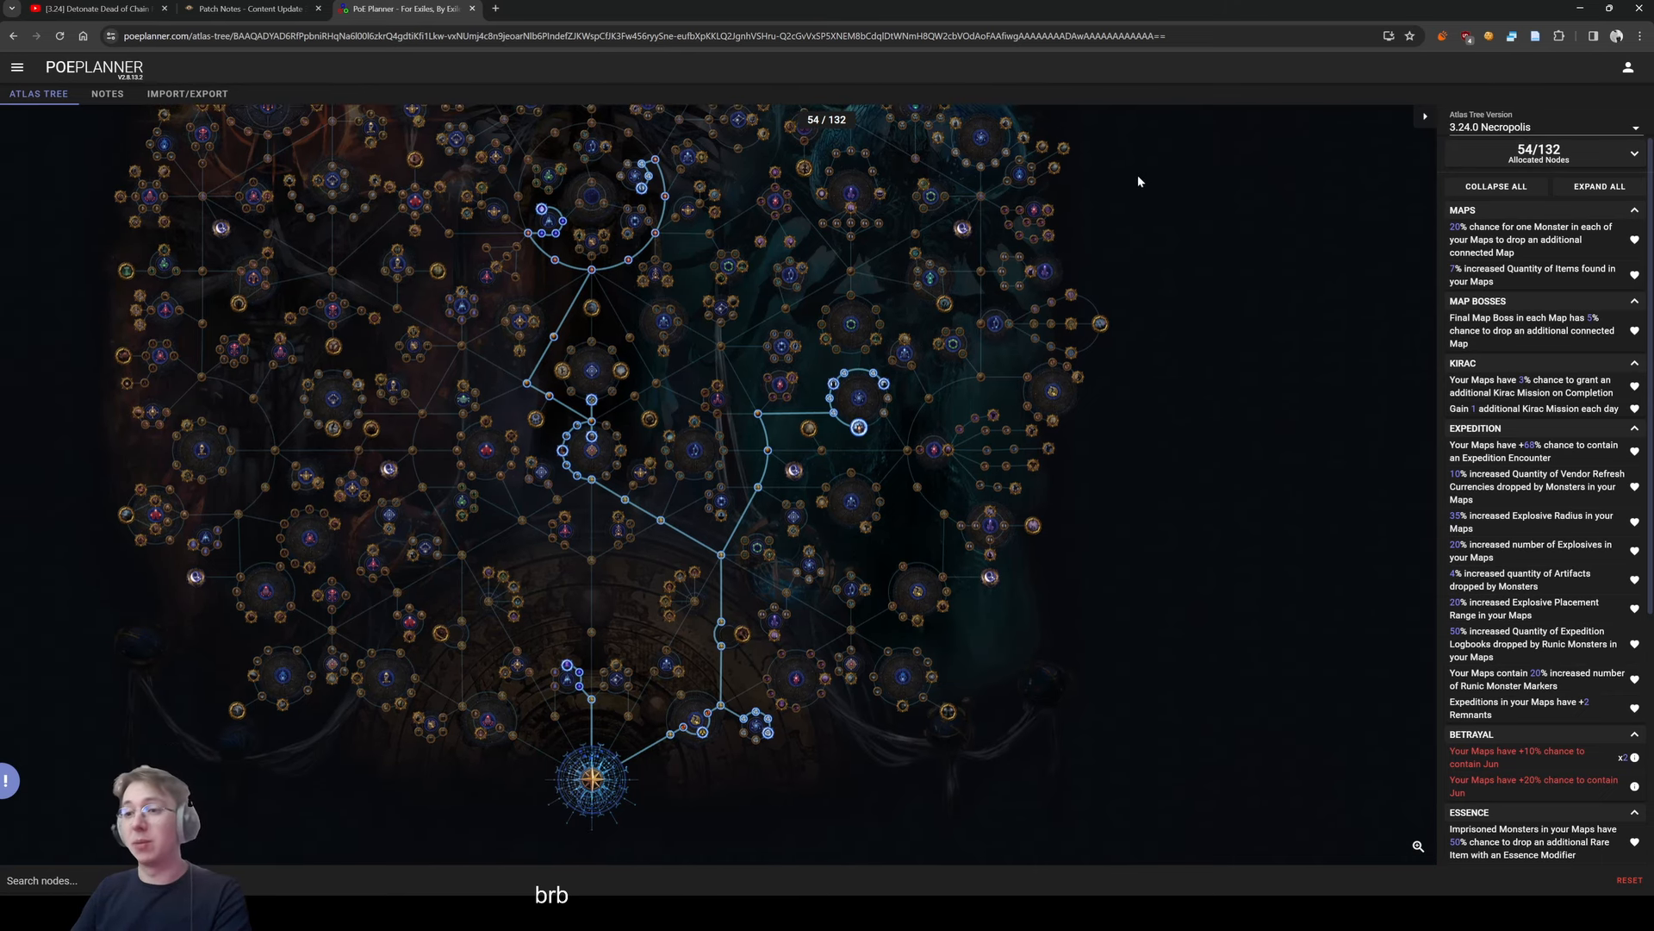
pyautogui.moveTo(1134, 195)
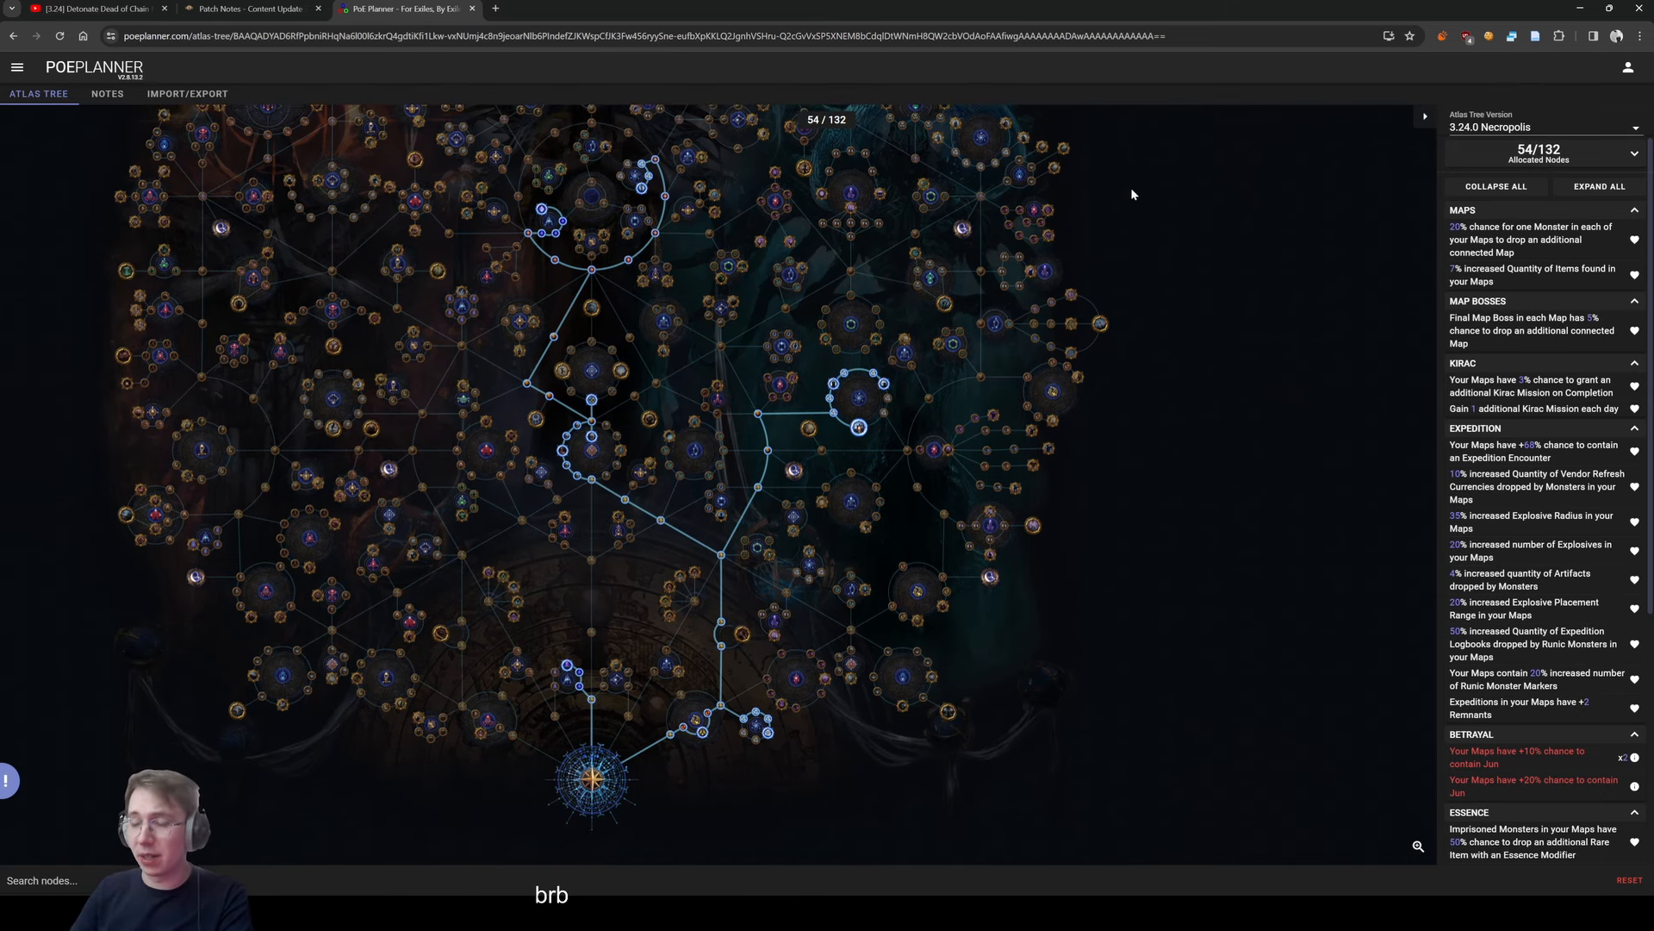
pyautogui.moveTo(698, 431)
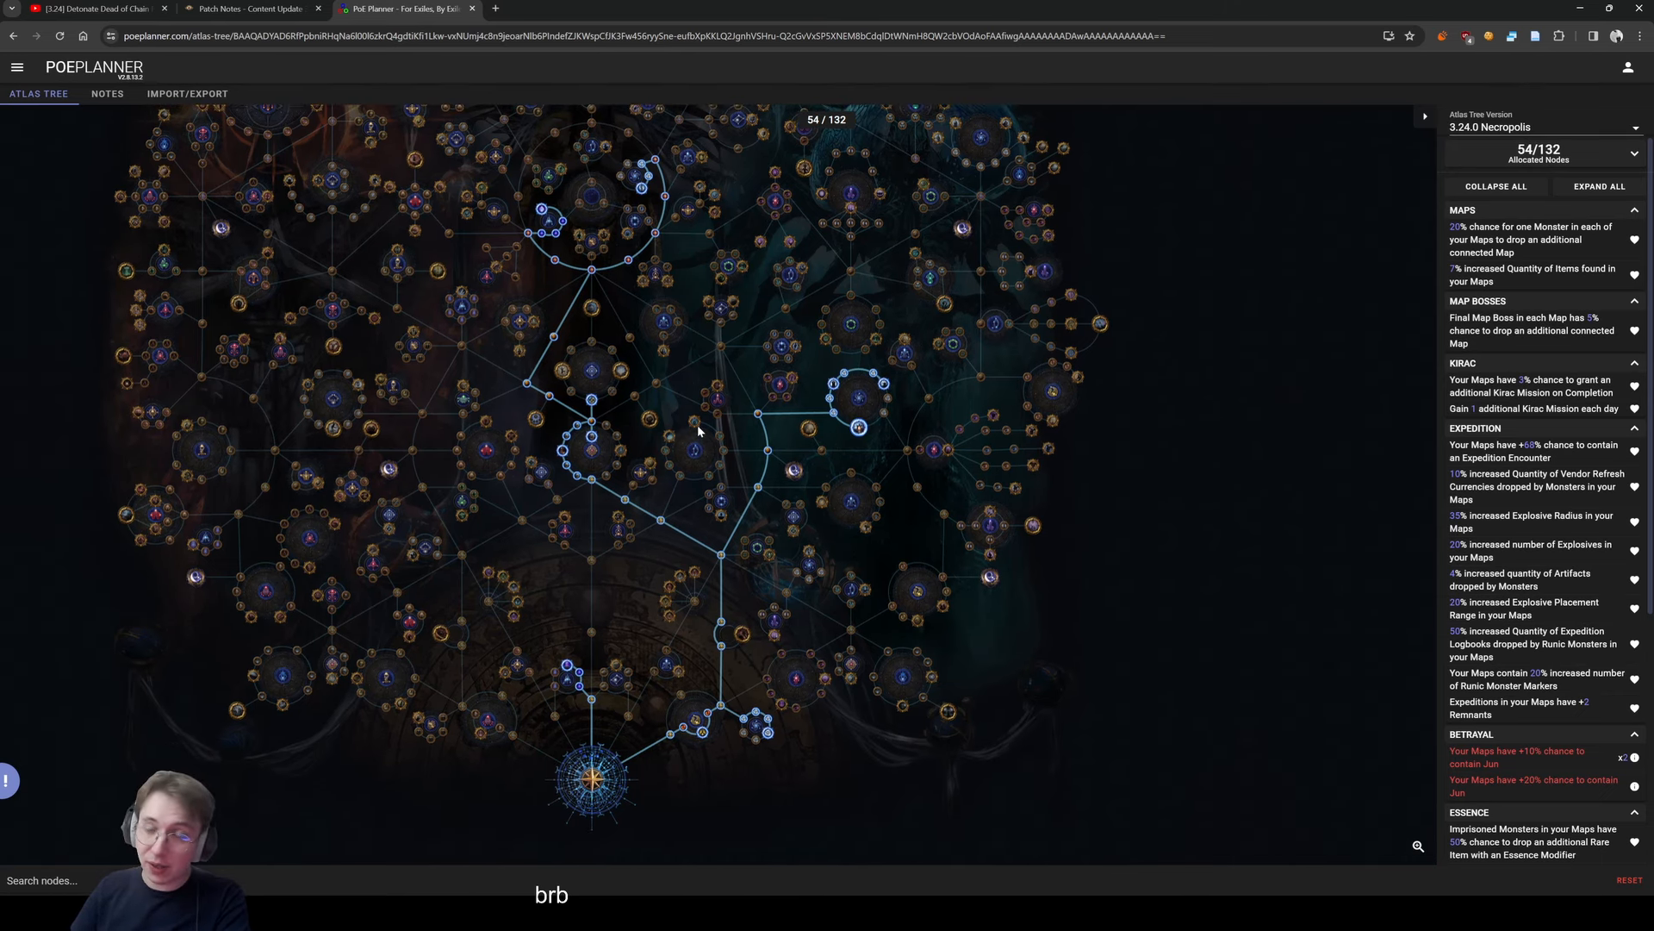
pyautogui.moveTo(758, 452)
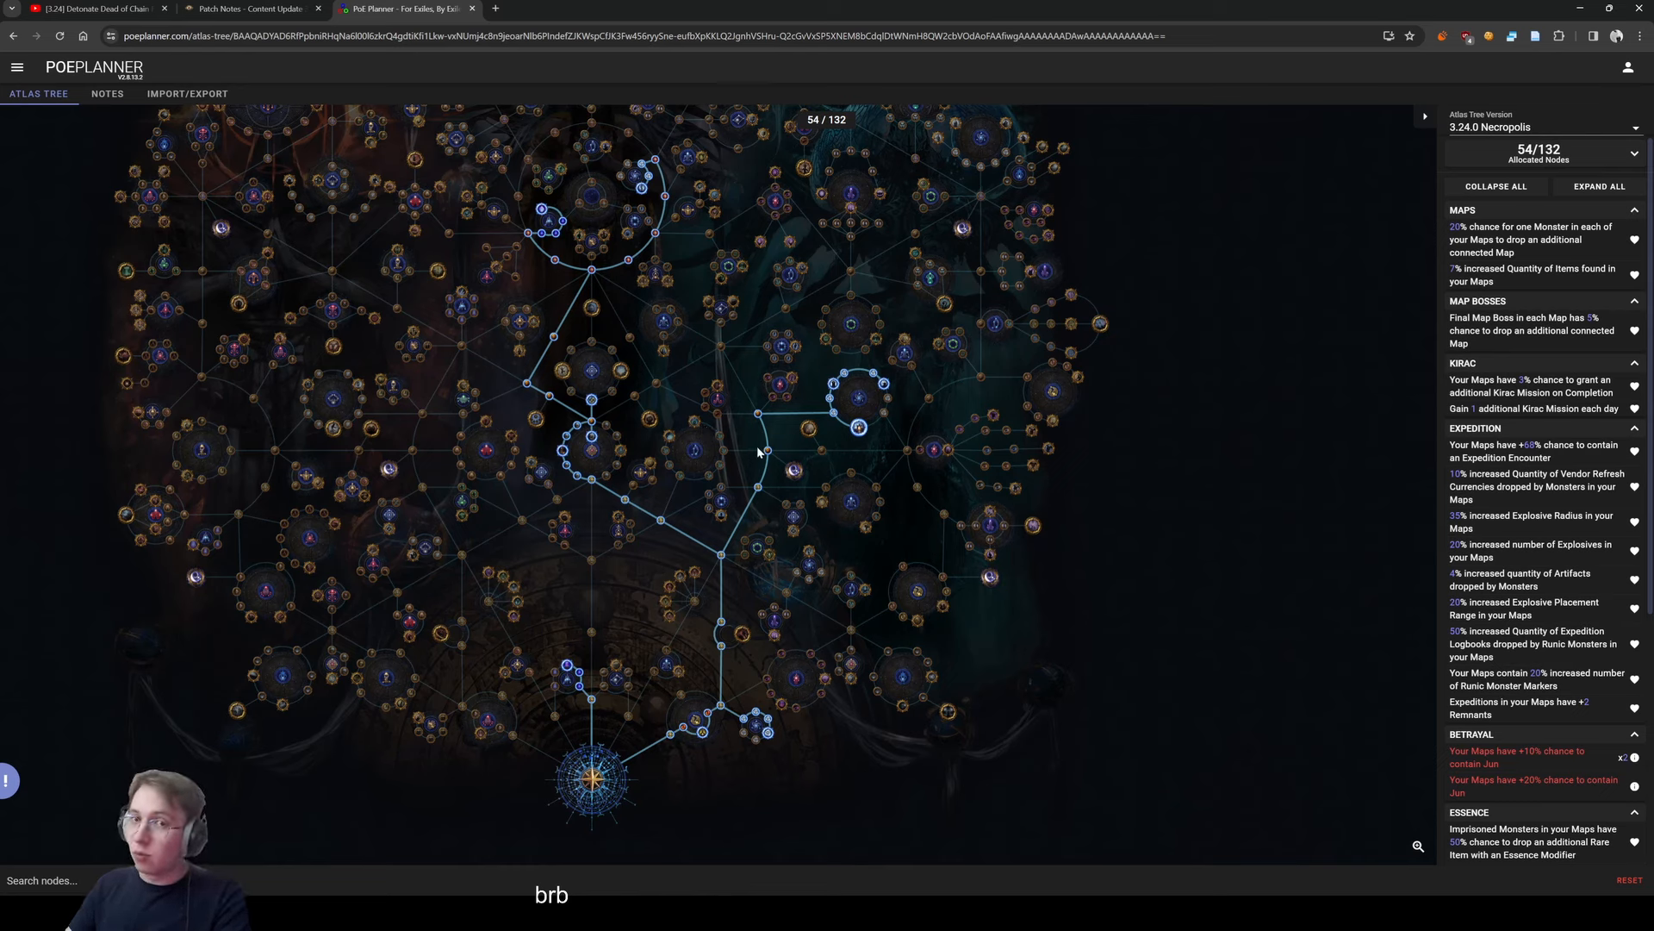
pyautogui.moveTo(694, 526)
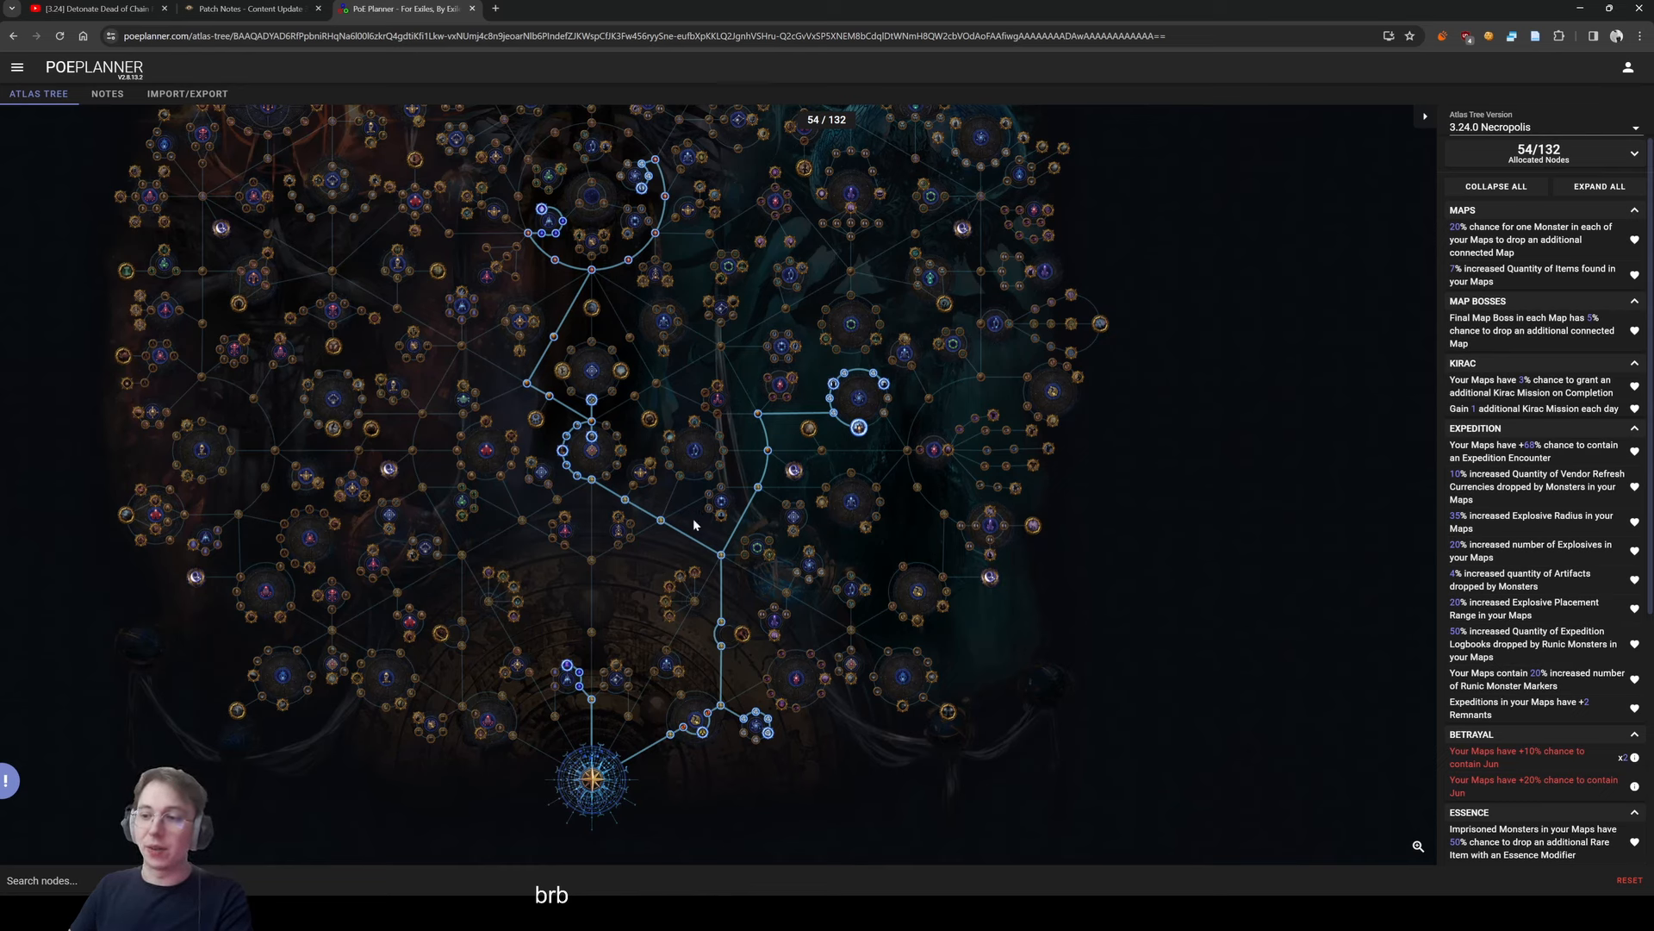
pyautogui.moveTo(684, 526)
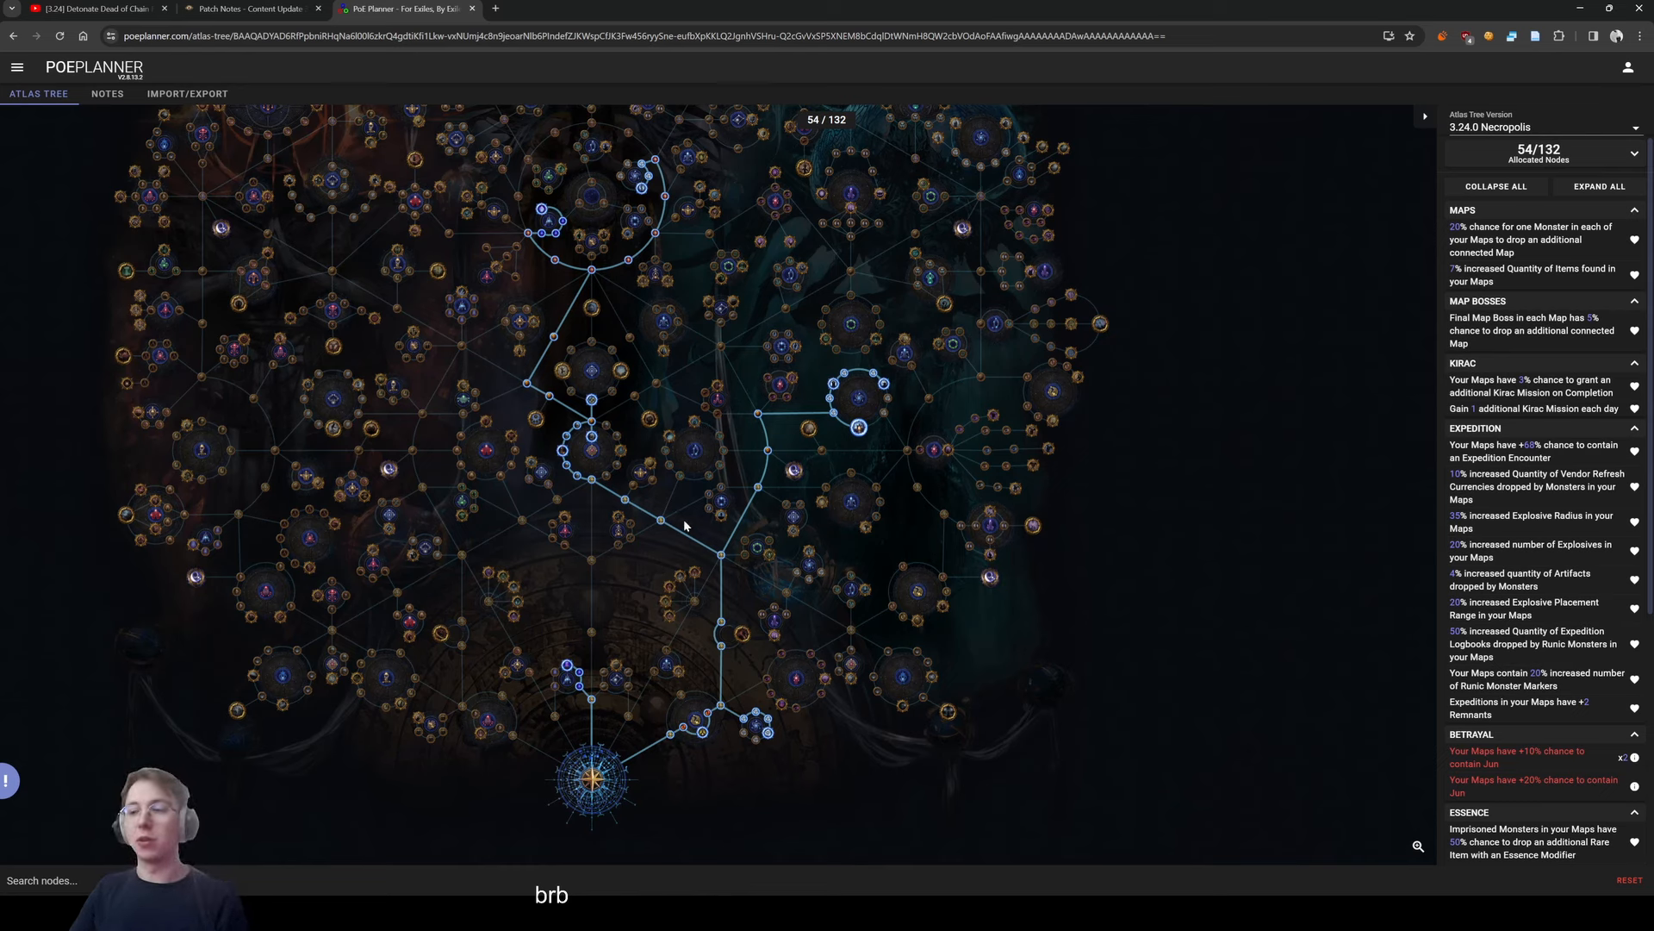